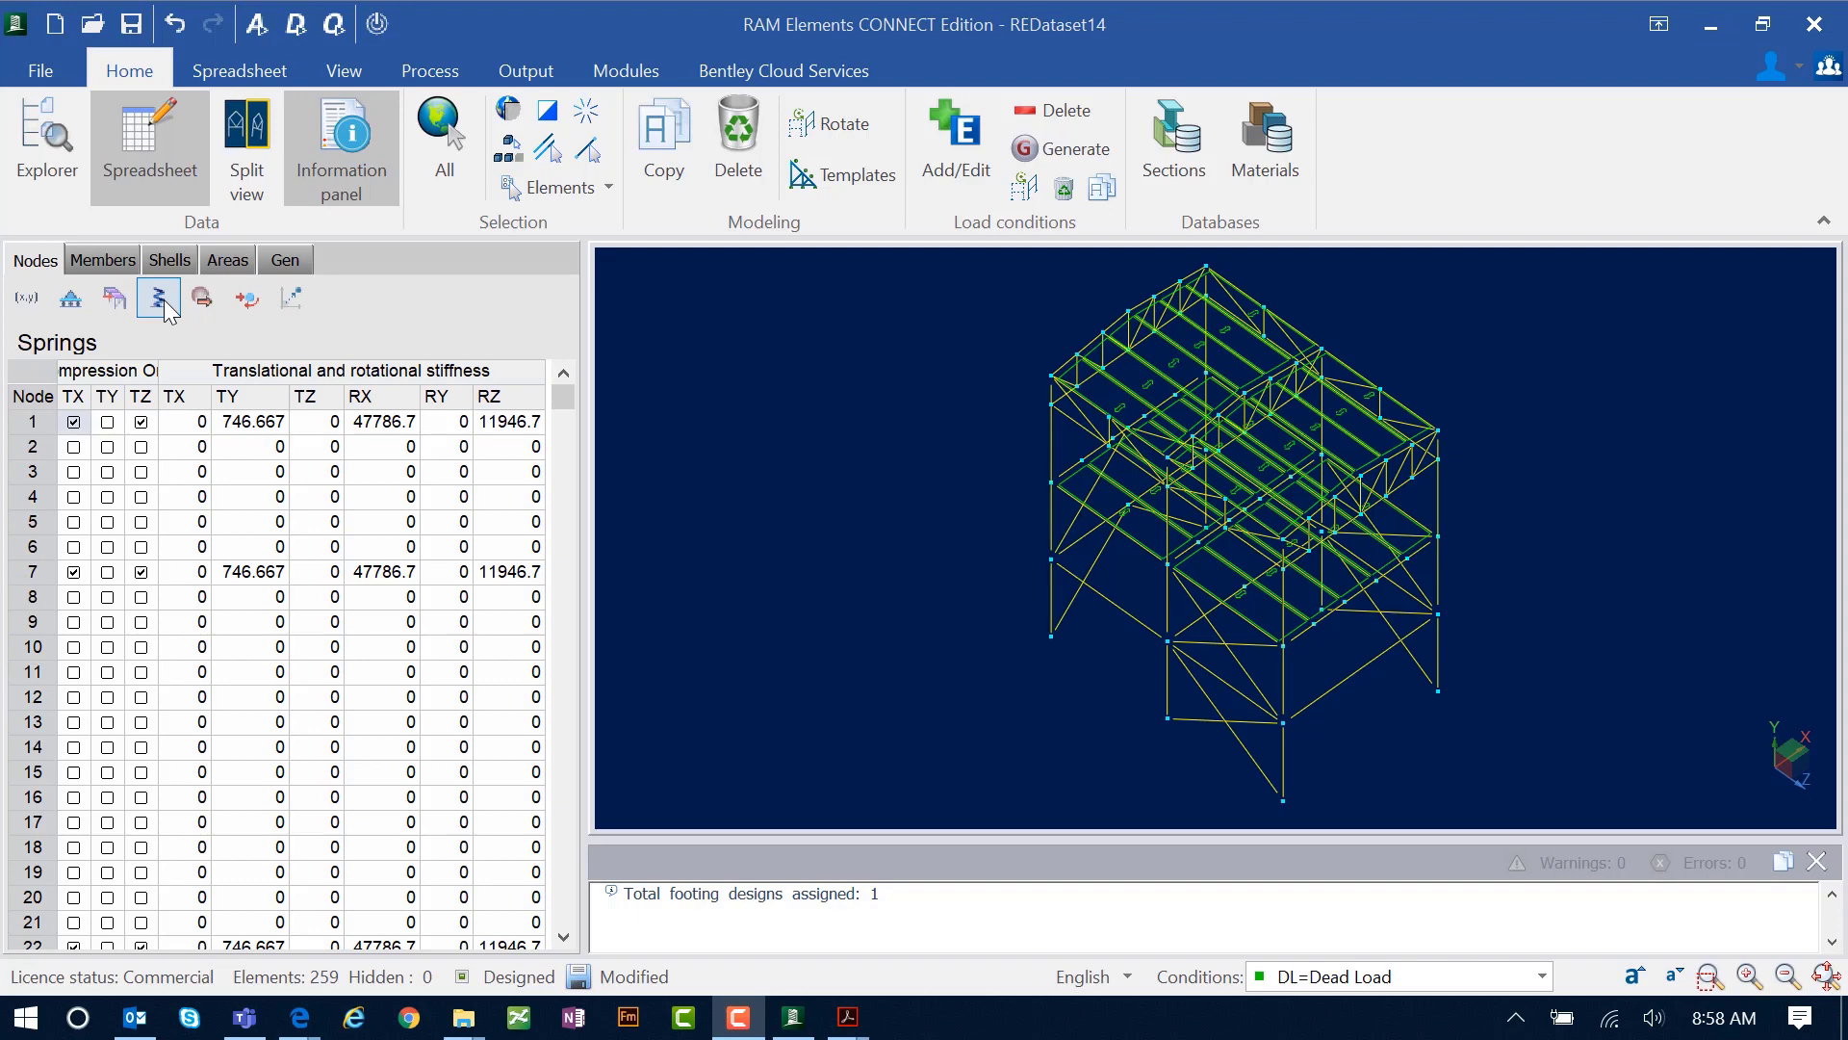
mouse_move(956, 159)
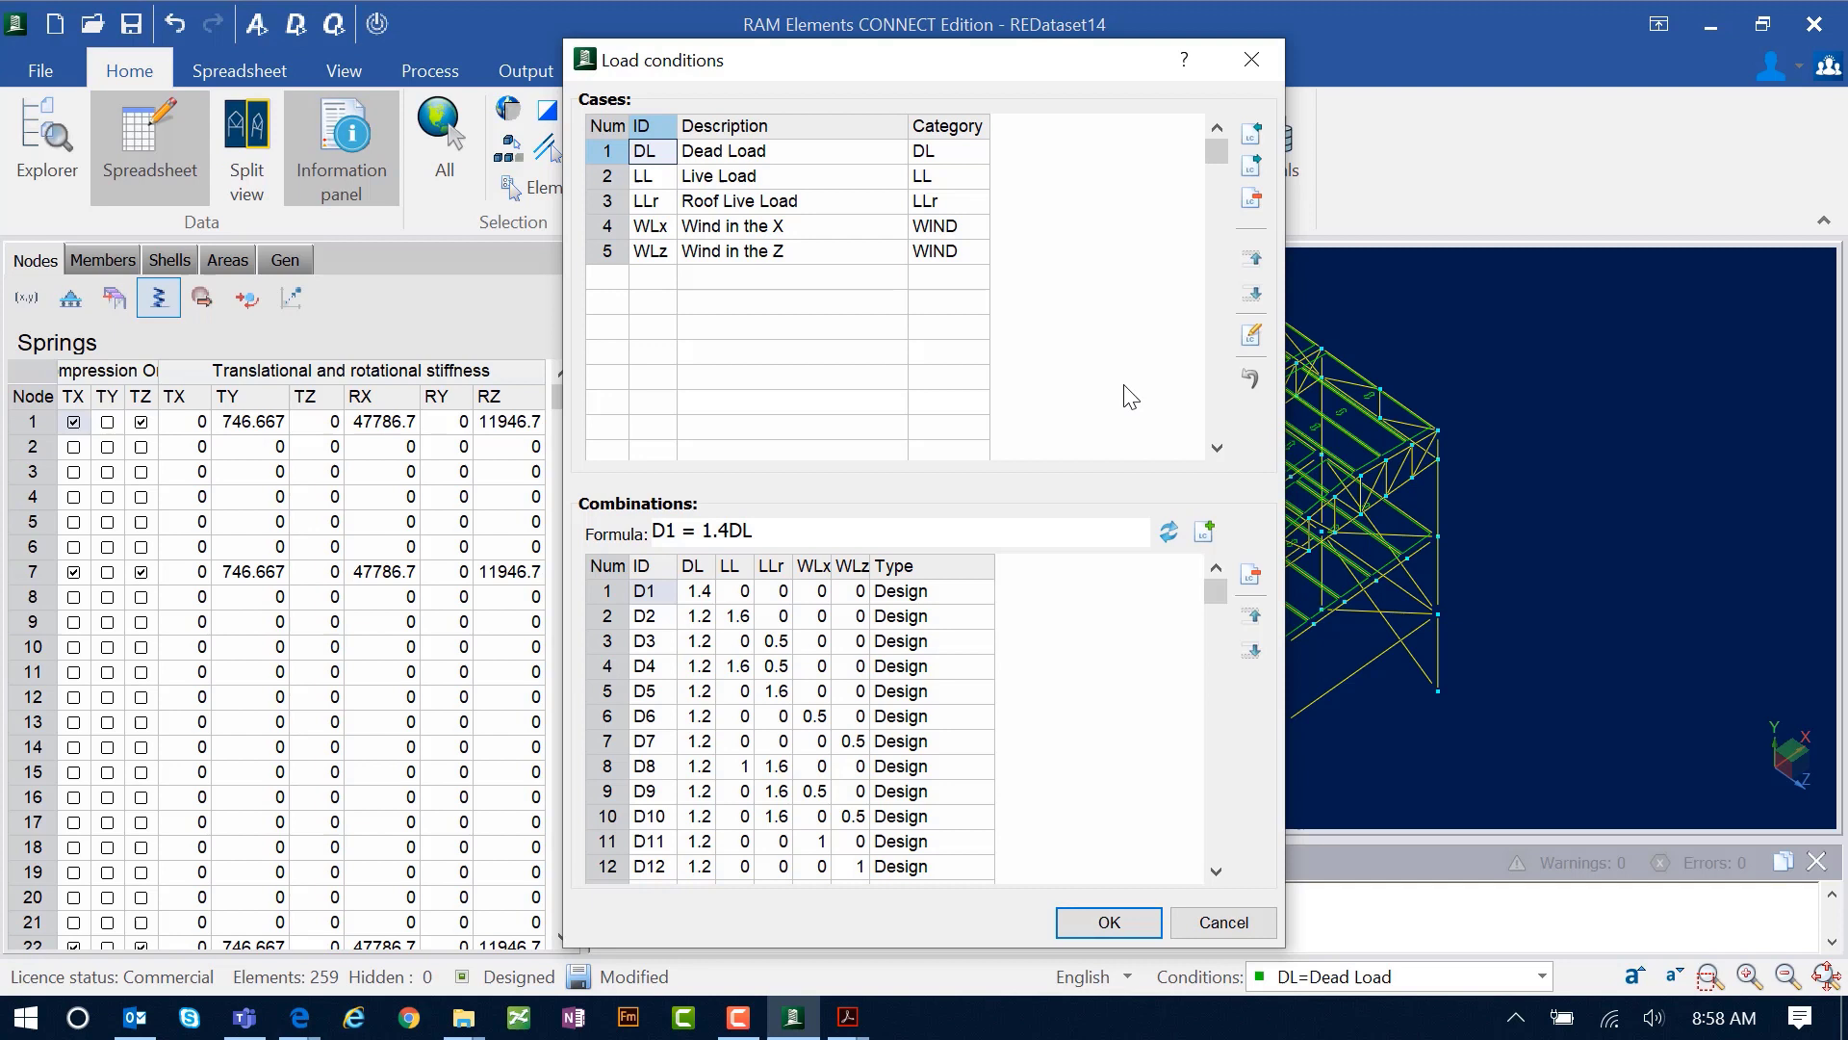
mouse_move(1187, 616)
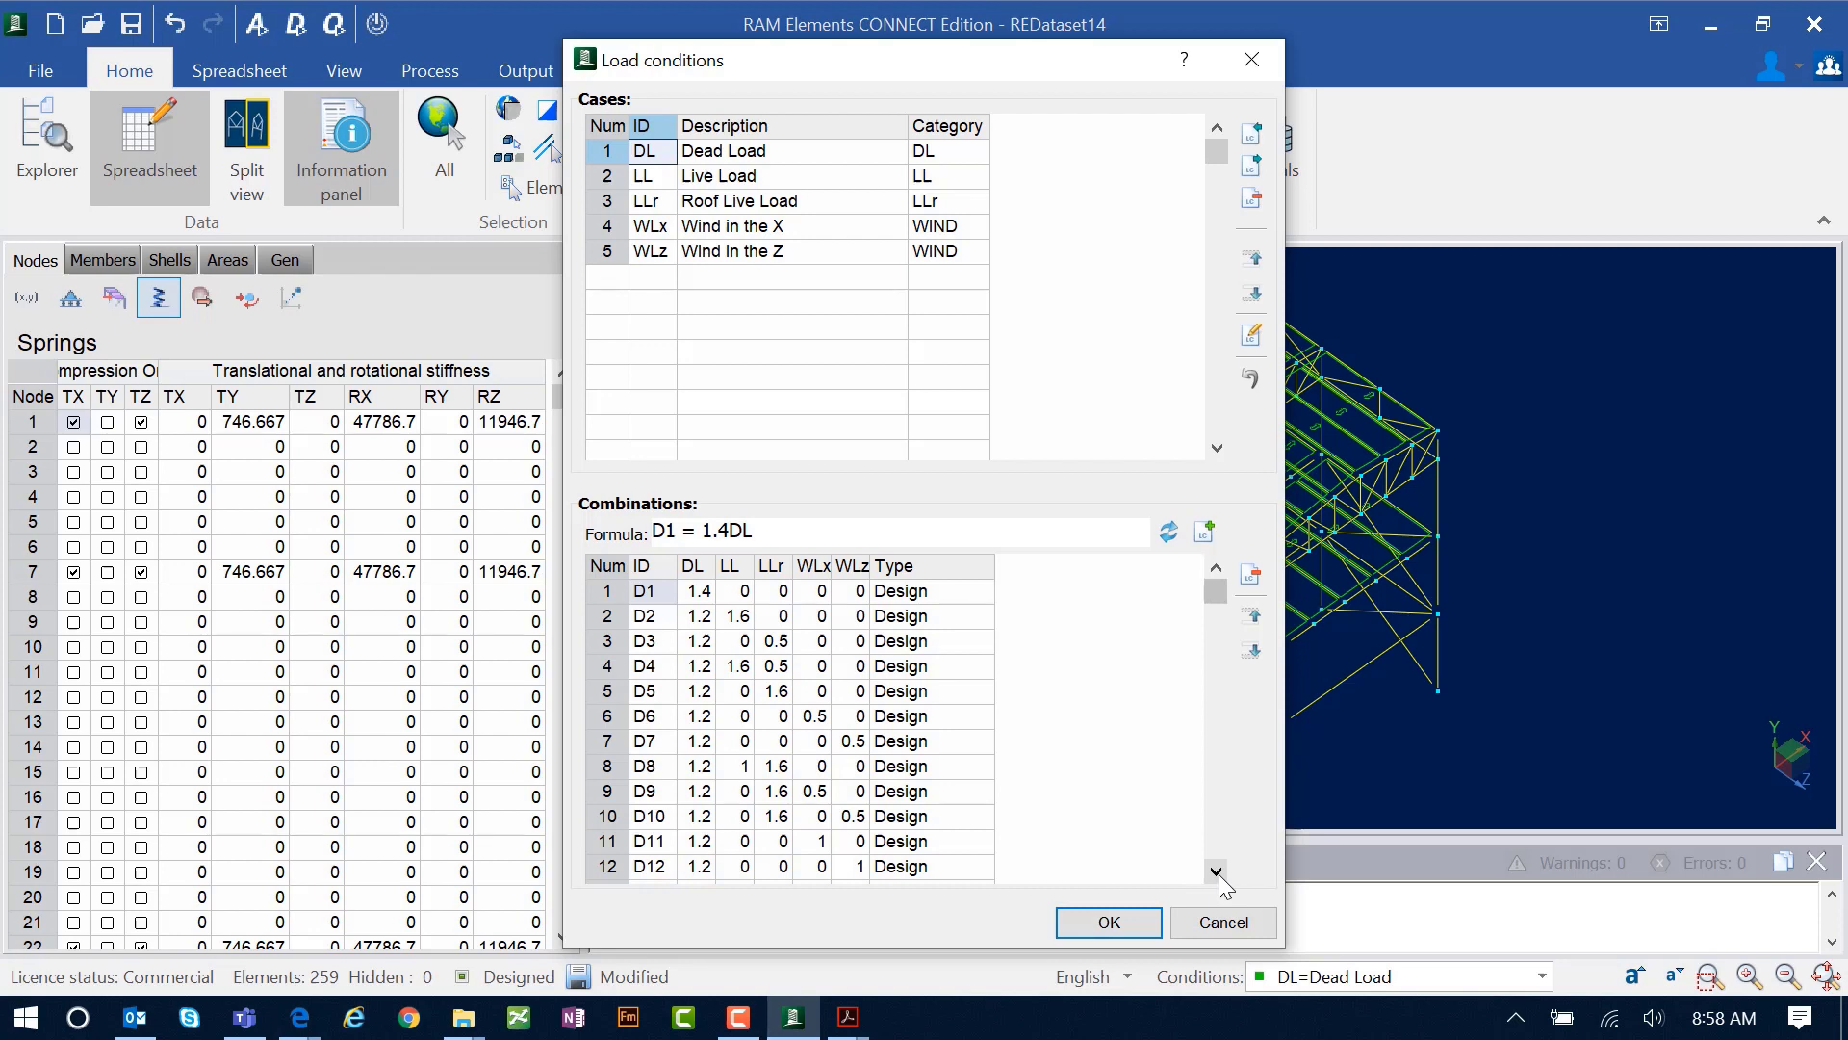
Step: Open Load conditions and review the design and service combinations down to S11
click(1215, 871)
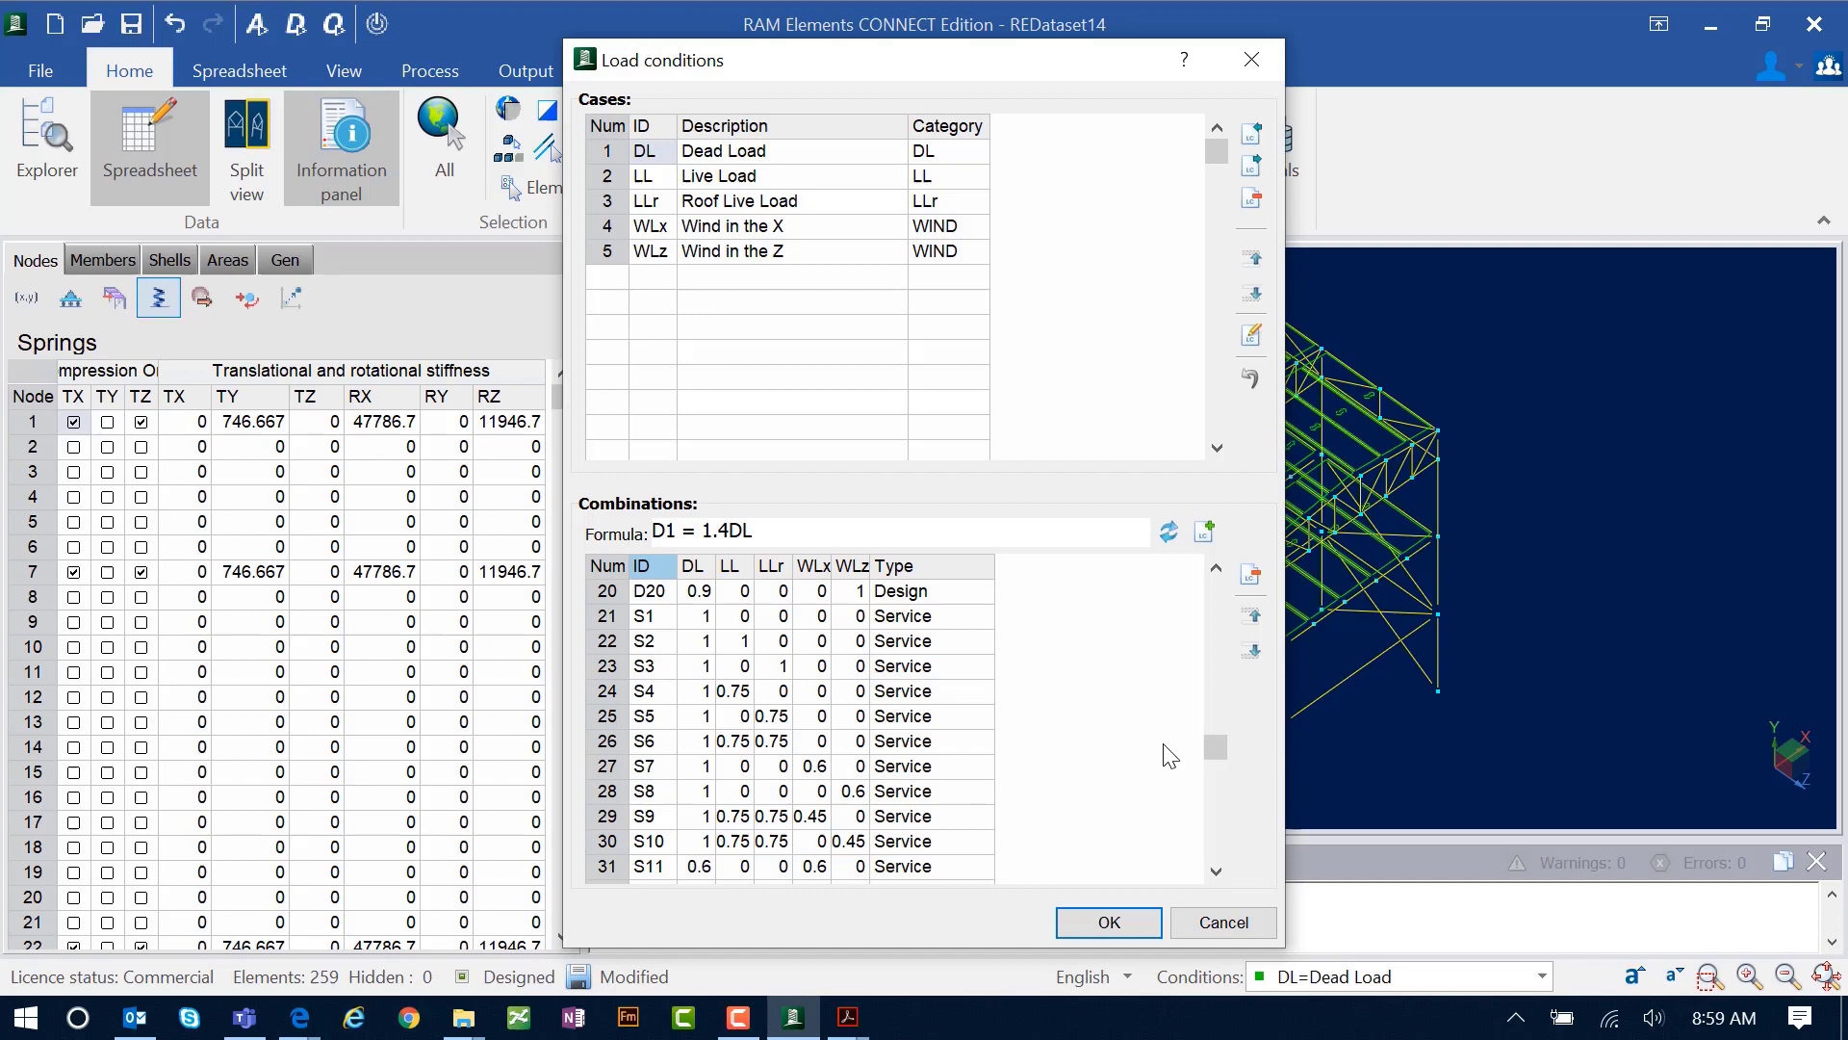
Step: Cancel Load conditions and analyze the model, finishing with one warning and zero errors
click(1106, 922)
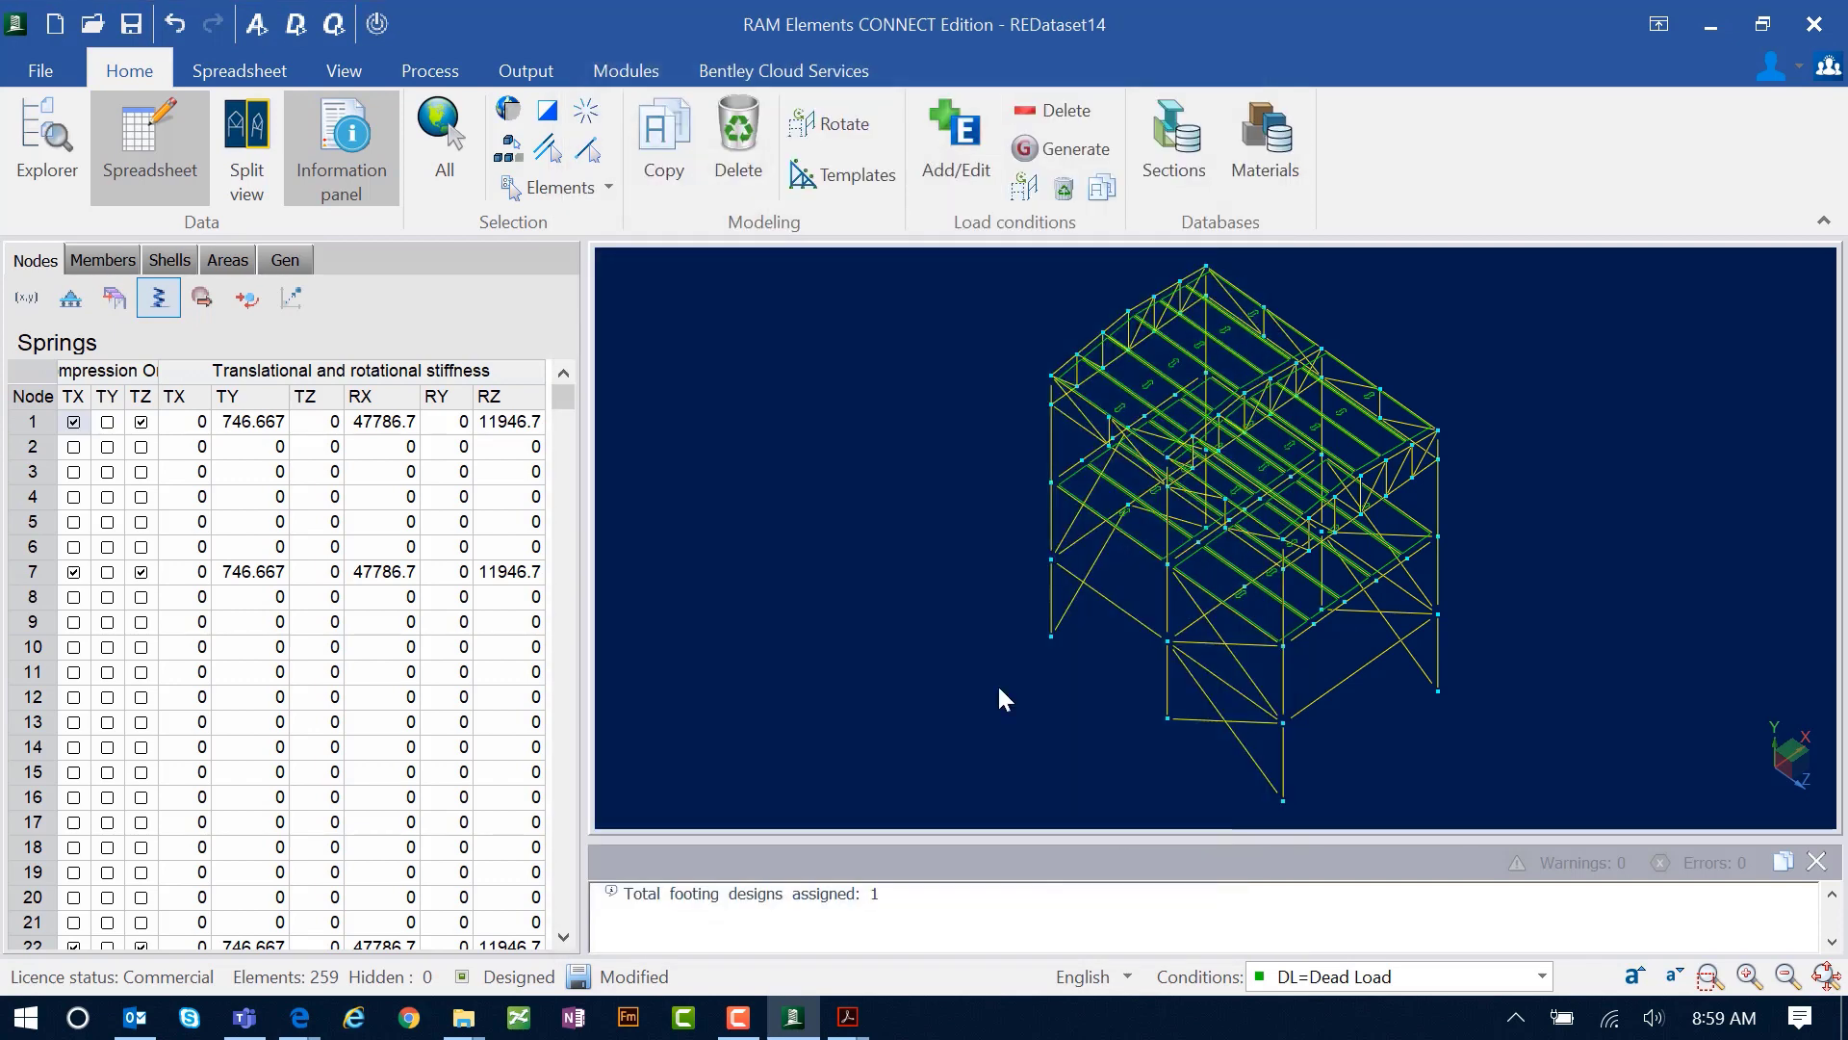
mouse_move(887, 599)
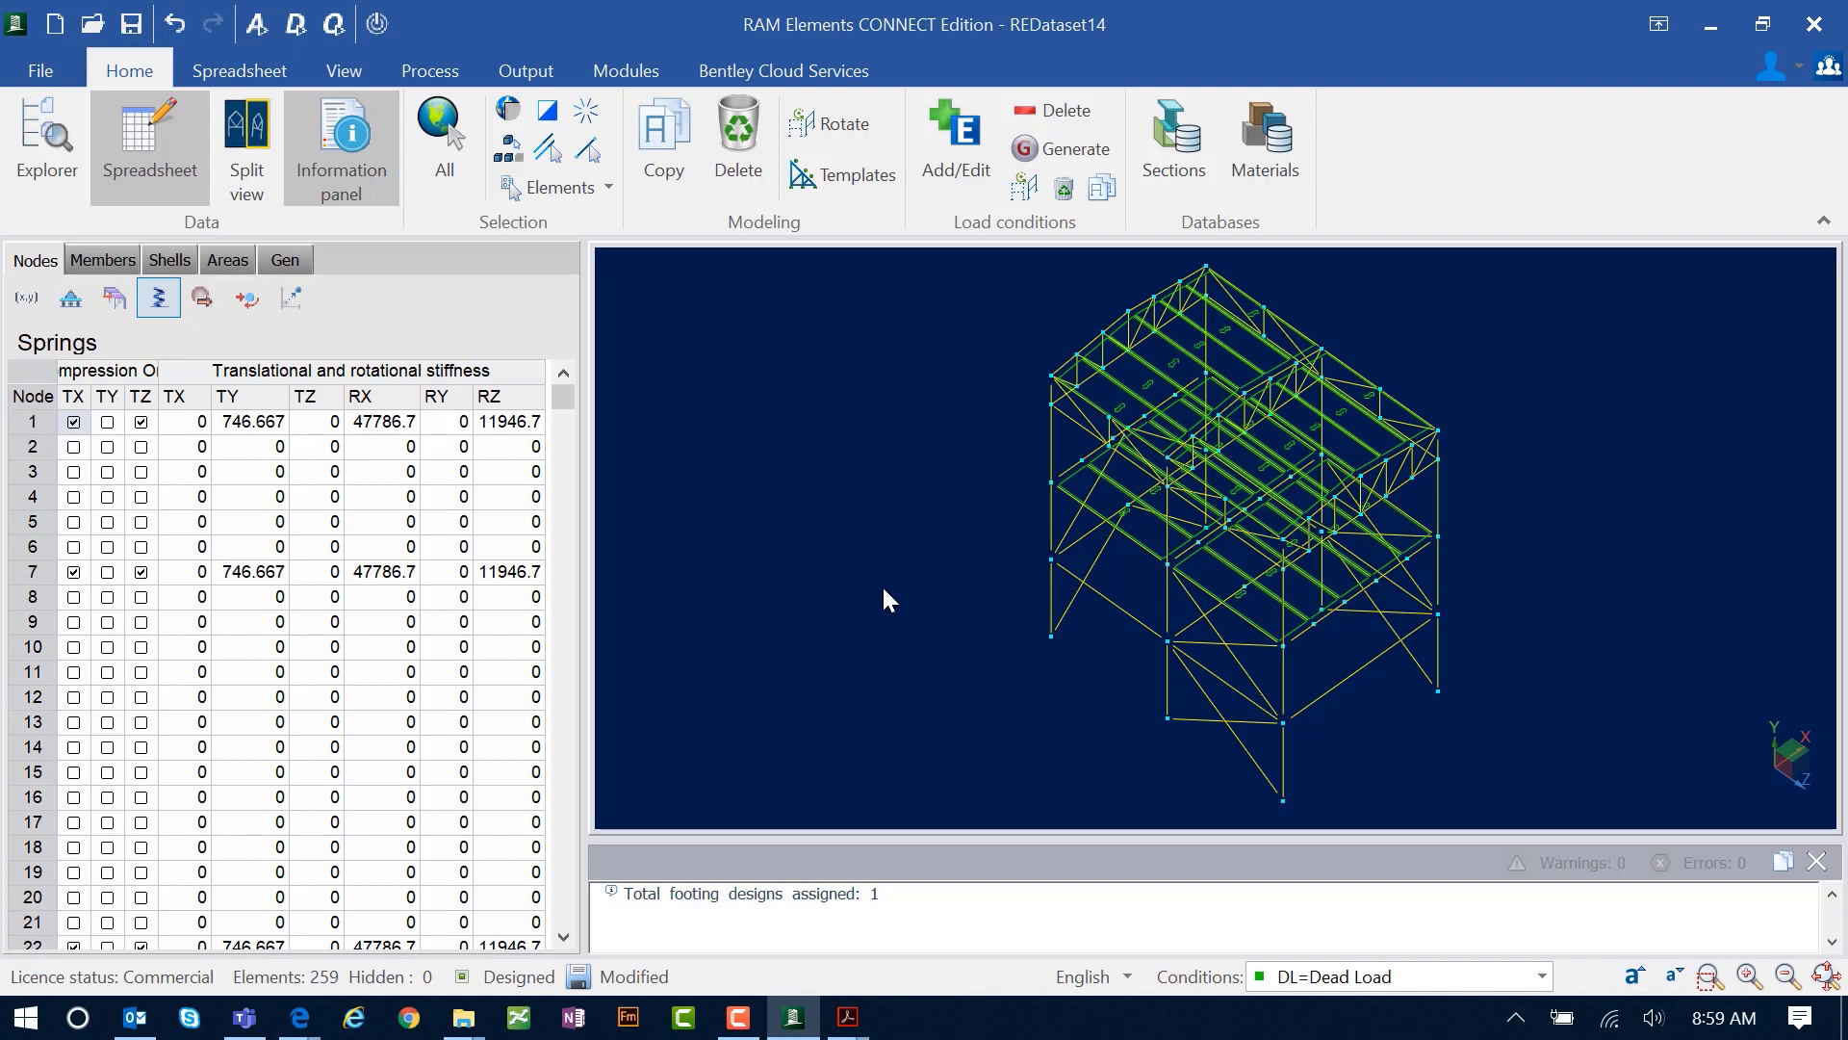
mouse_move(881, 514)
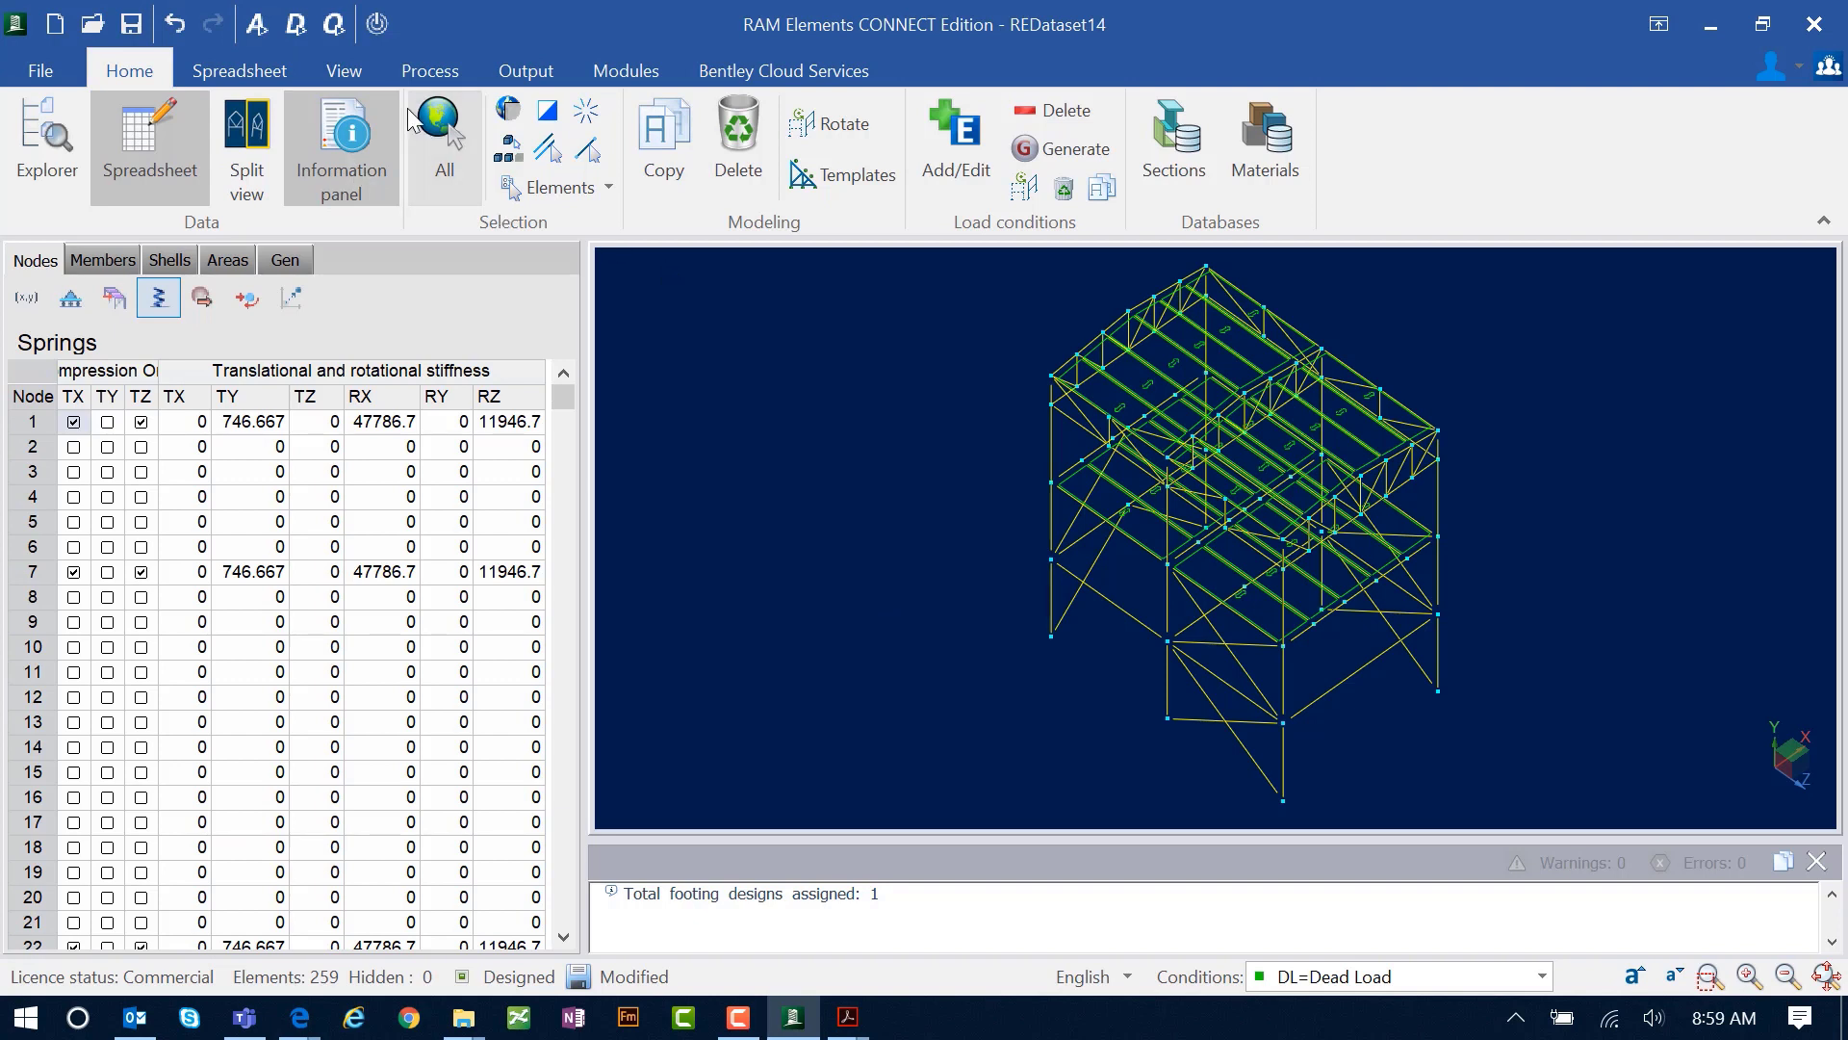
click(430, 71)
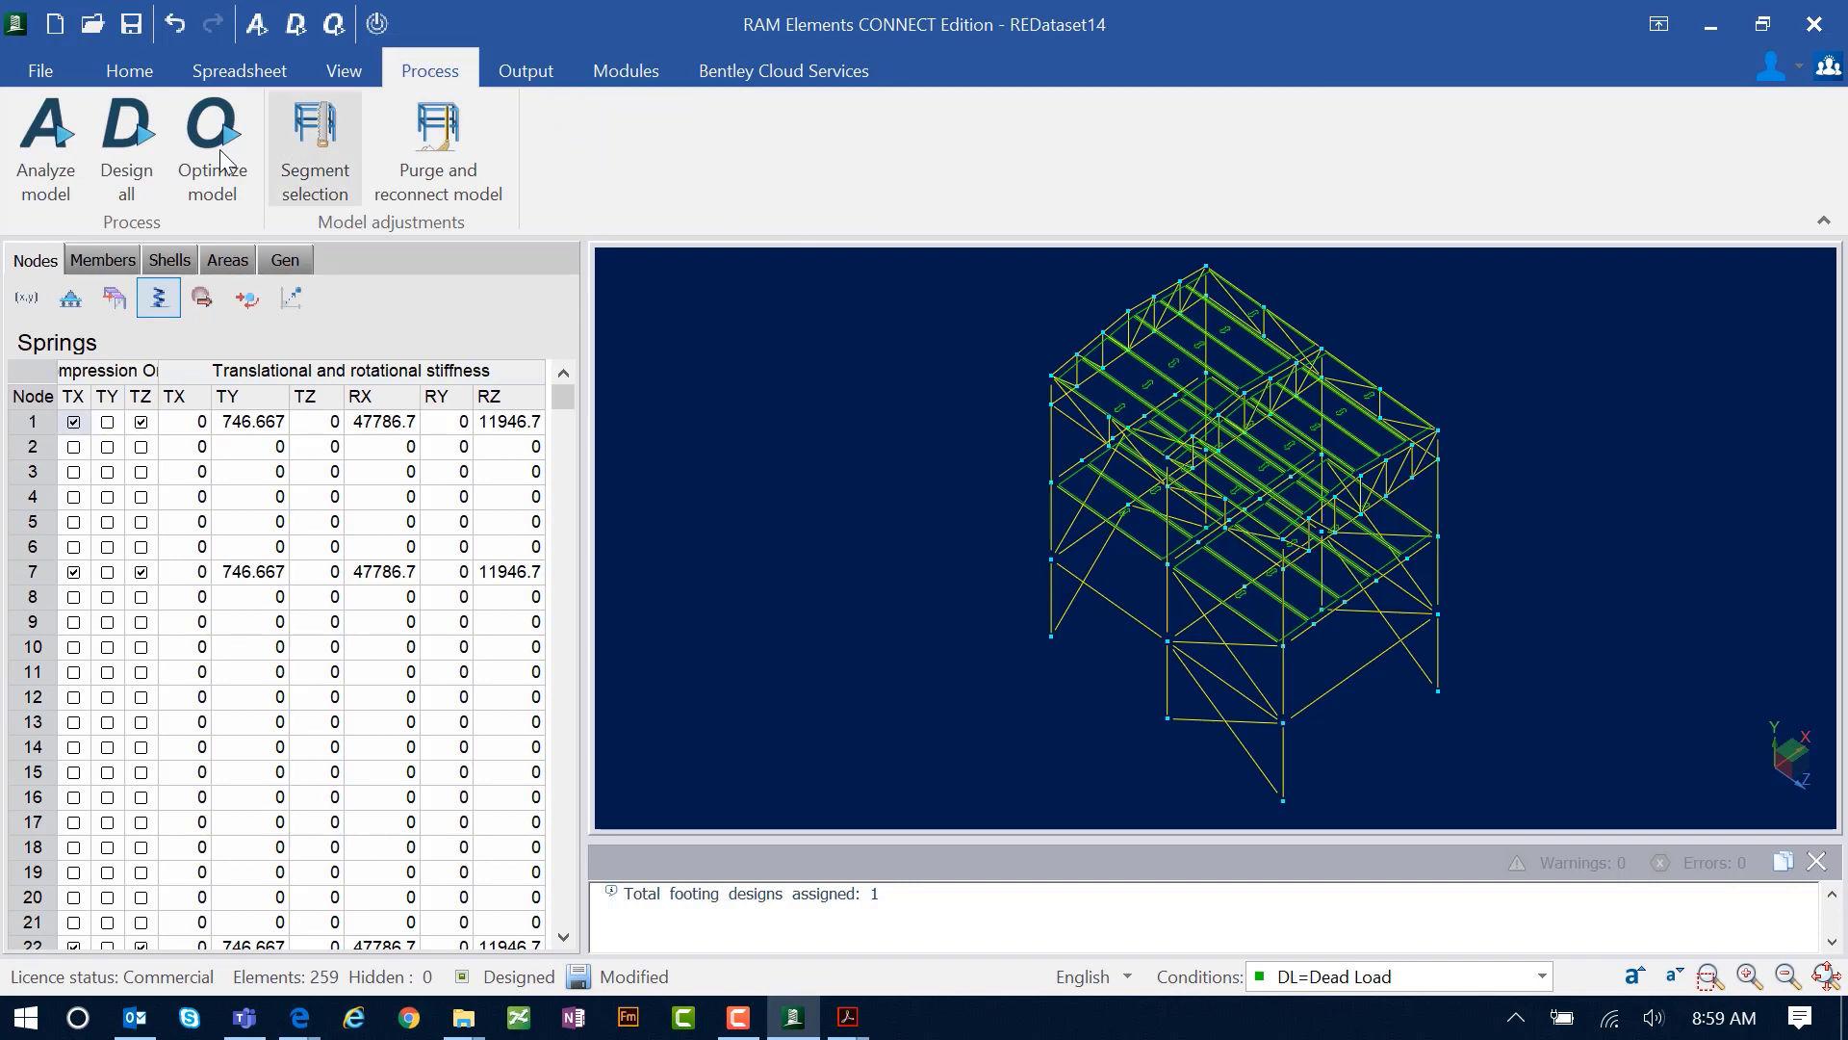
click(46, 150)
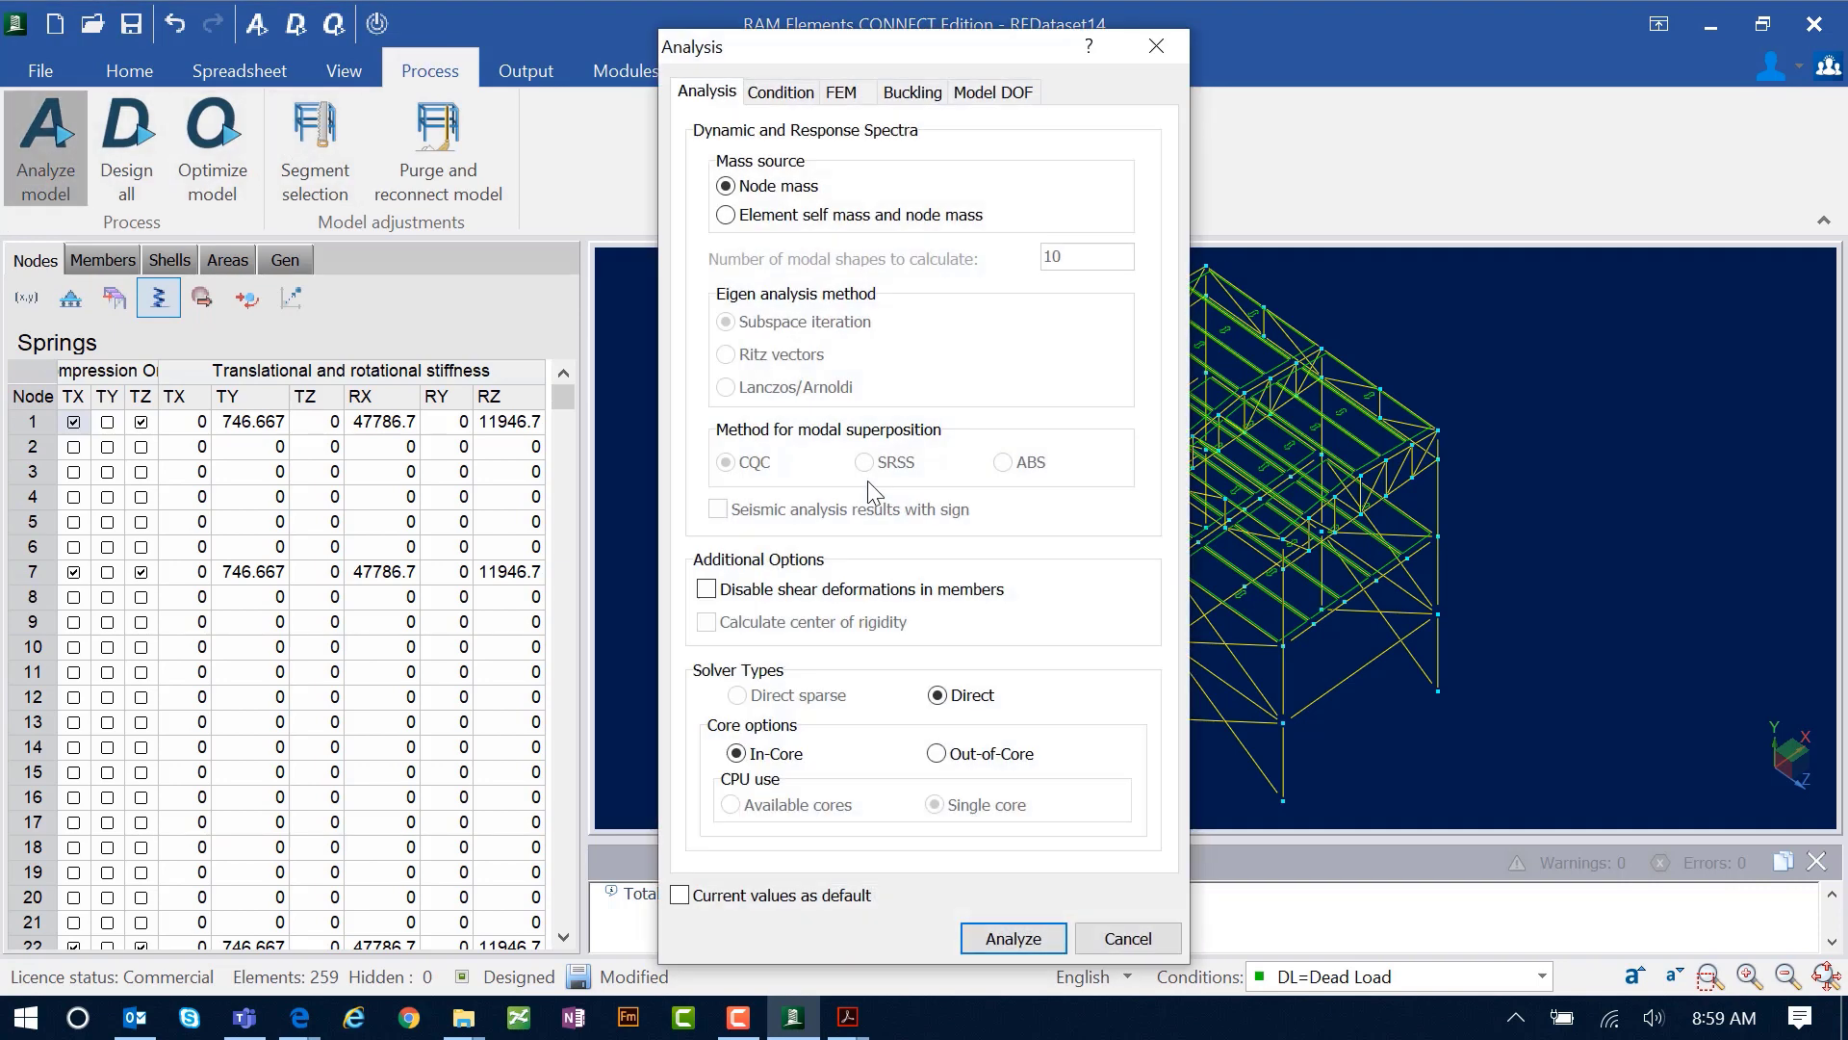
click(1010, 936)
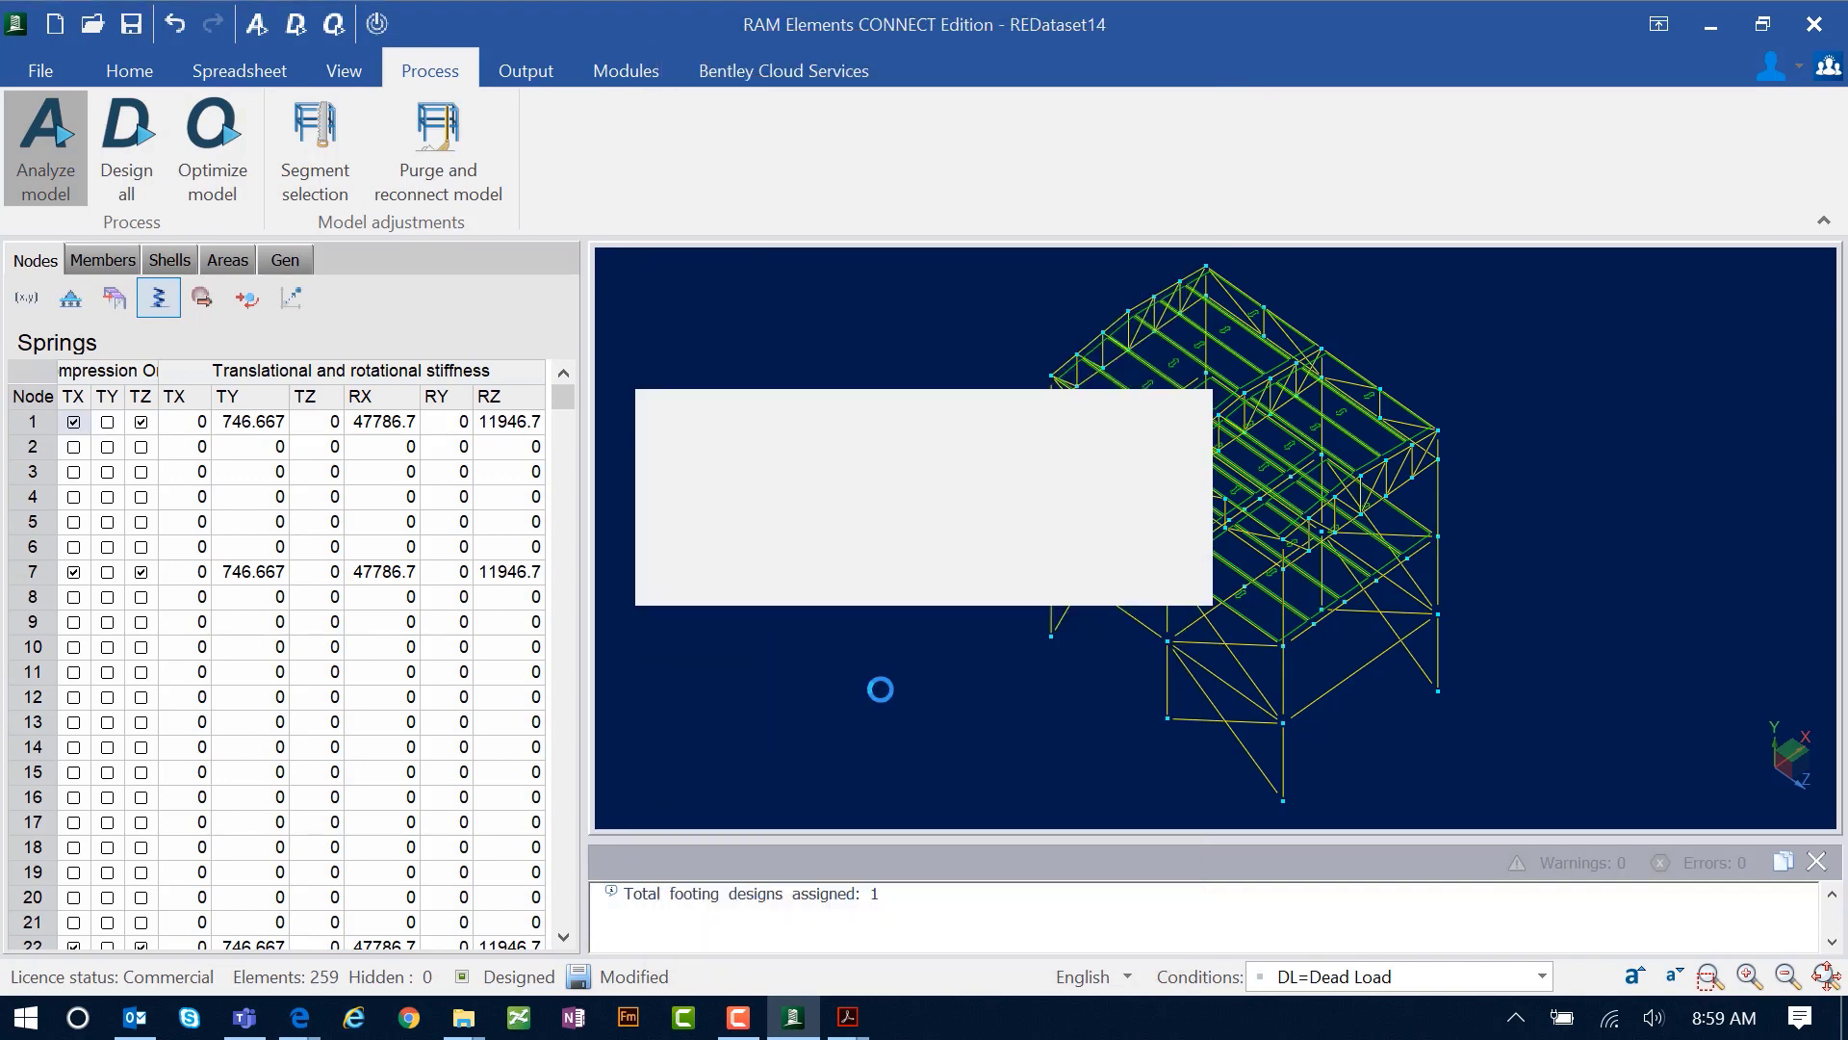
click(45, 148)
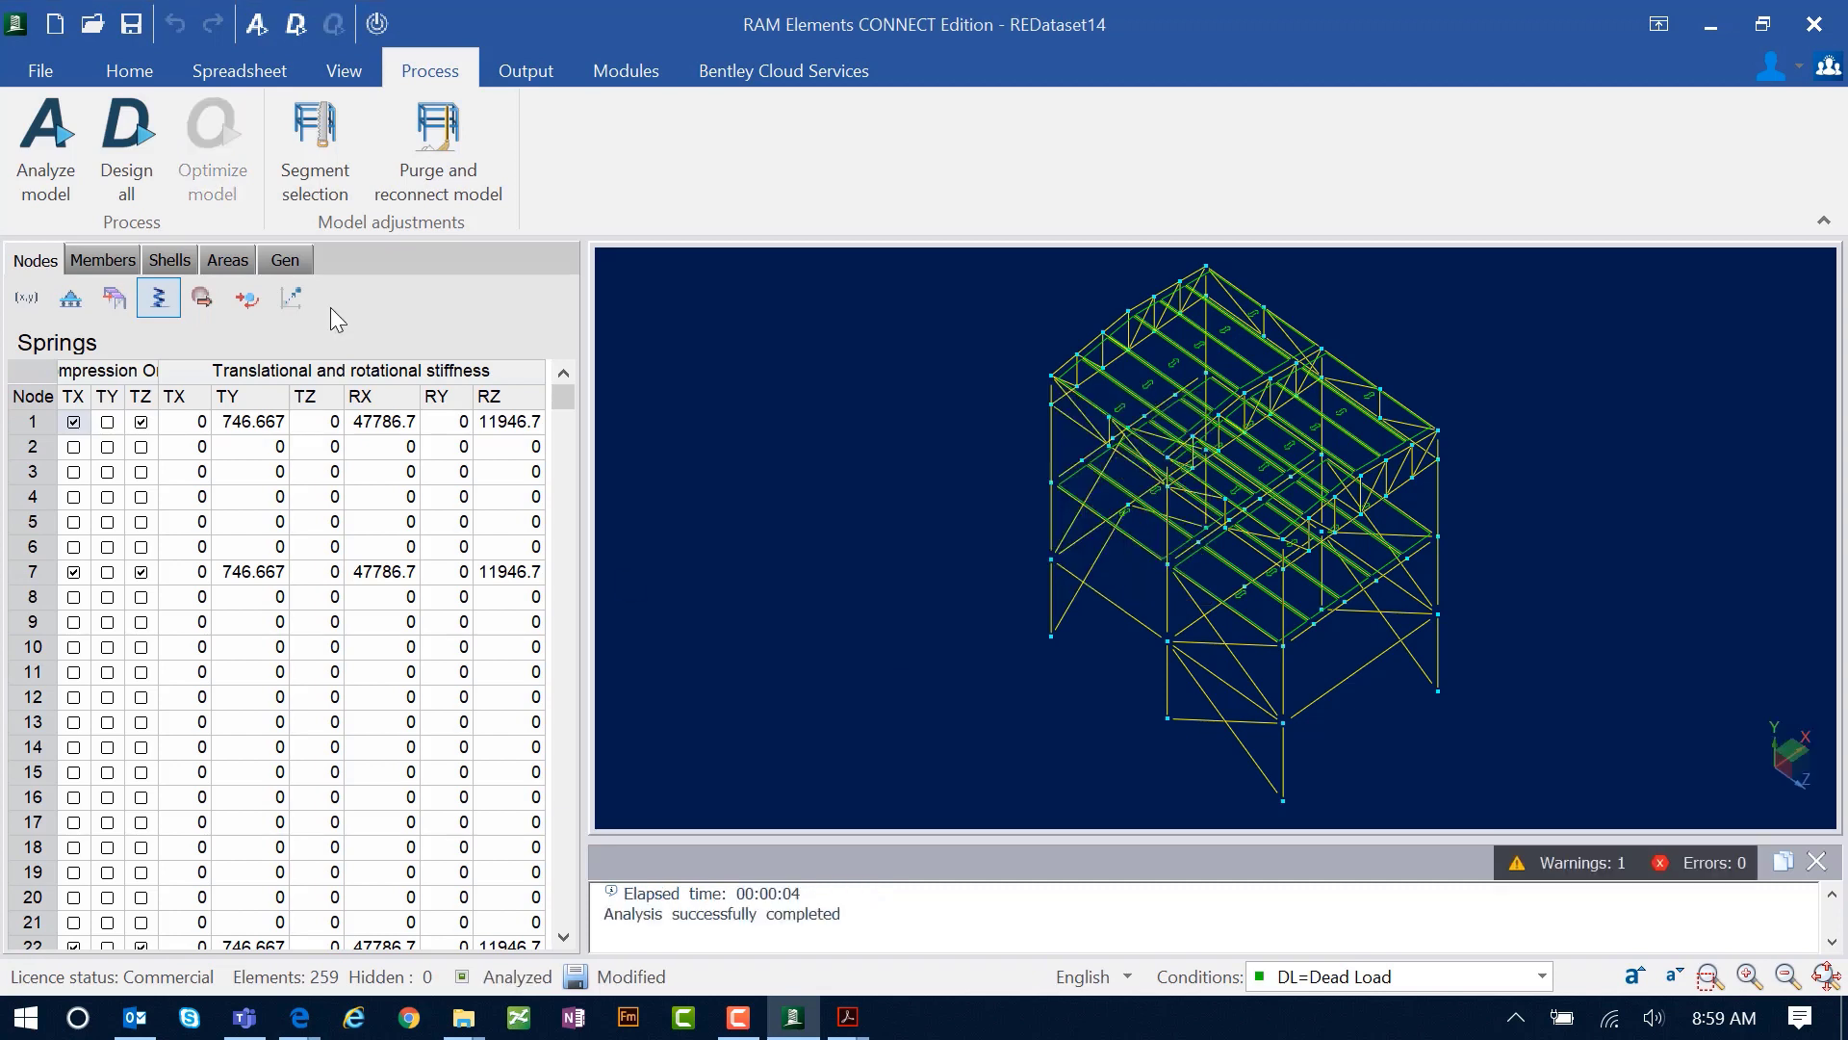
Step: Design all members with reinforced concrete set to ACI 318-14, designing 153 steel members
click(125, 151)
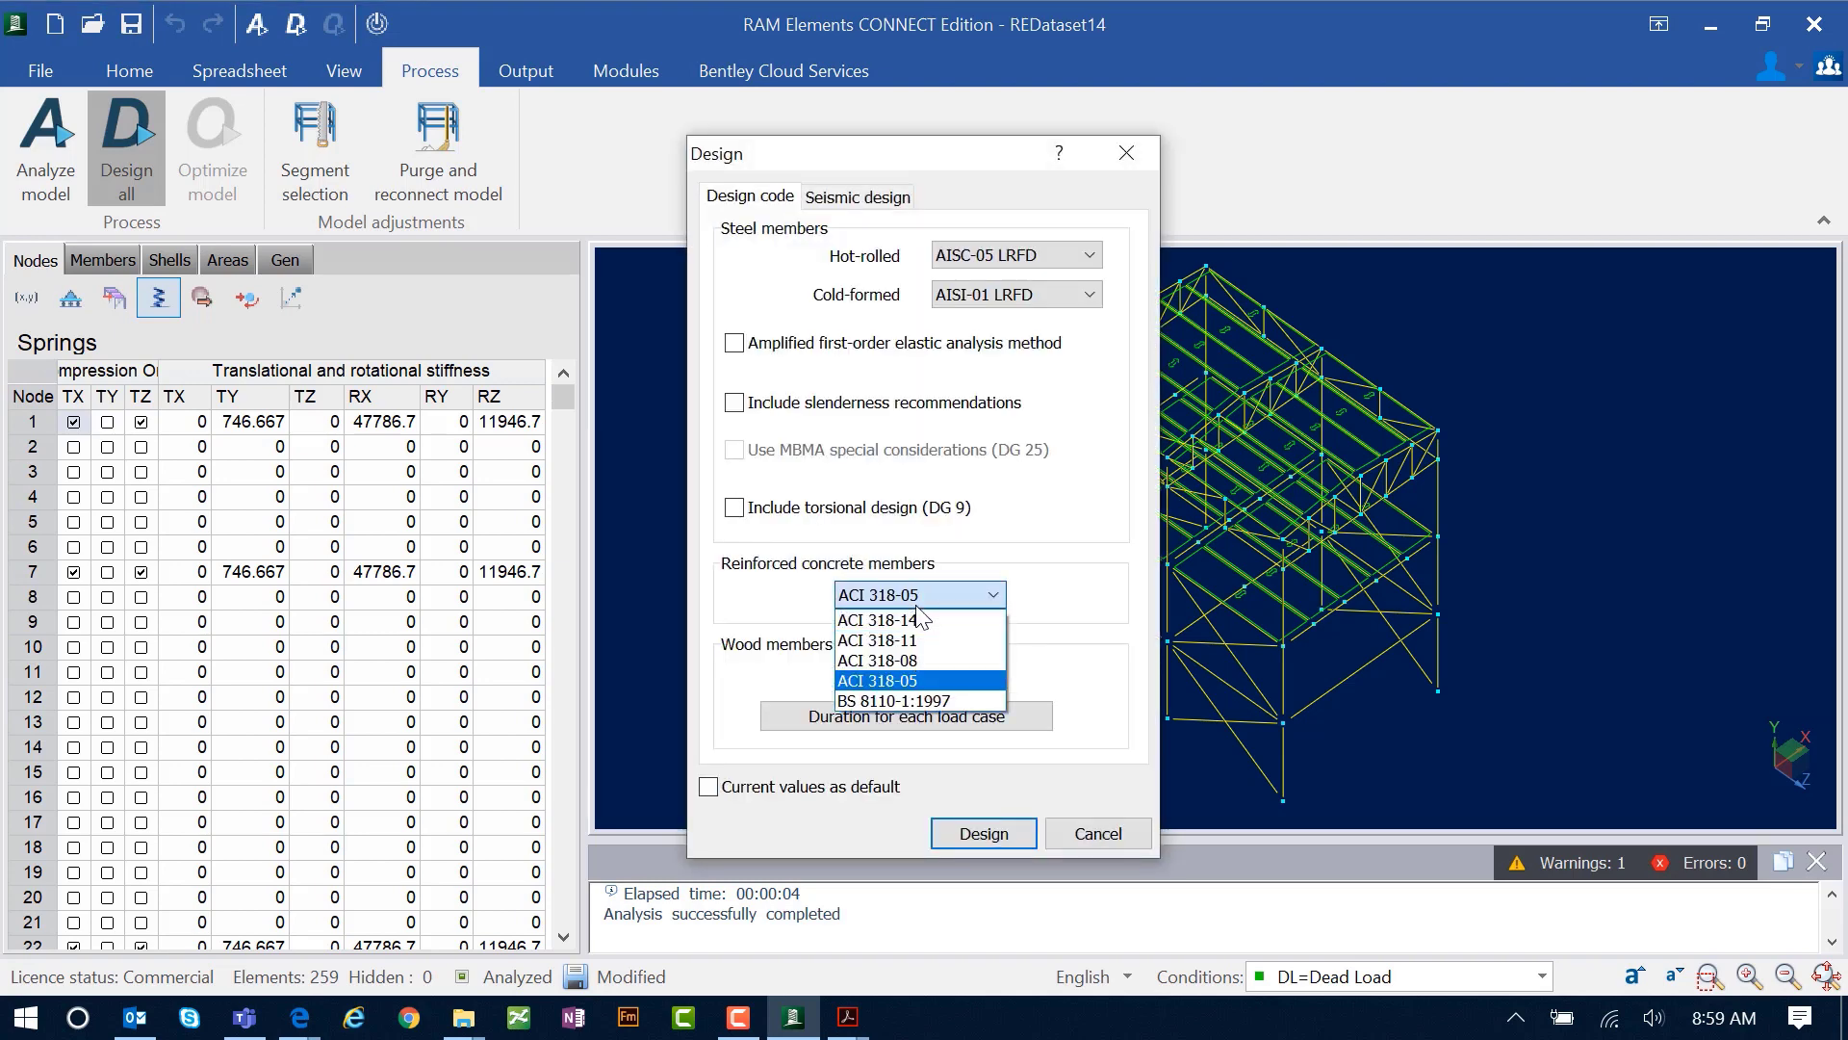
click(876, 619)
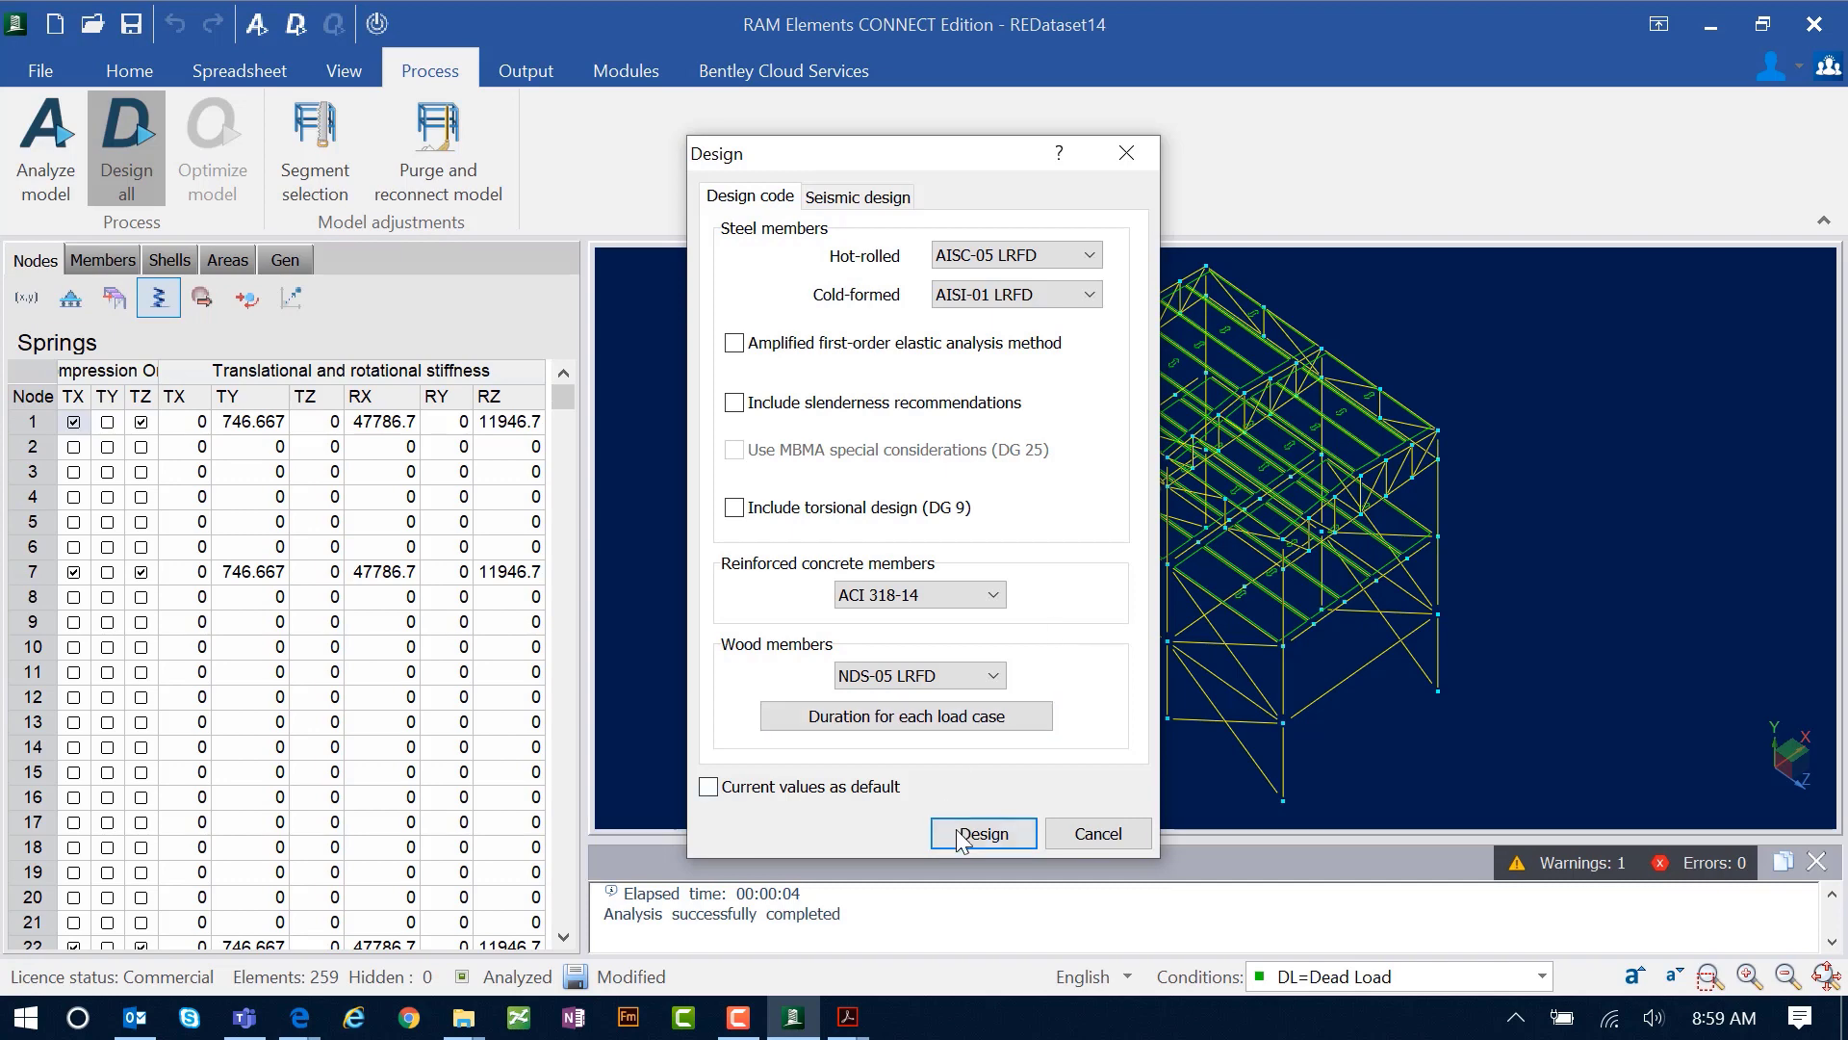
click(982, 833)
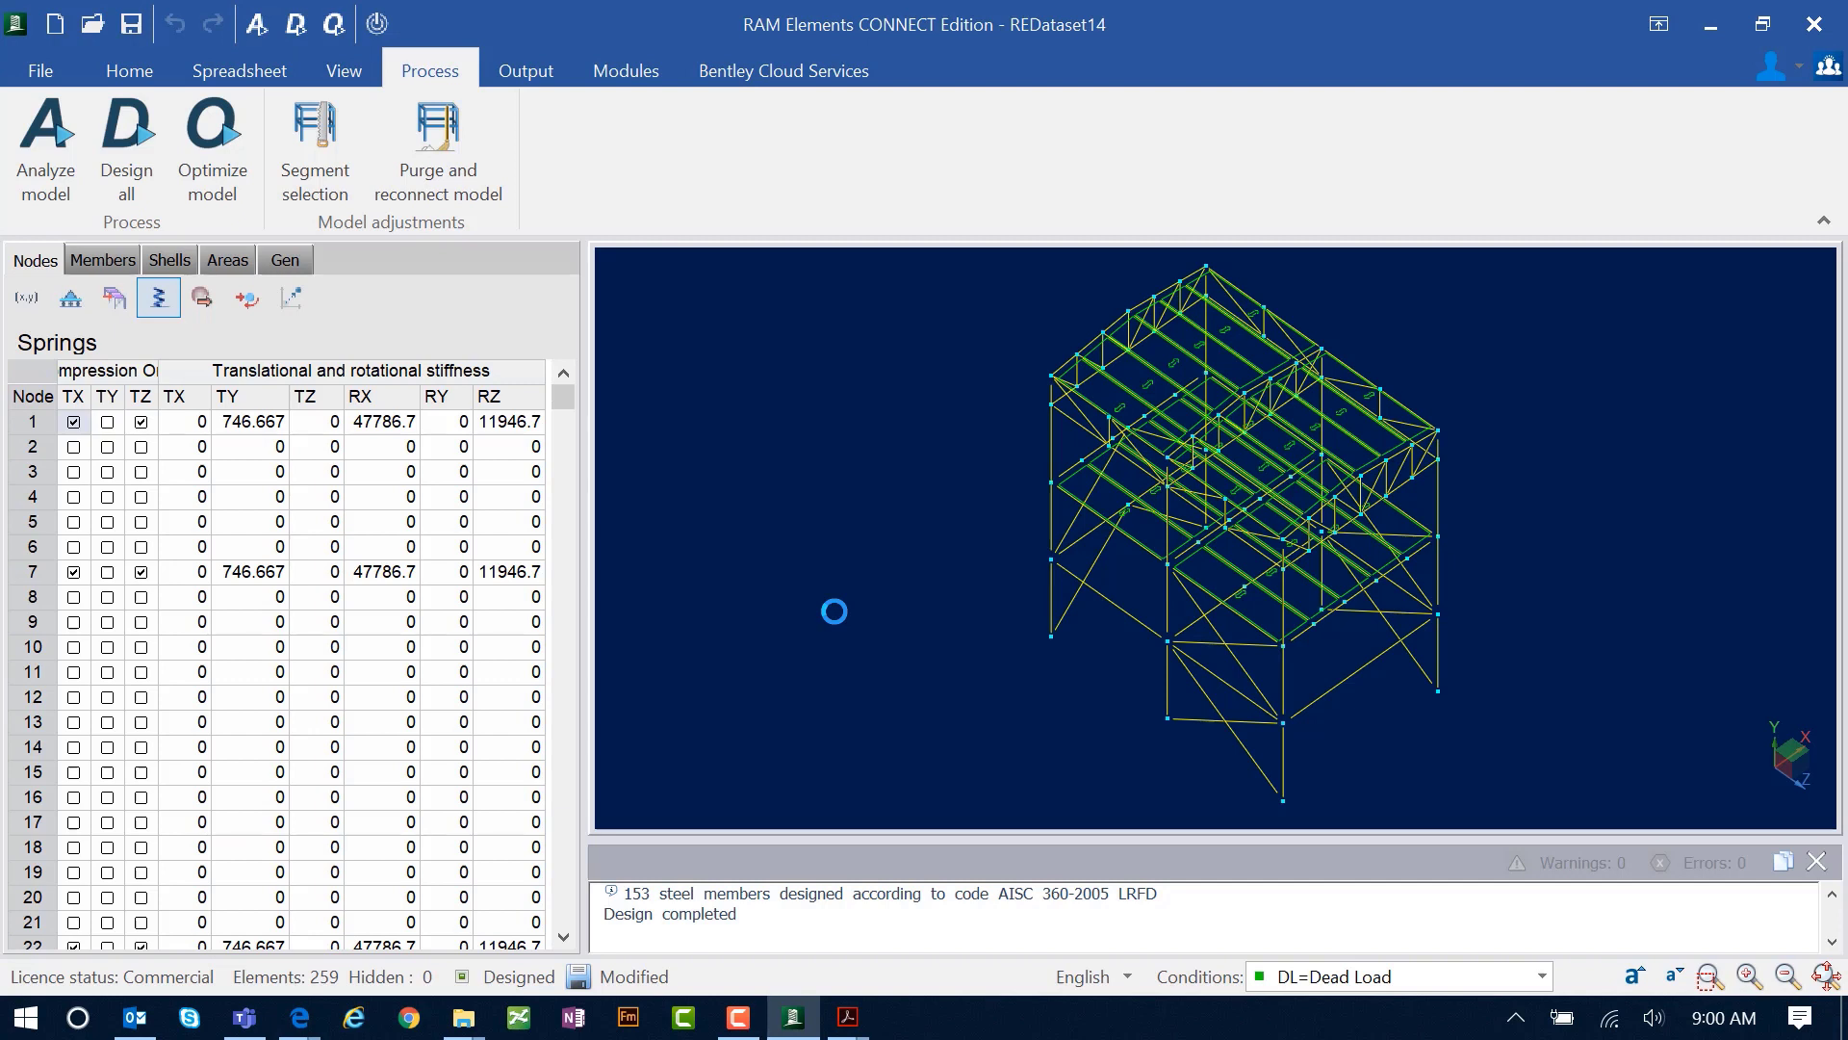
mouse_move(624, 71)
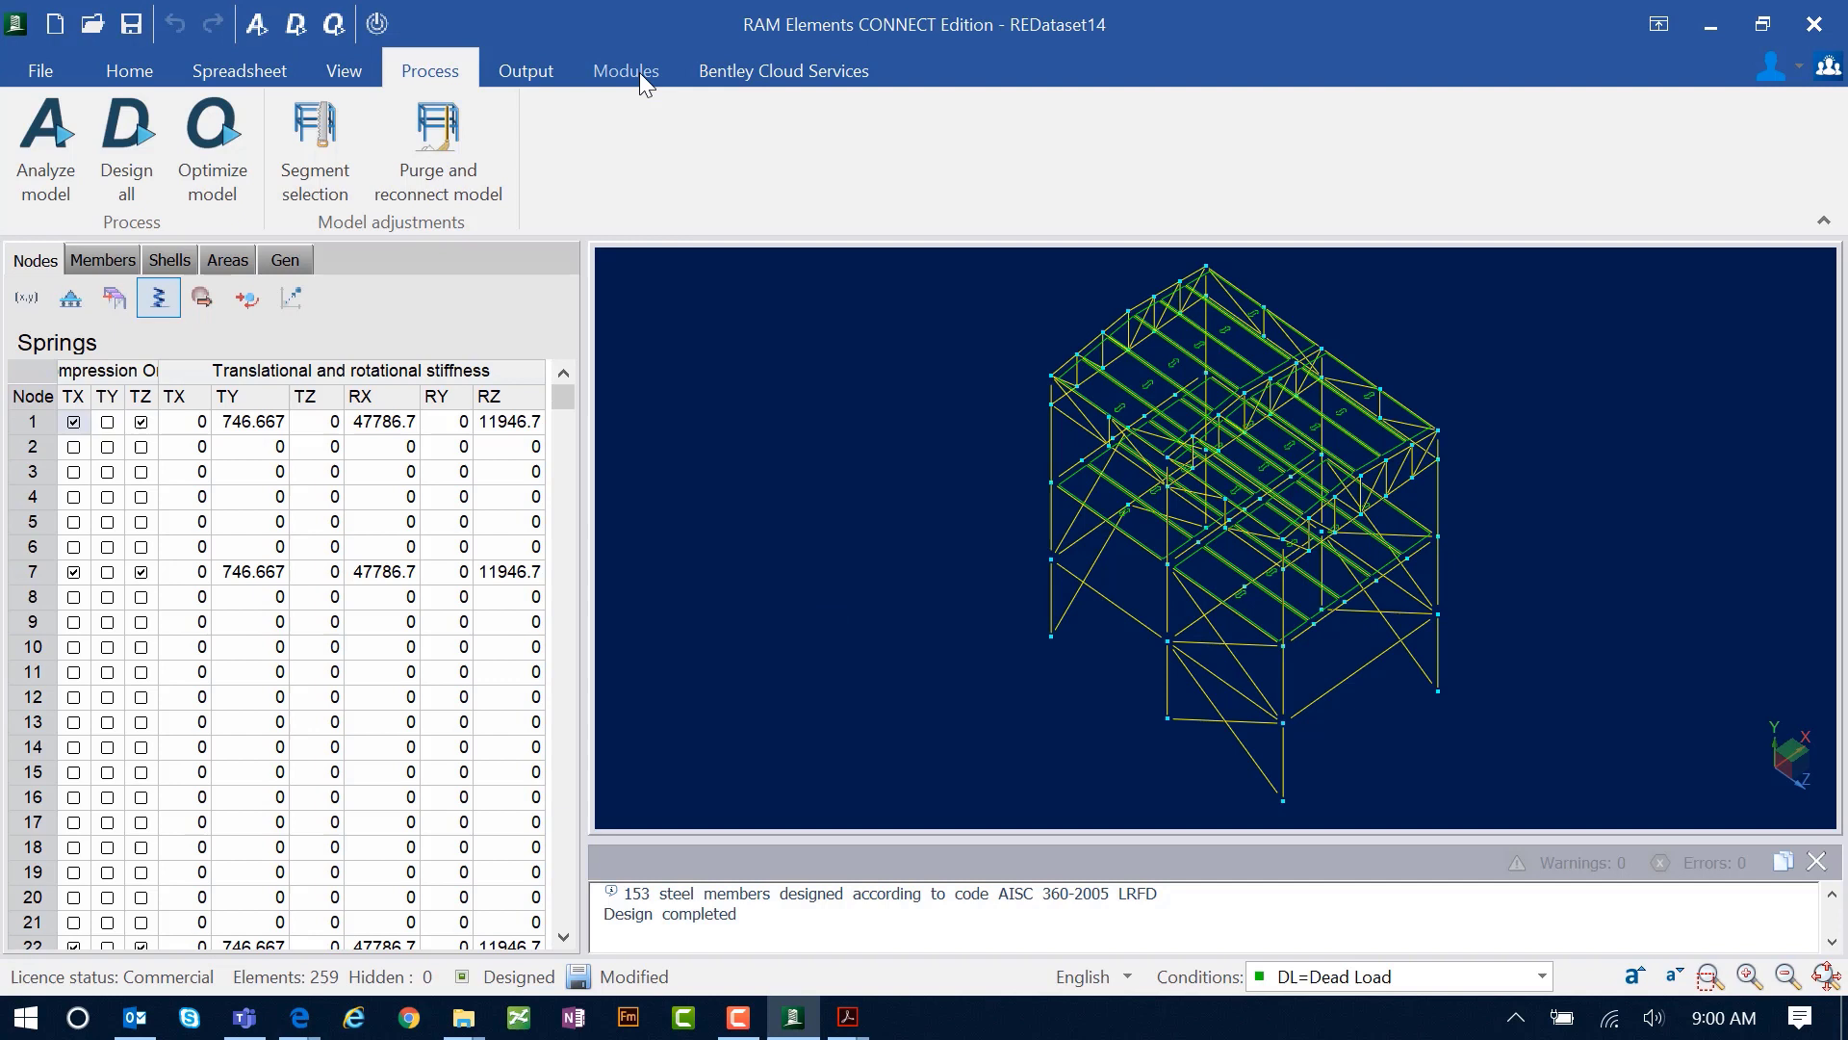
Step: Check the Foundations Standalone options, select node 1, and launch its spread footing design
click(624, 70)
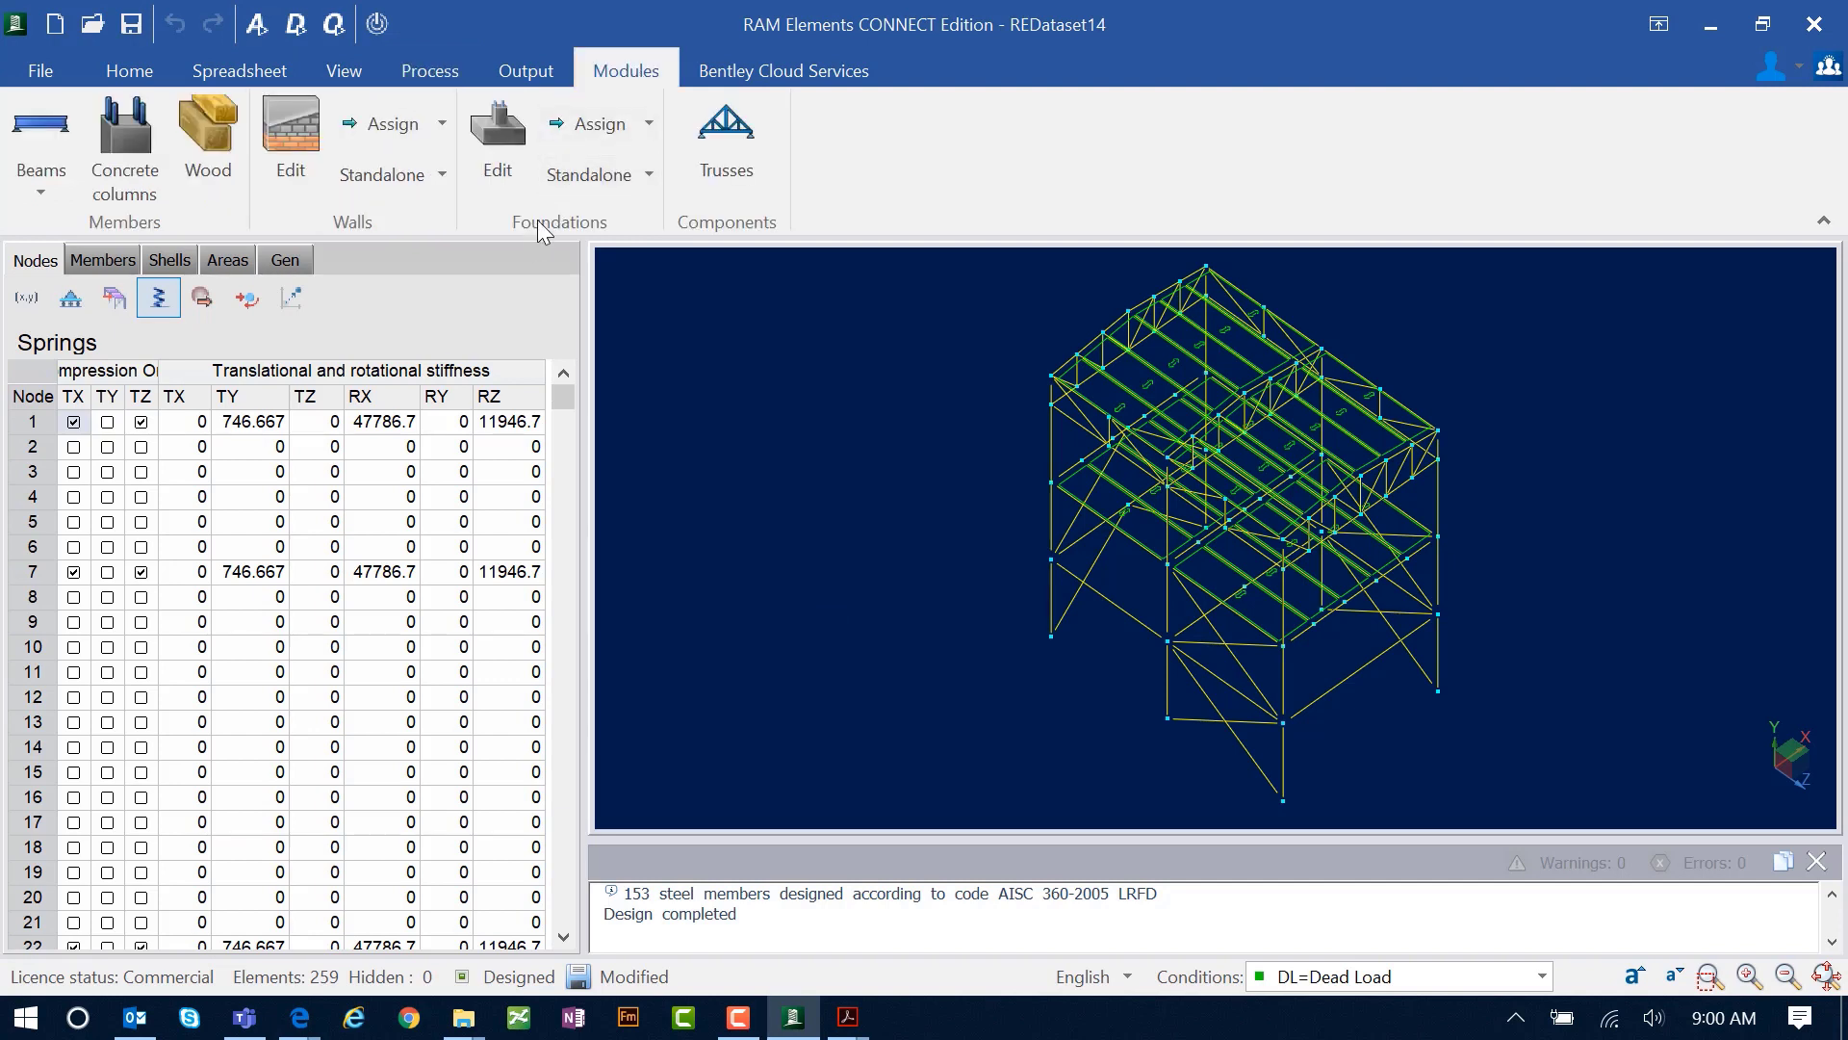
mouse_move(688, 310)
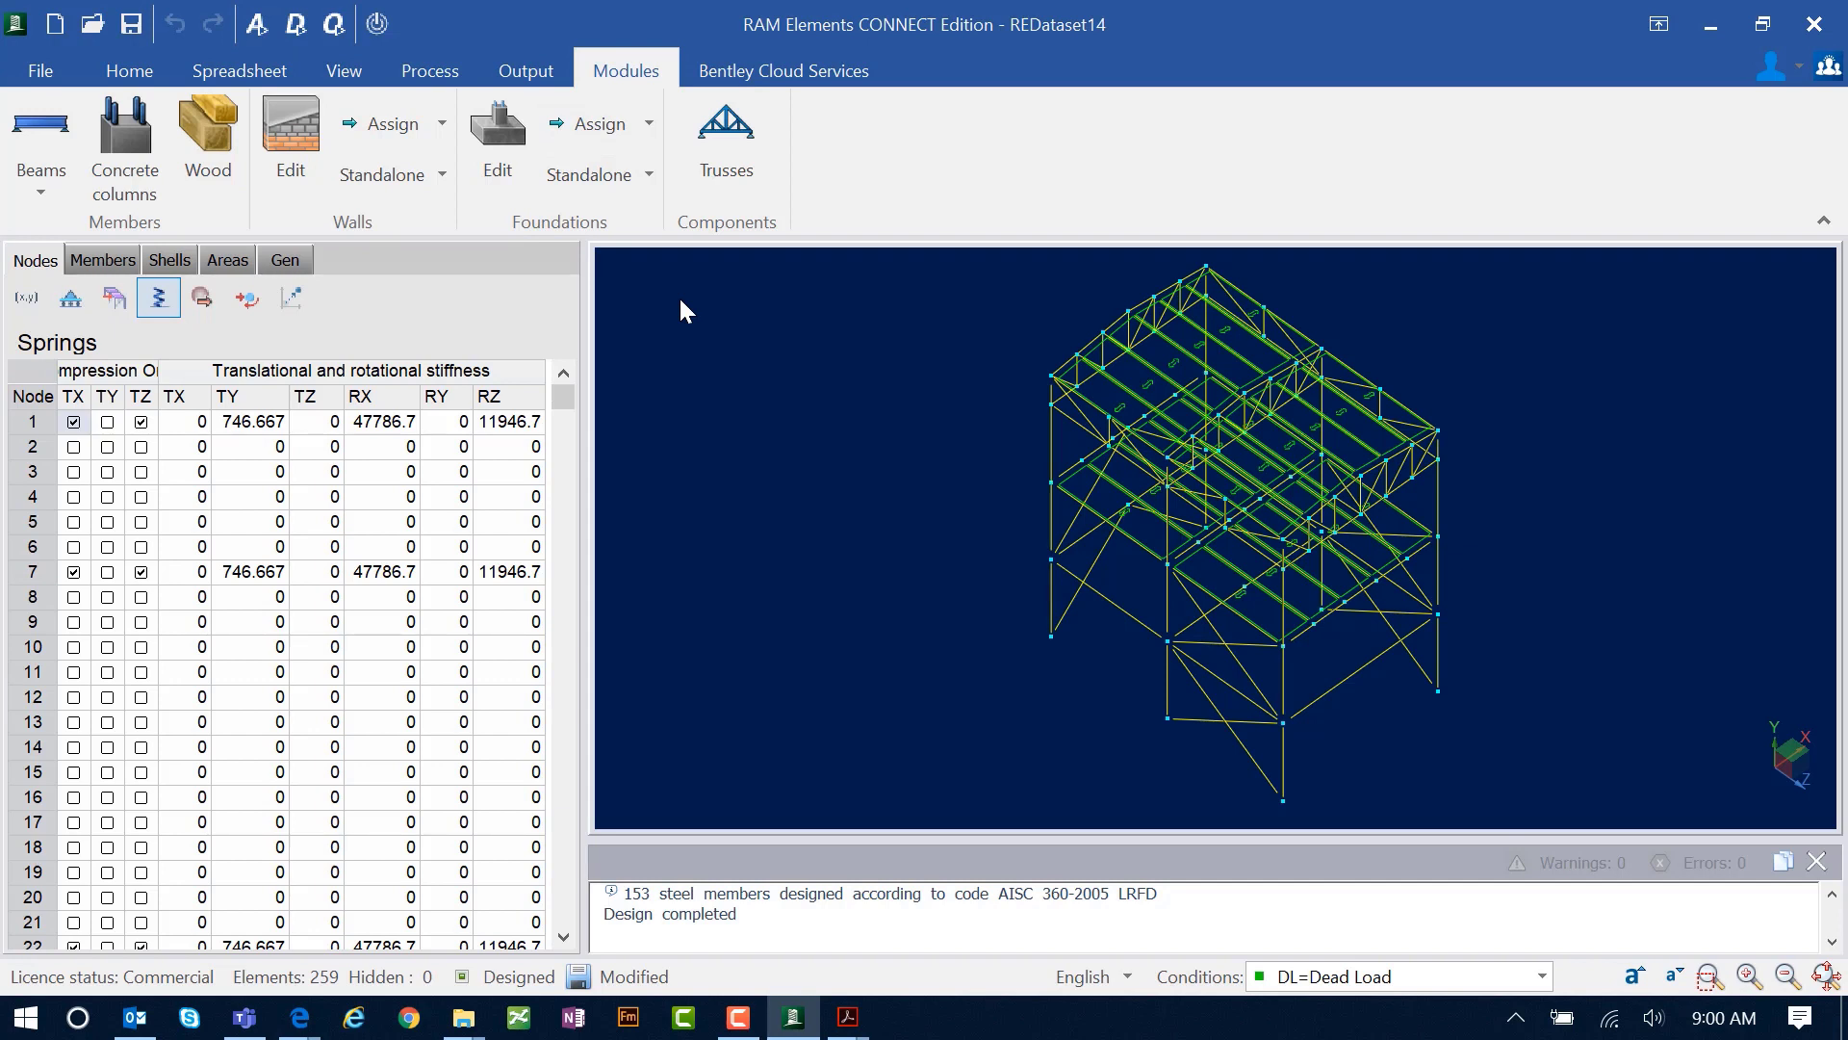
mouse_move(597, 174)
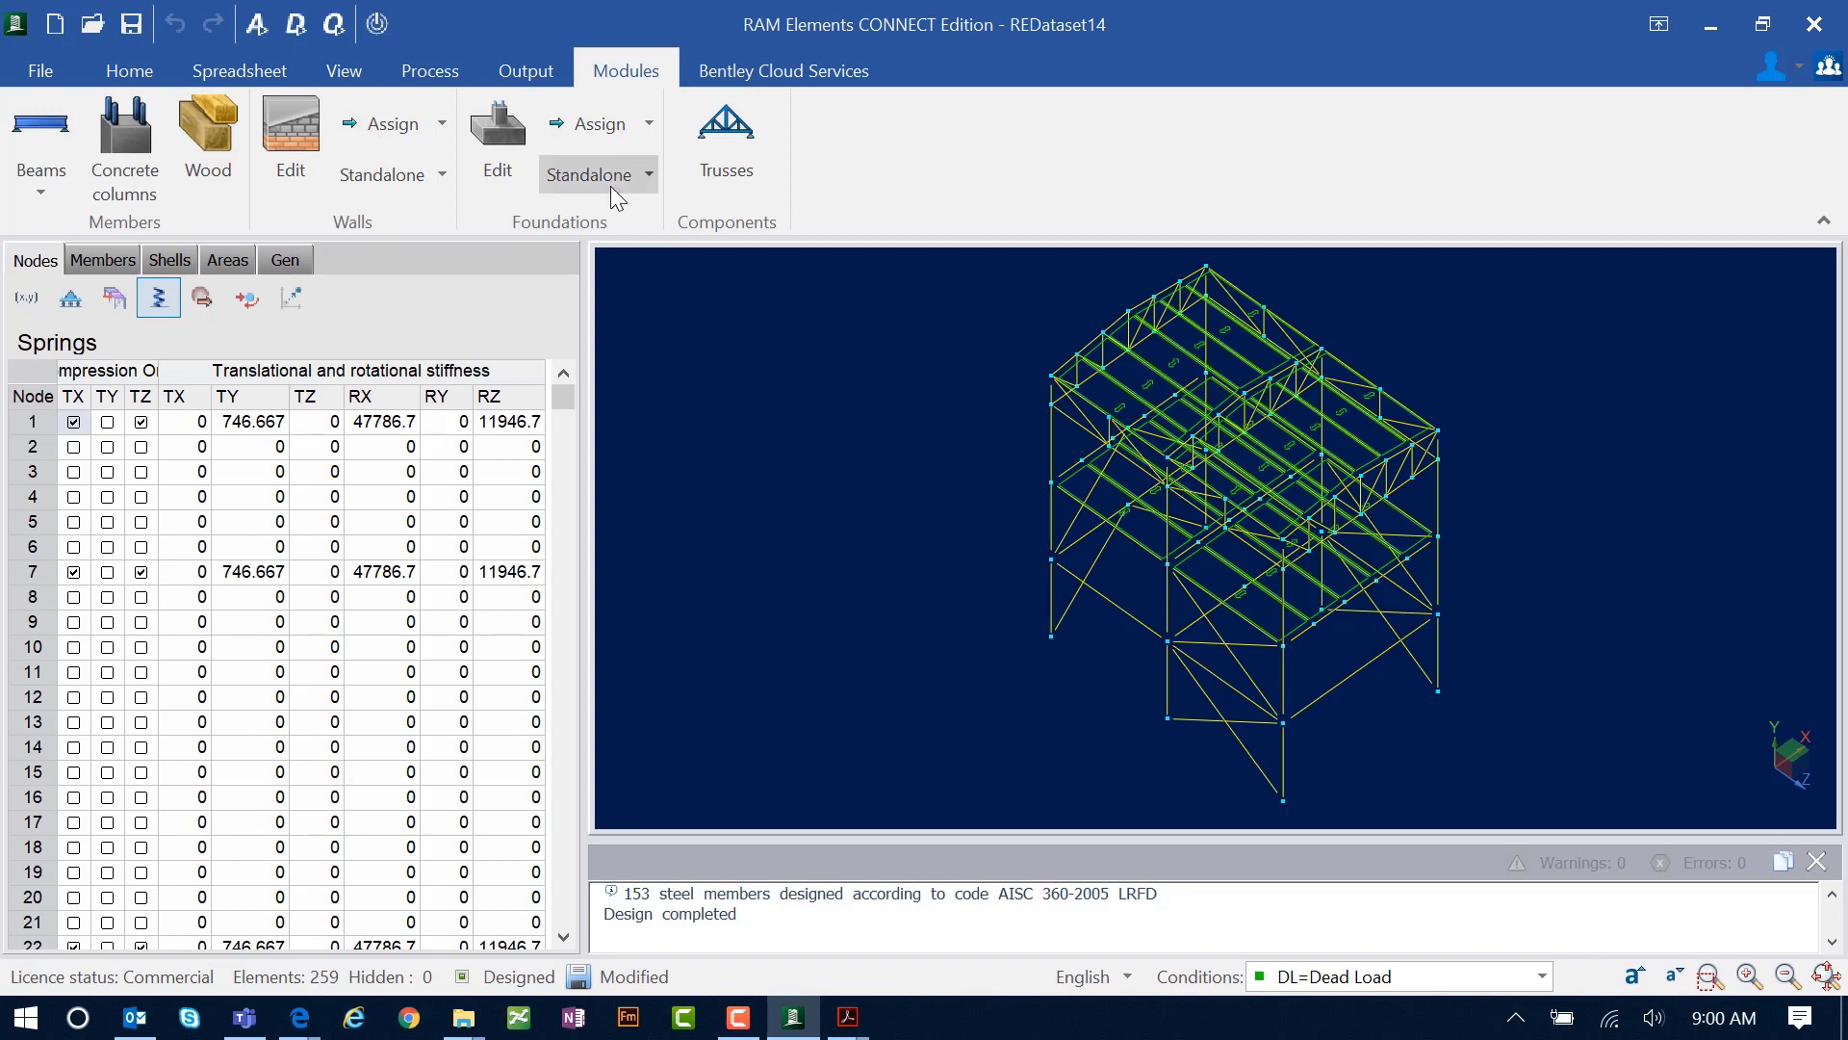
click(646, 174)
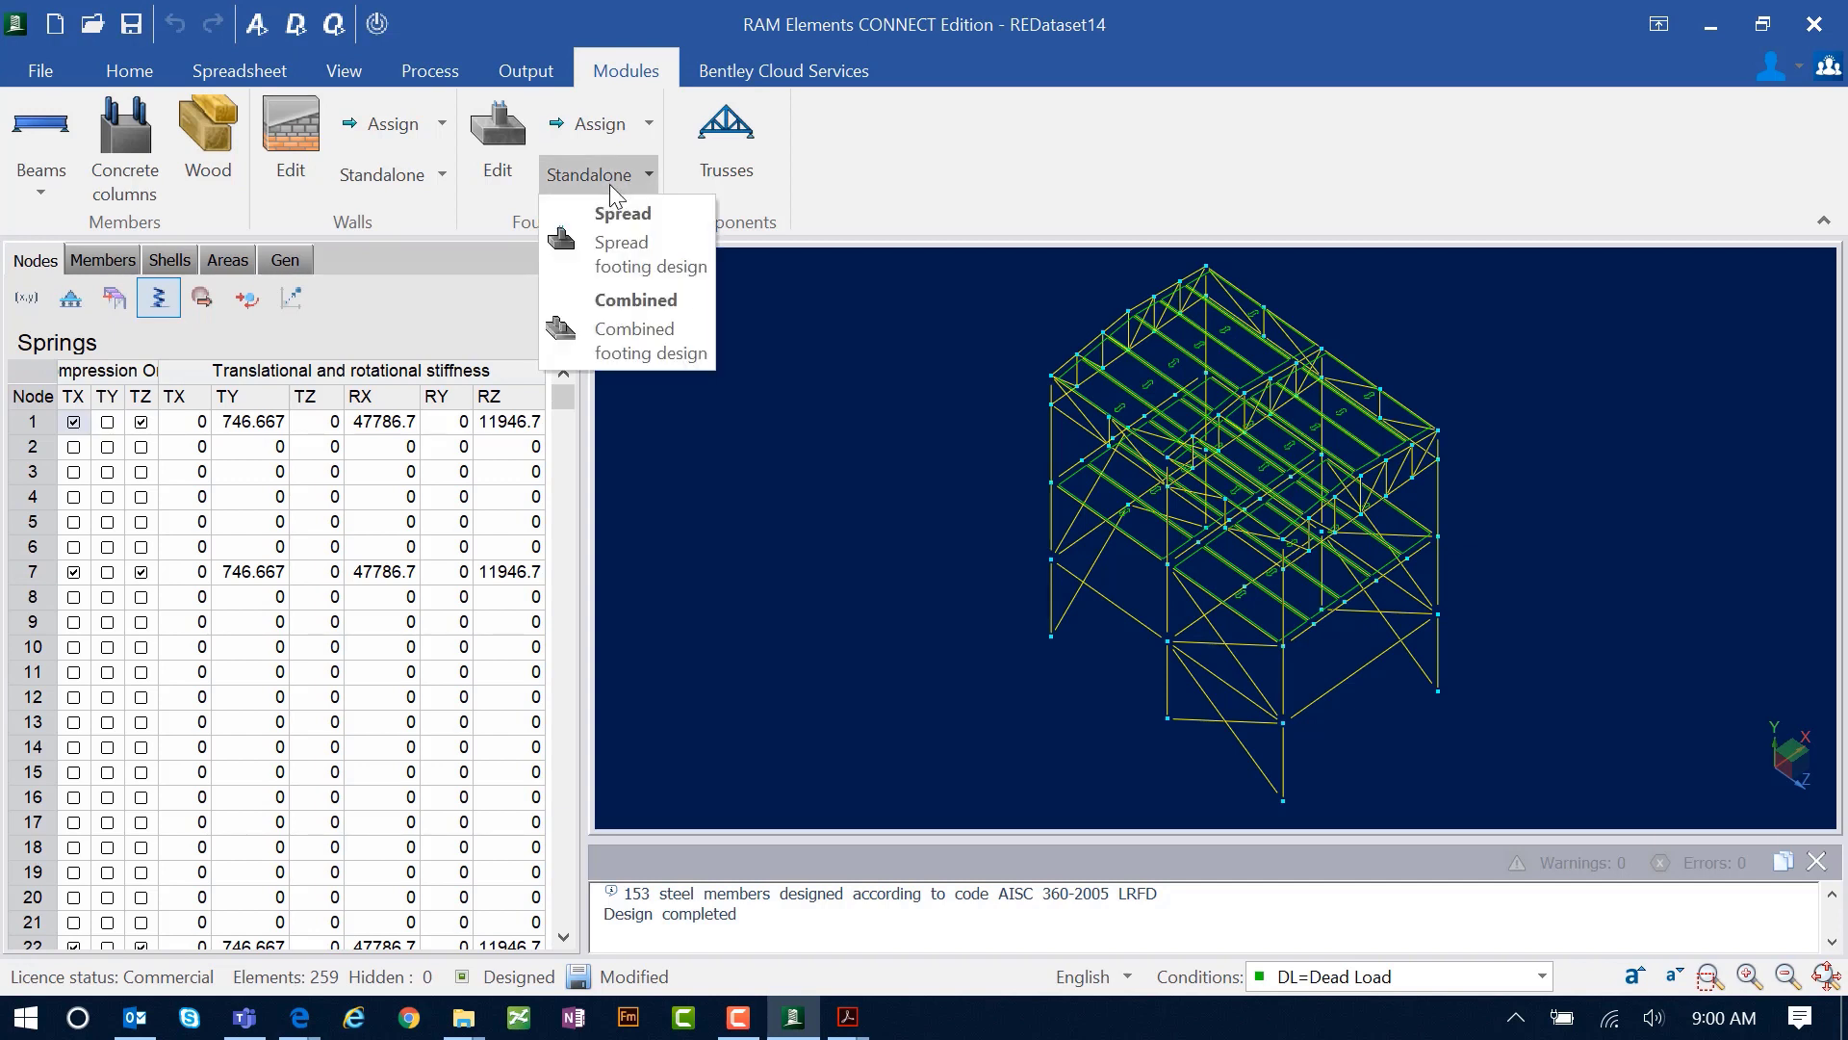
click(958, 194)
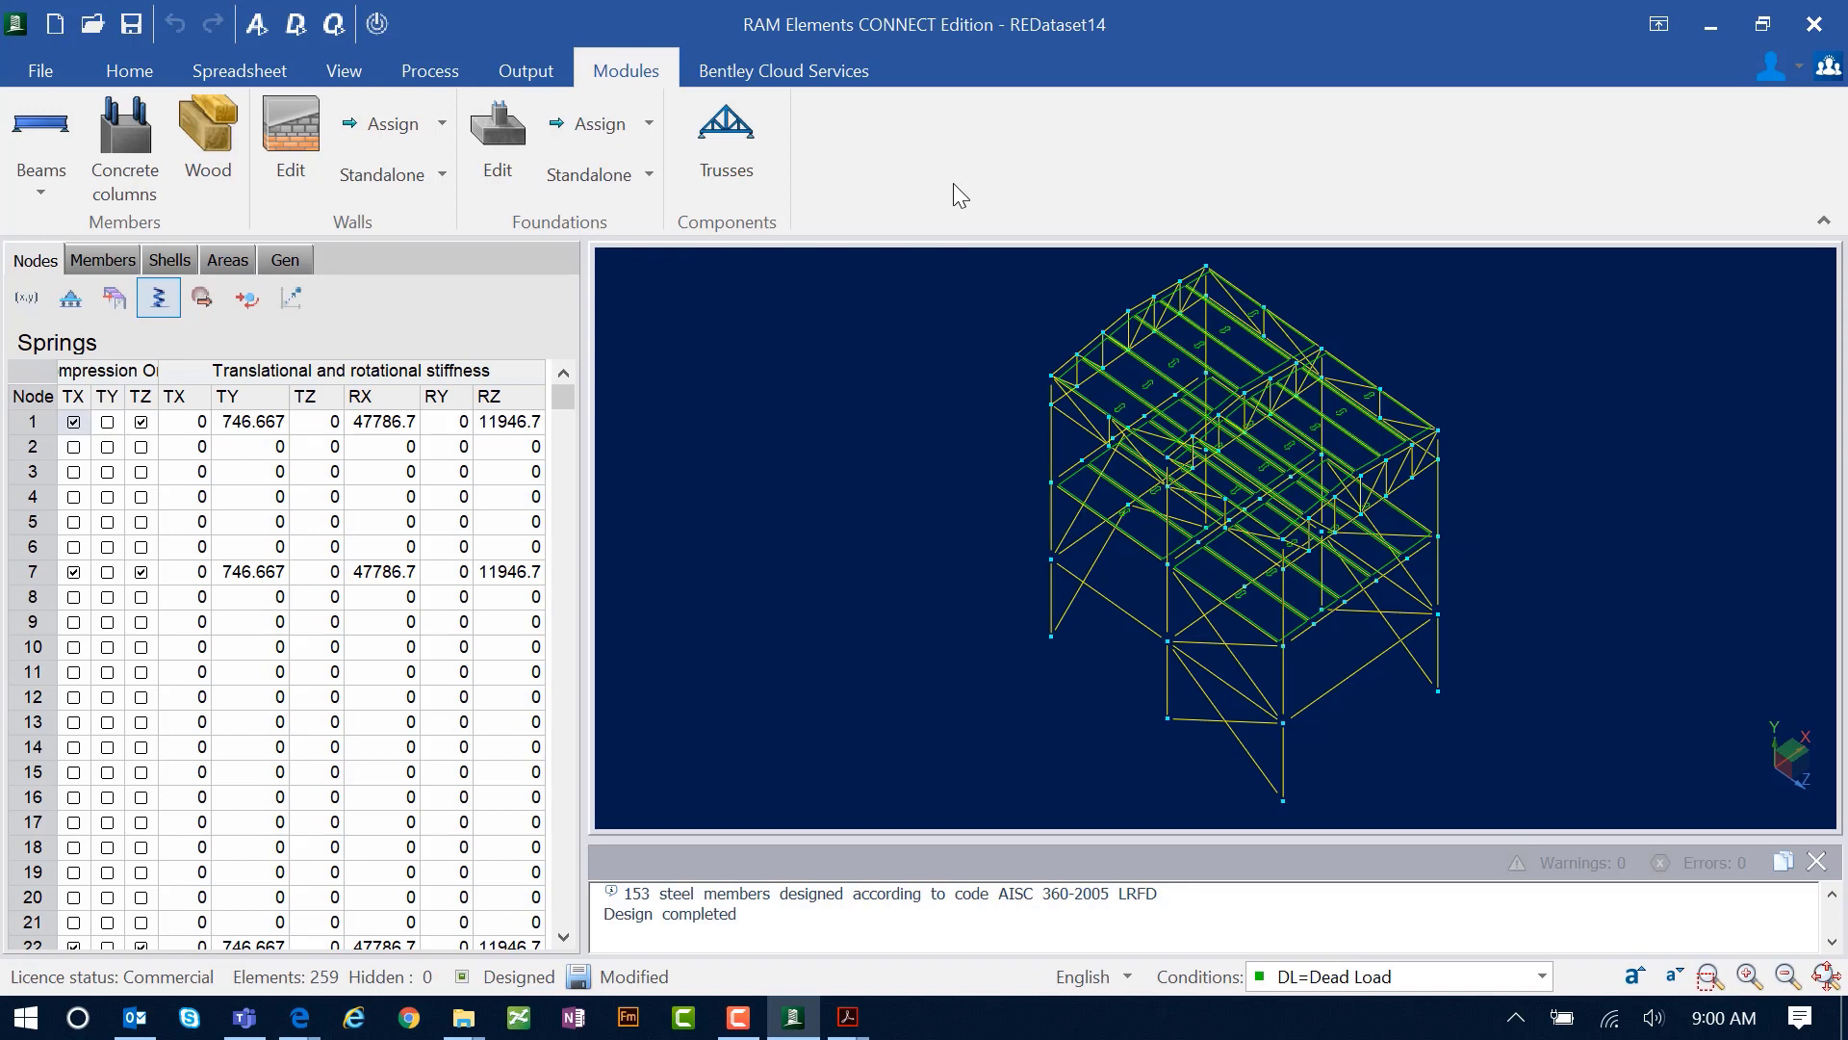
mouse_move(1056, 616)
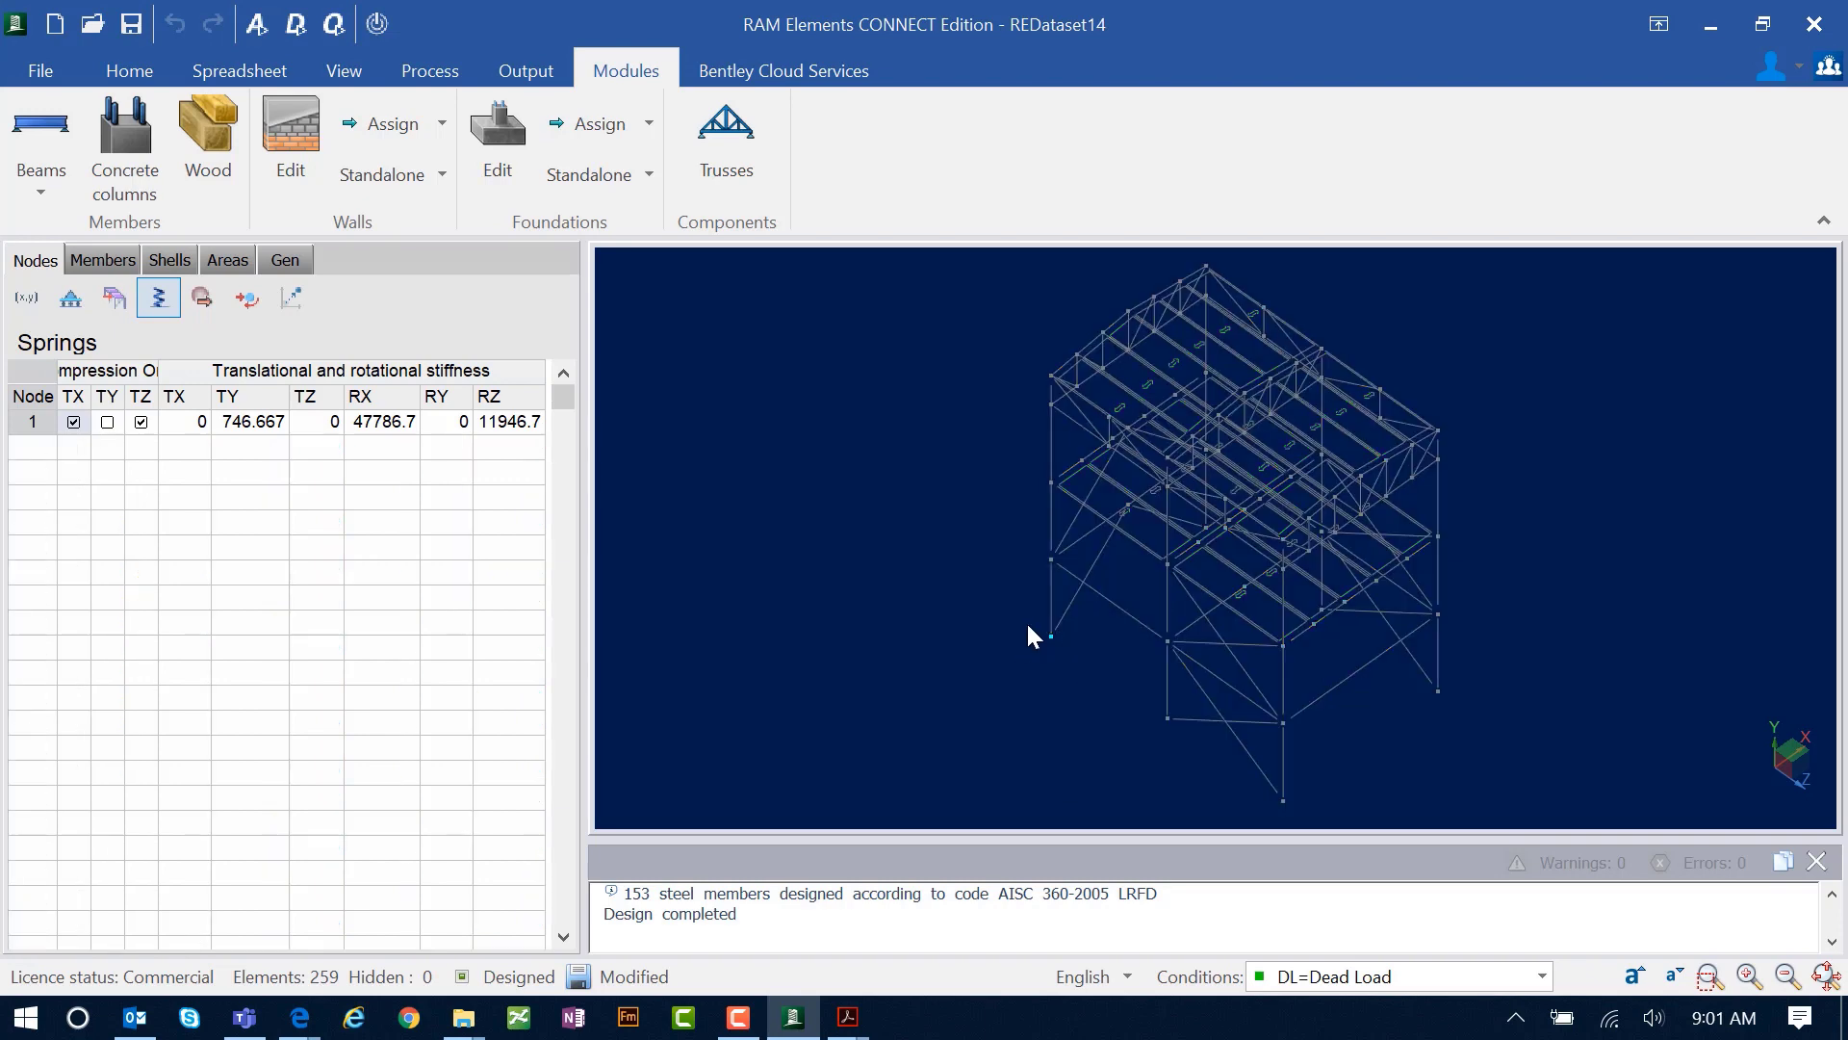
mouse_move(714, 232)
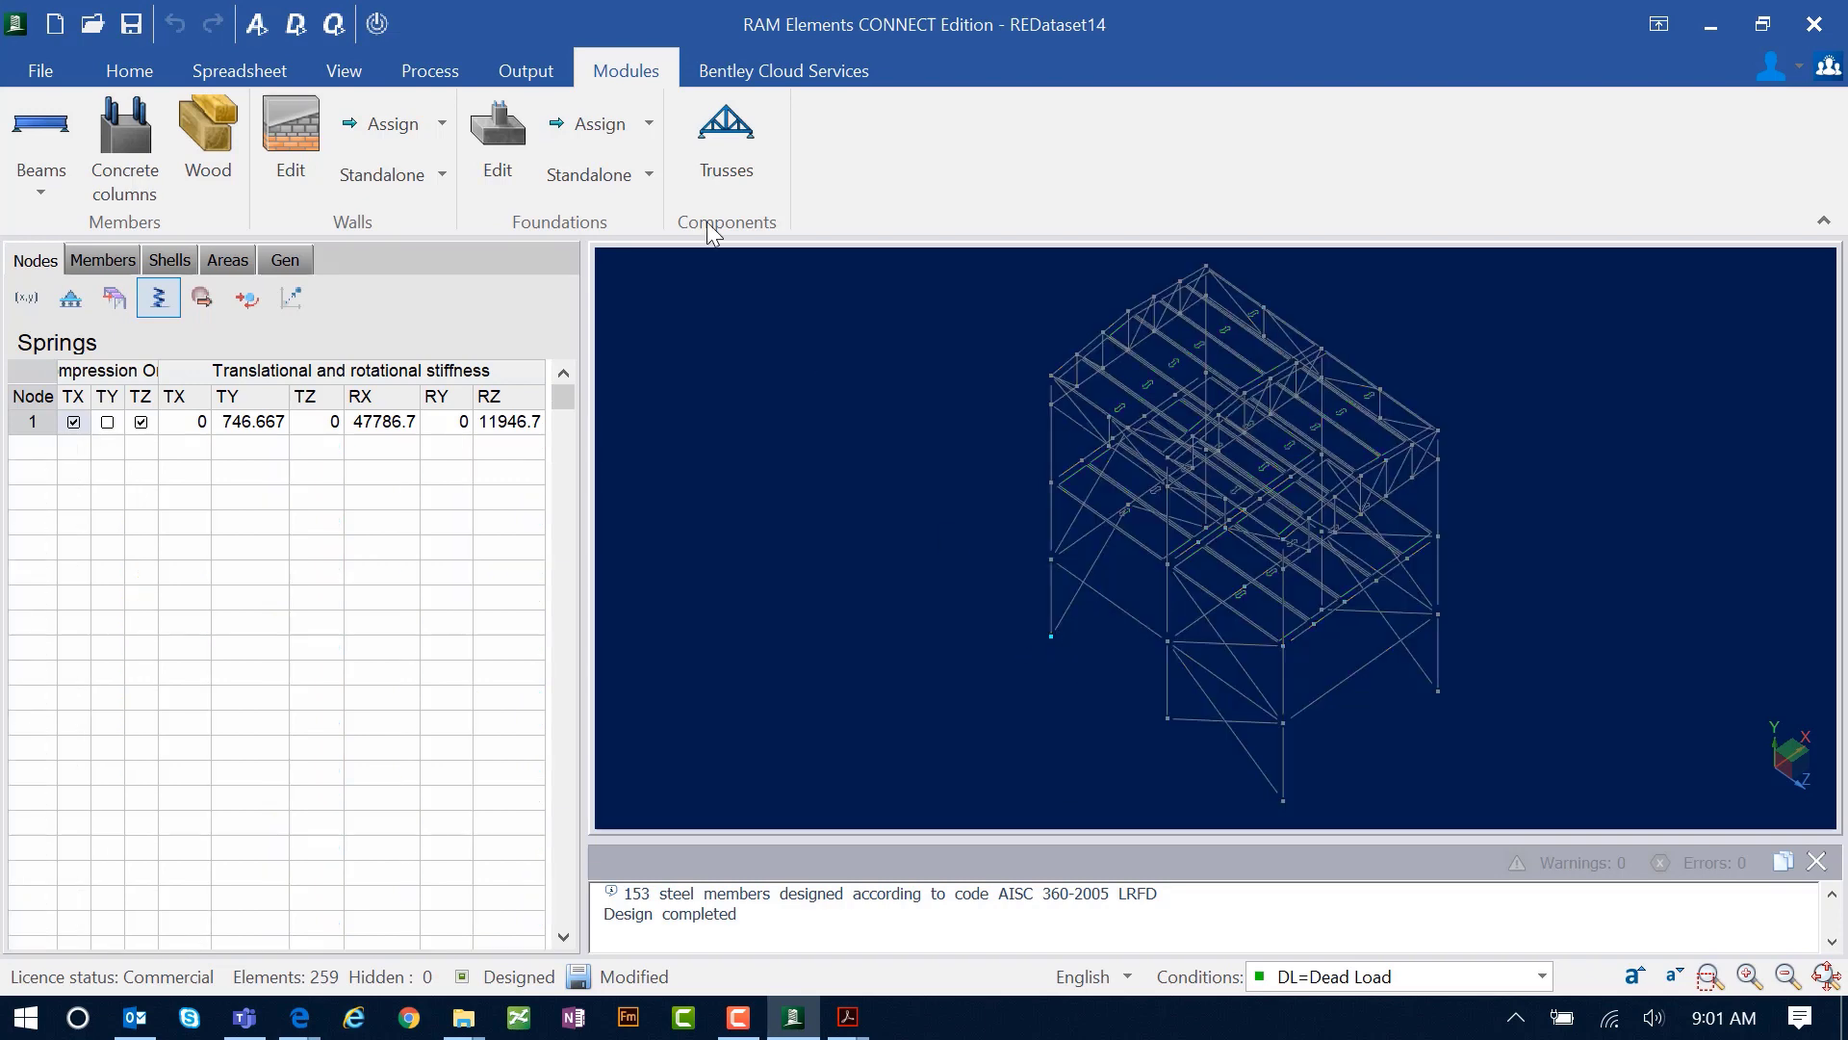
click(599, 122)
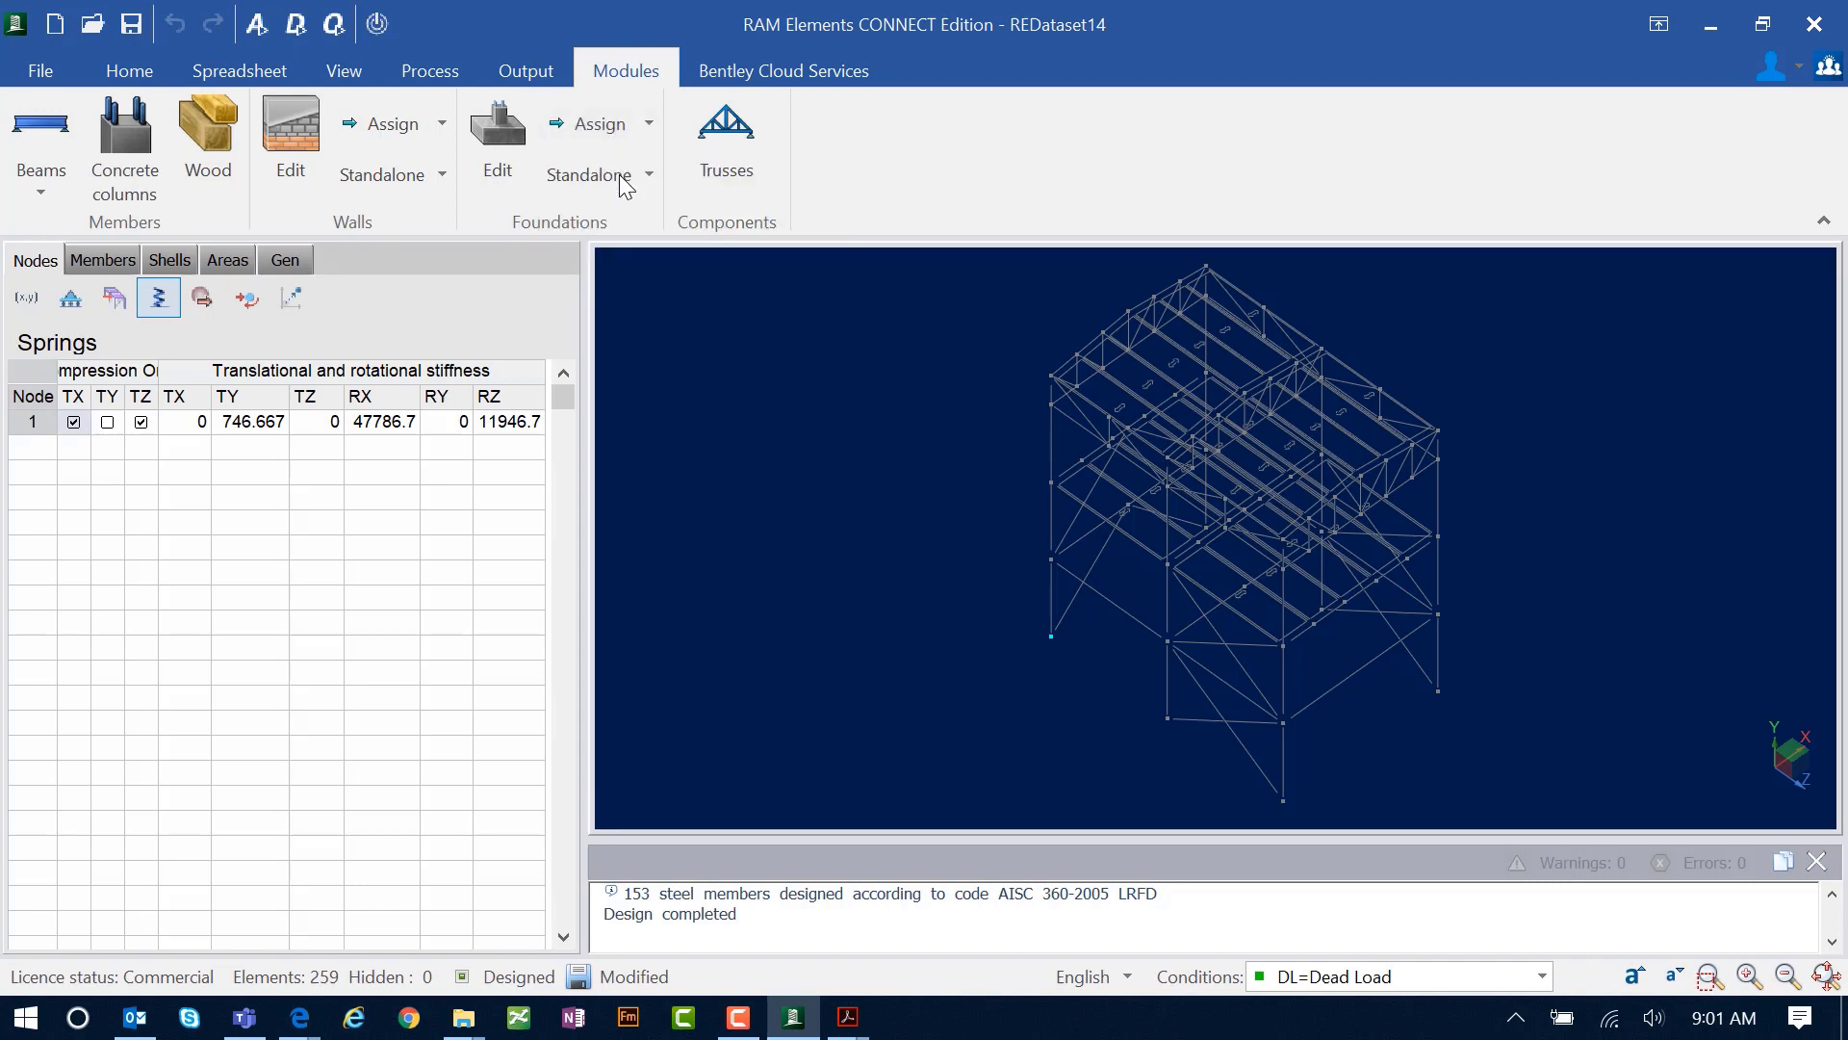
click(589, 174)
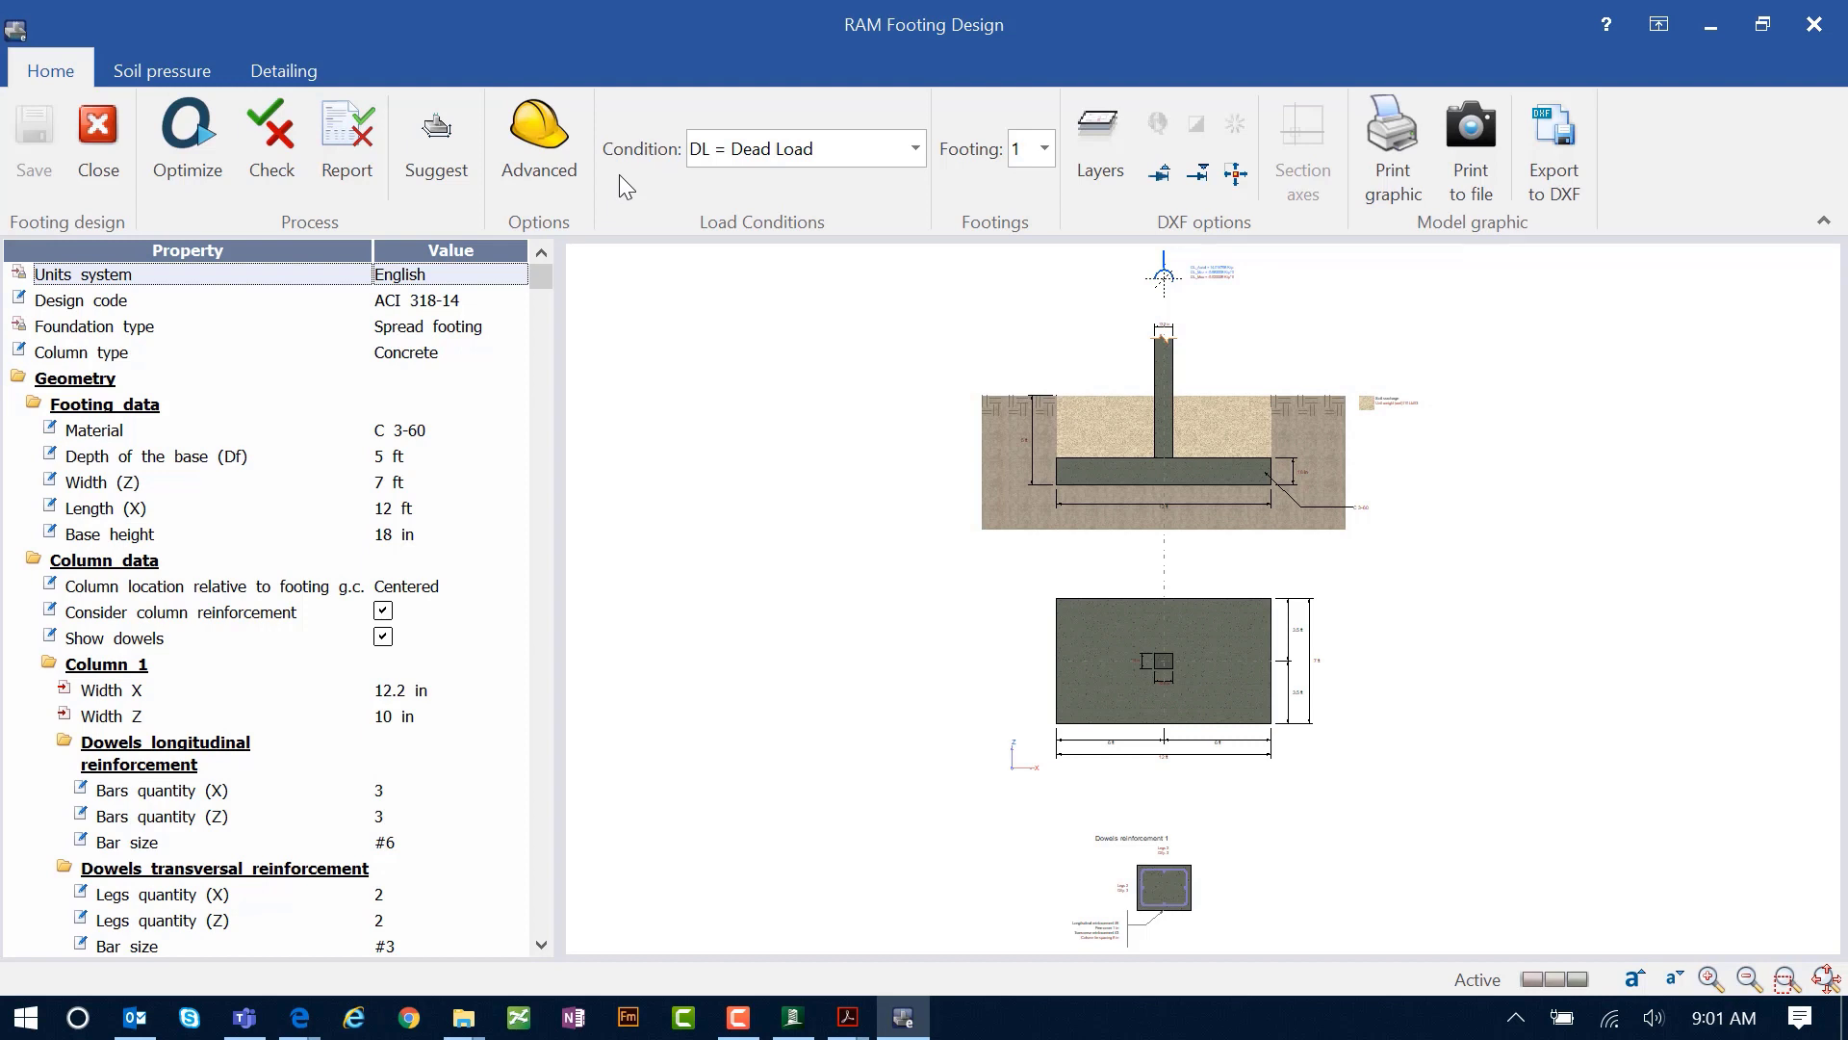
Step: Review footing 1's foundation type, concrete column type and the list of available footings
click(436, 300)
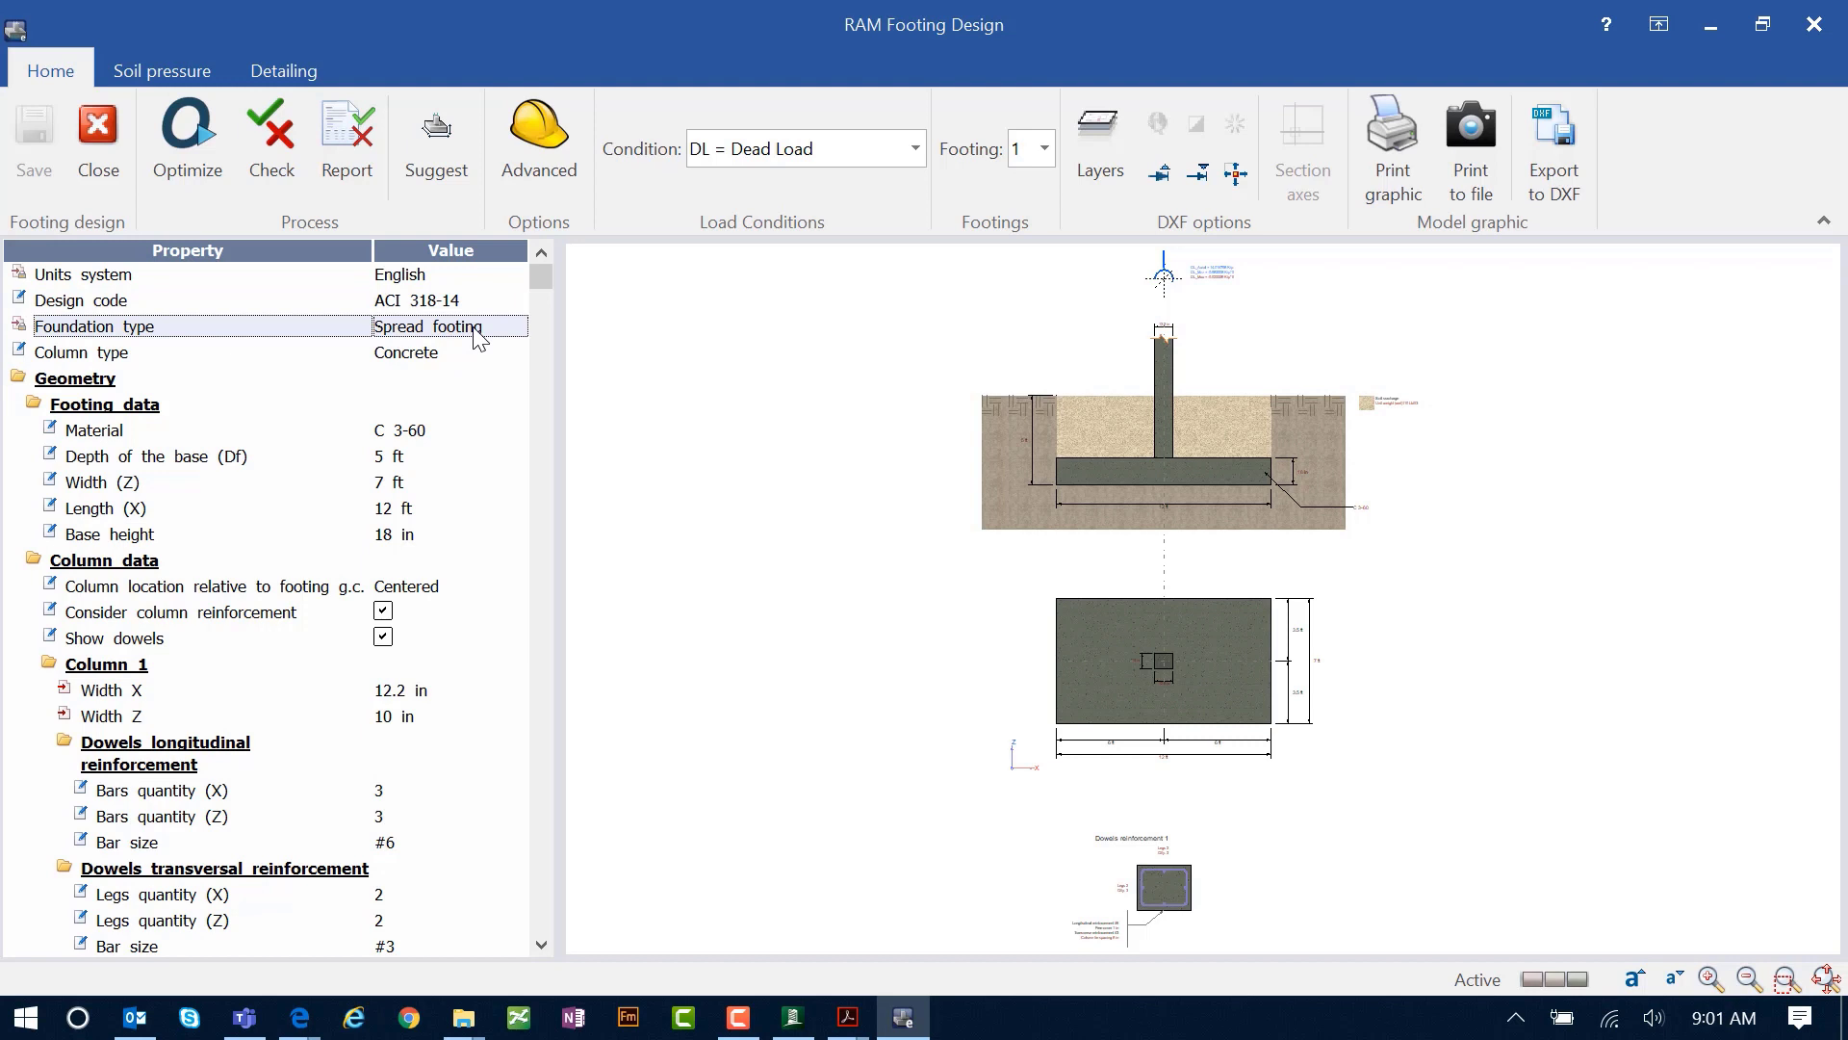
click(436, 352)
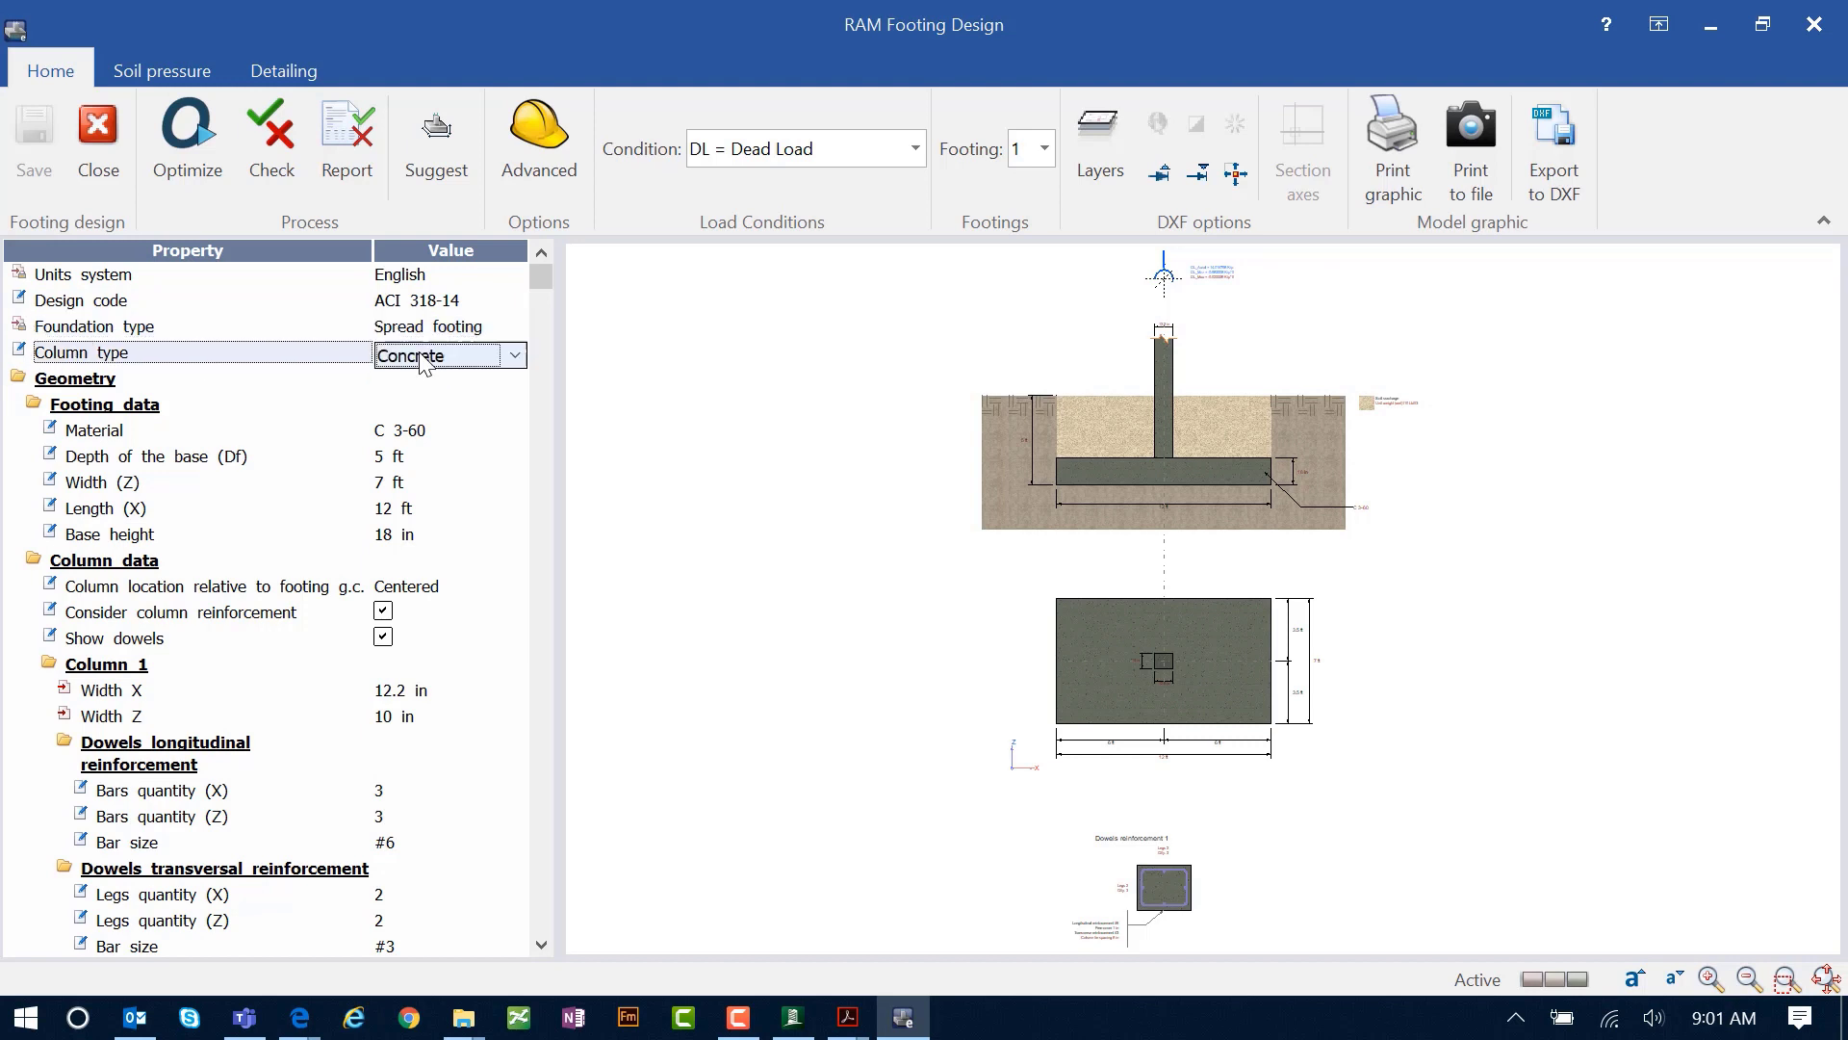
click(914, 147)
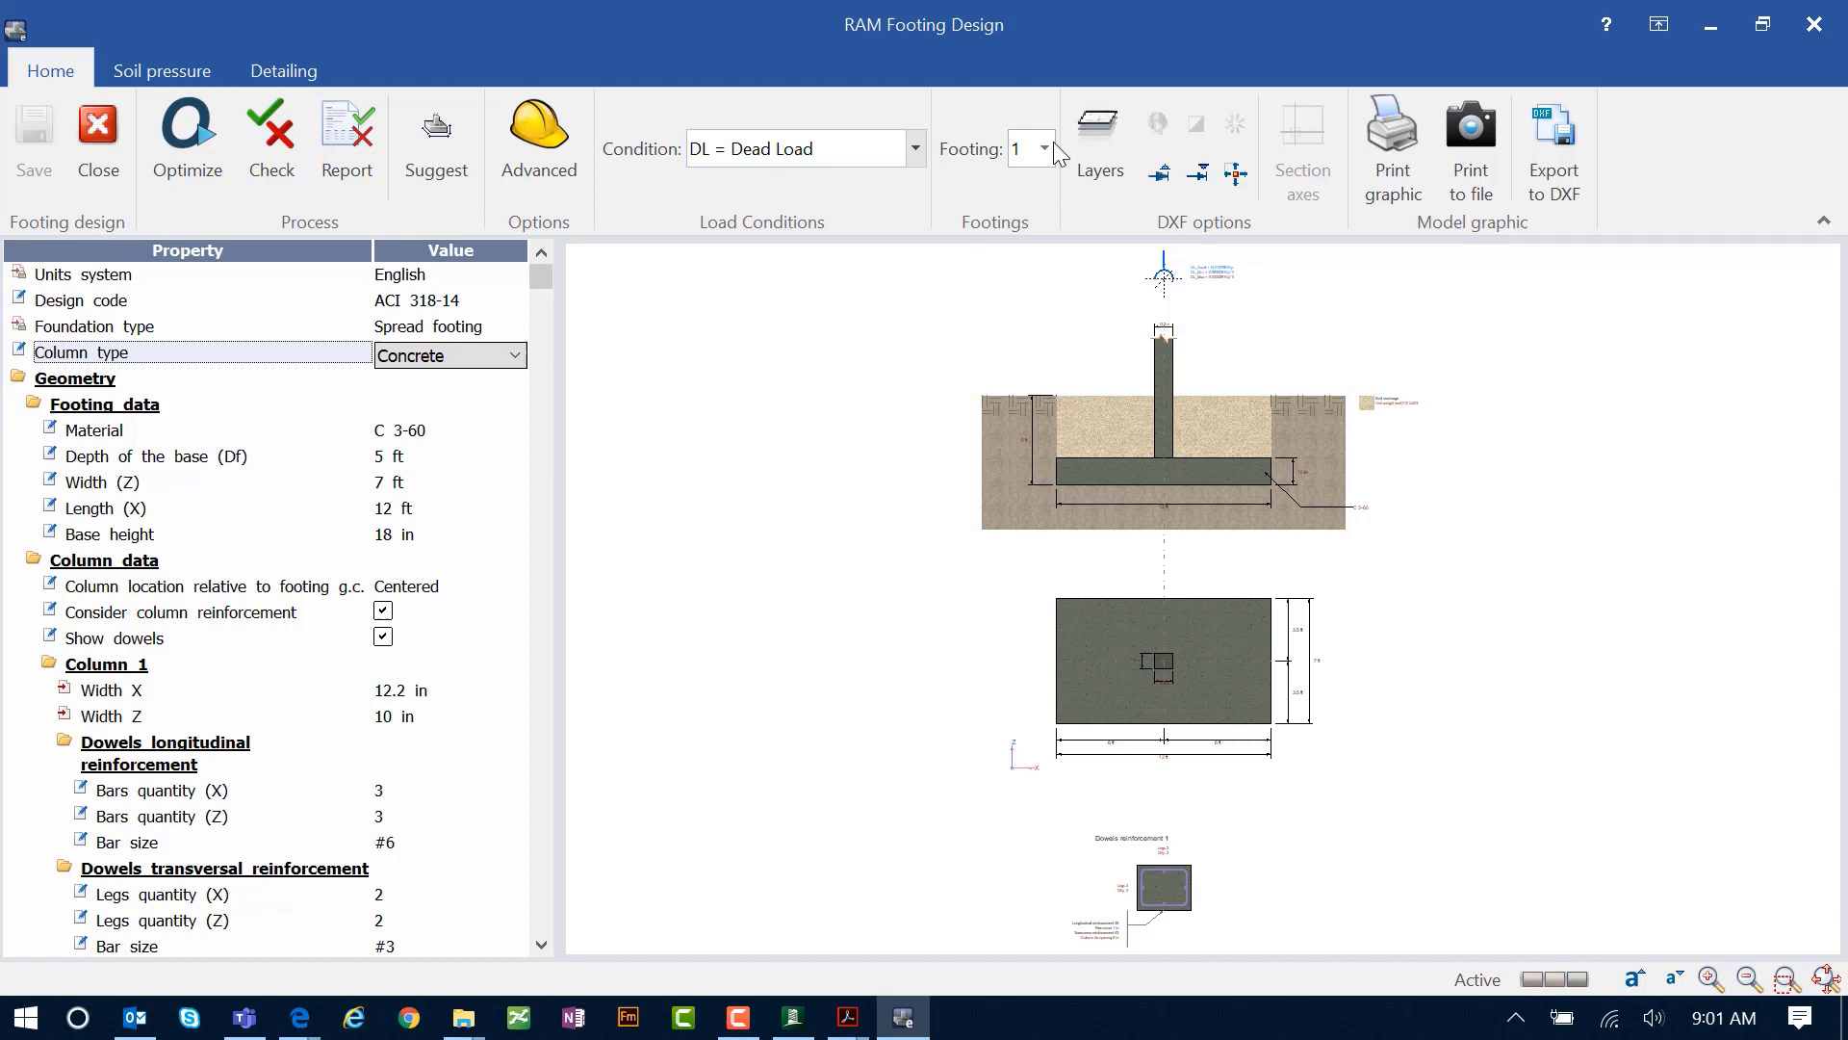
click(1046, 149)
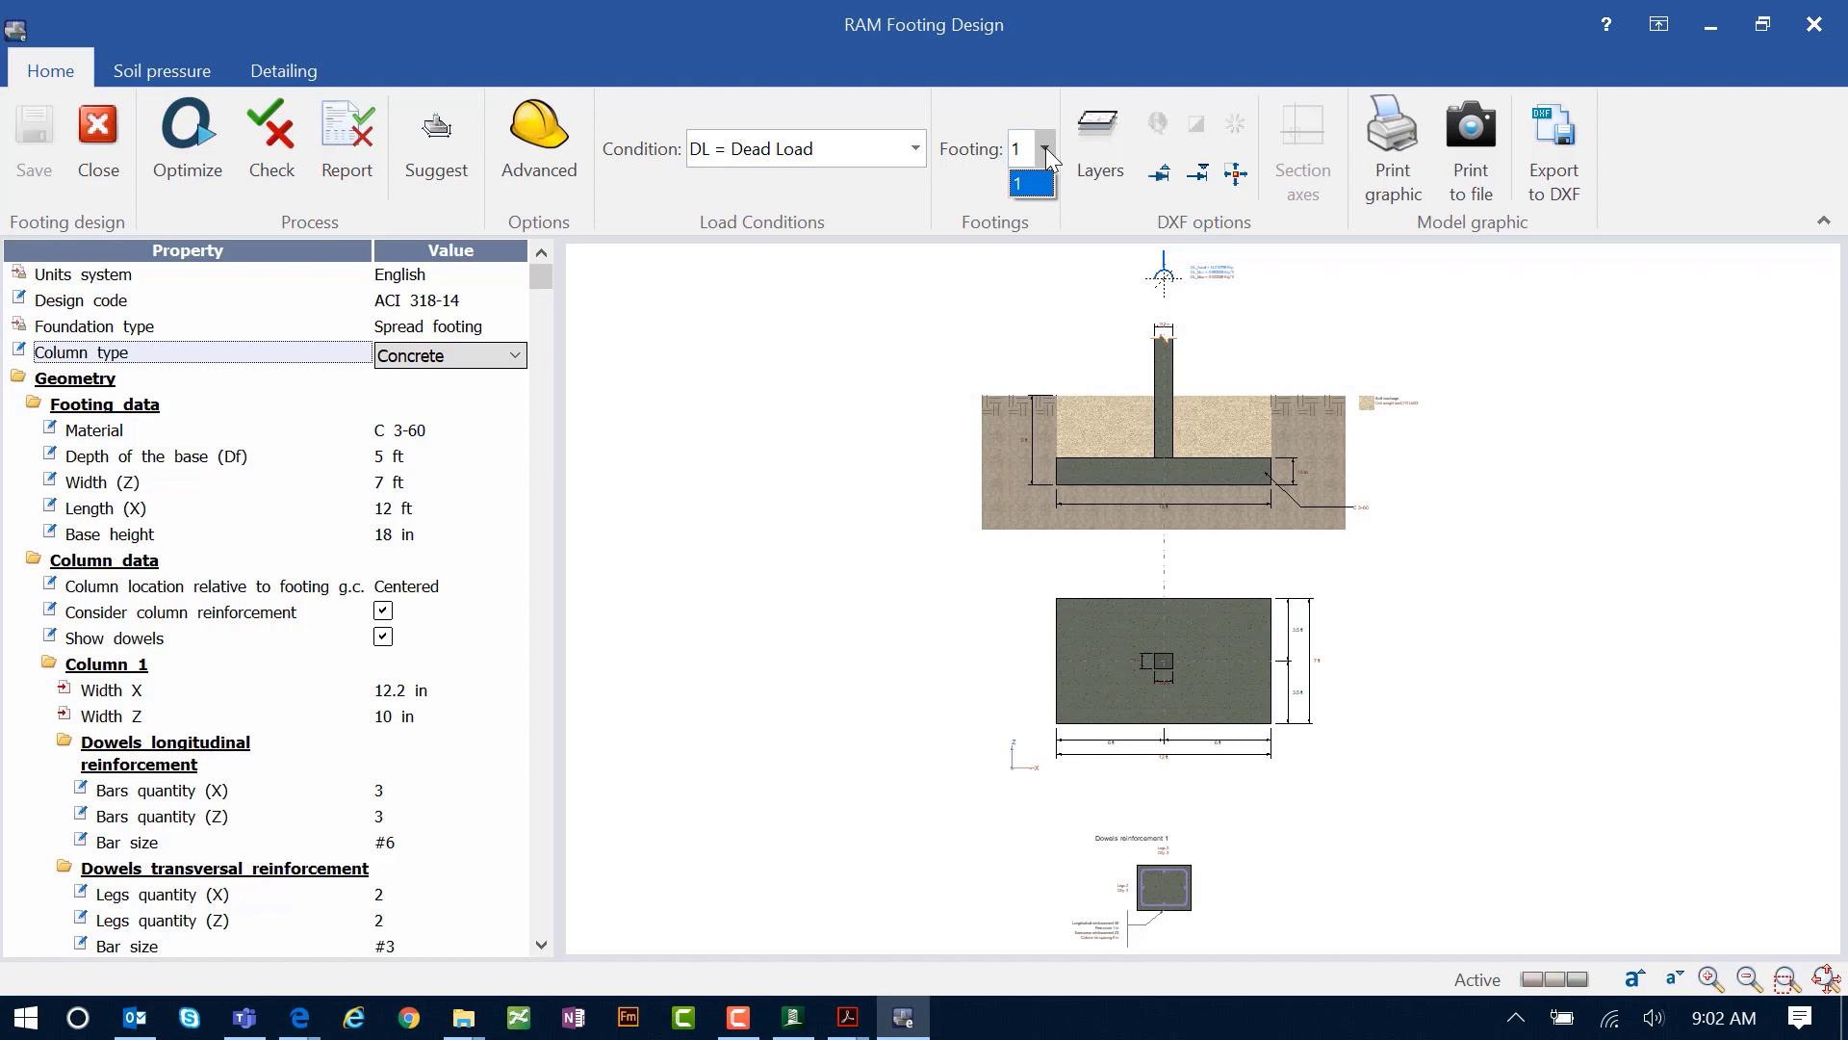
click(1044, 149)
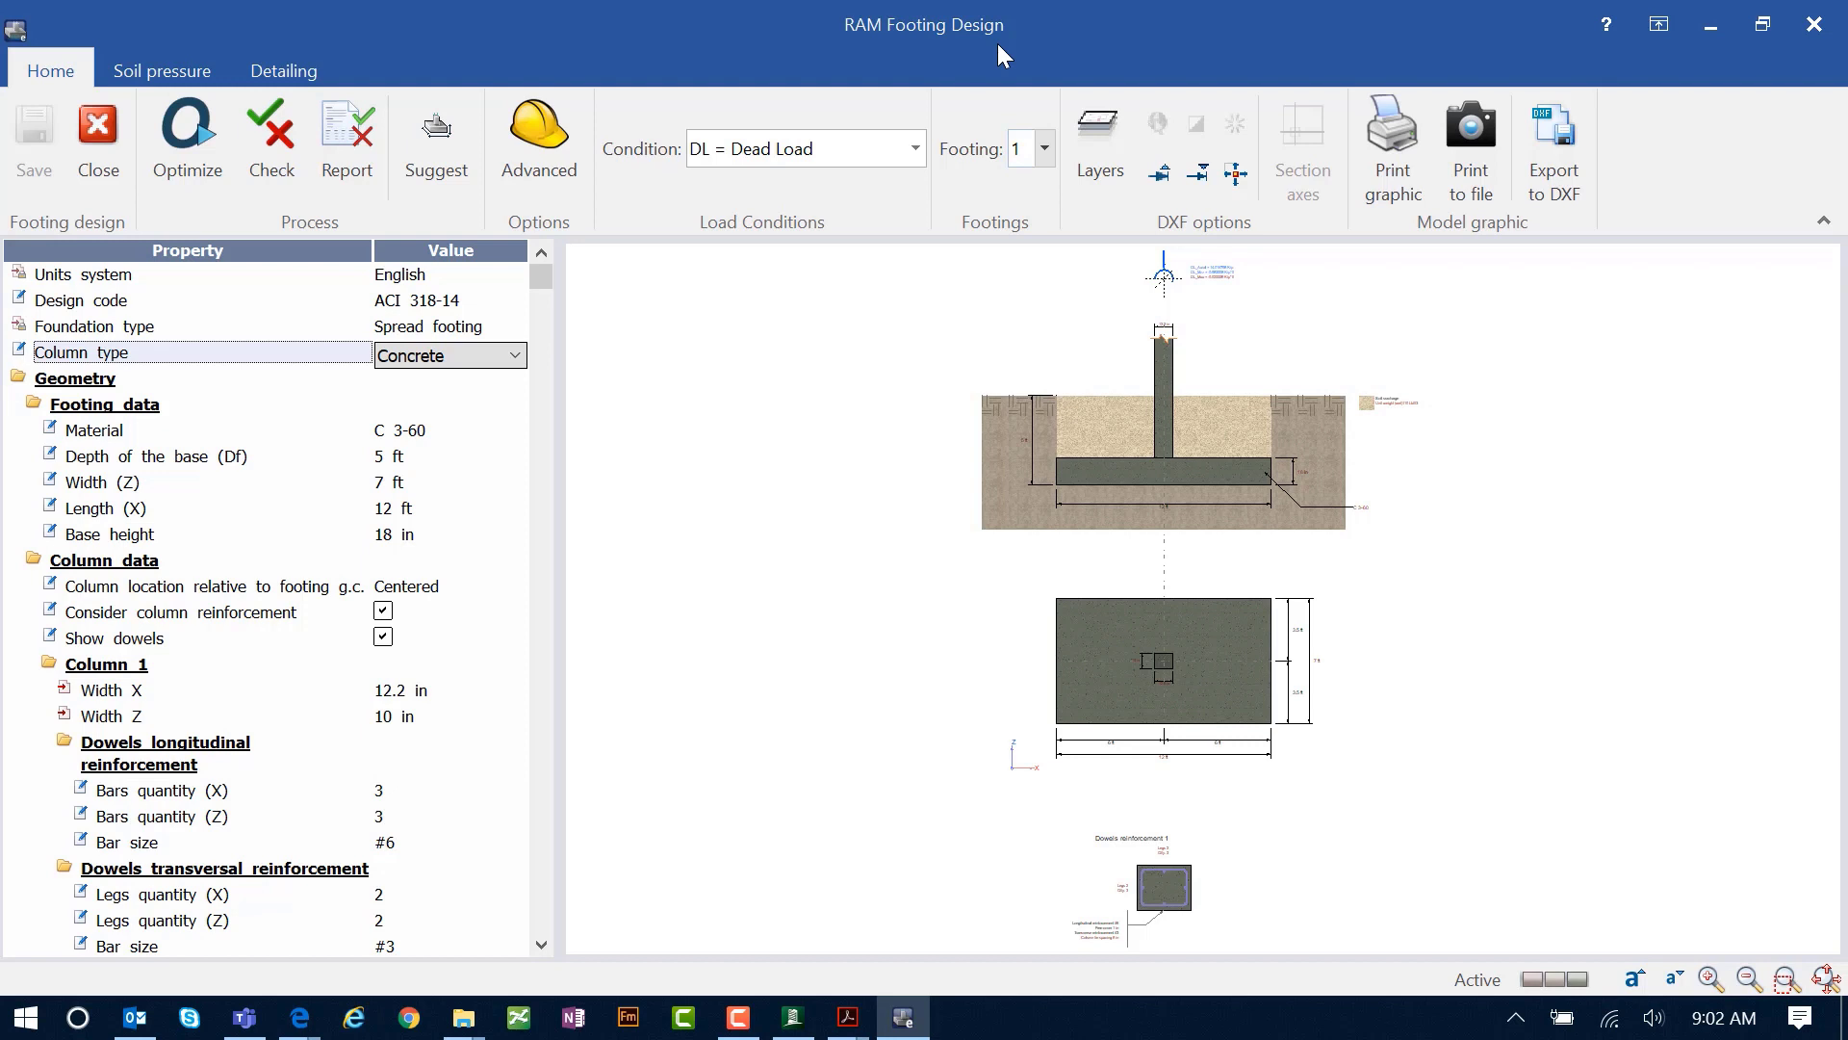
mouse_move(106, 447)
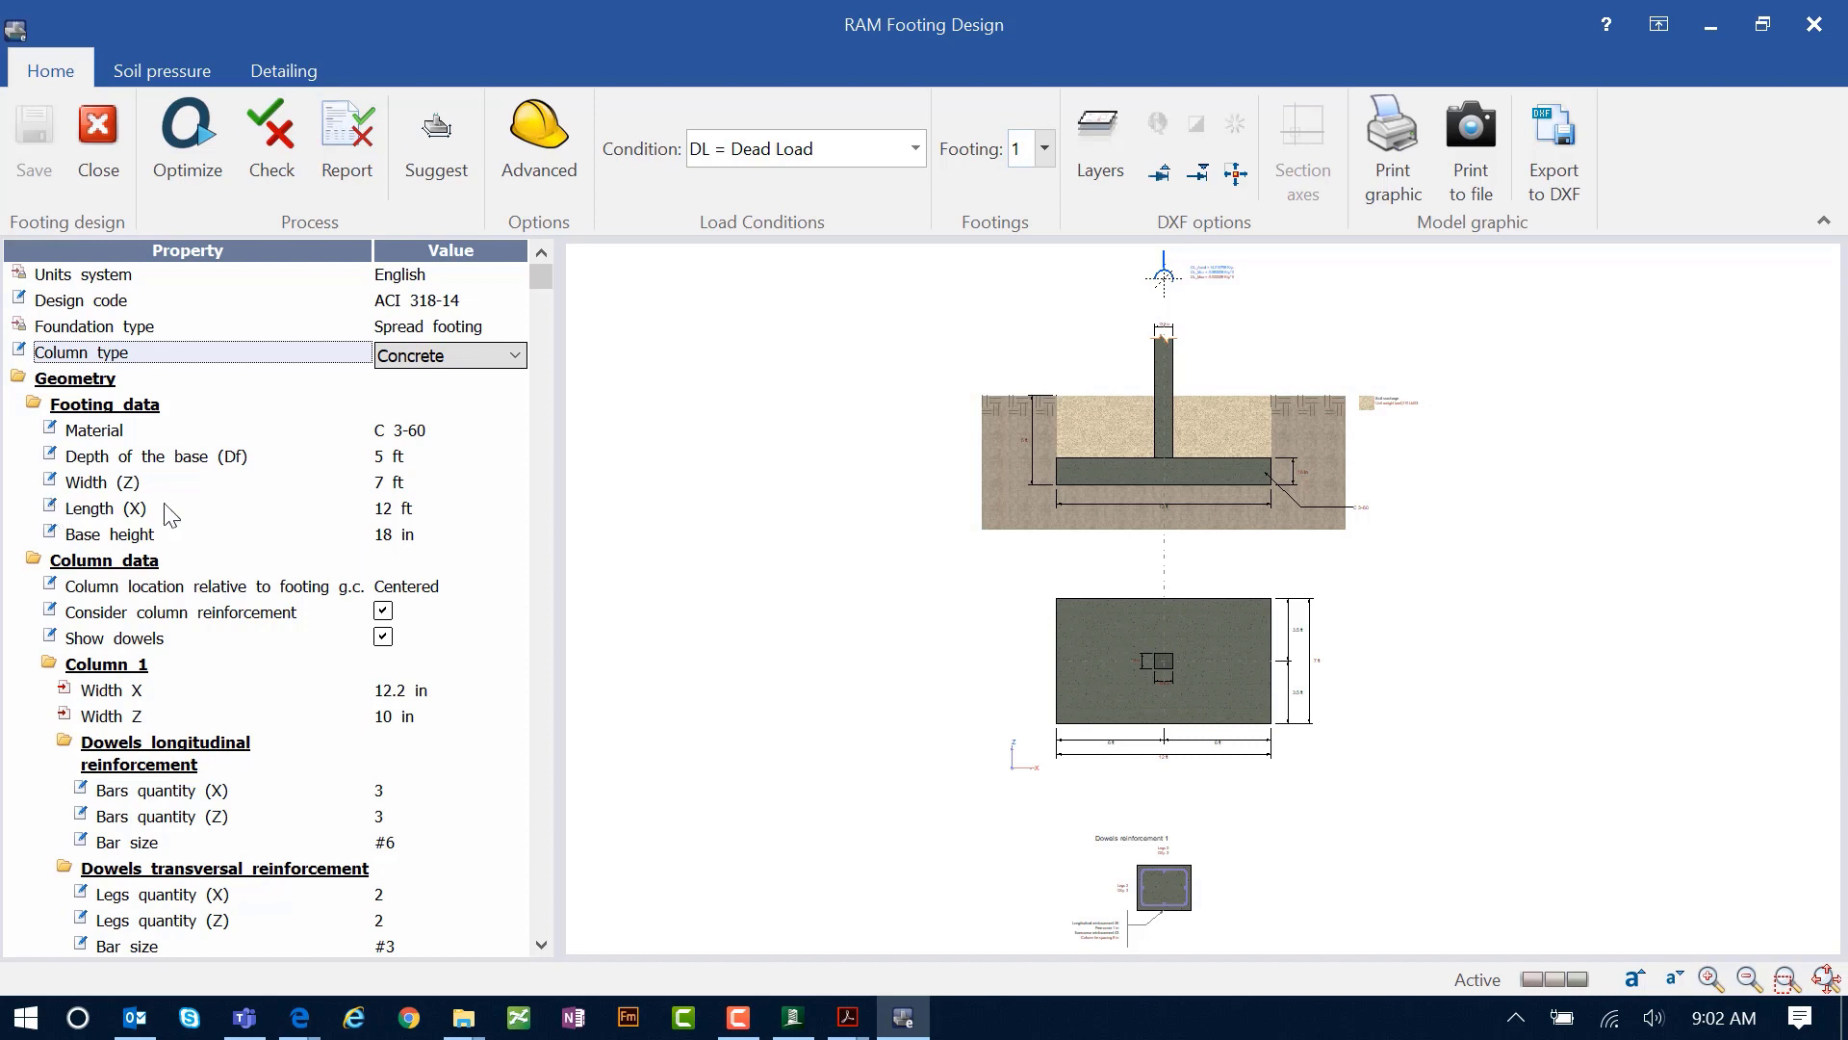
mouse_move(766, 519)
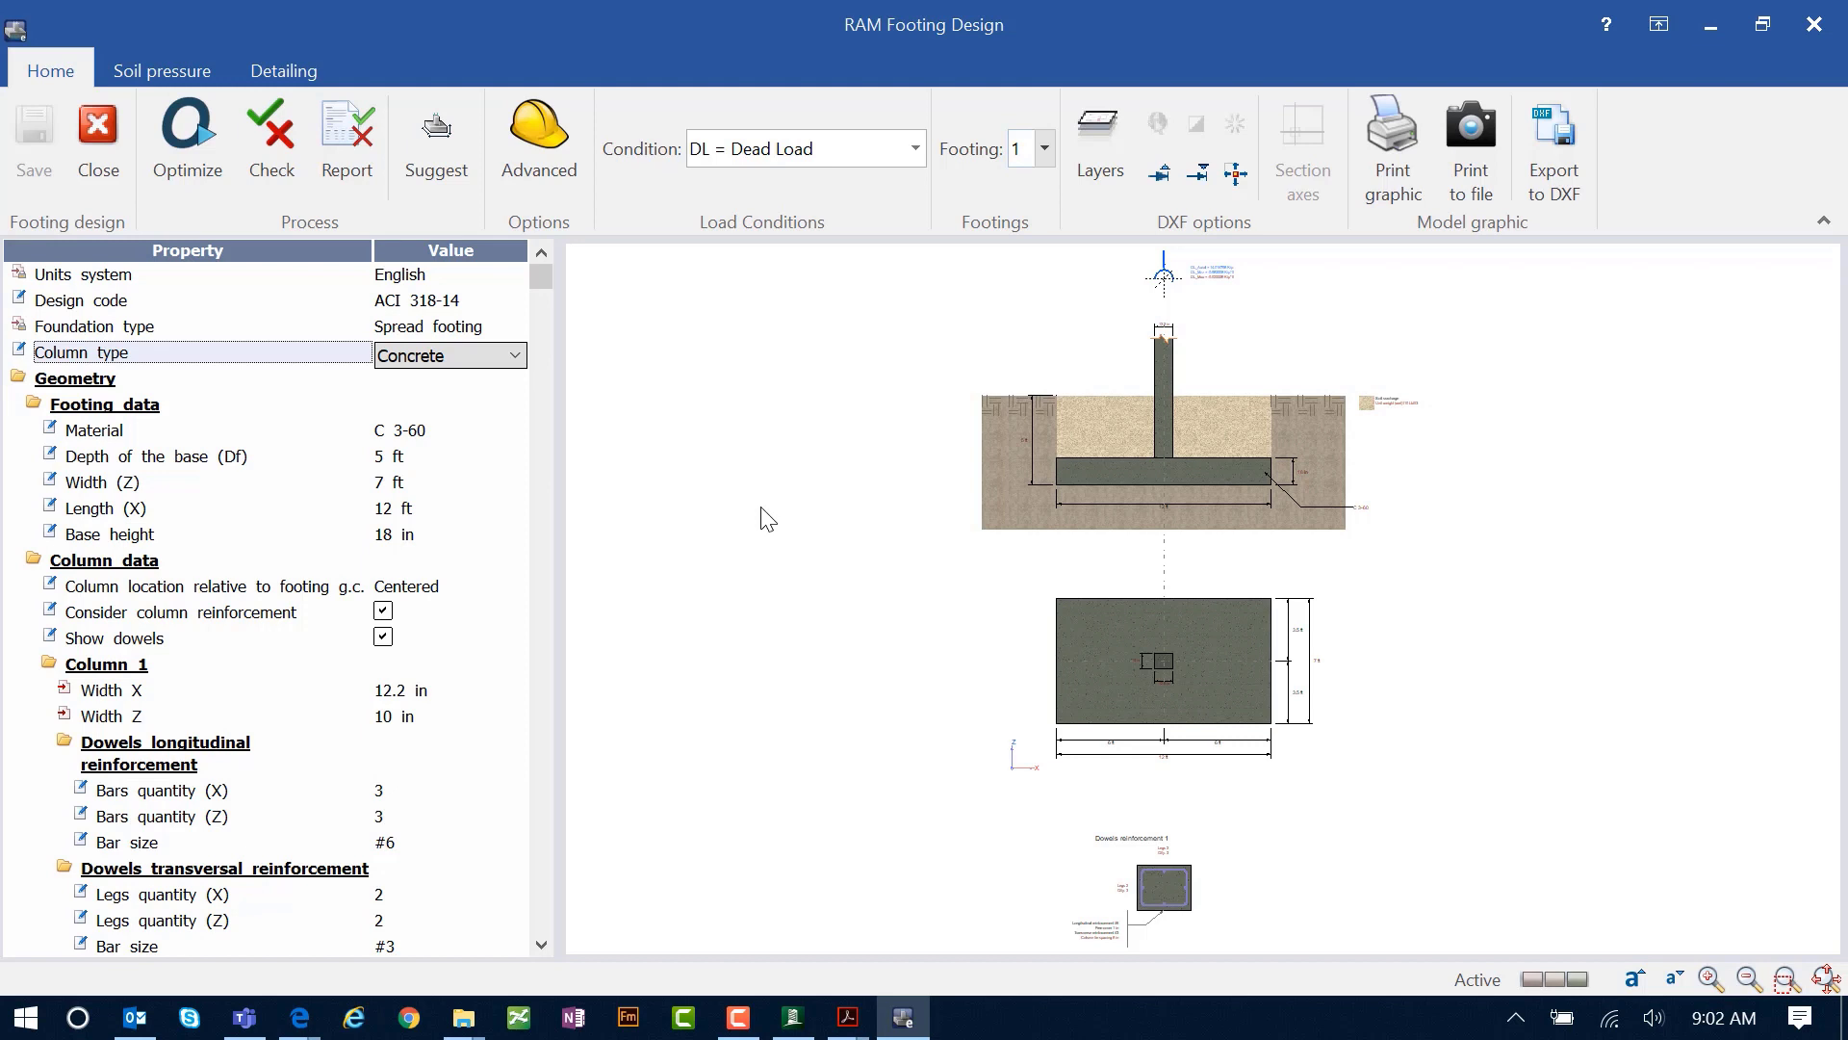
mouse_move(837, 610)
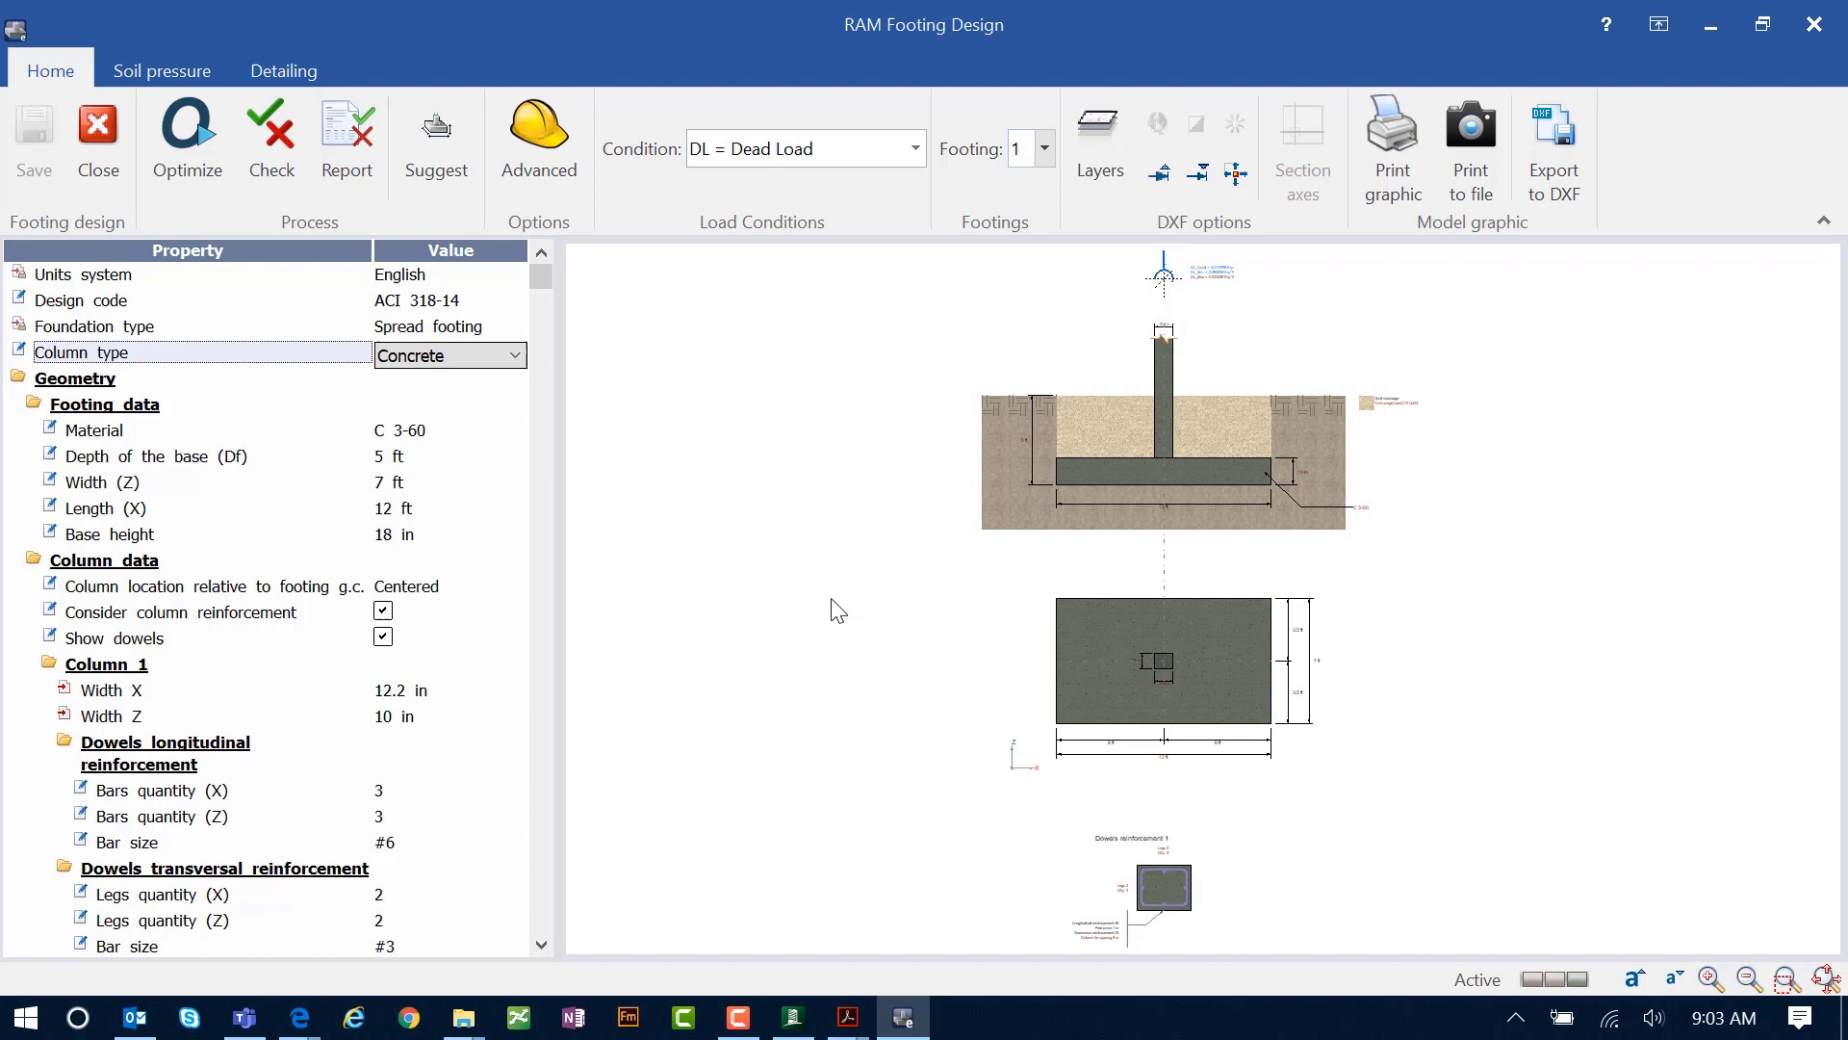
mouse_move(705, 700)
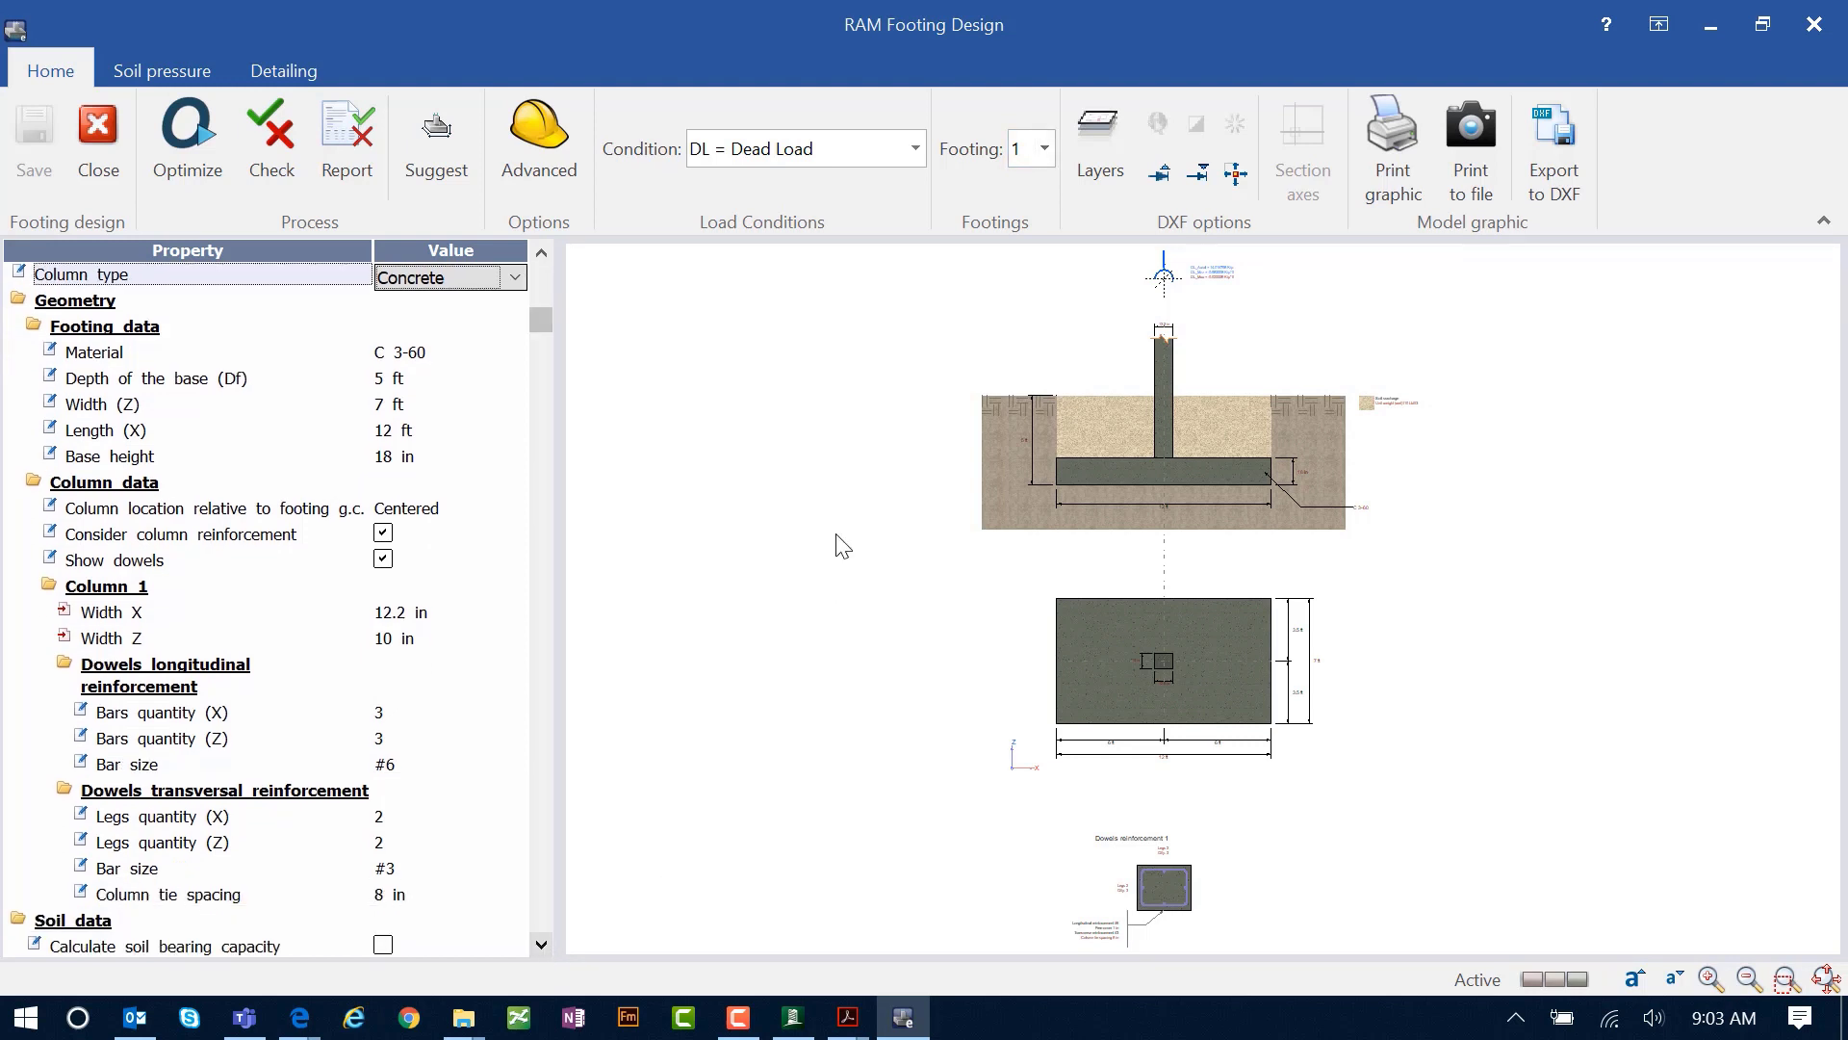
mouse_move(439, 362)
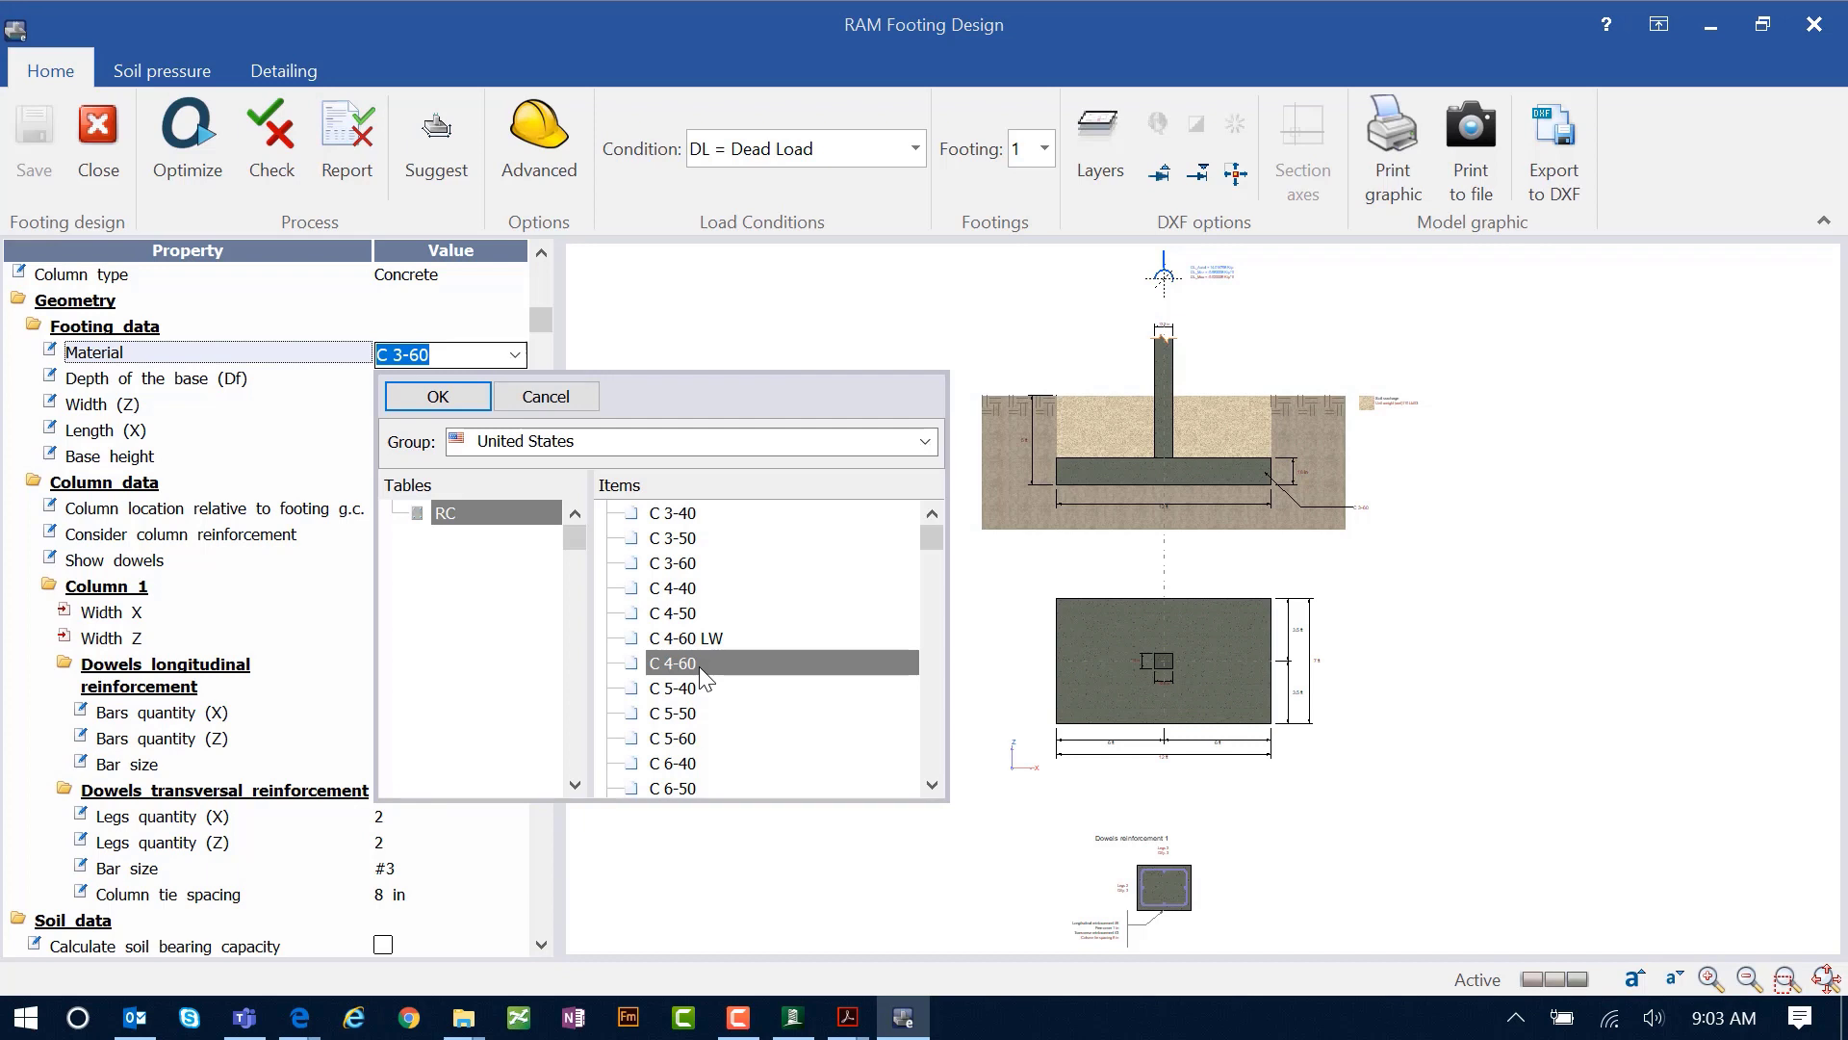
Step: Set the footing material to C 4-60 and resize the footing to 6 ft by 6 ft
click(436, 395)
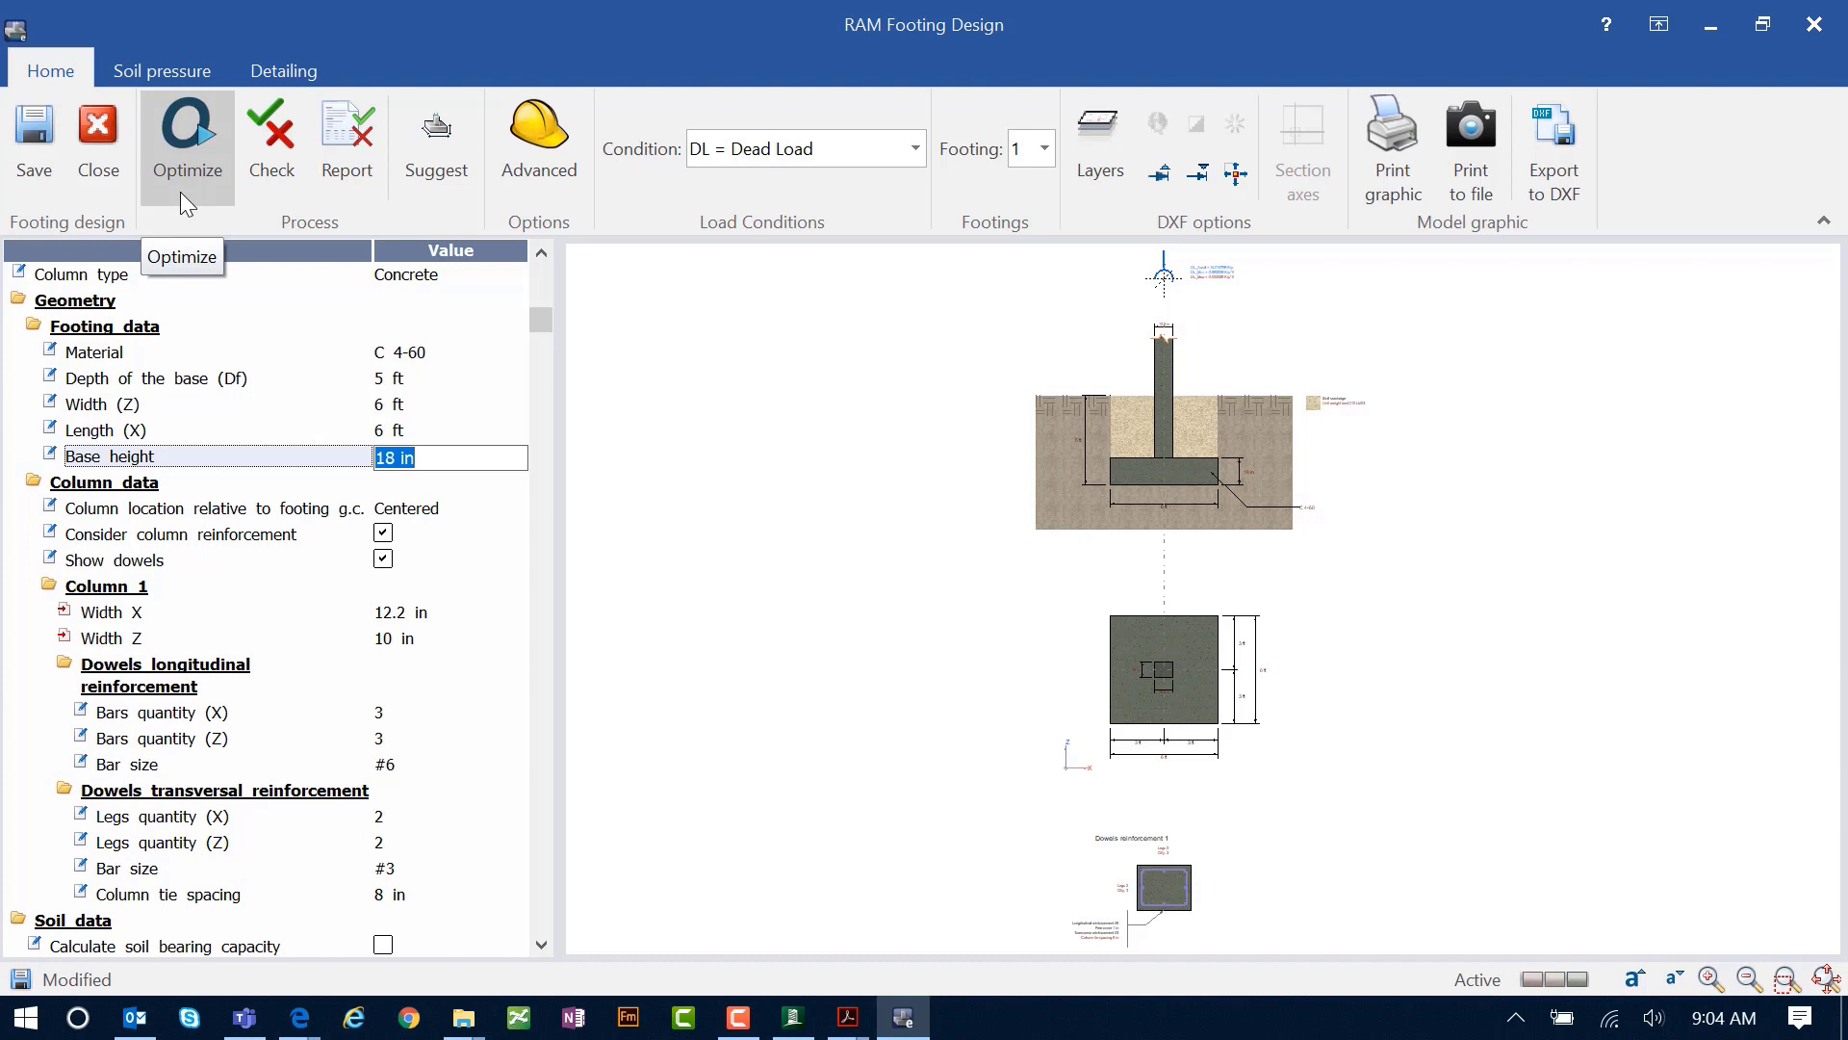
click(406, 458)
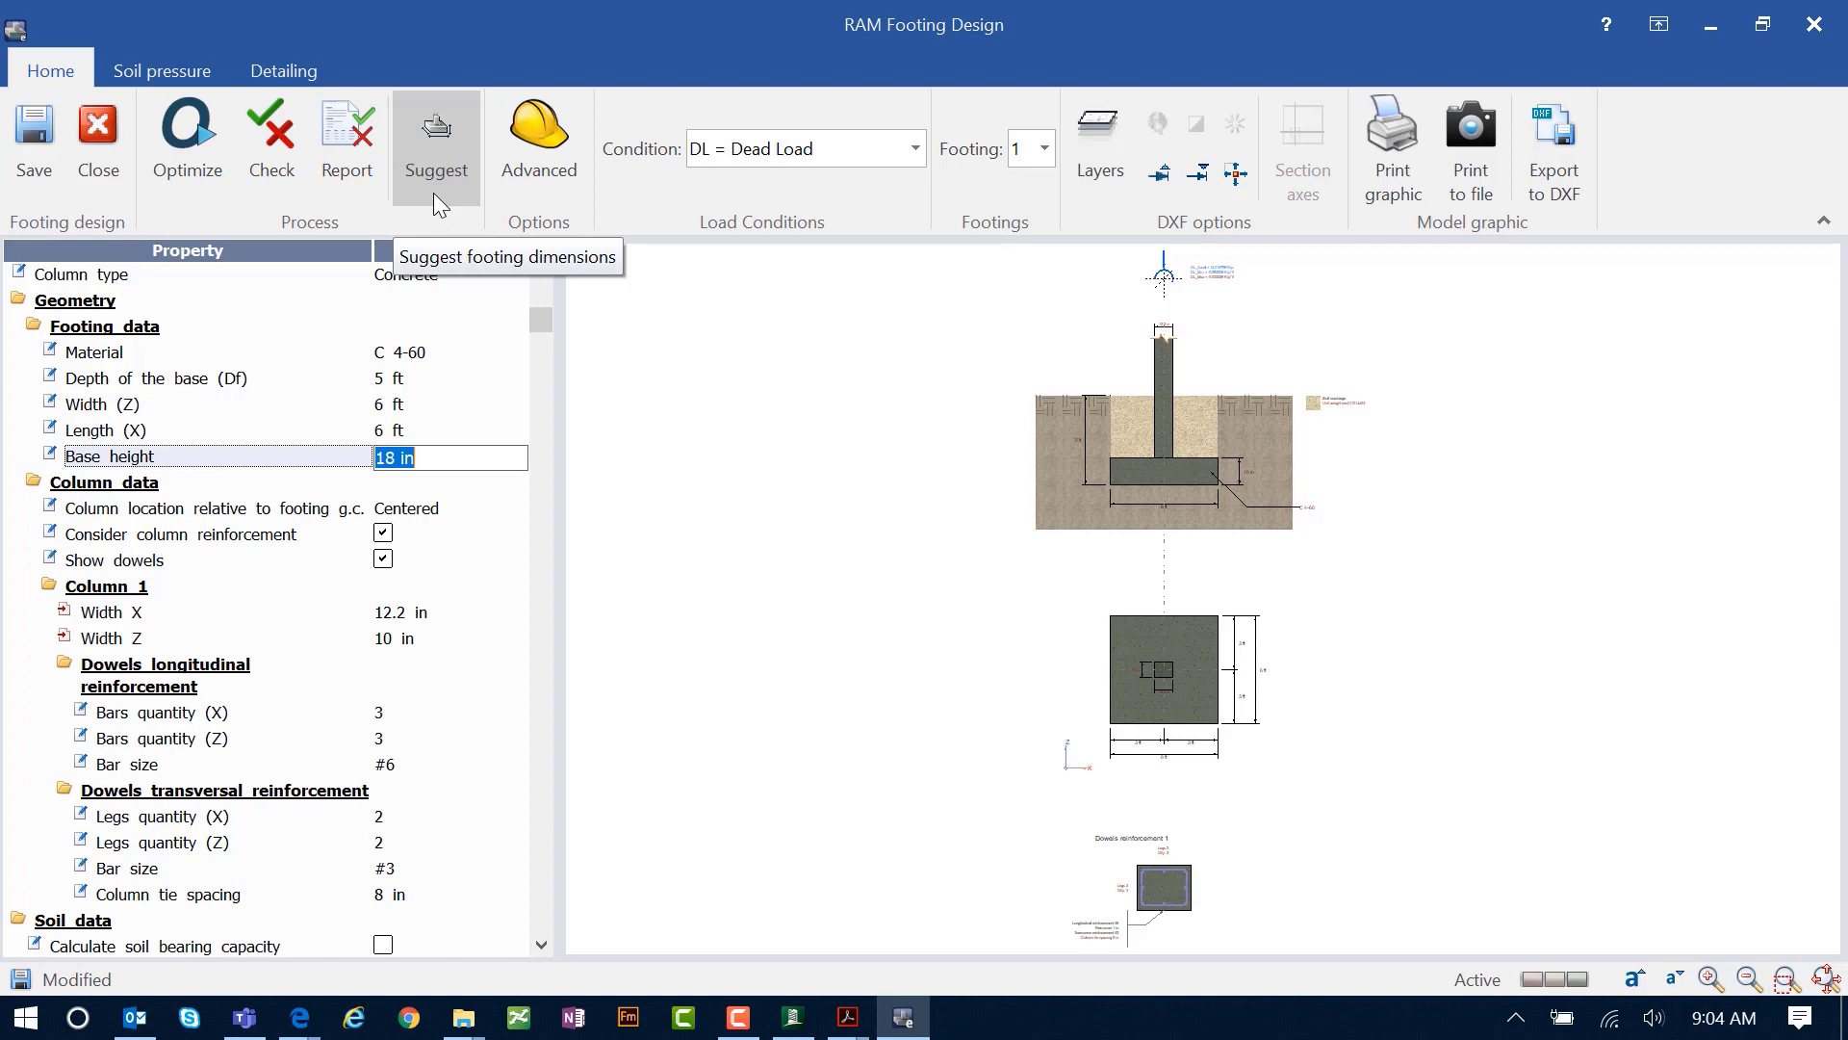
mouse_move(478, 255)
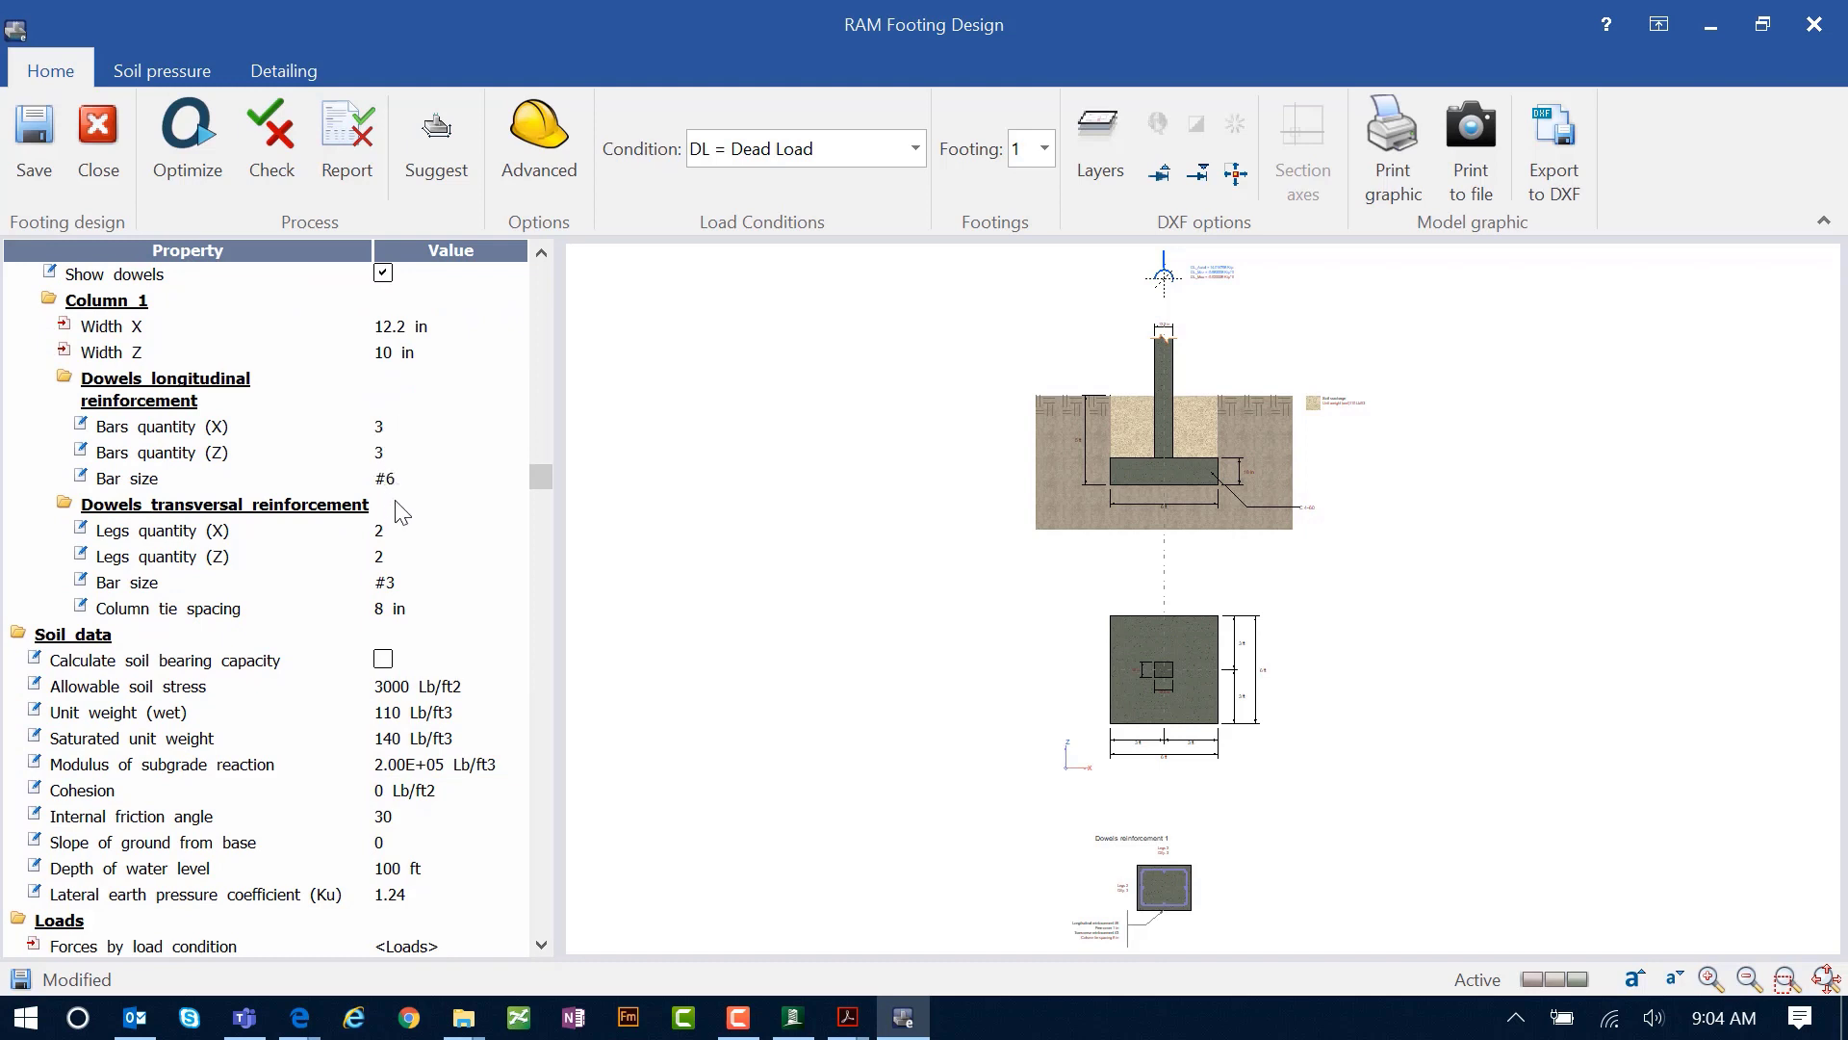
mouse_move(293, 586)
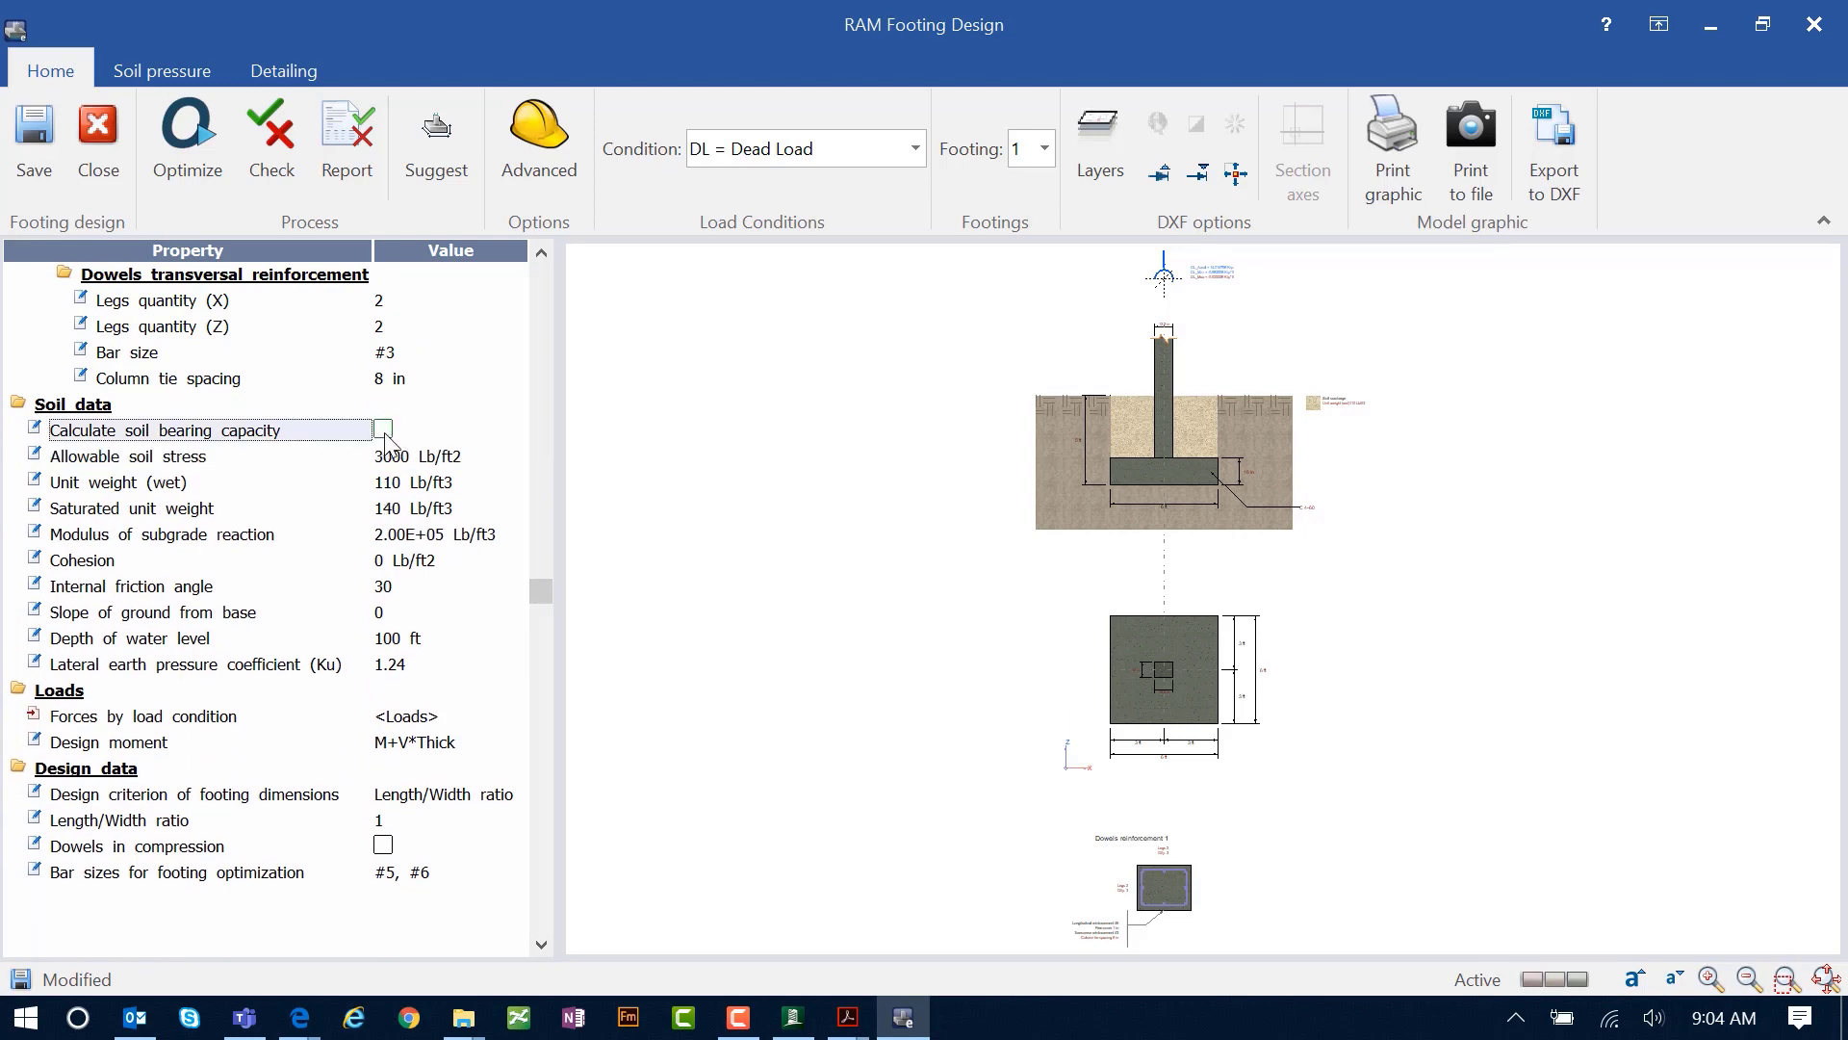
Step: Turn on Calculate soil bearing capacity and keep M+V*Thick as the design moment
click(381, 427)
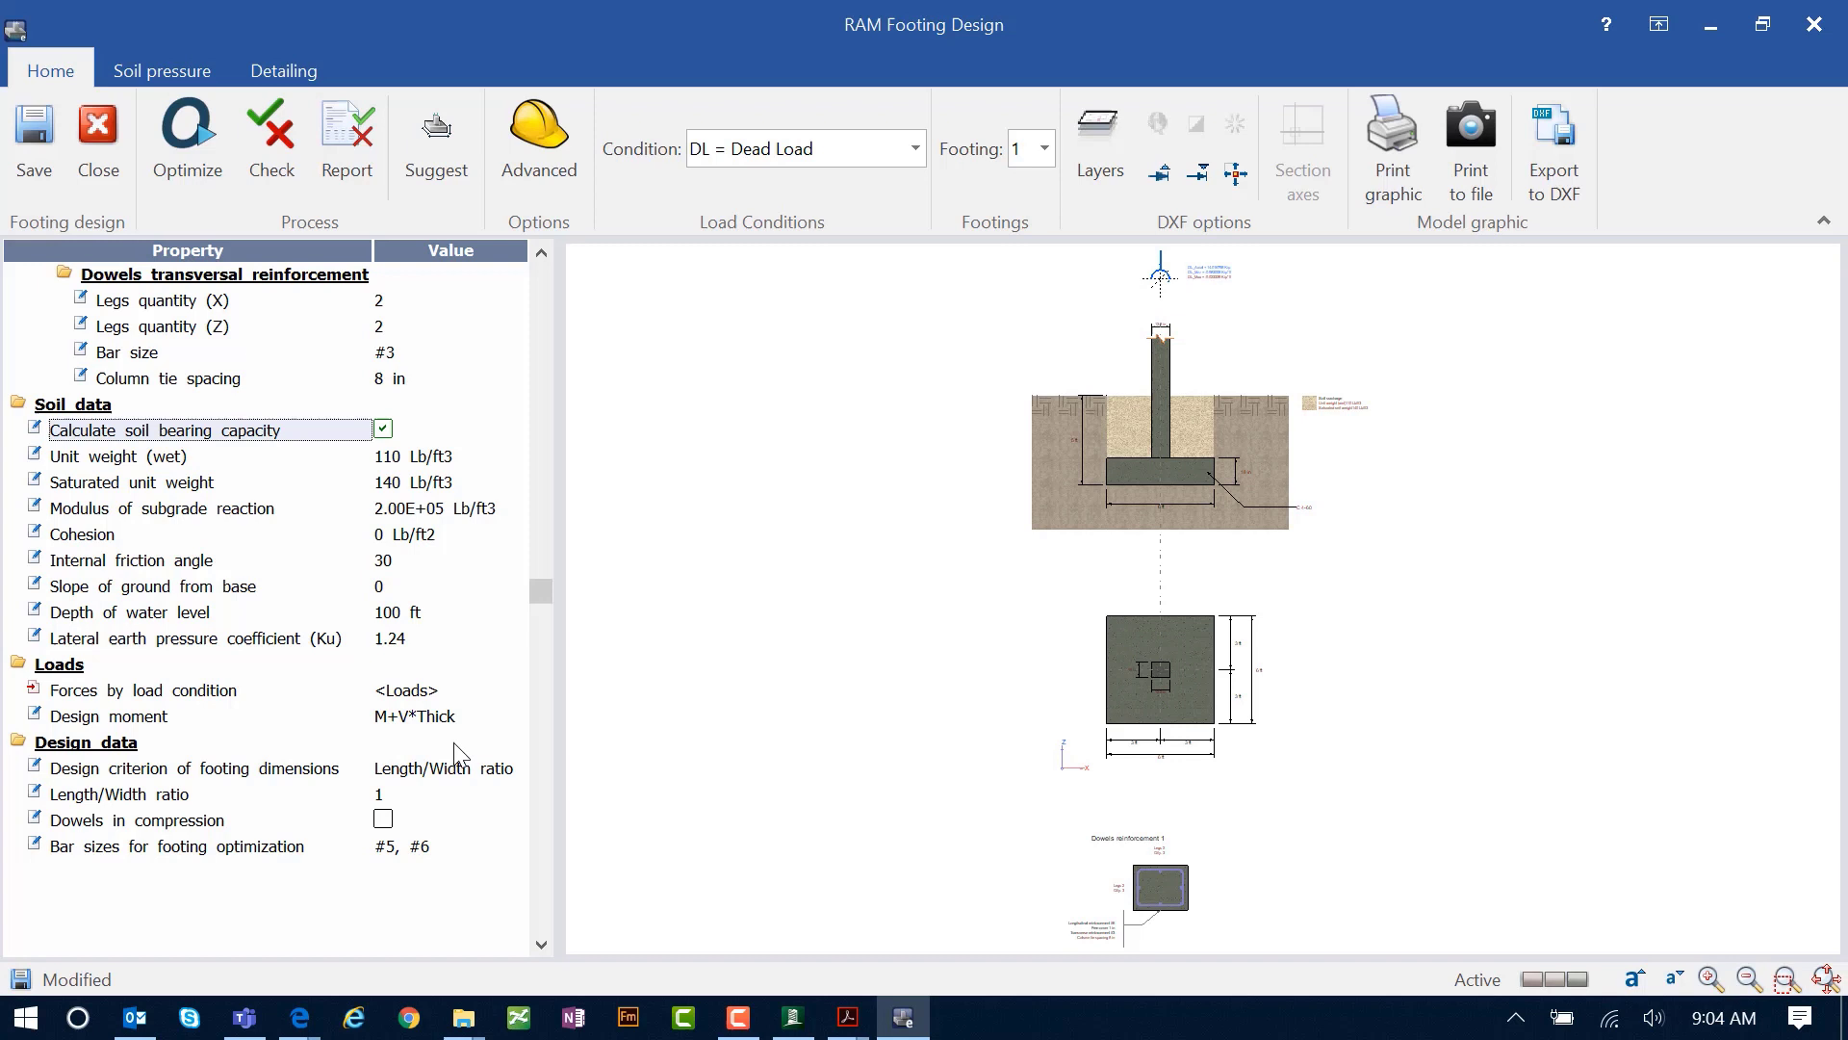
mouse_move(424, 735)
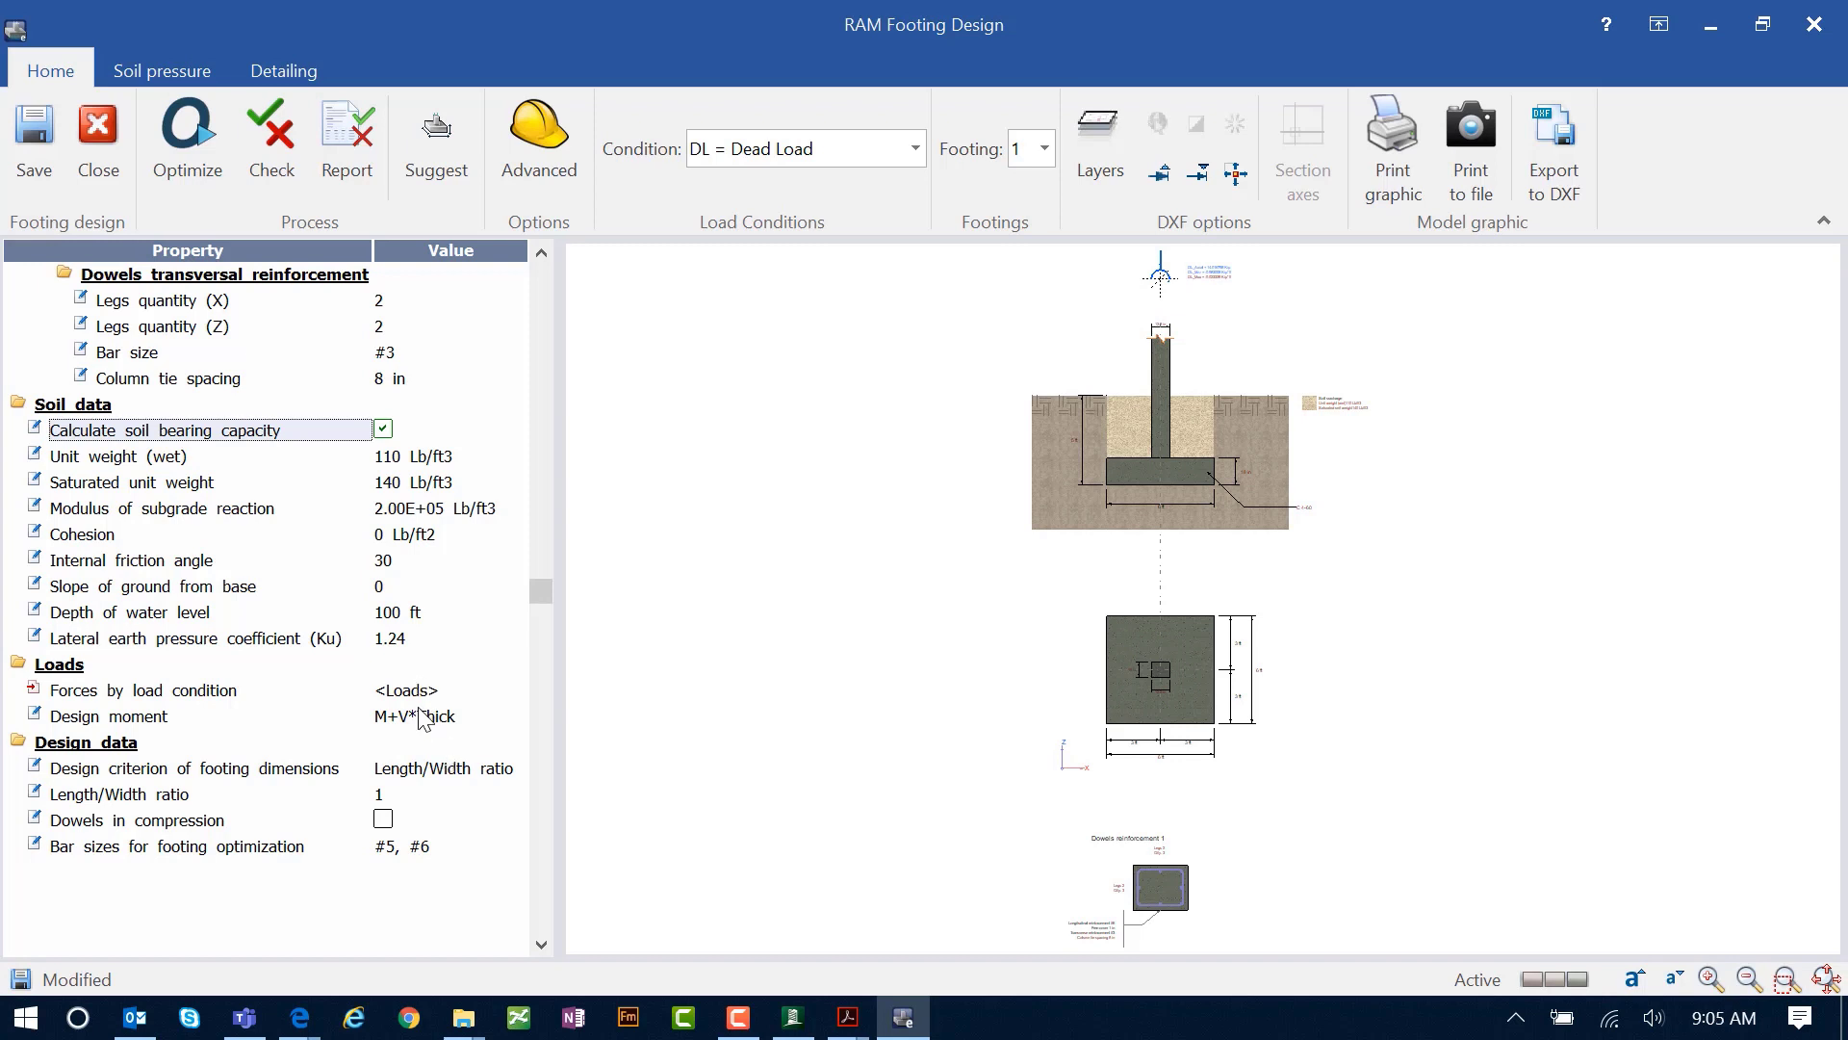
click(513, 719)
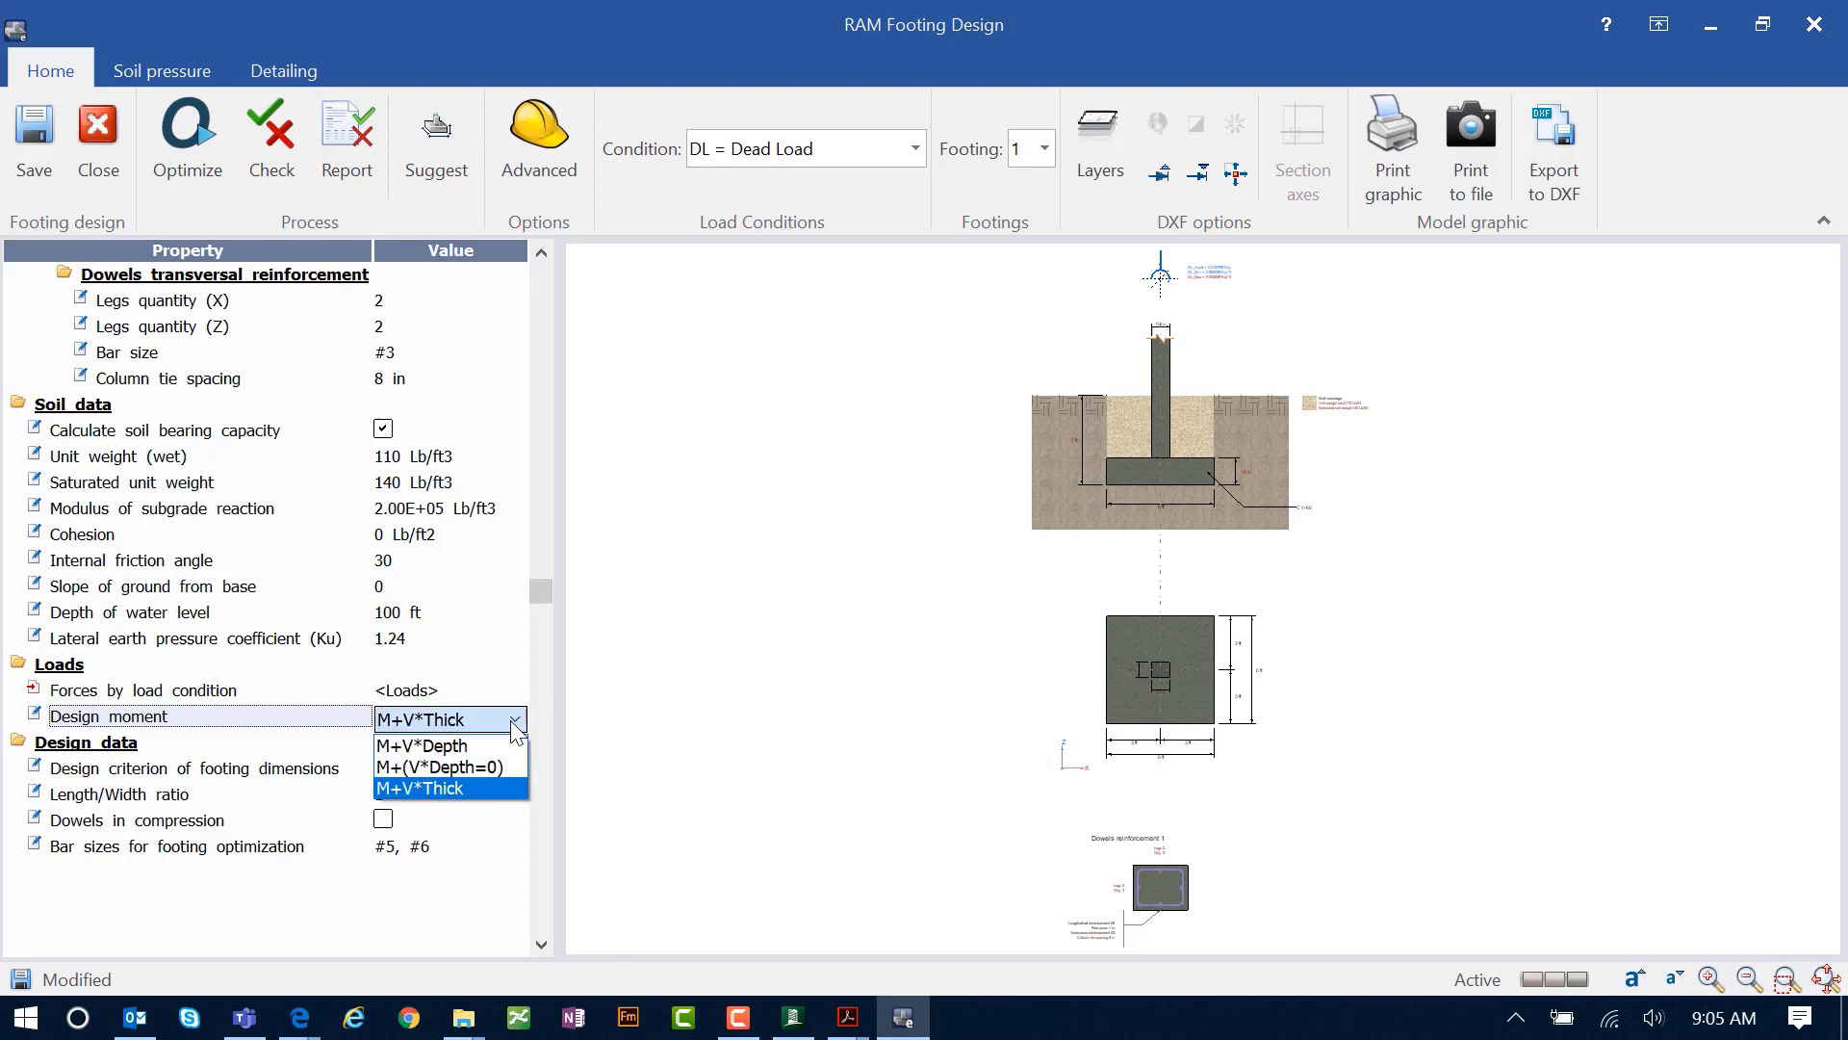
mouse_move(487, 792)
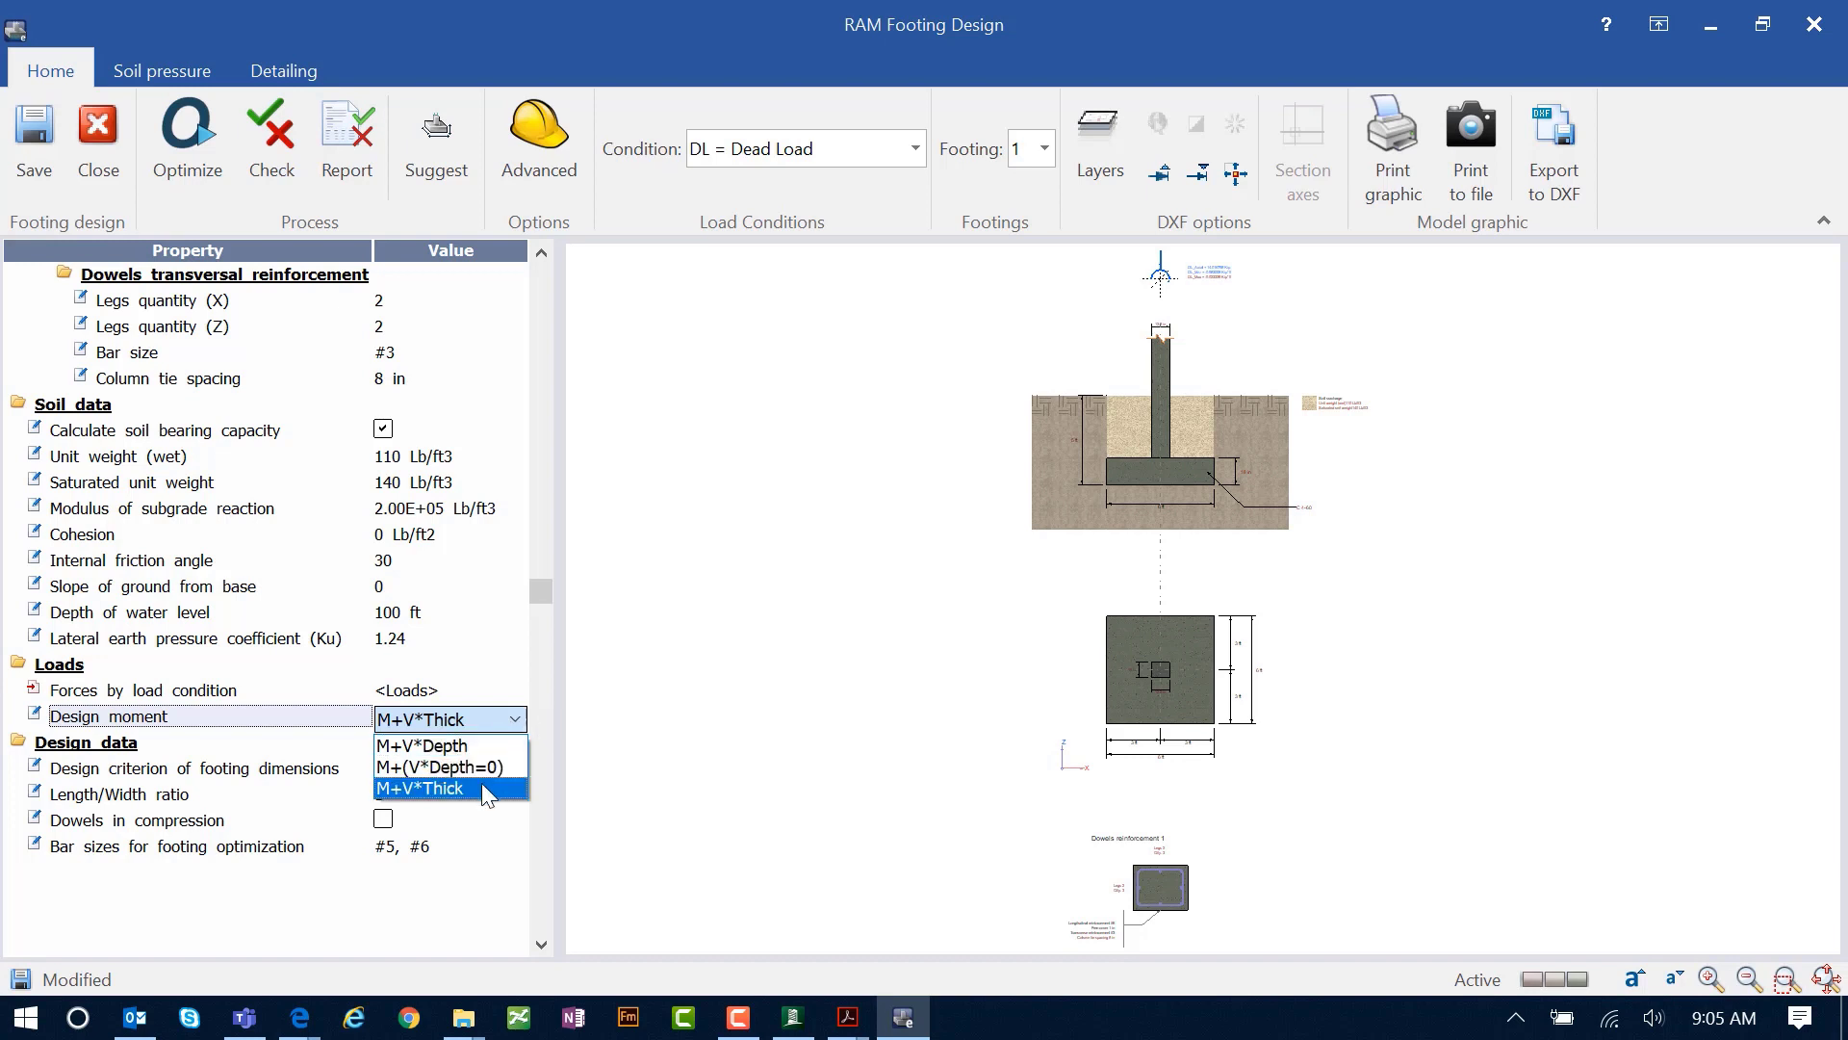
mouse_move(454, 804)
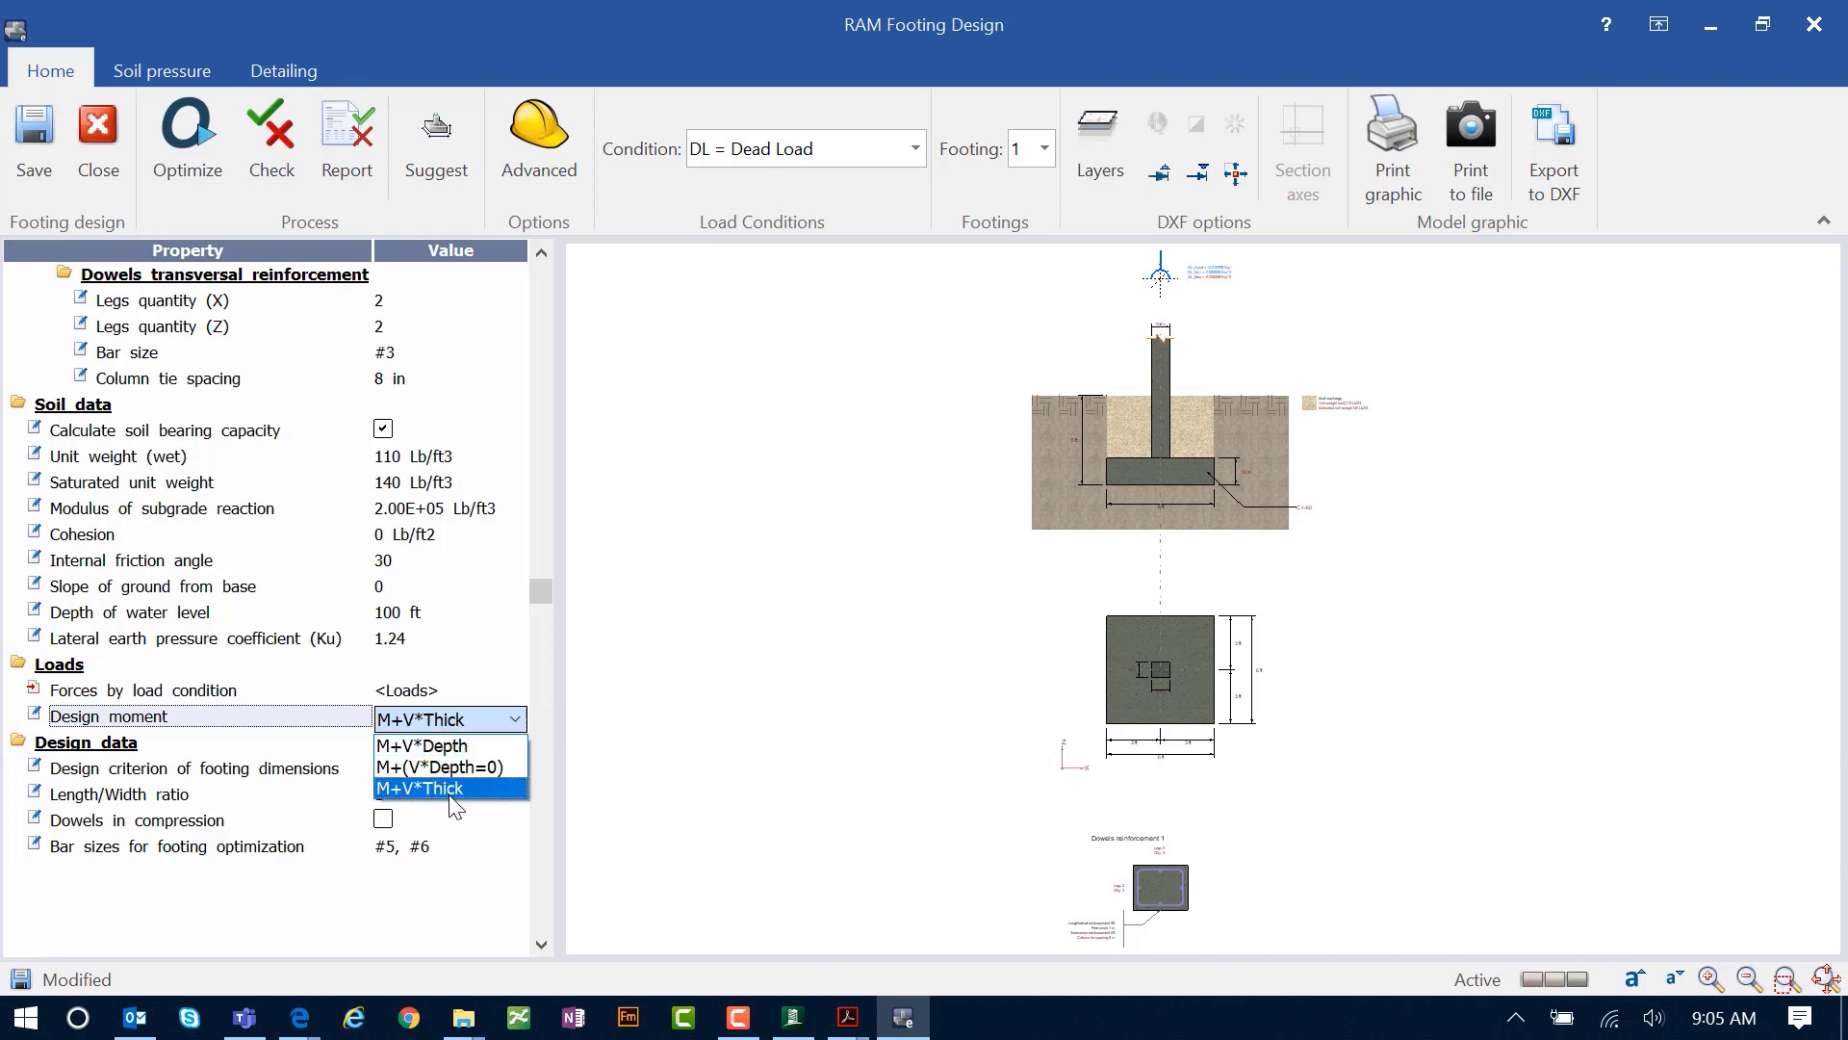
click(447, 788)
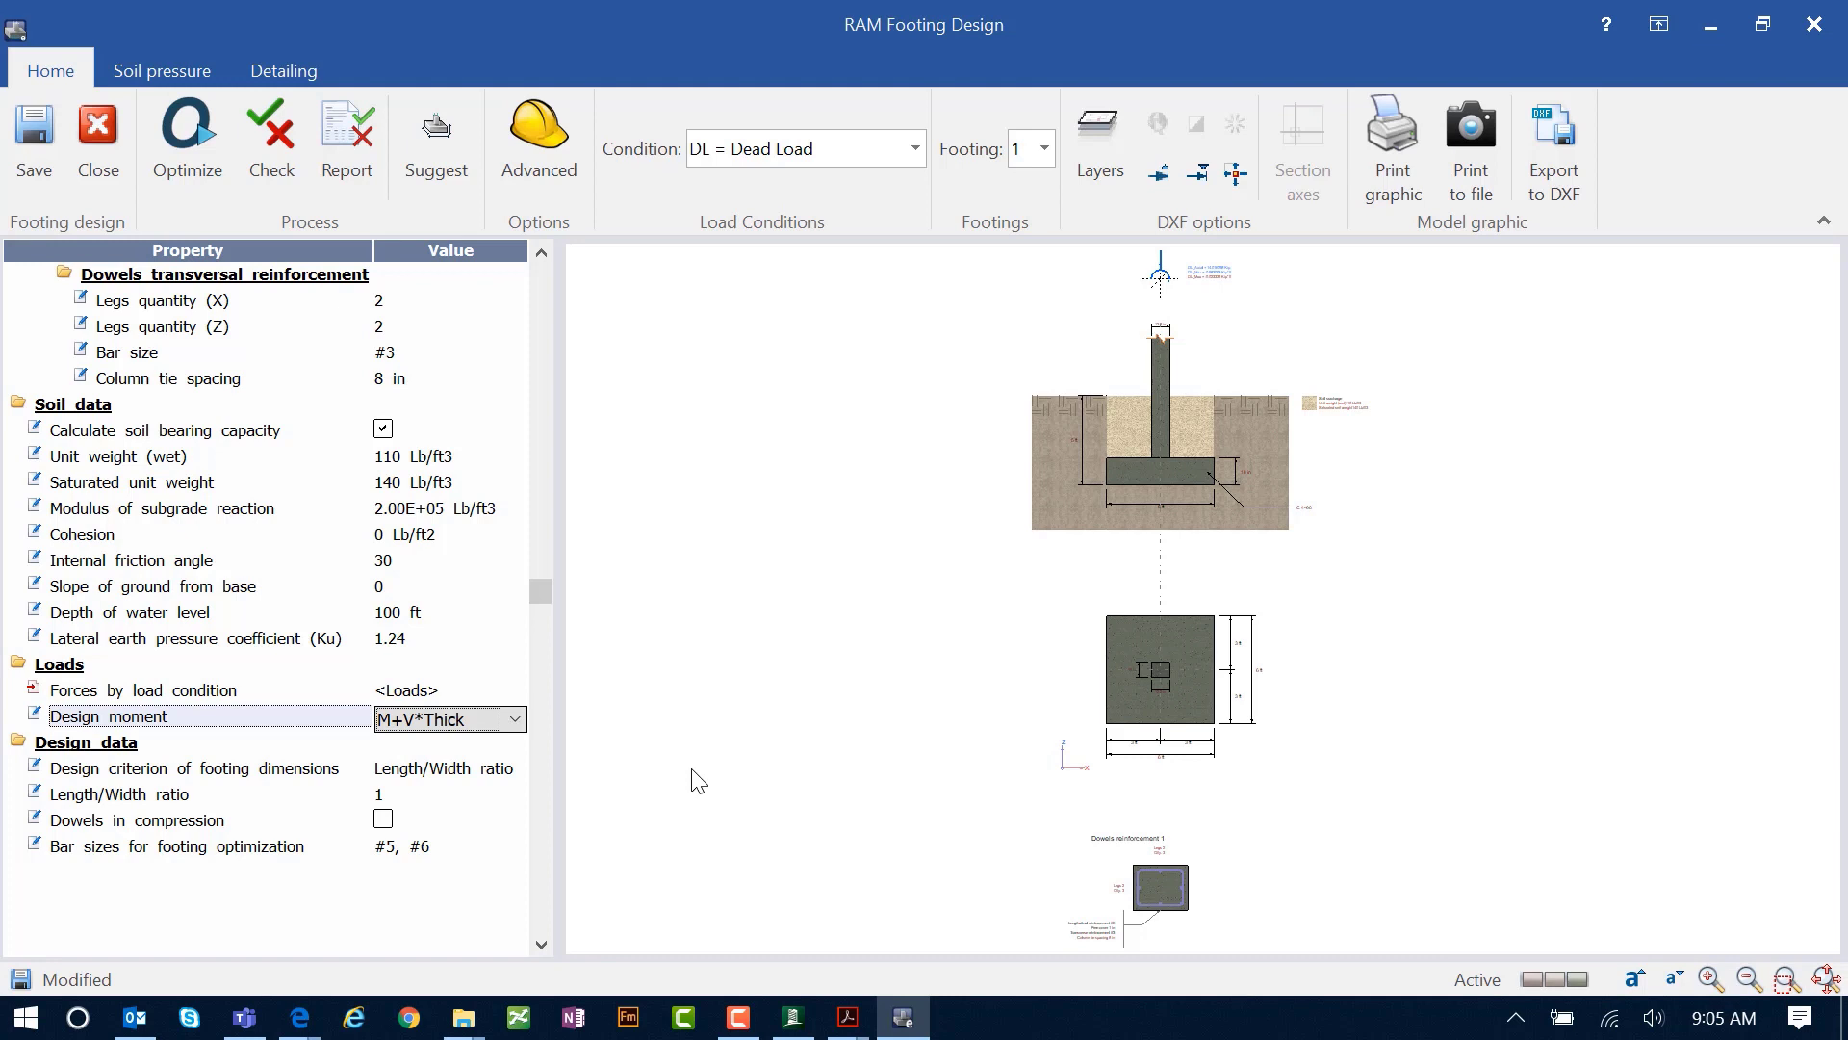
click(209, 767)
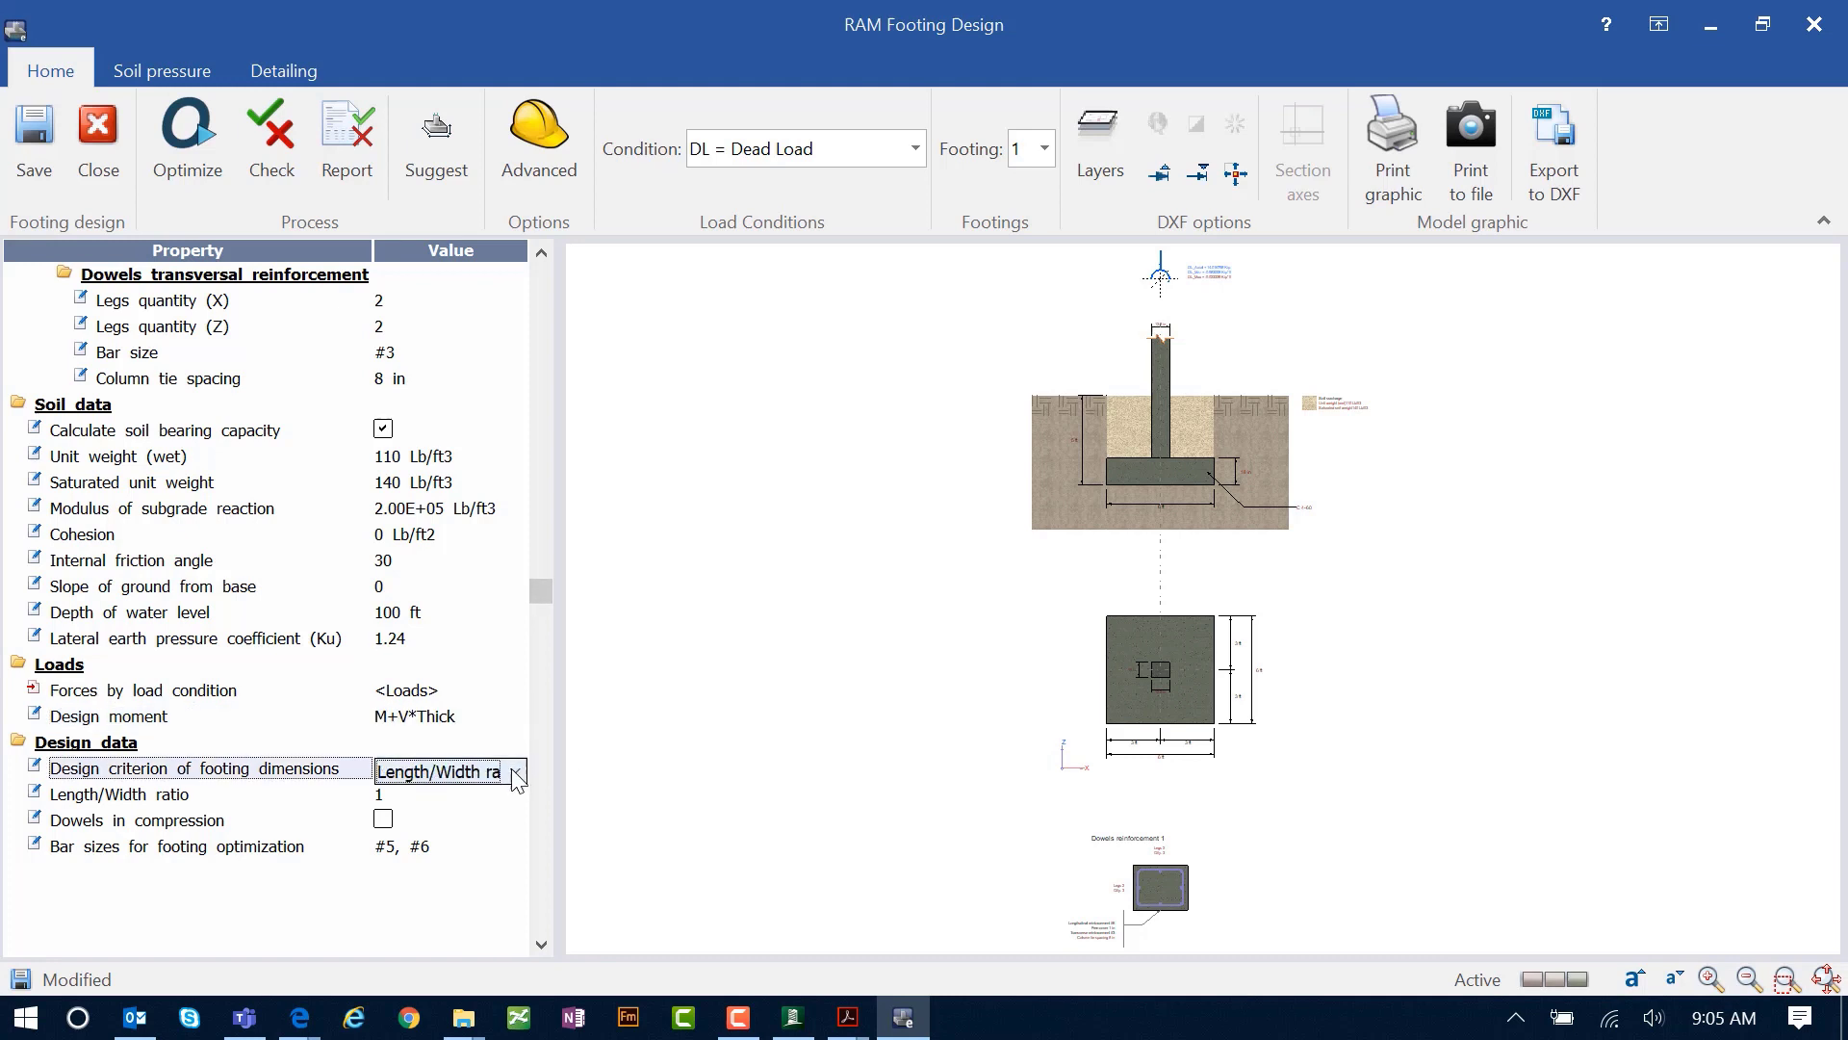
click(514, 771)
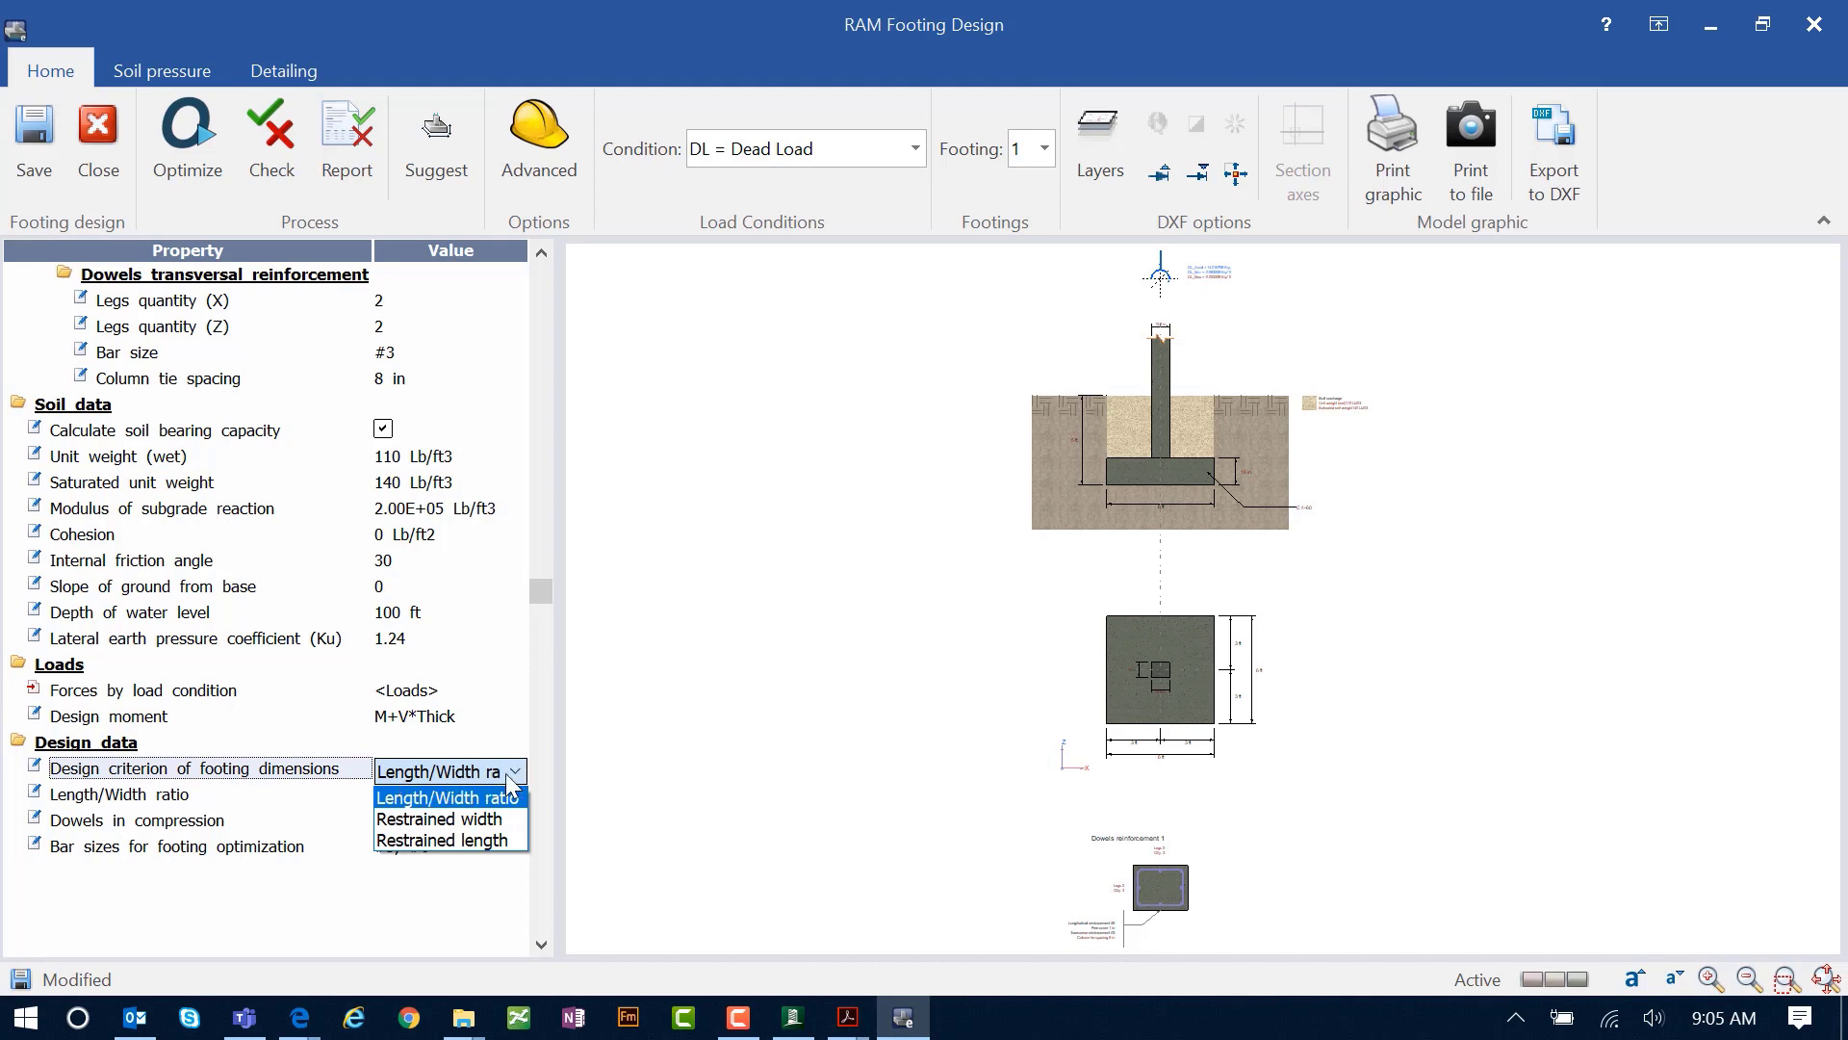
click(444, 797)
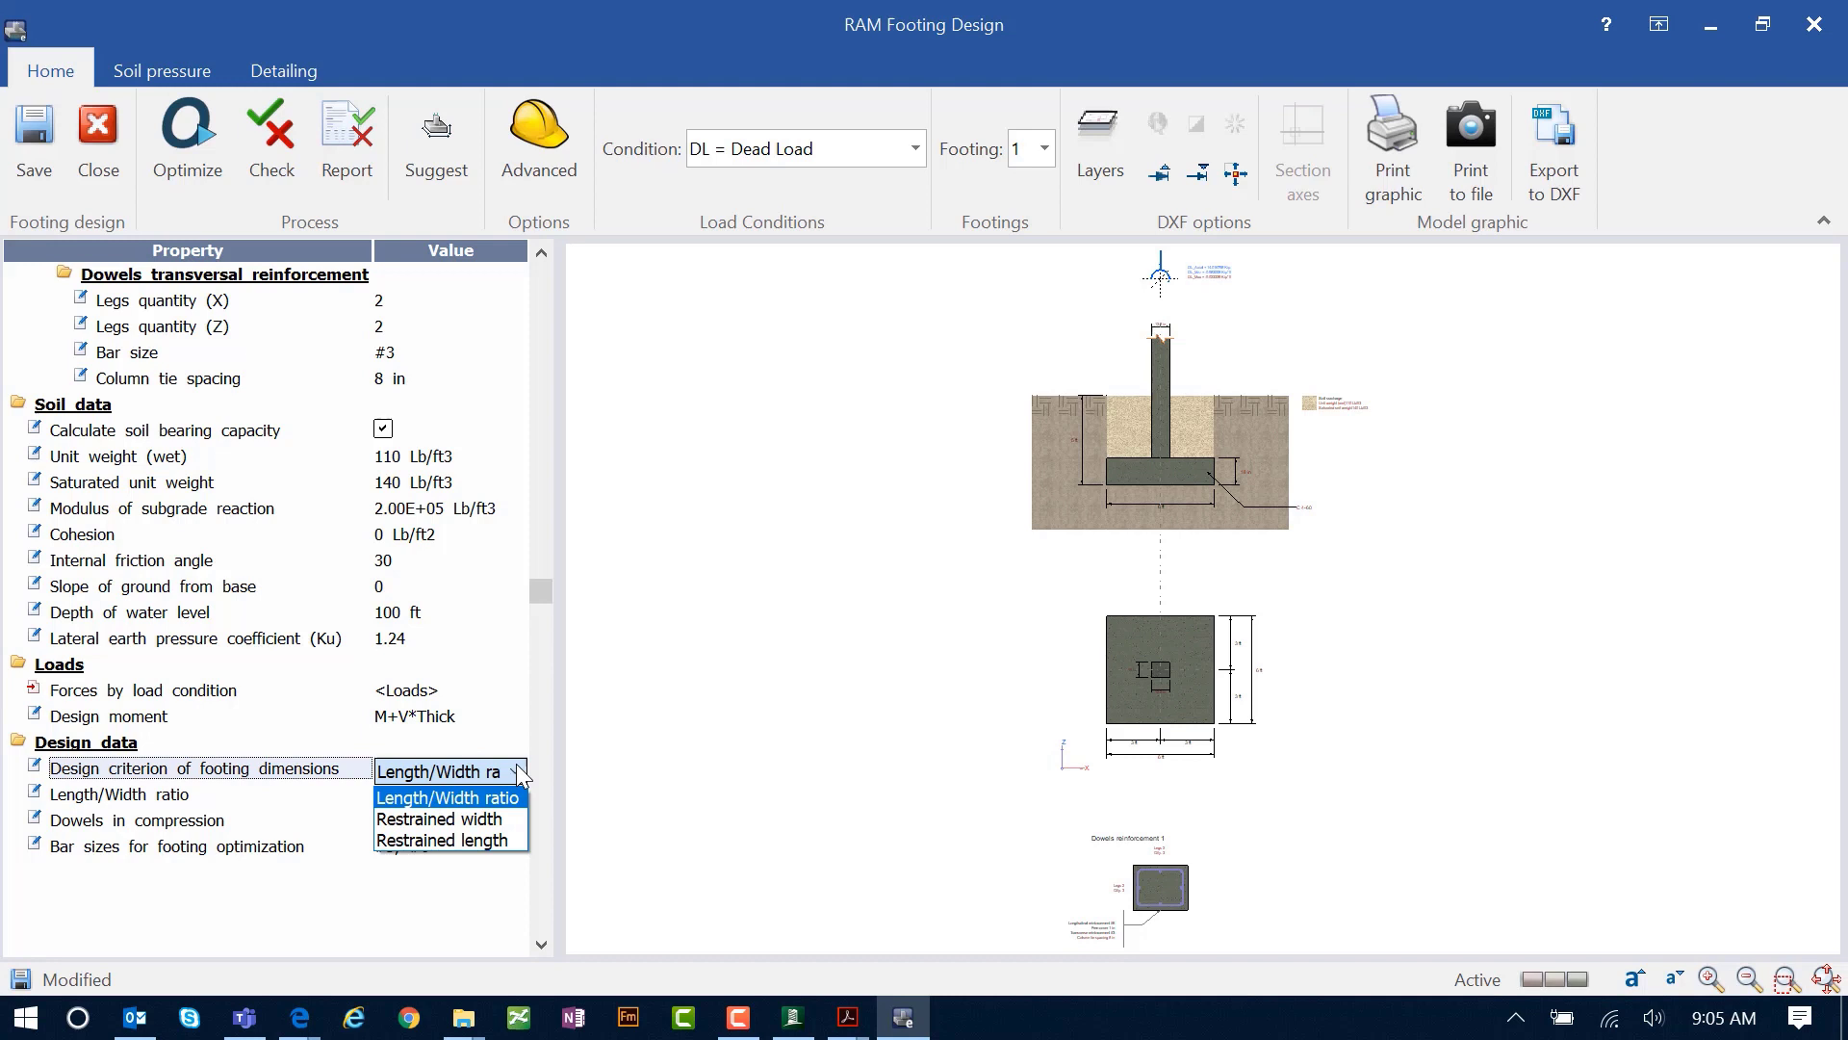
click(446, 797)
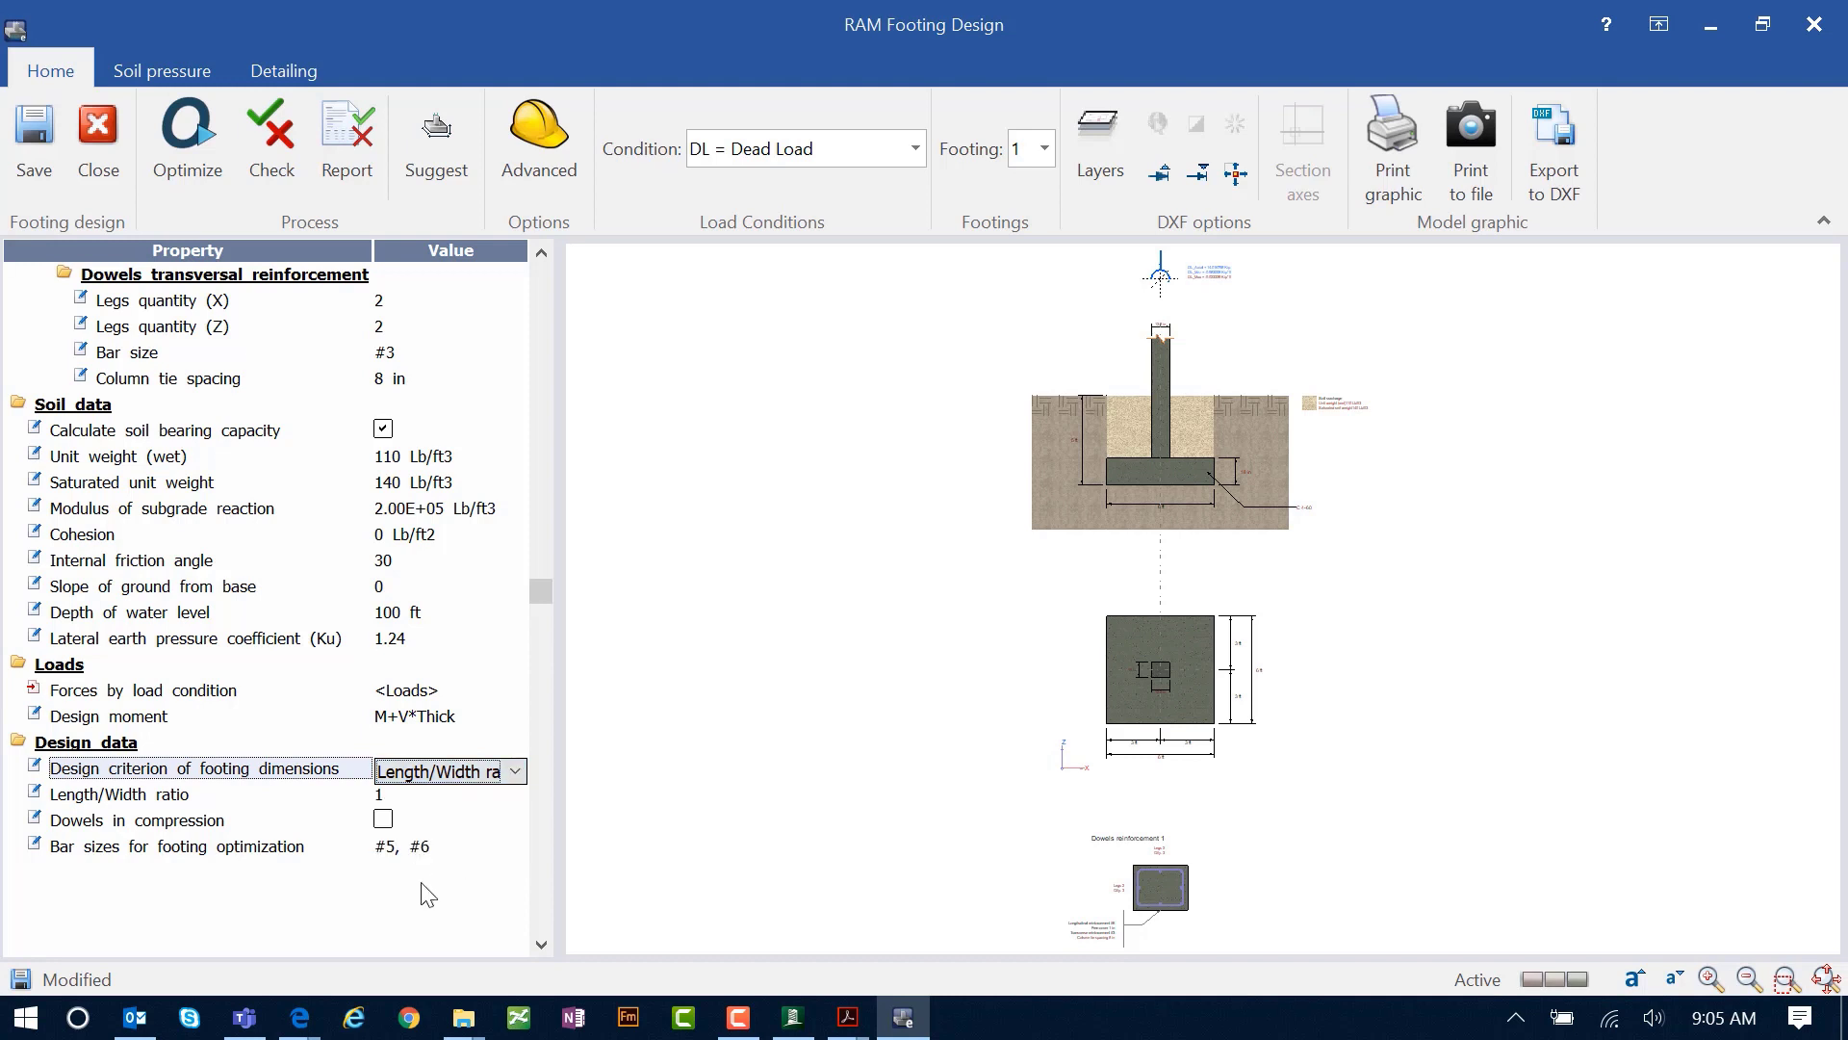
click(206, 845)
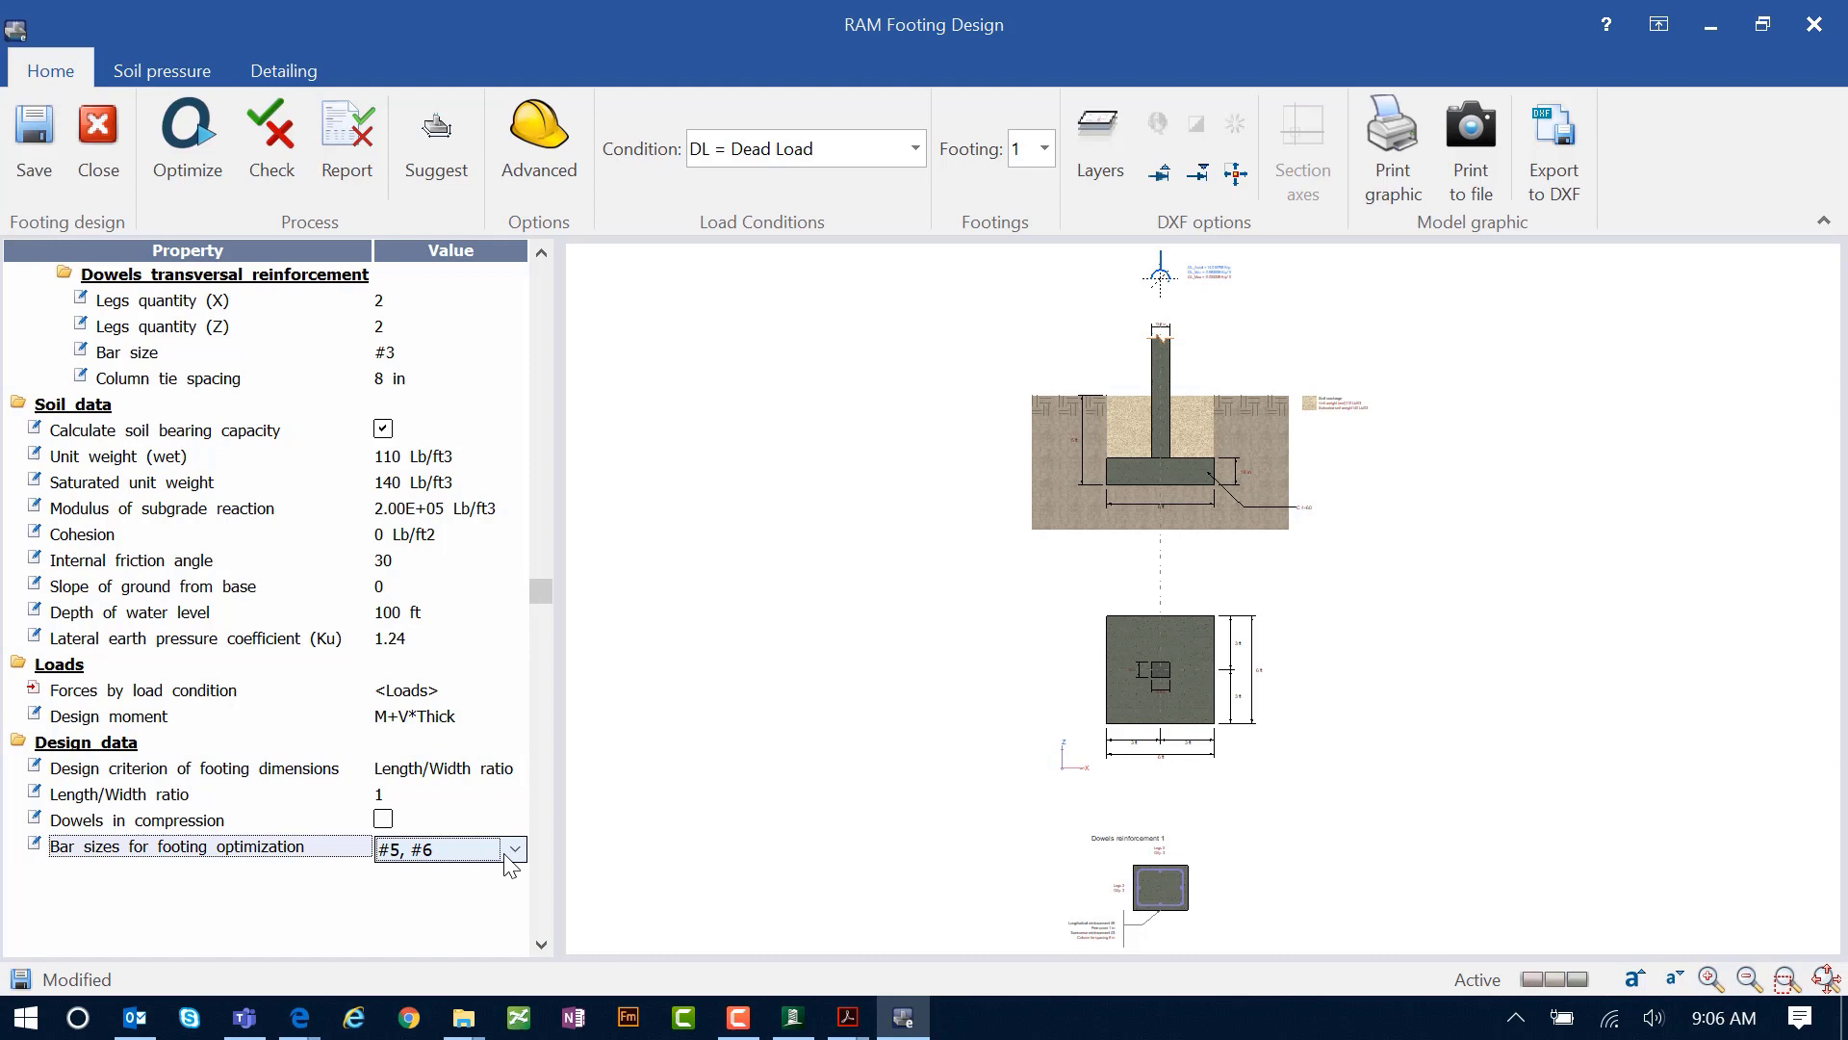
click(514, 849)
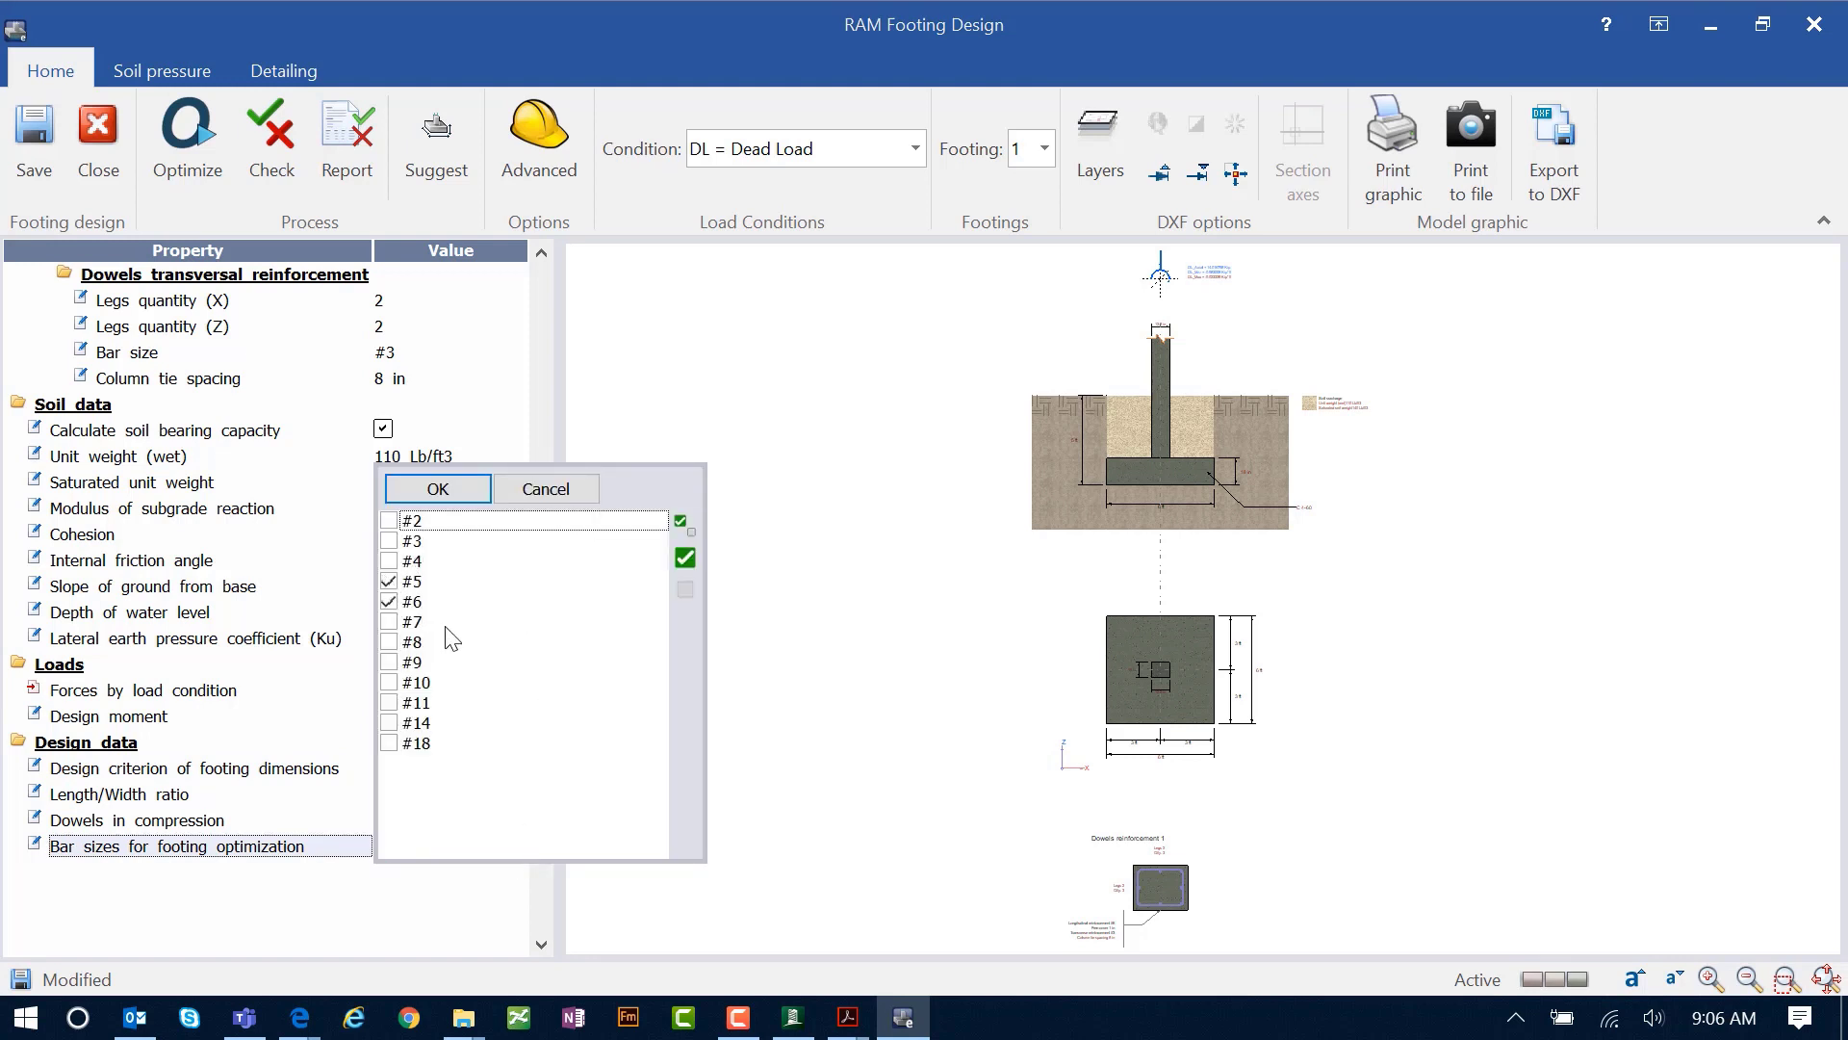
click(436, 488)
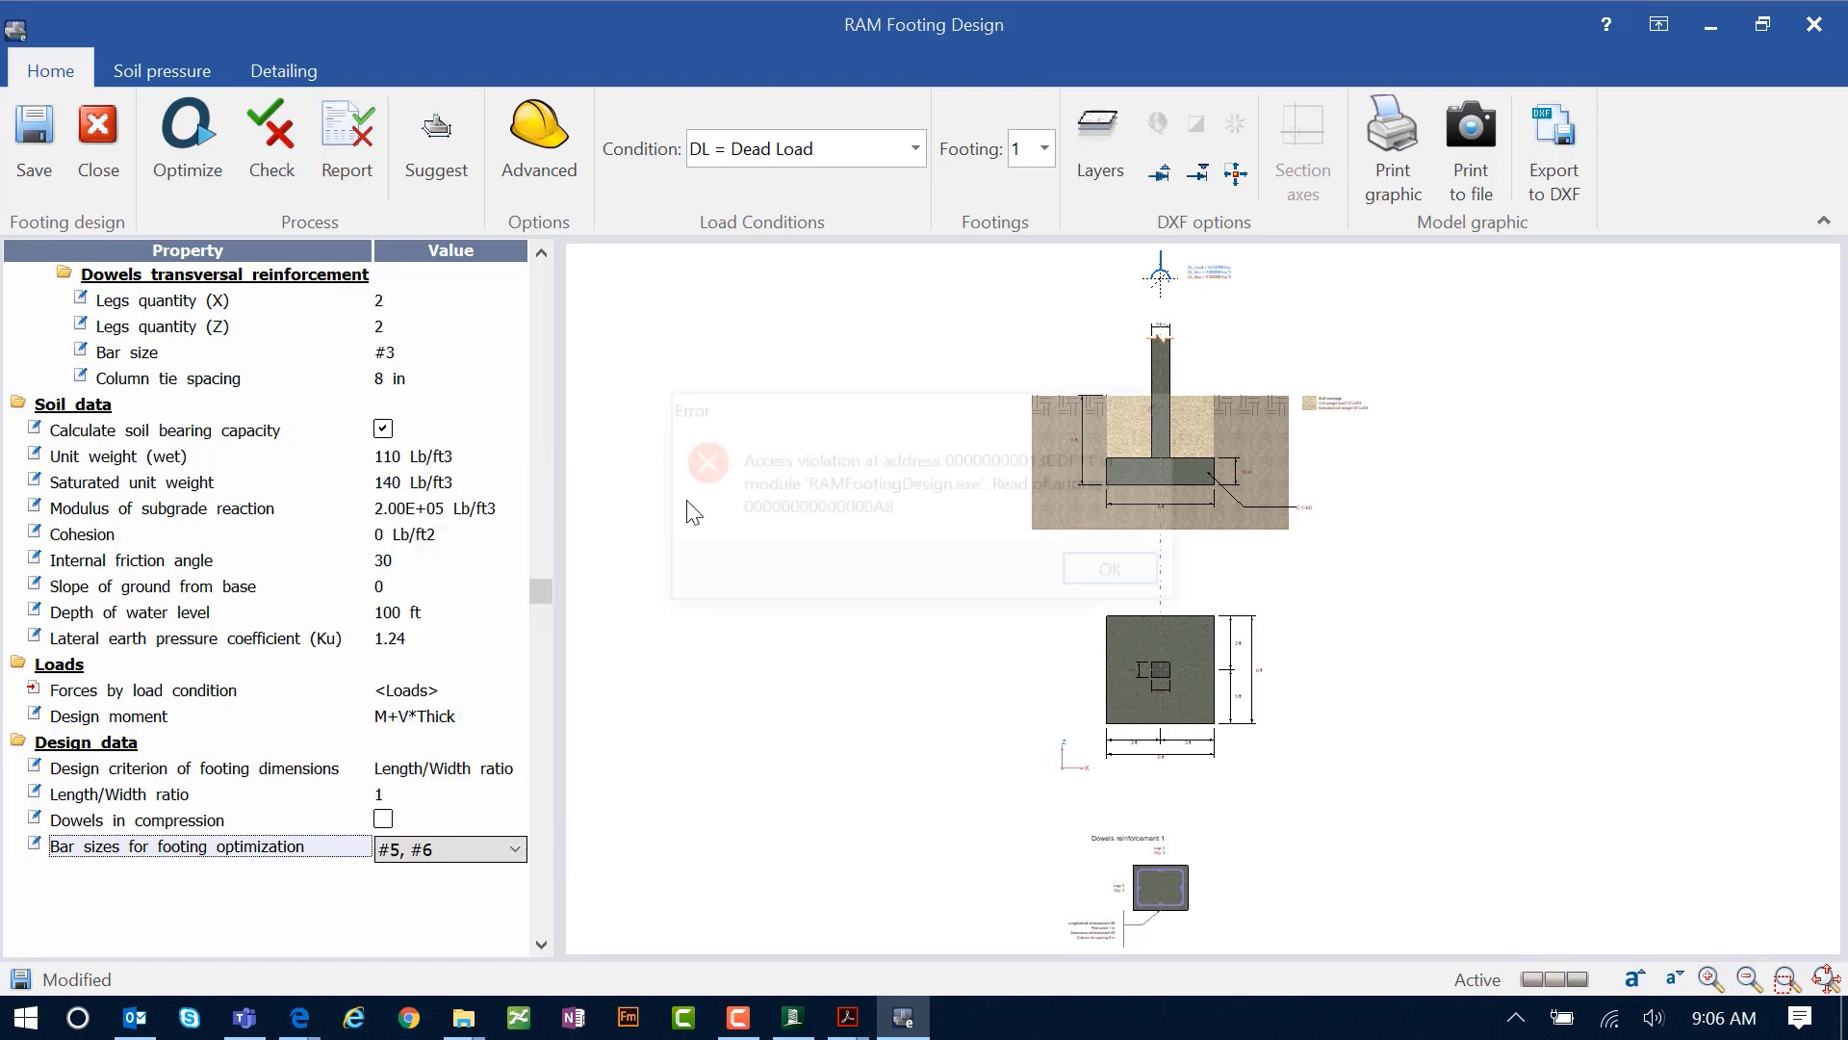
click(1108, 568)
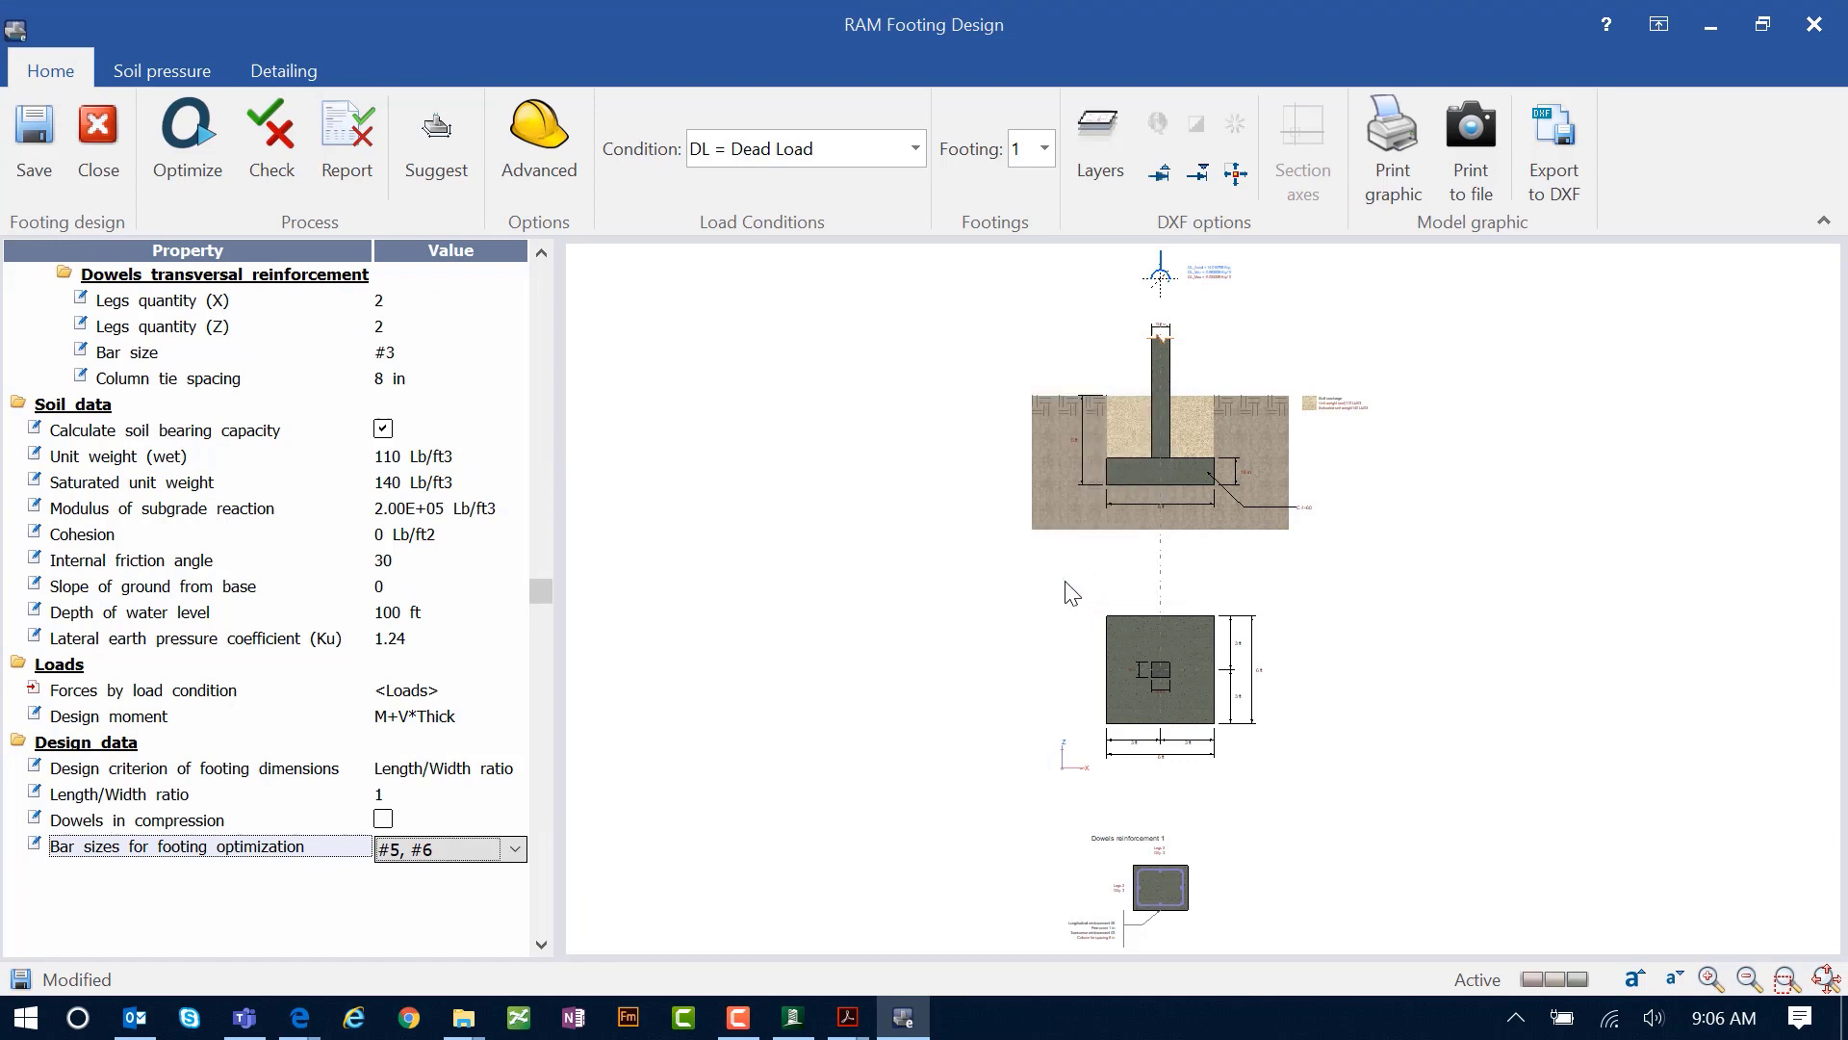
mouse_move(947, 619)
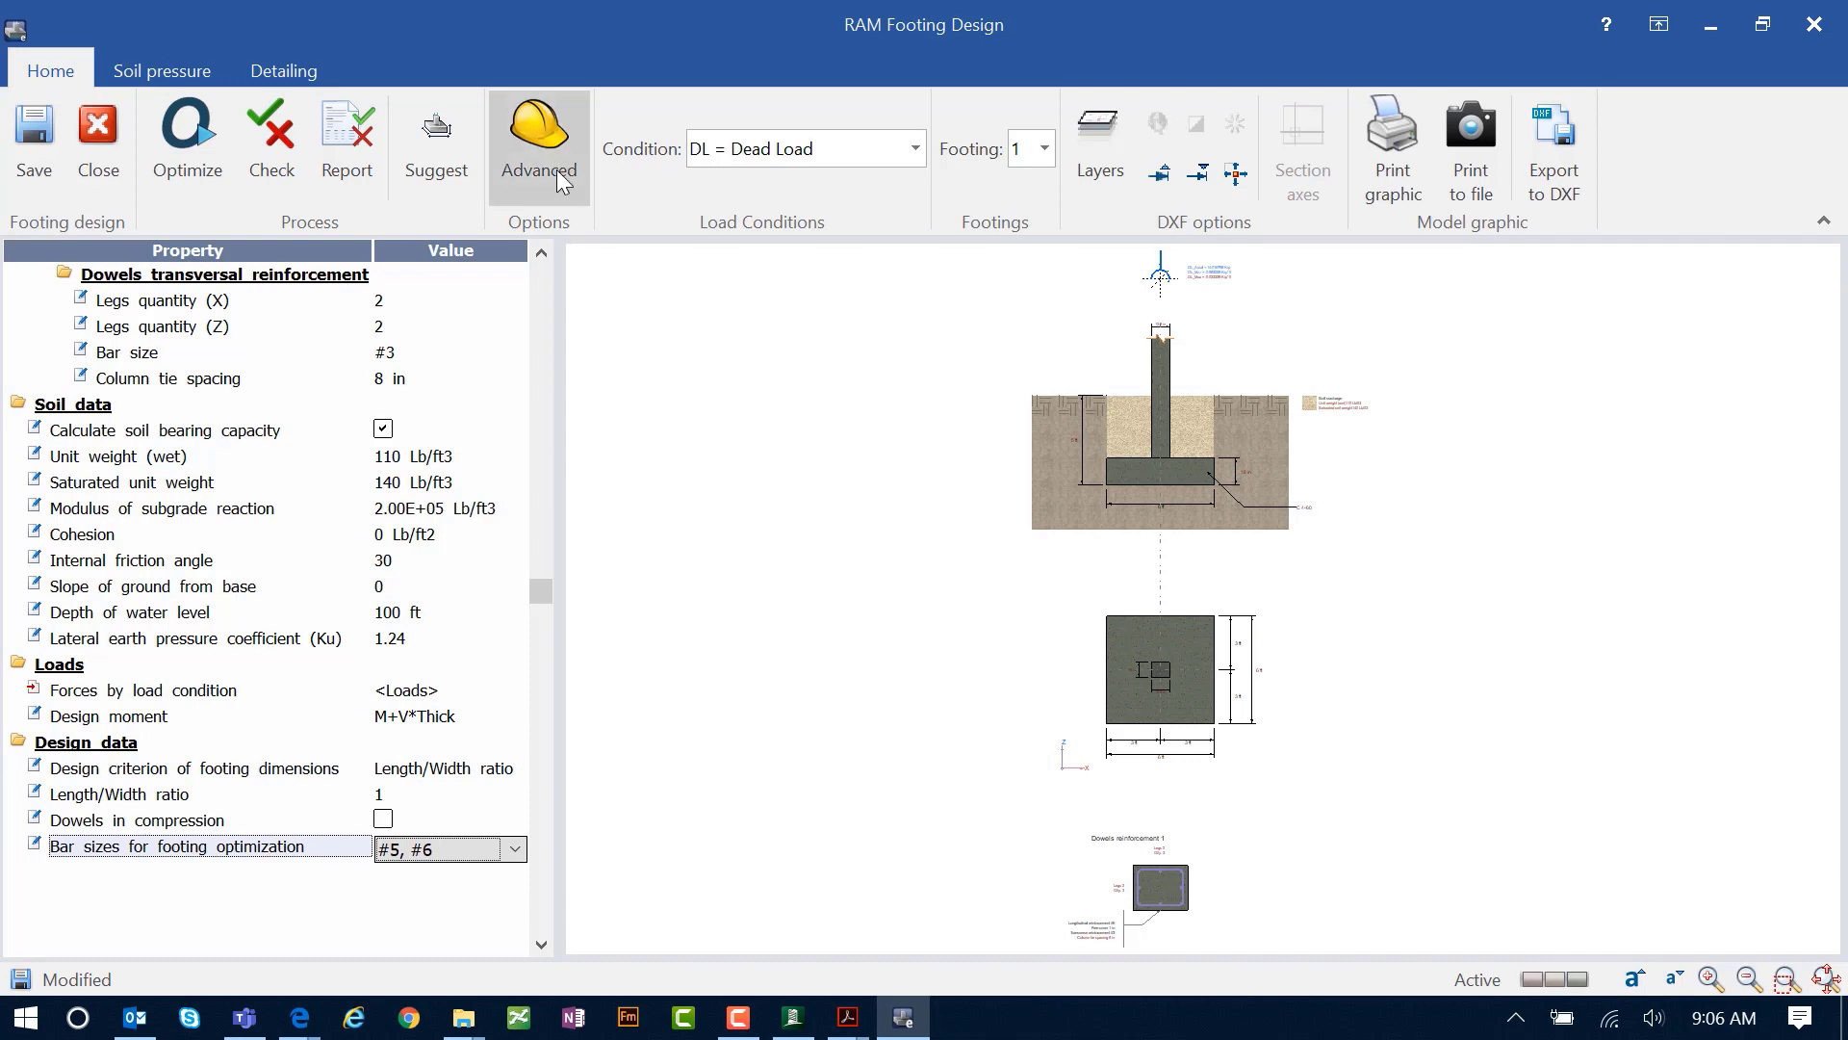
click(537, 141)
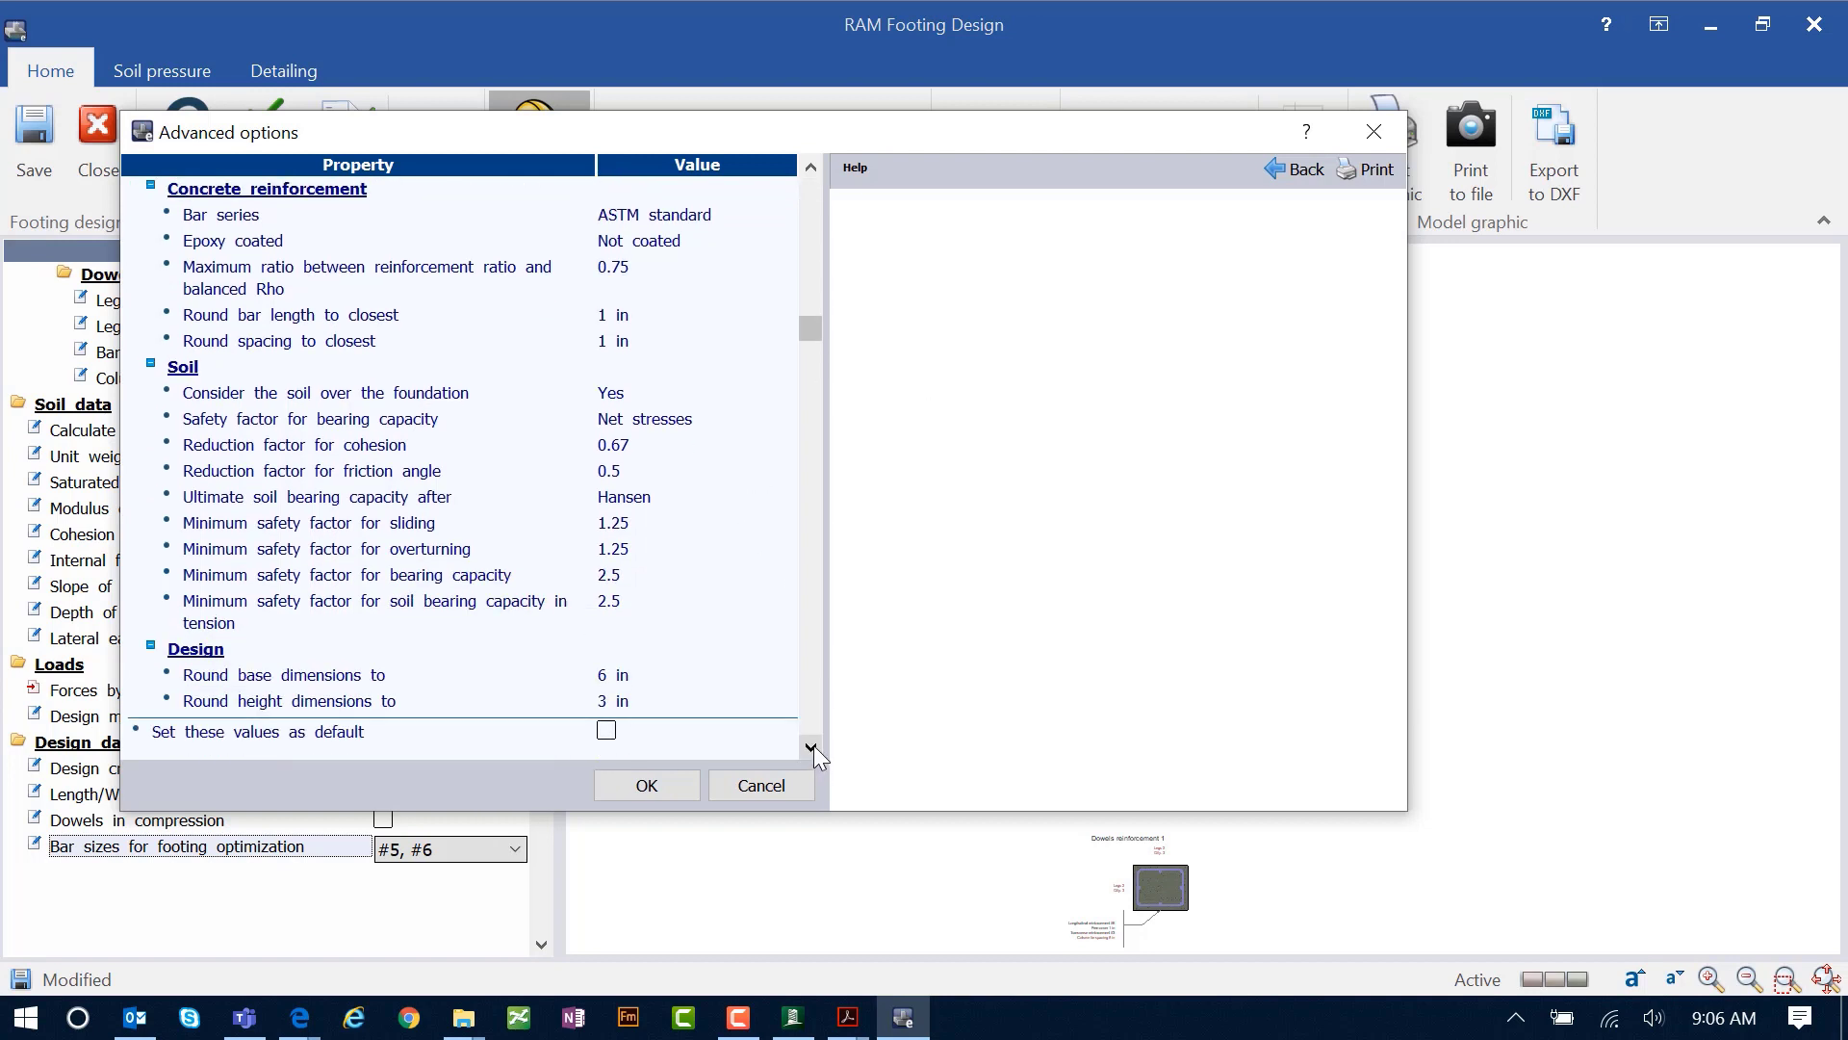
mouse_move(684, 539)
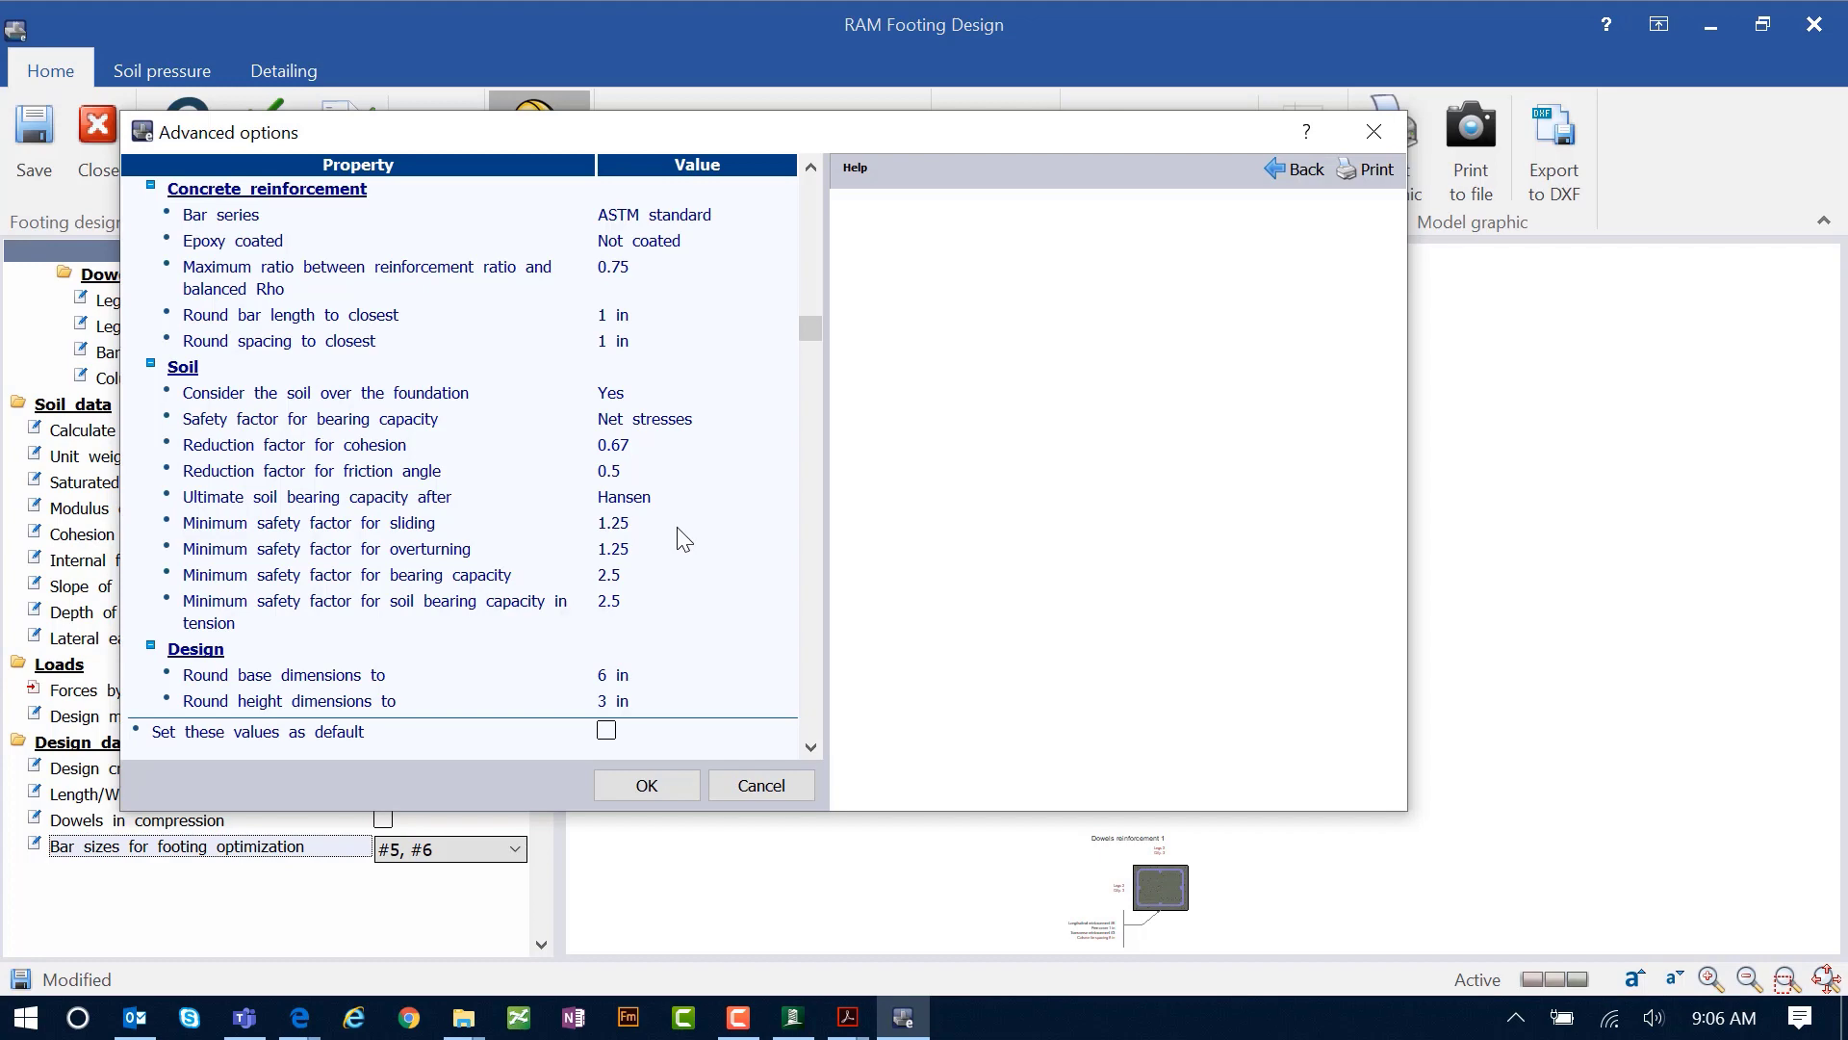
click(646, 785)
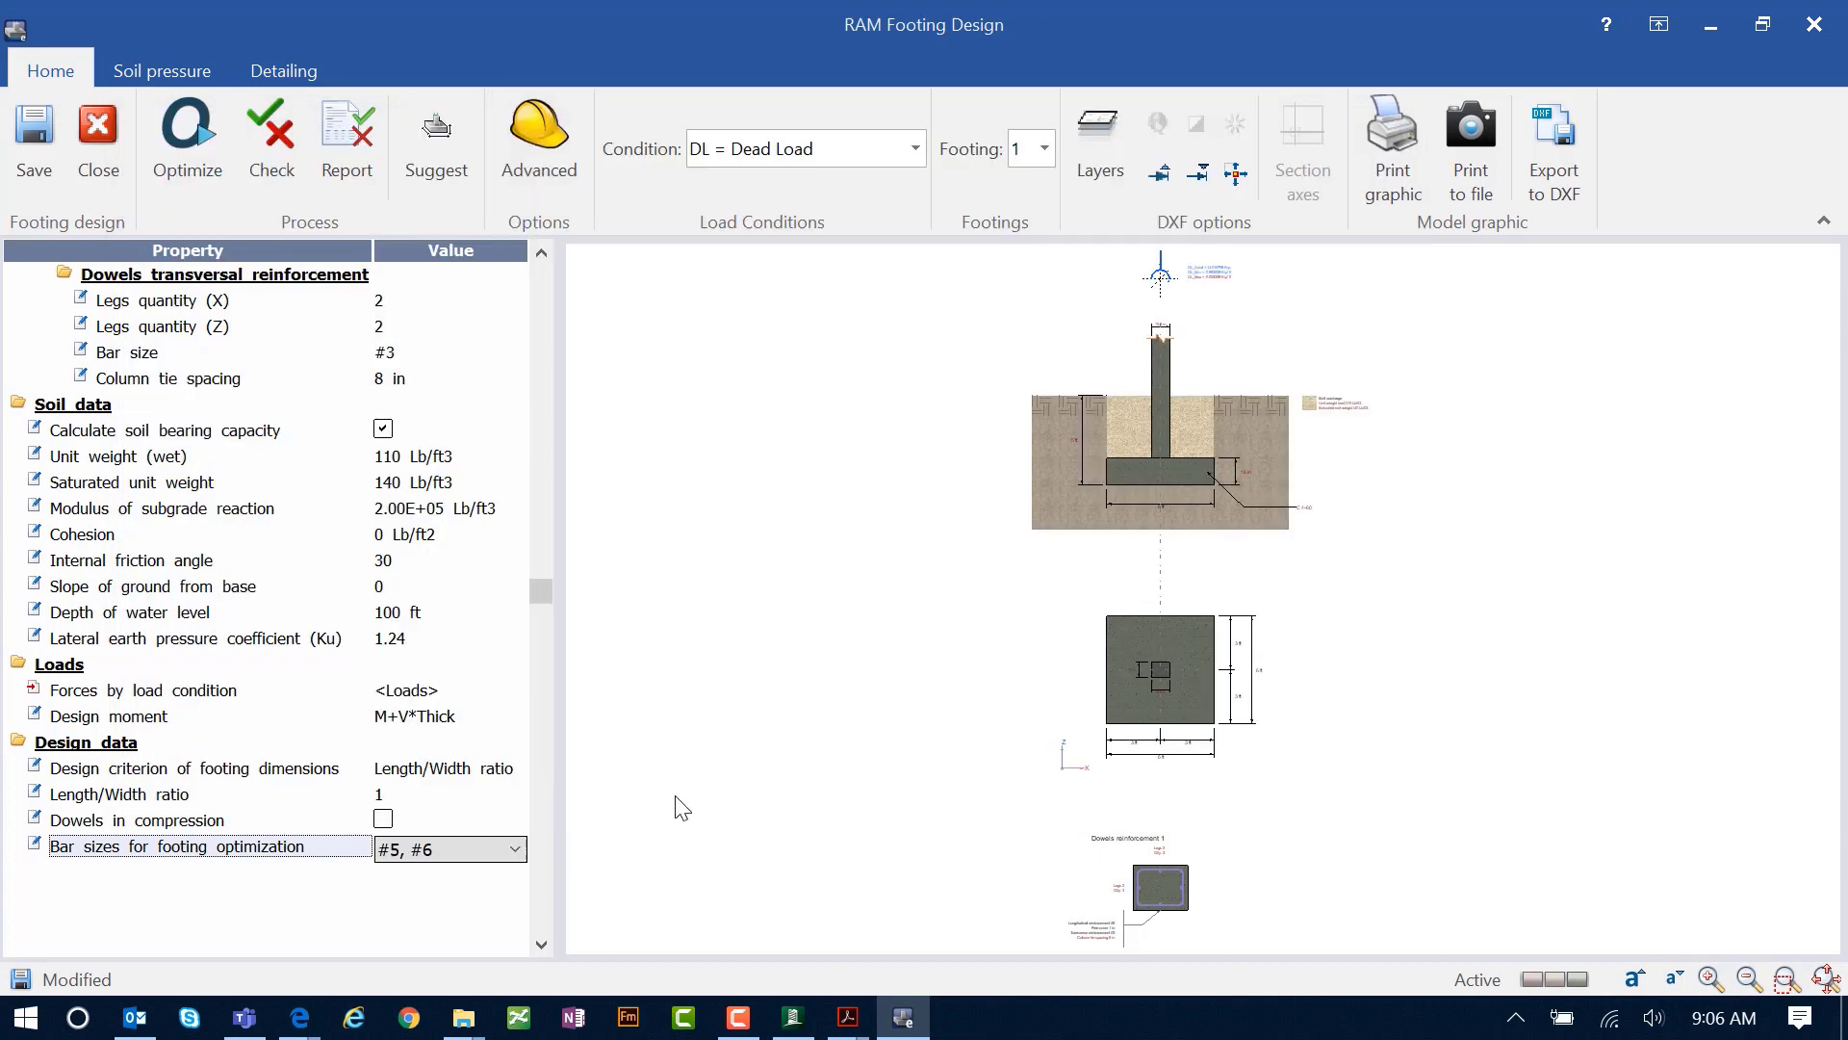
mouse_move(731, 782)
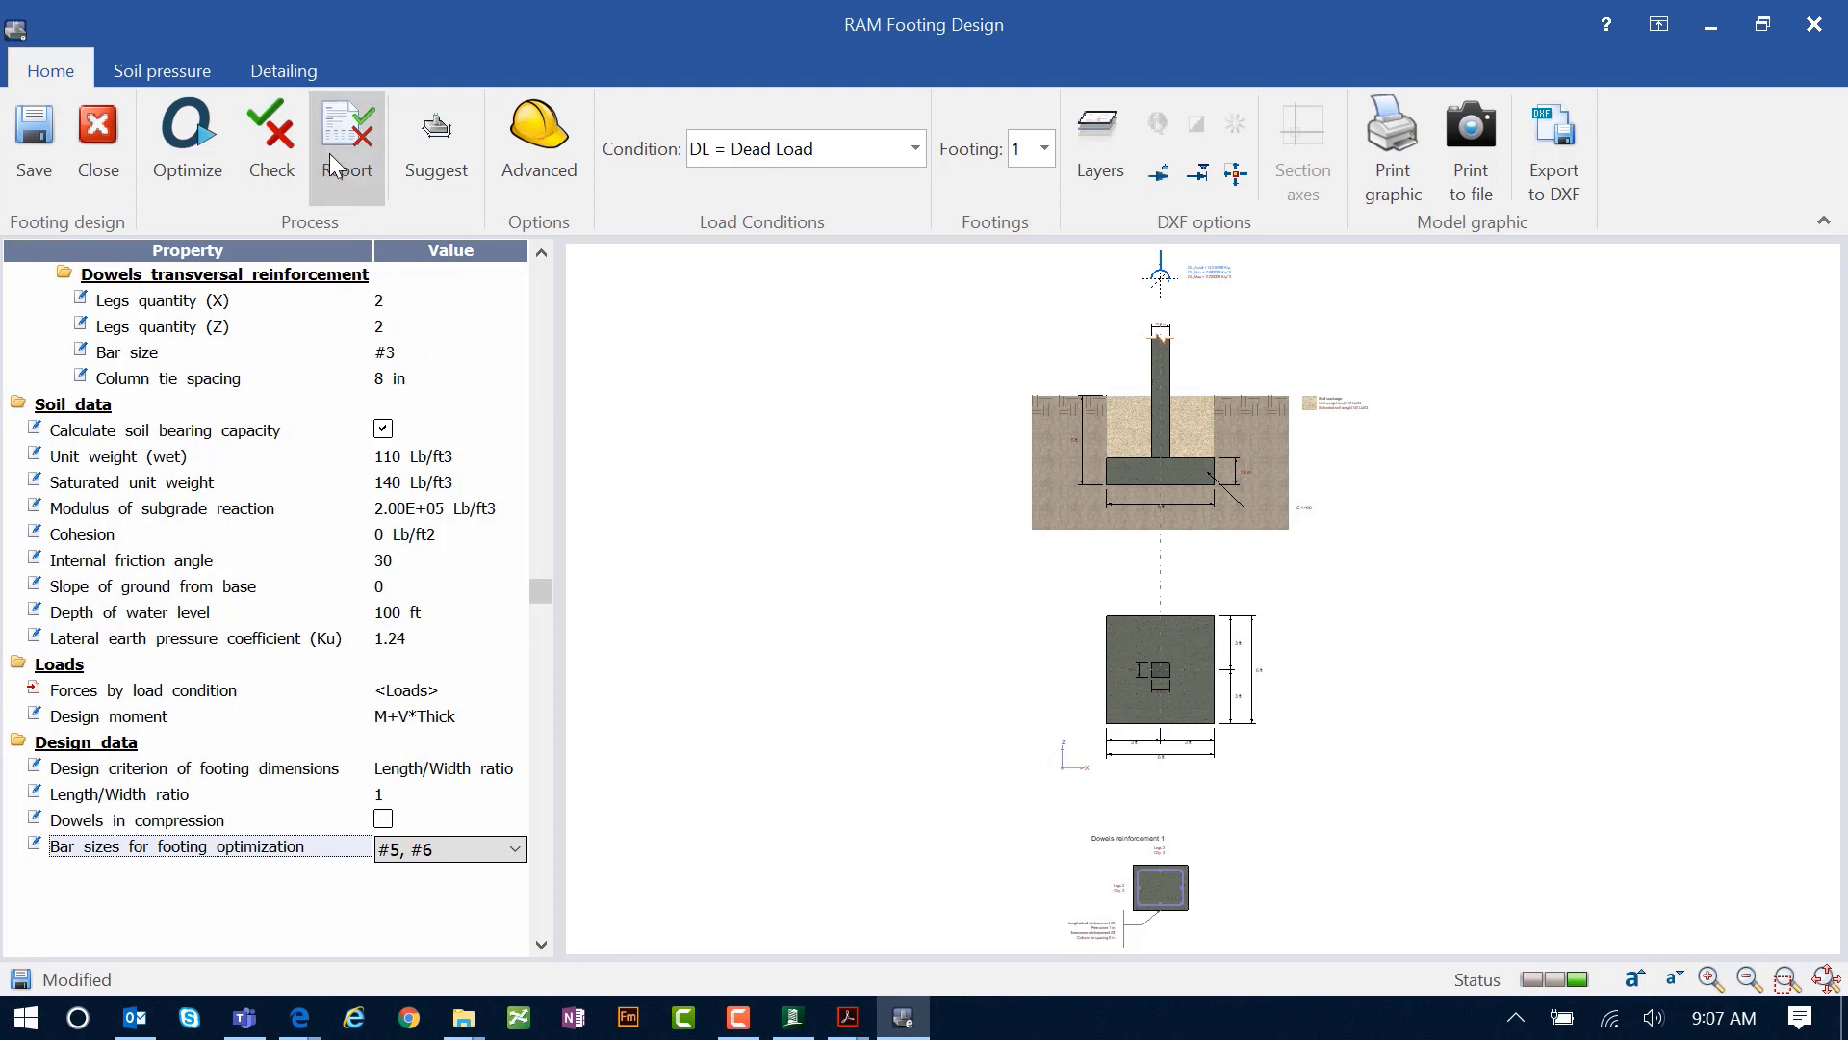
mouse_move(346, 134)
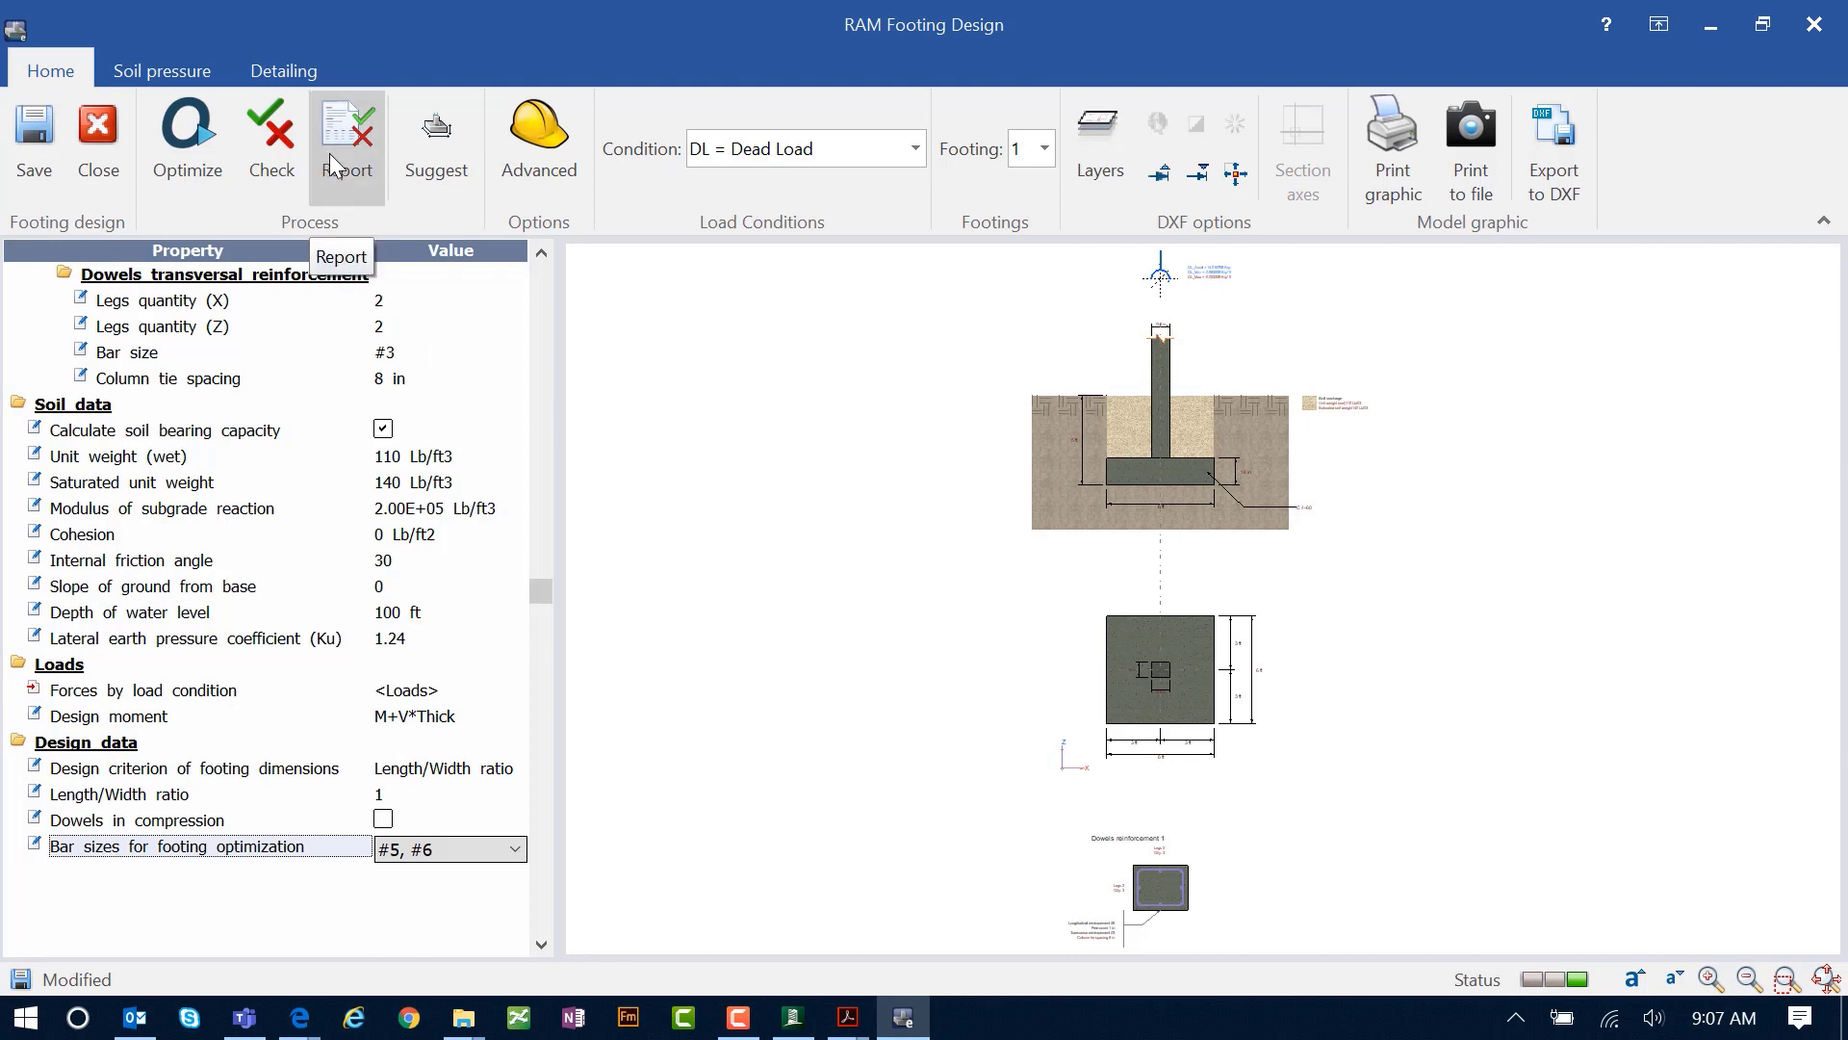
Step: Open the Design Results report and scroll to page 3's bending, shear and punching checks
click(346, 135)
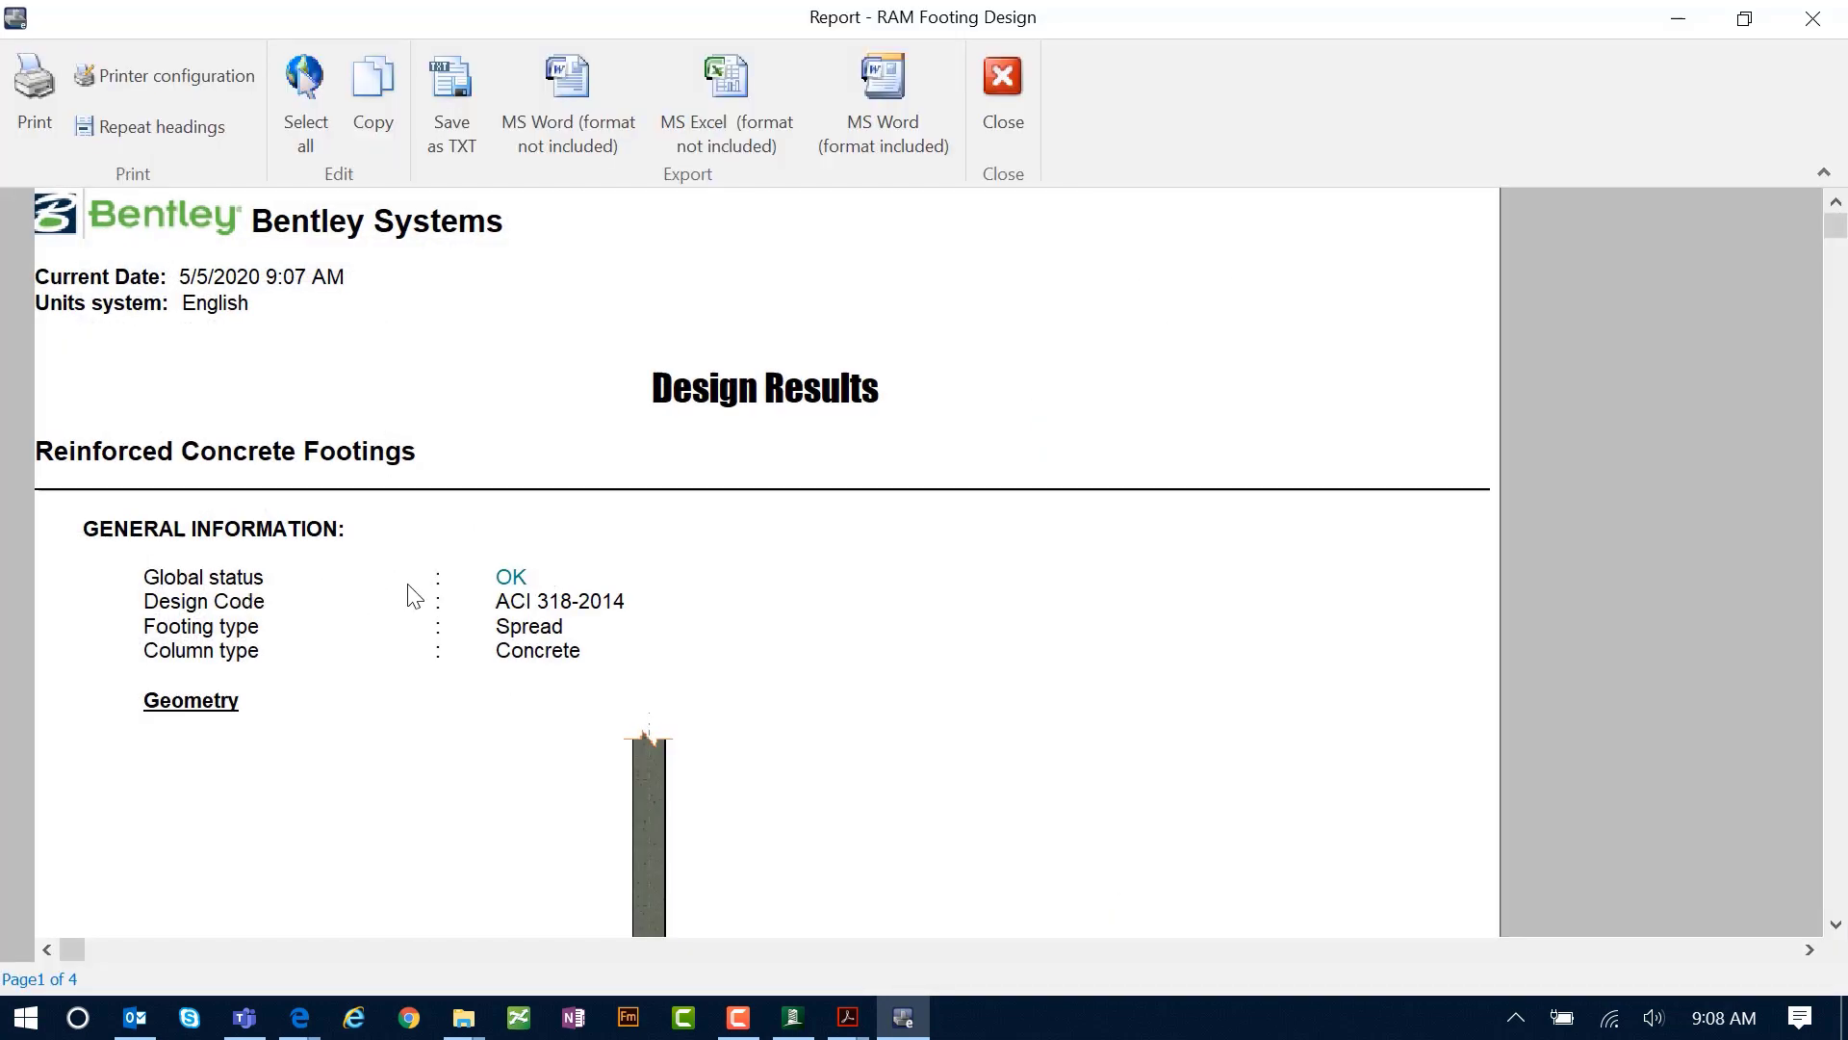
scroll(down, 3)
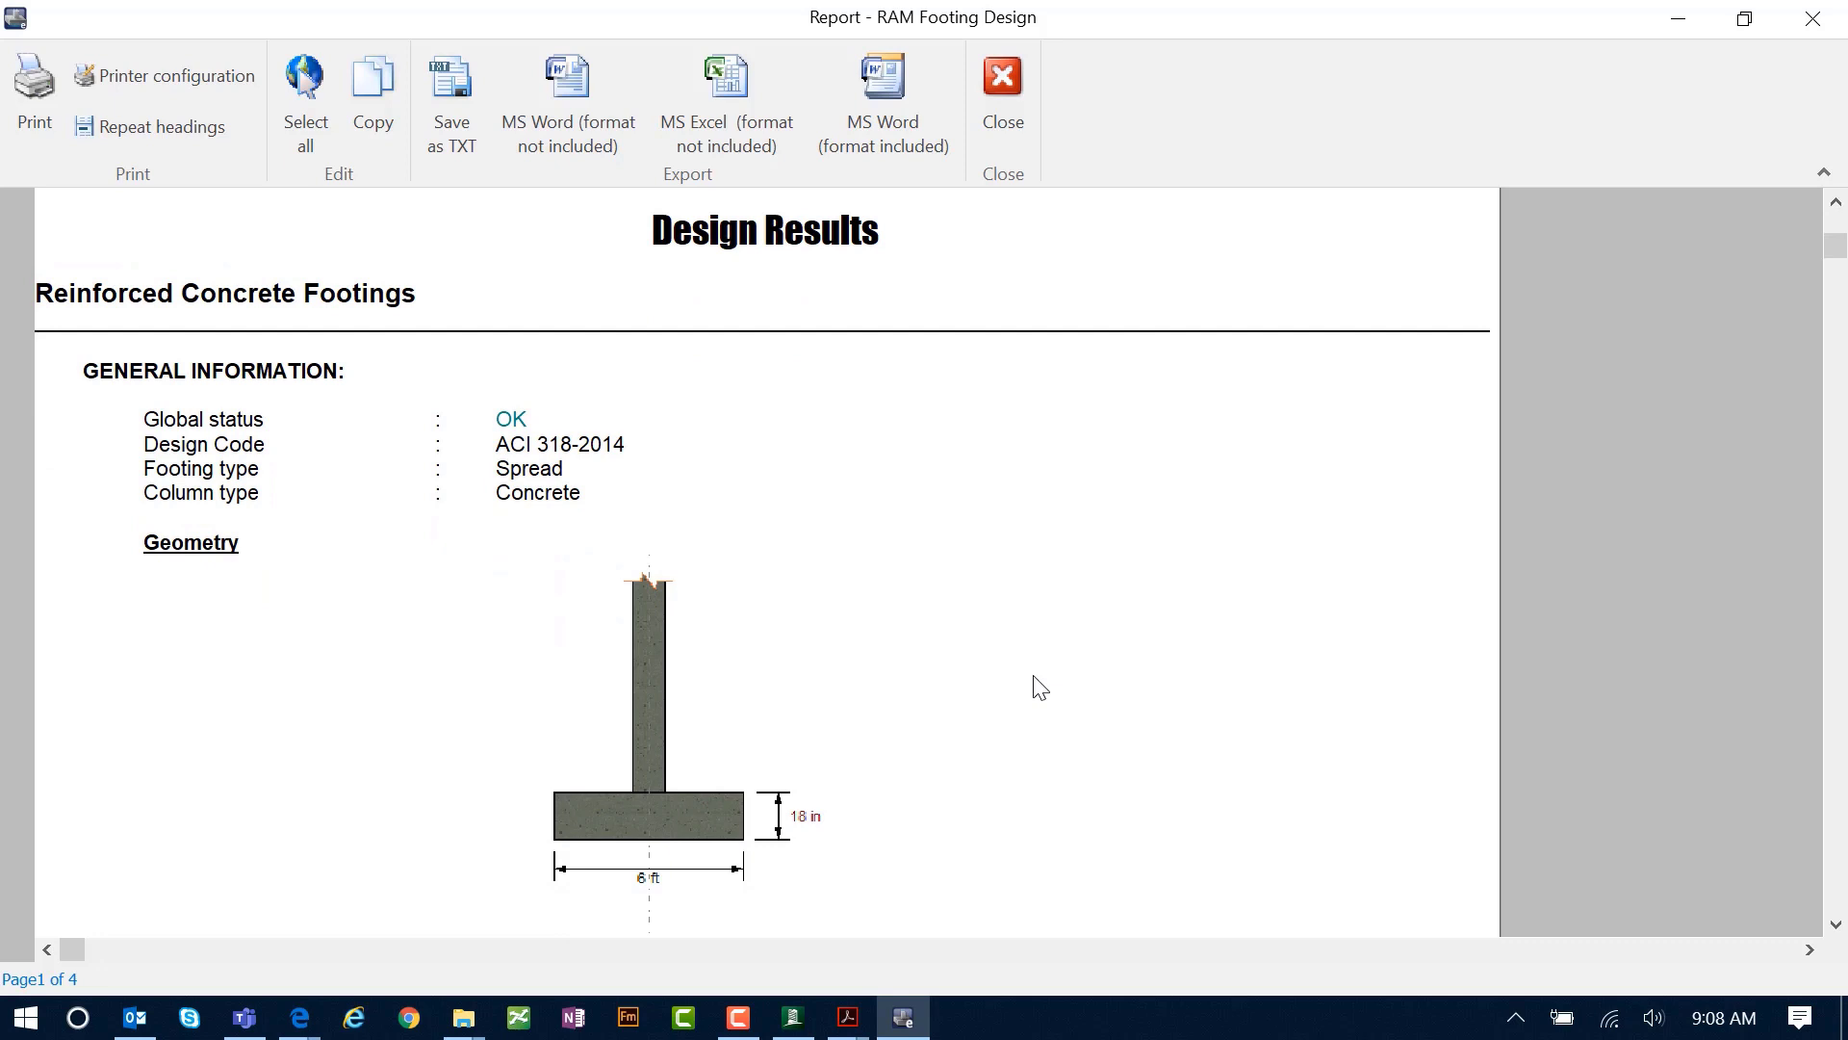
scroll(down, 3)
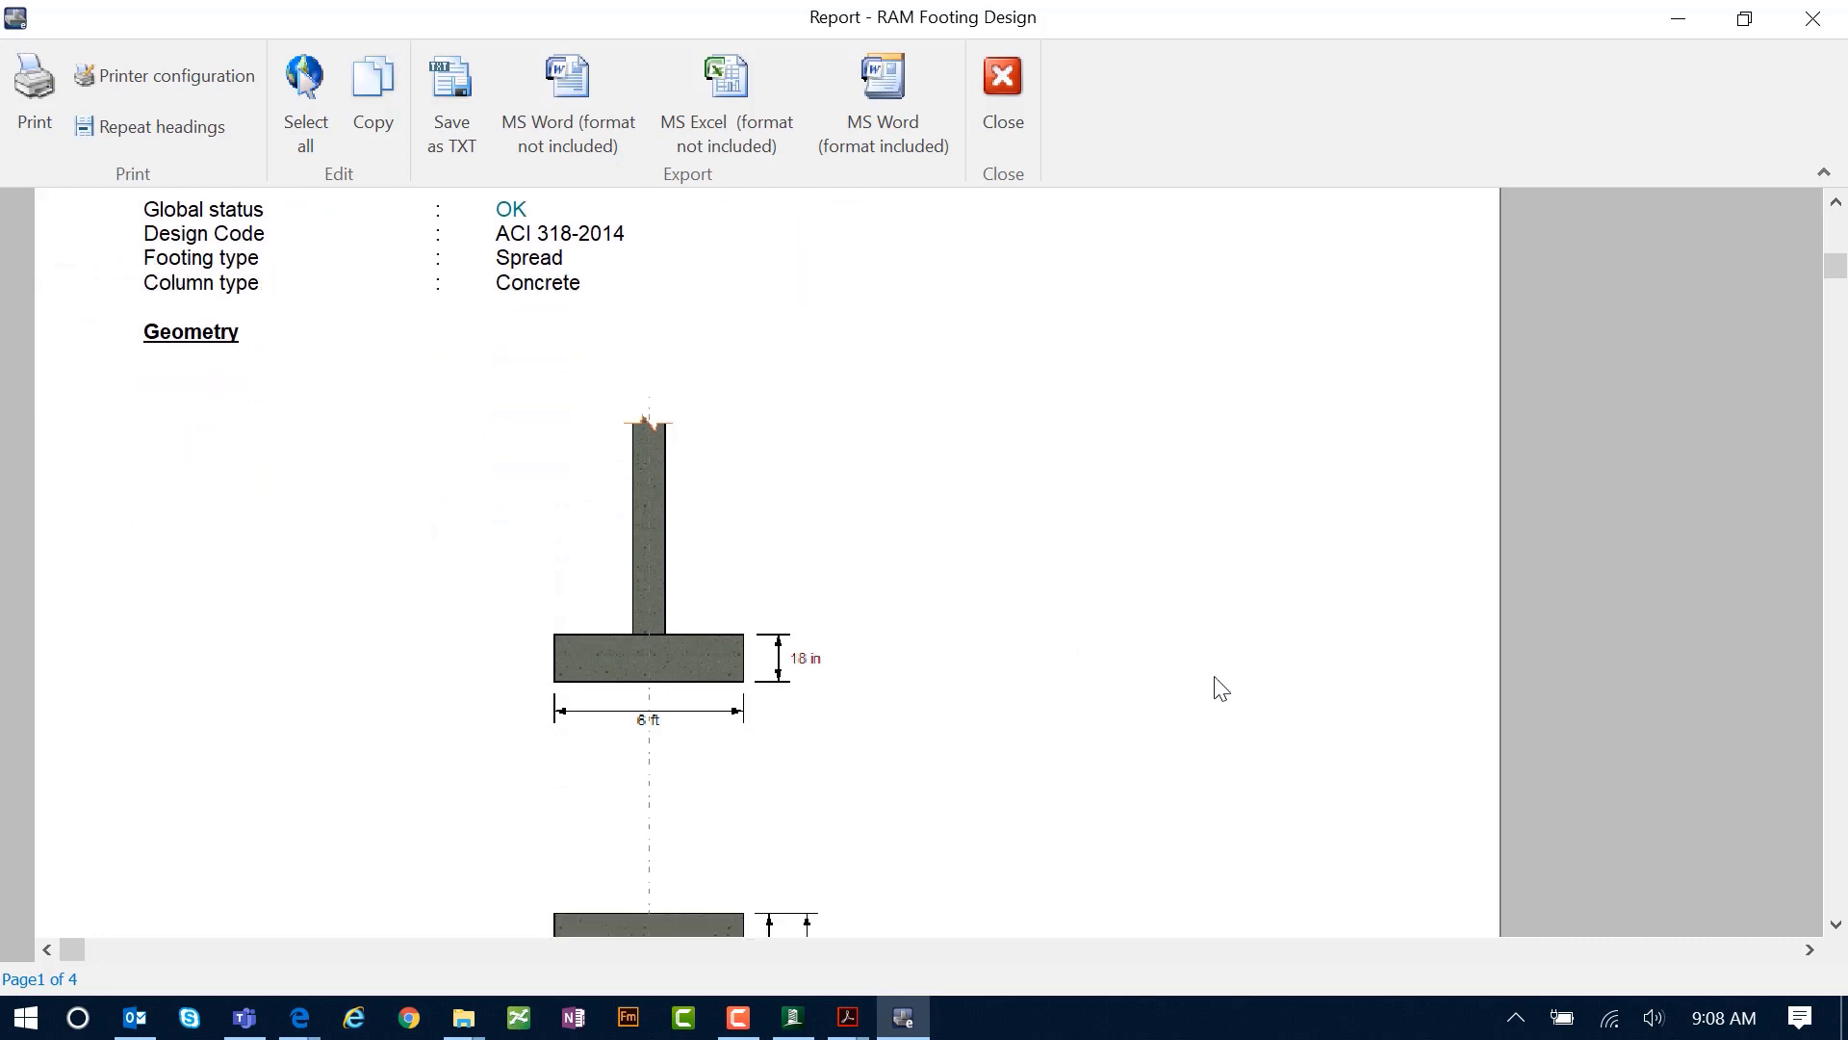
scroll(down, 3)
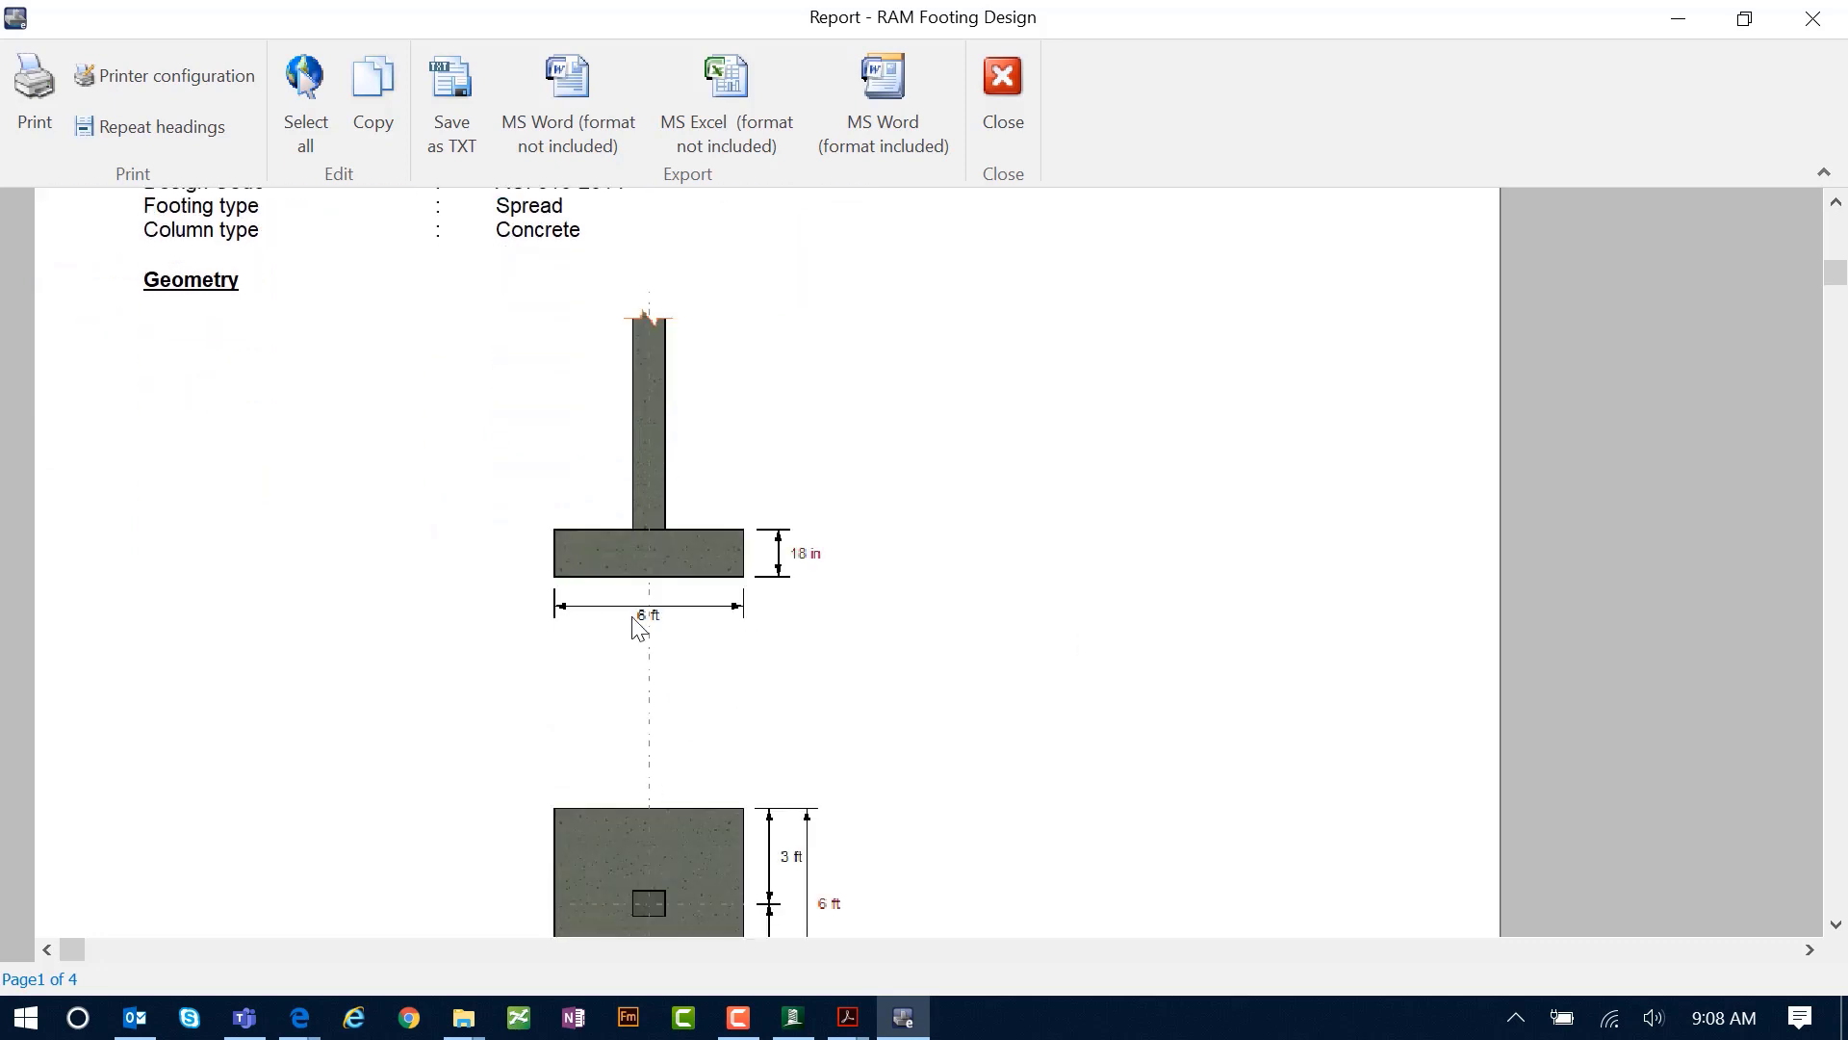
mouse_move(711, 625)
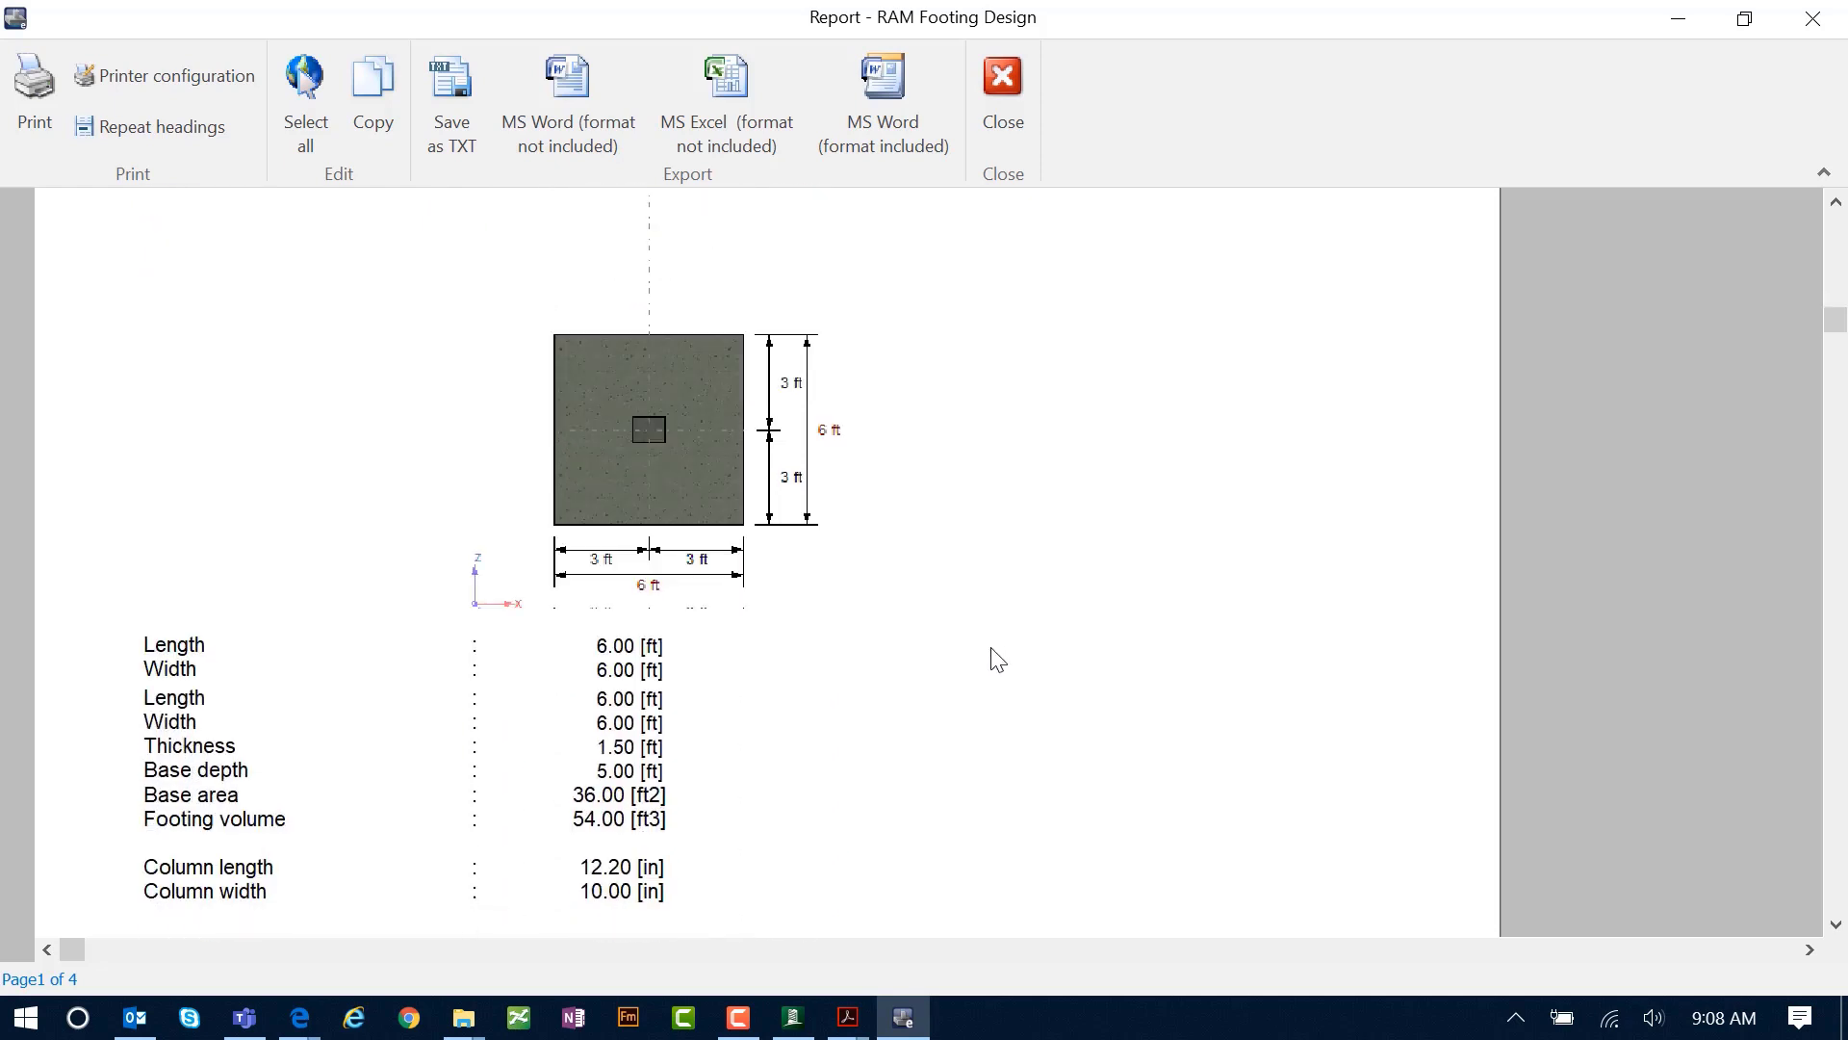
scroll(down, 3)
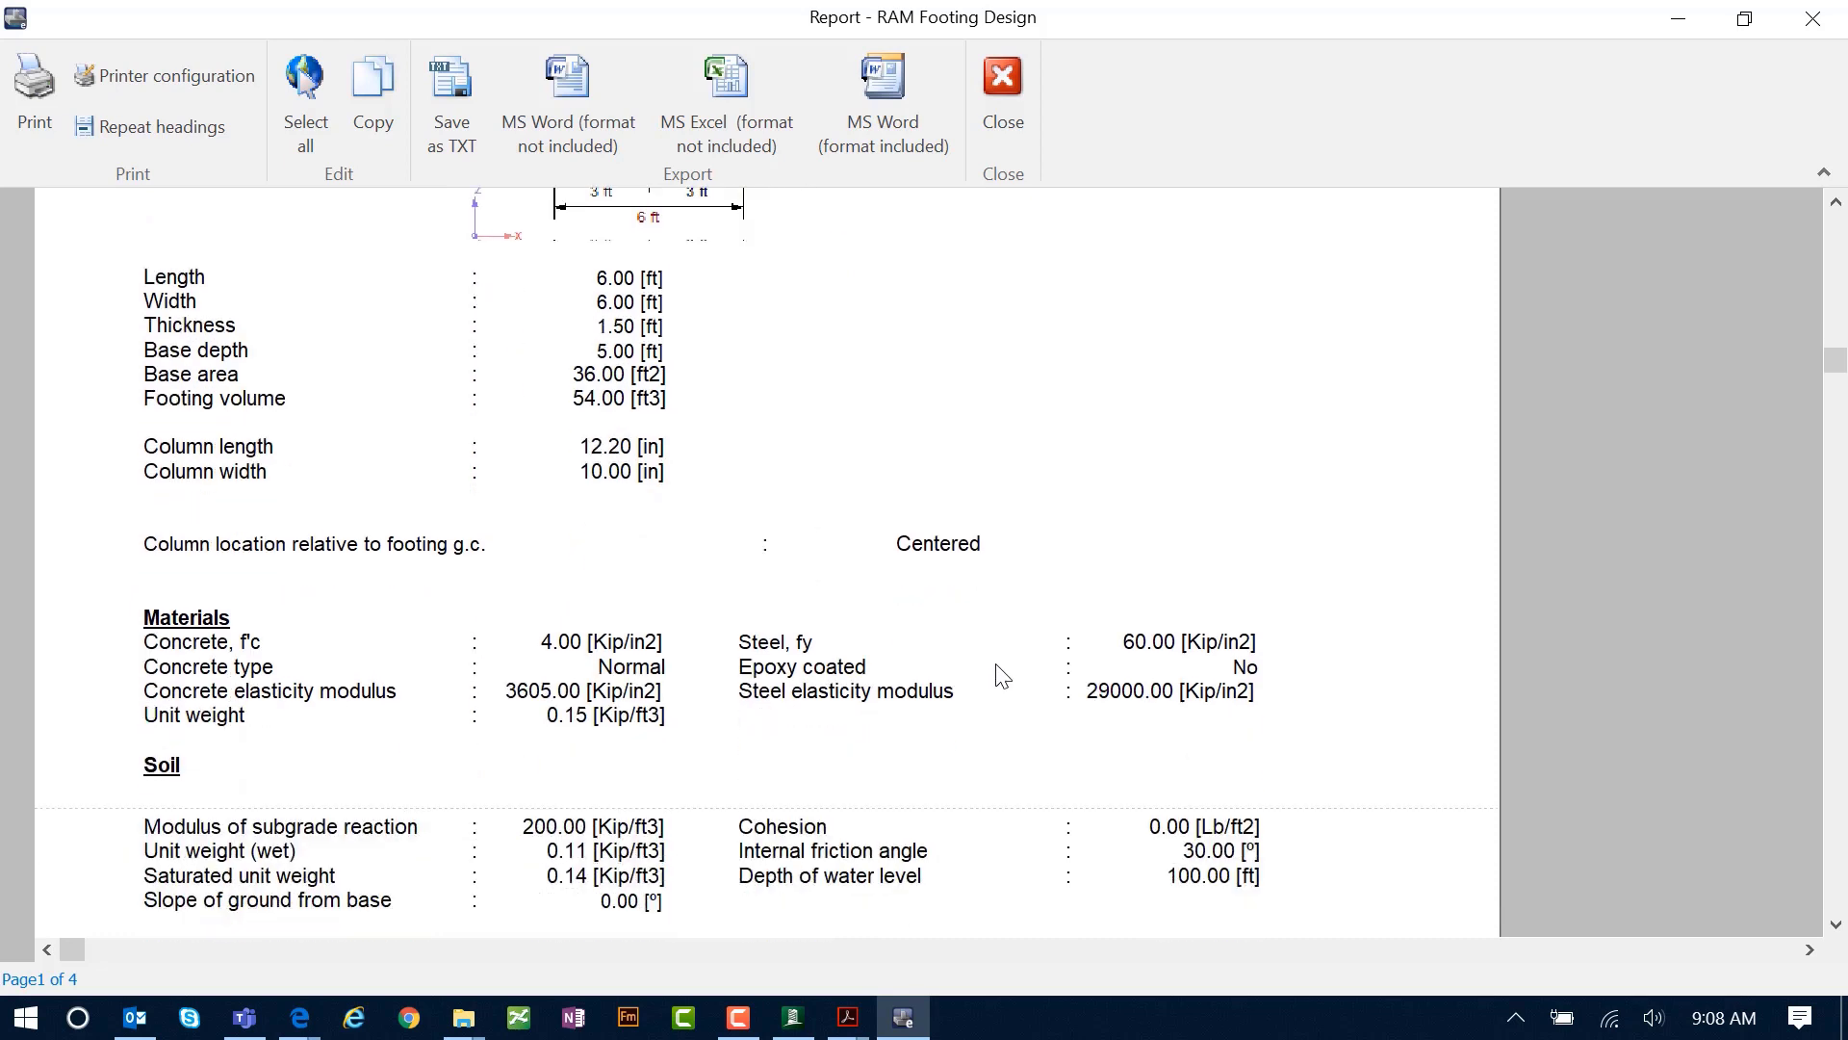
scroll(down, 3)
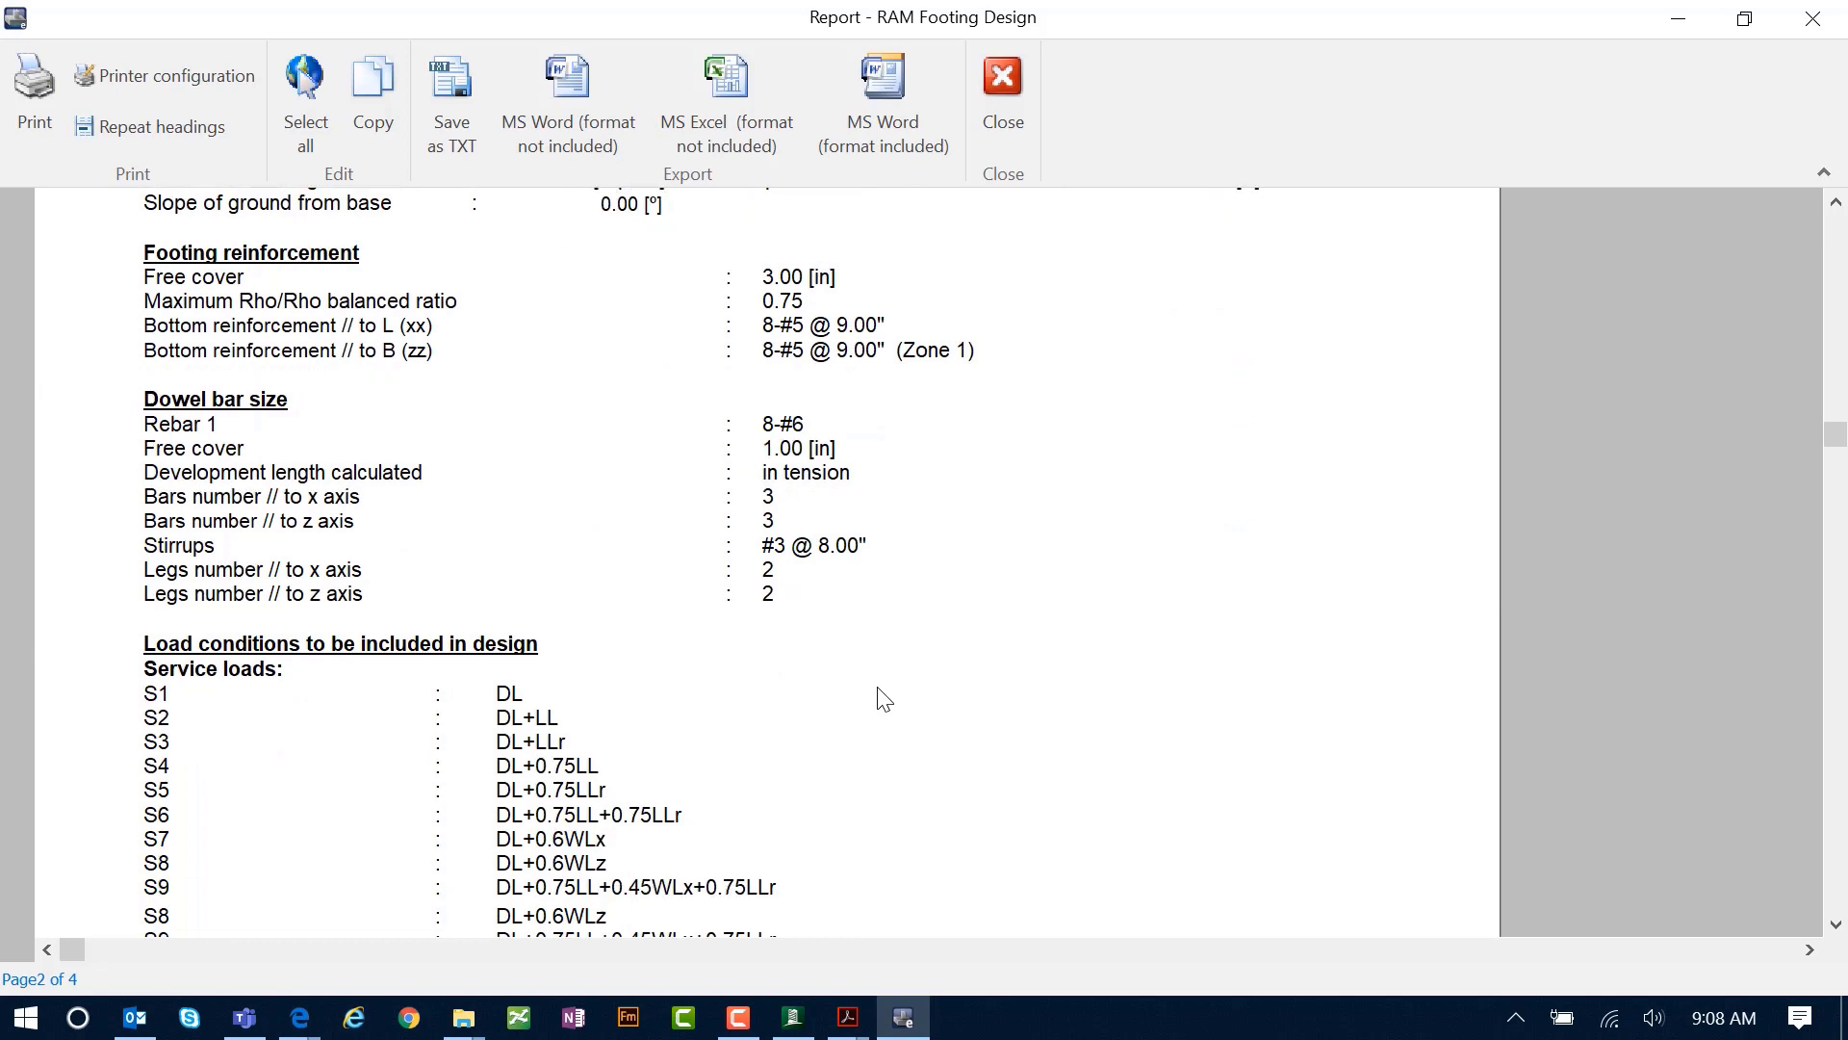
scroll(down, 3)
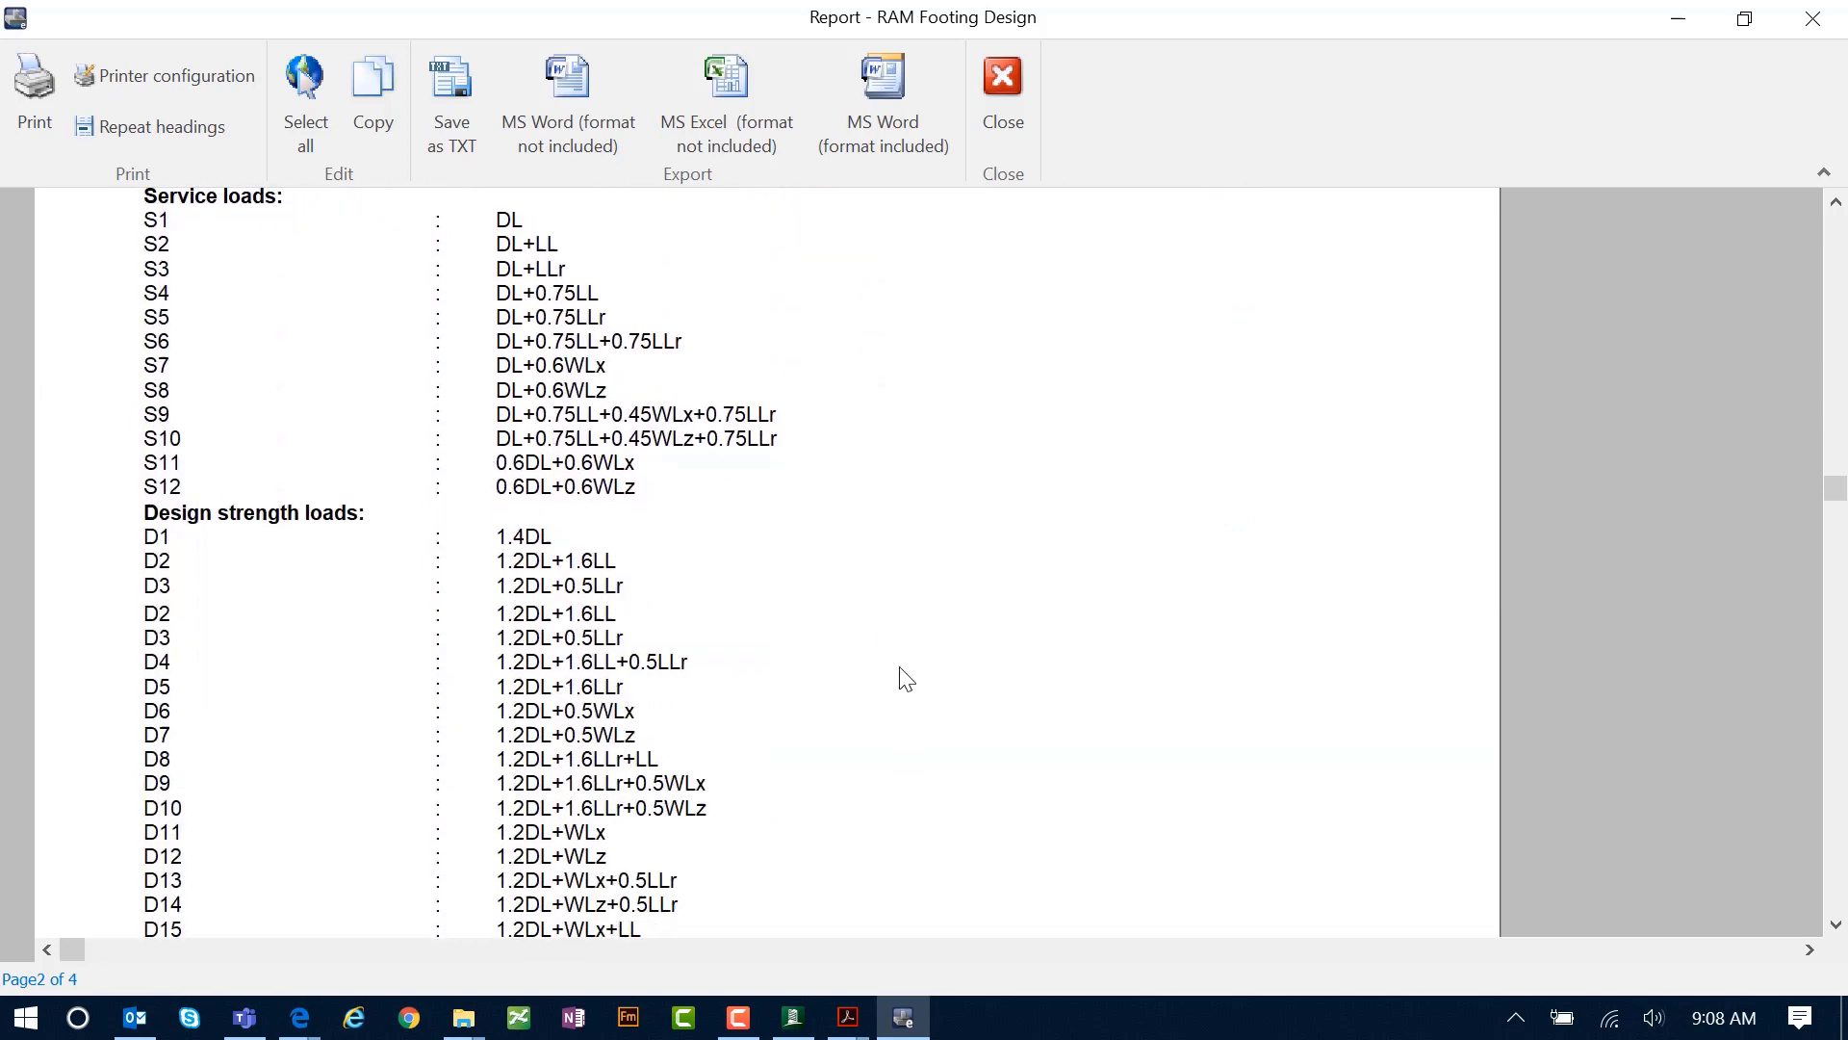
scroll(down, 3)
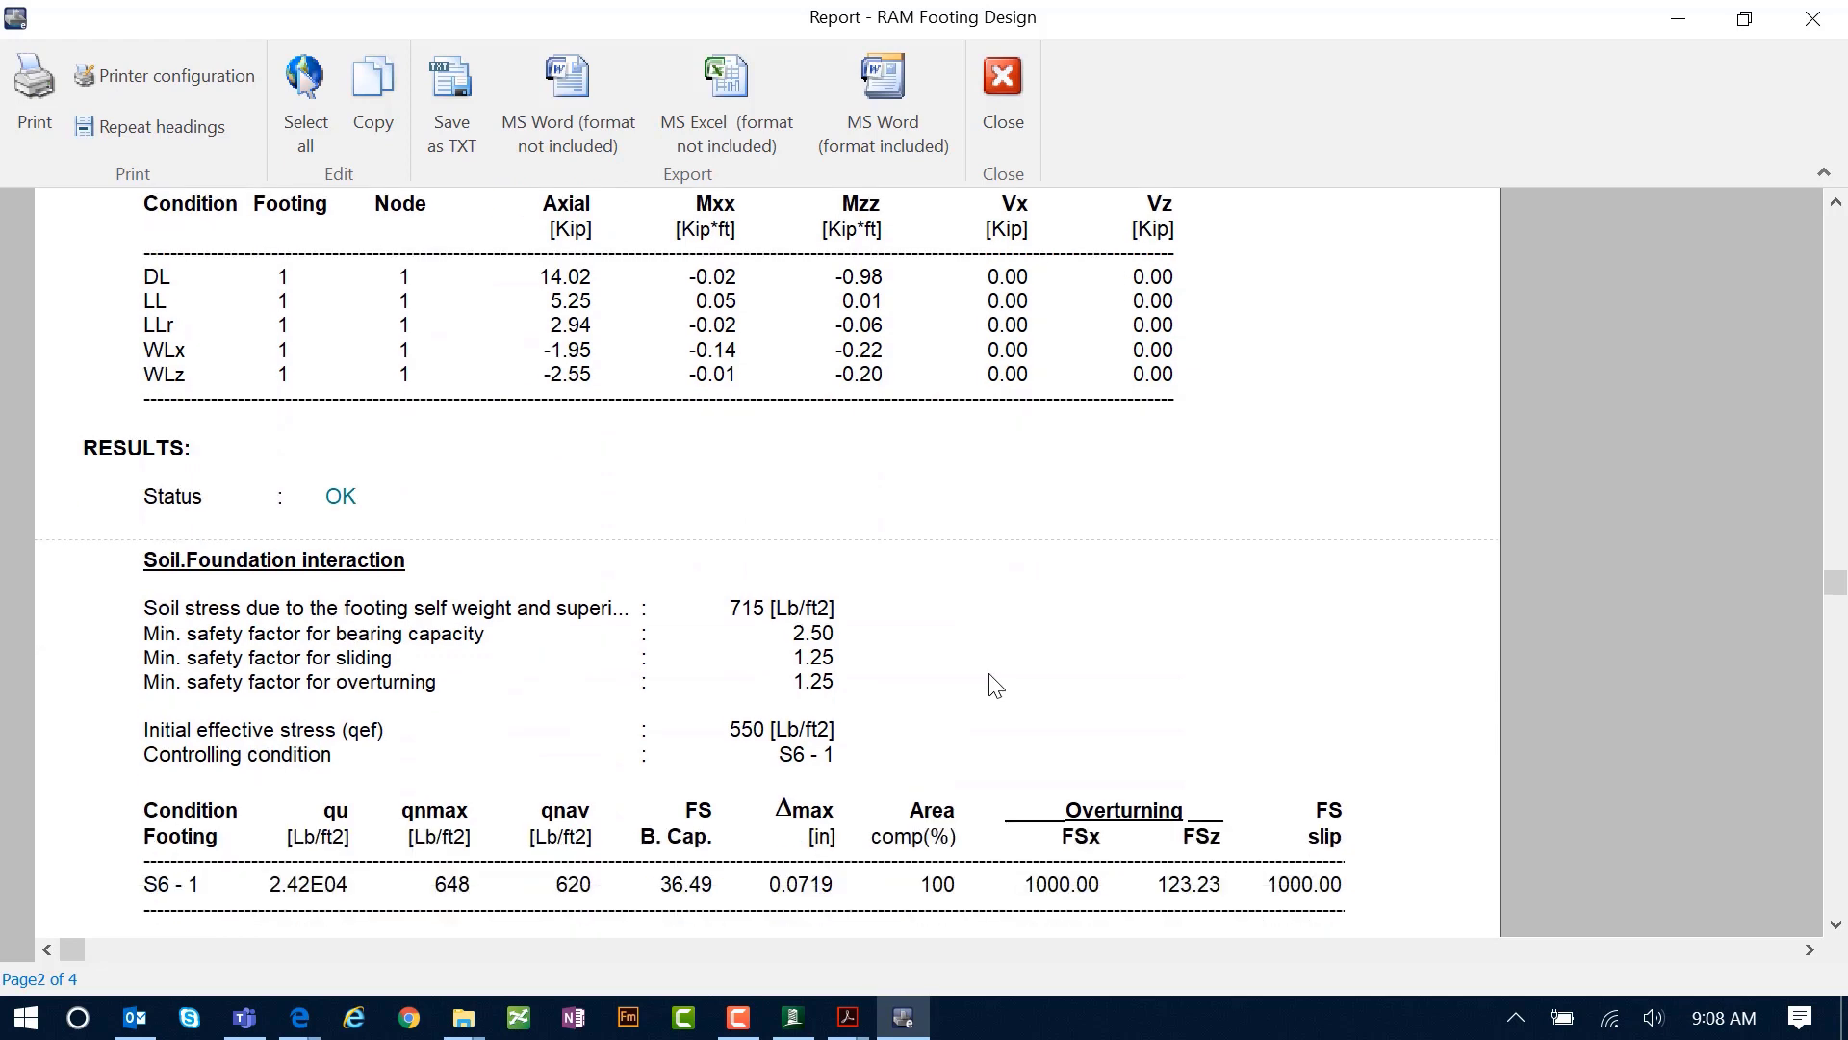
scroll(down, 3)
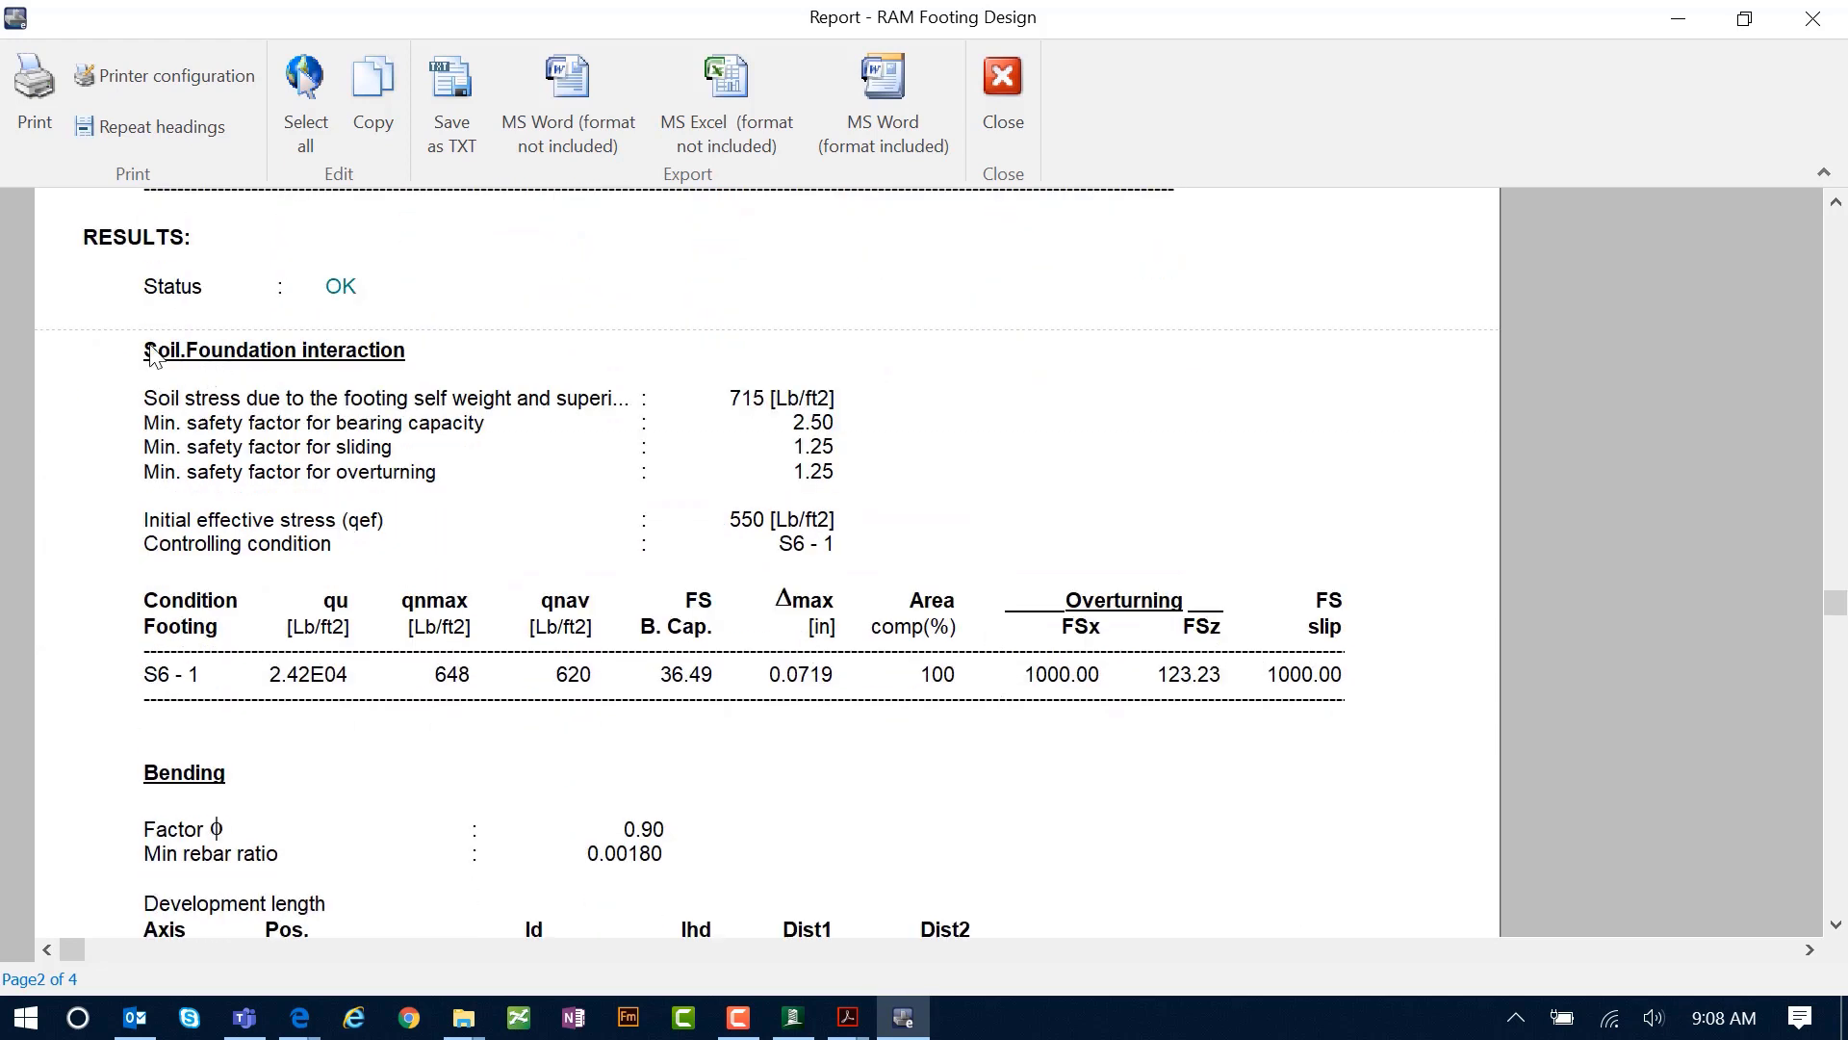
mouse_move(291, 526)
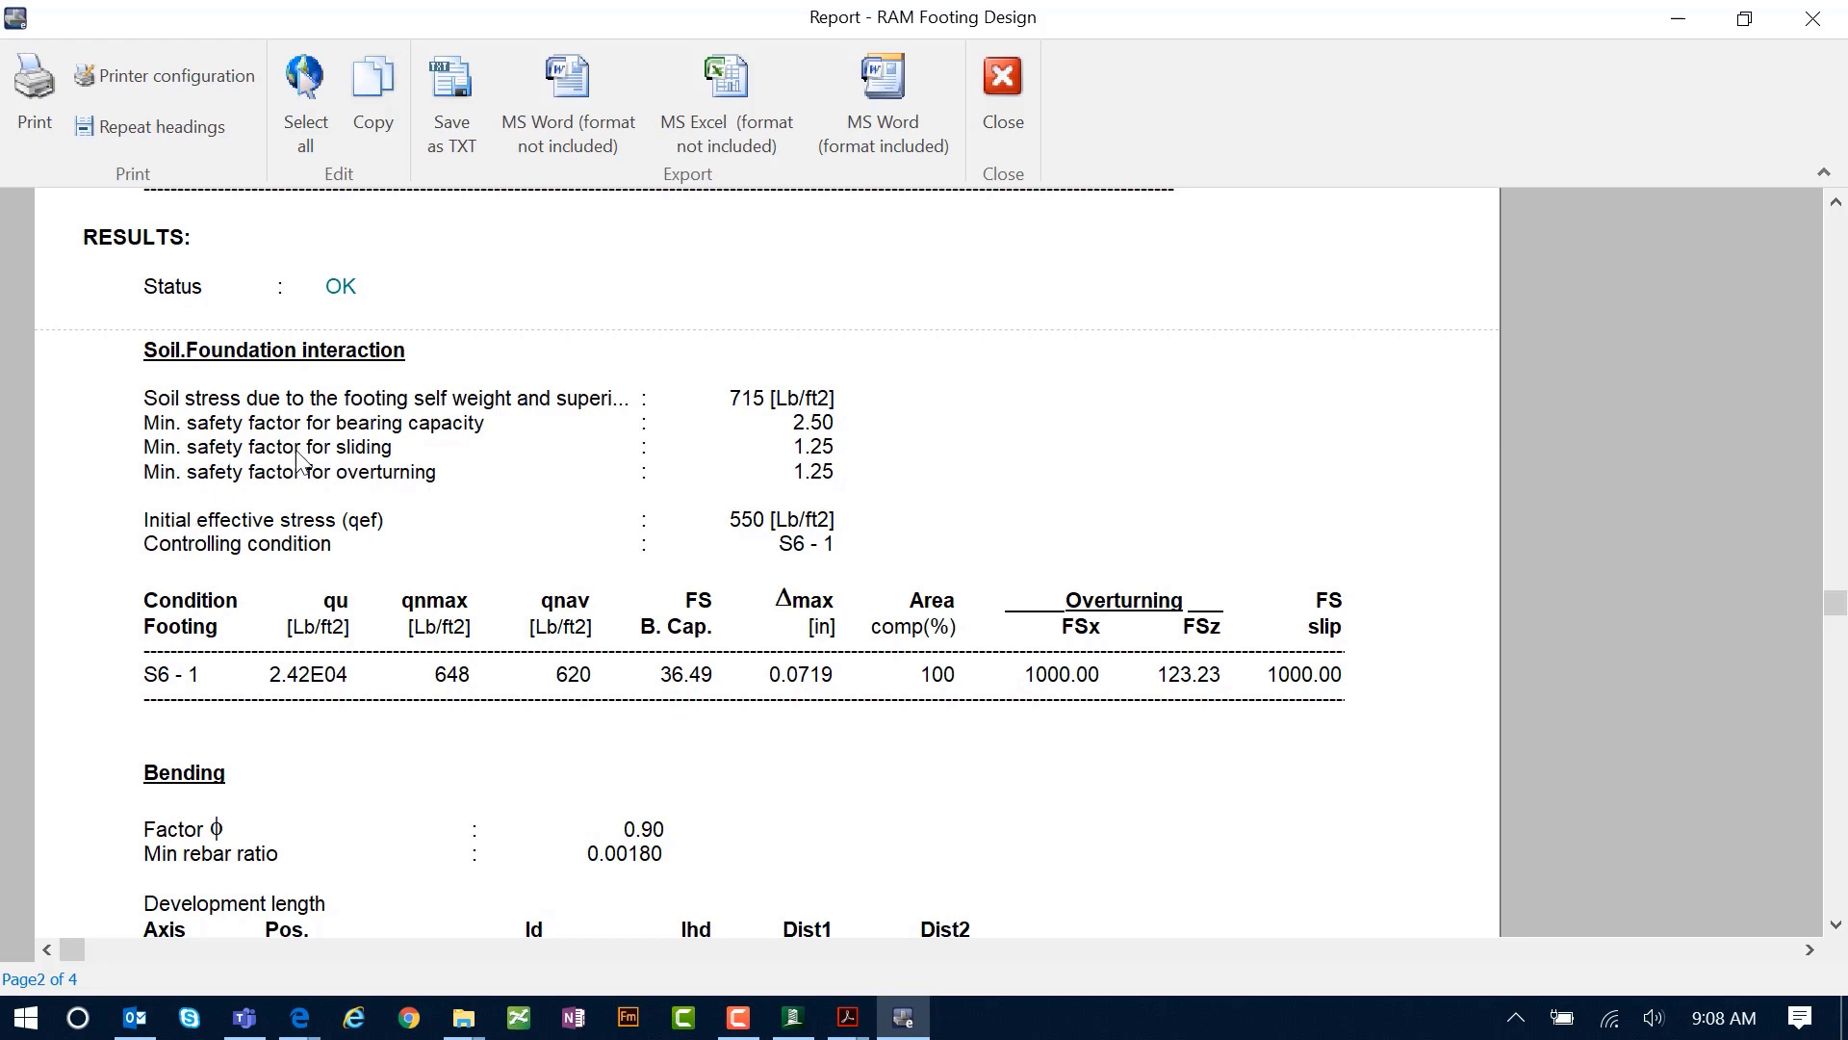
scroll(down, 3)
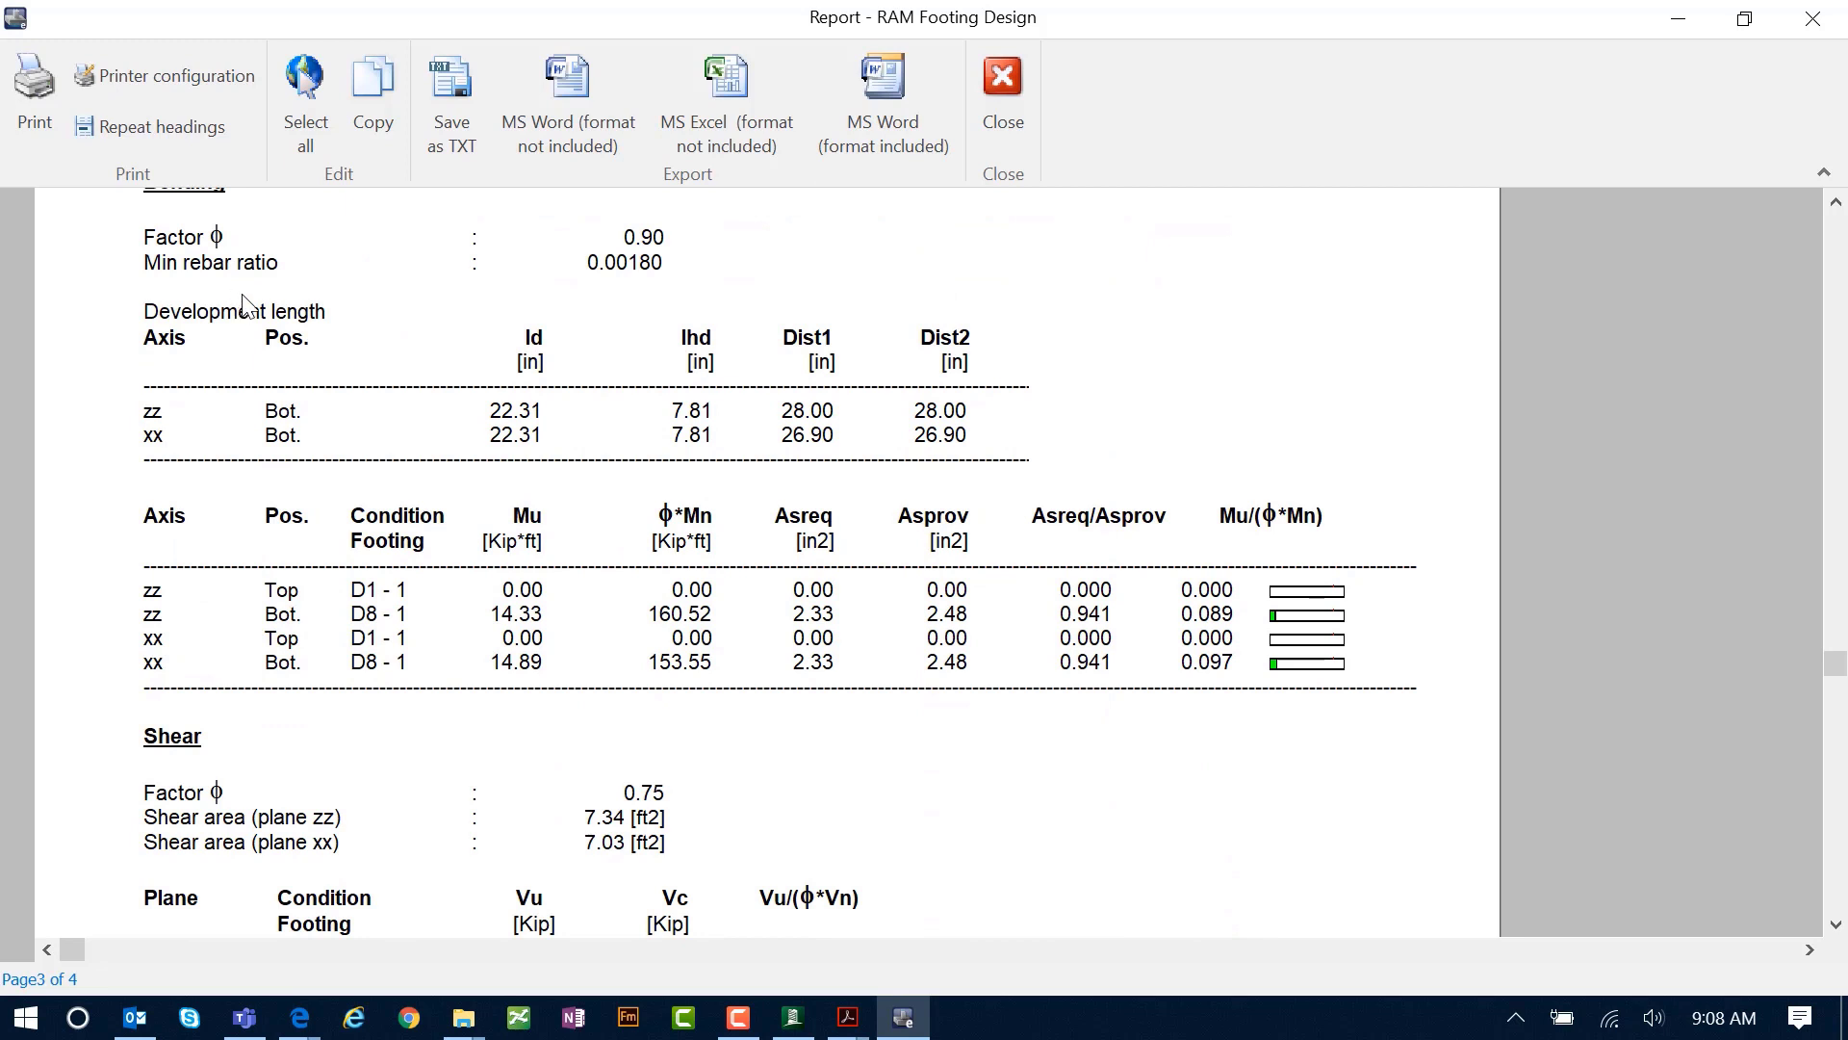
scroll(down, 3)
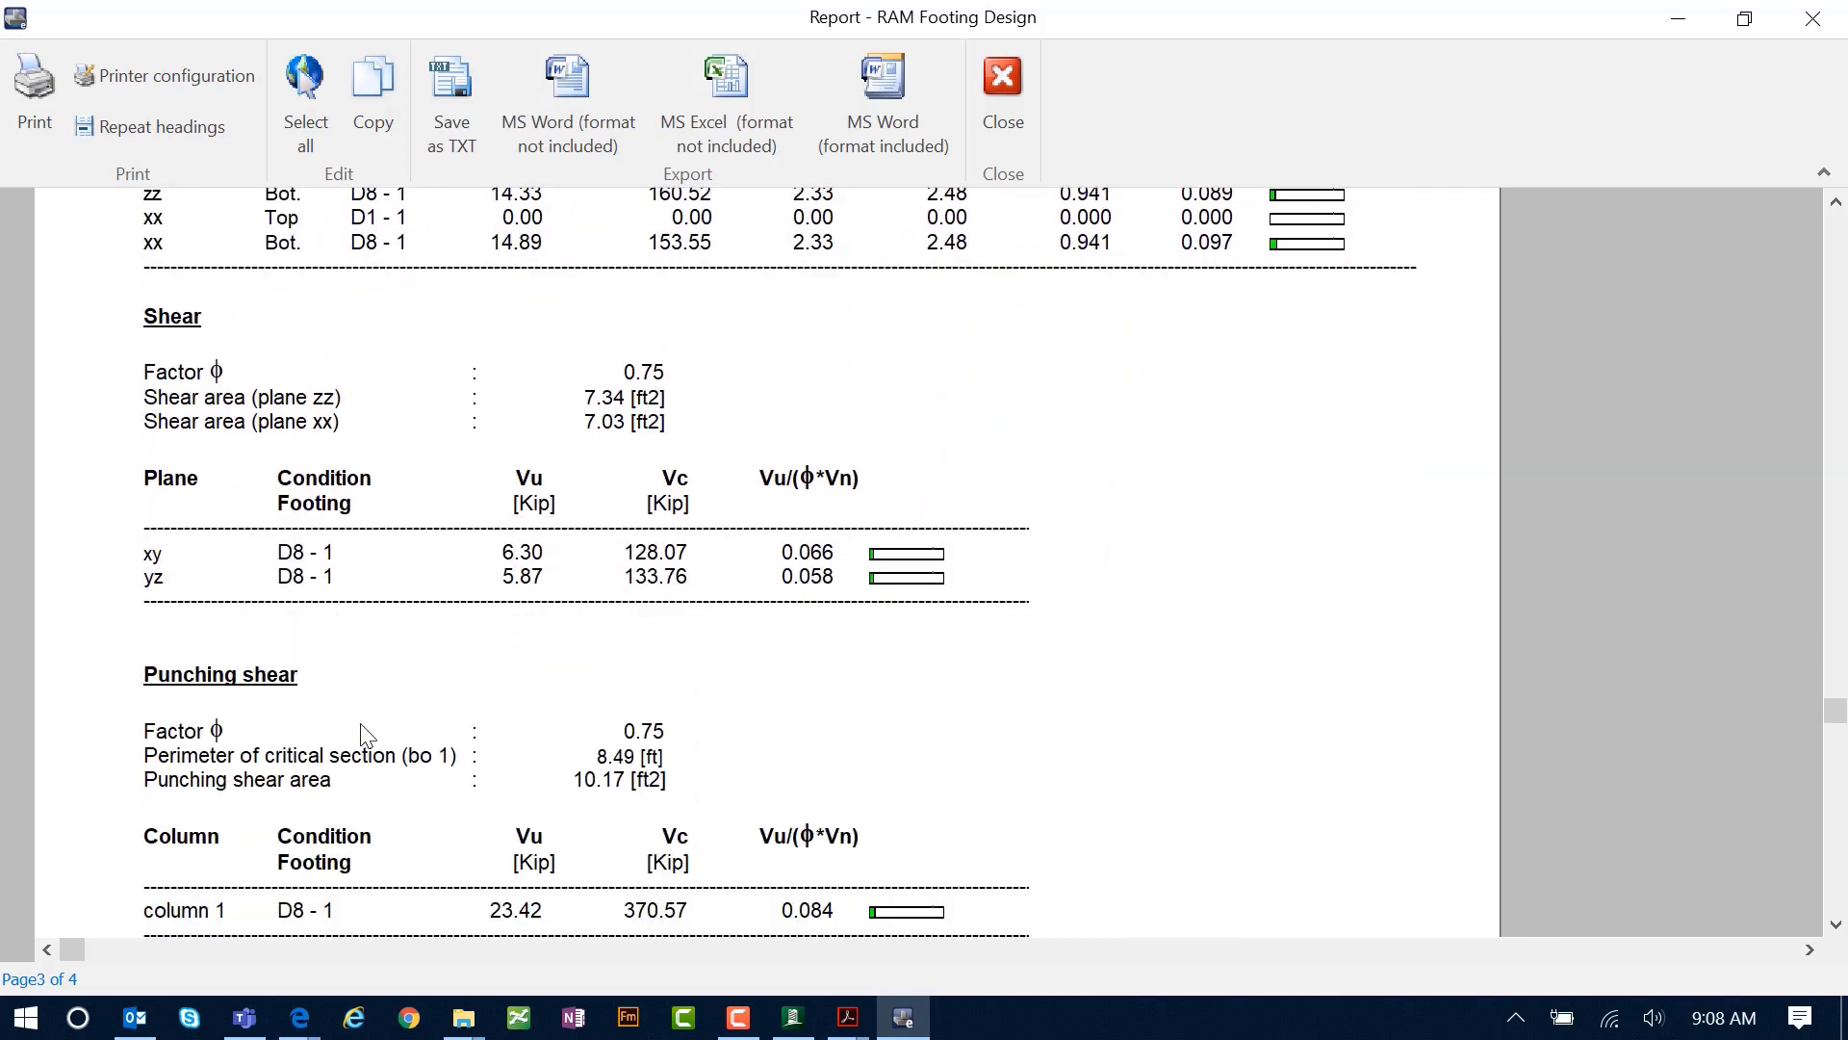
mouse_move(865, 599)
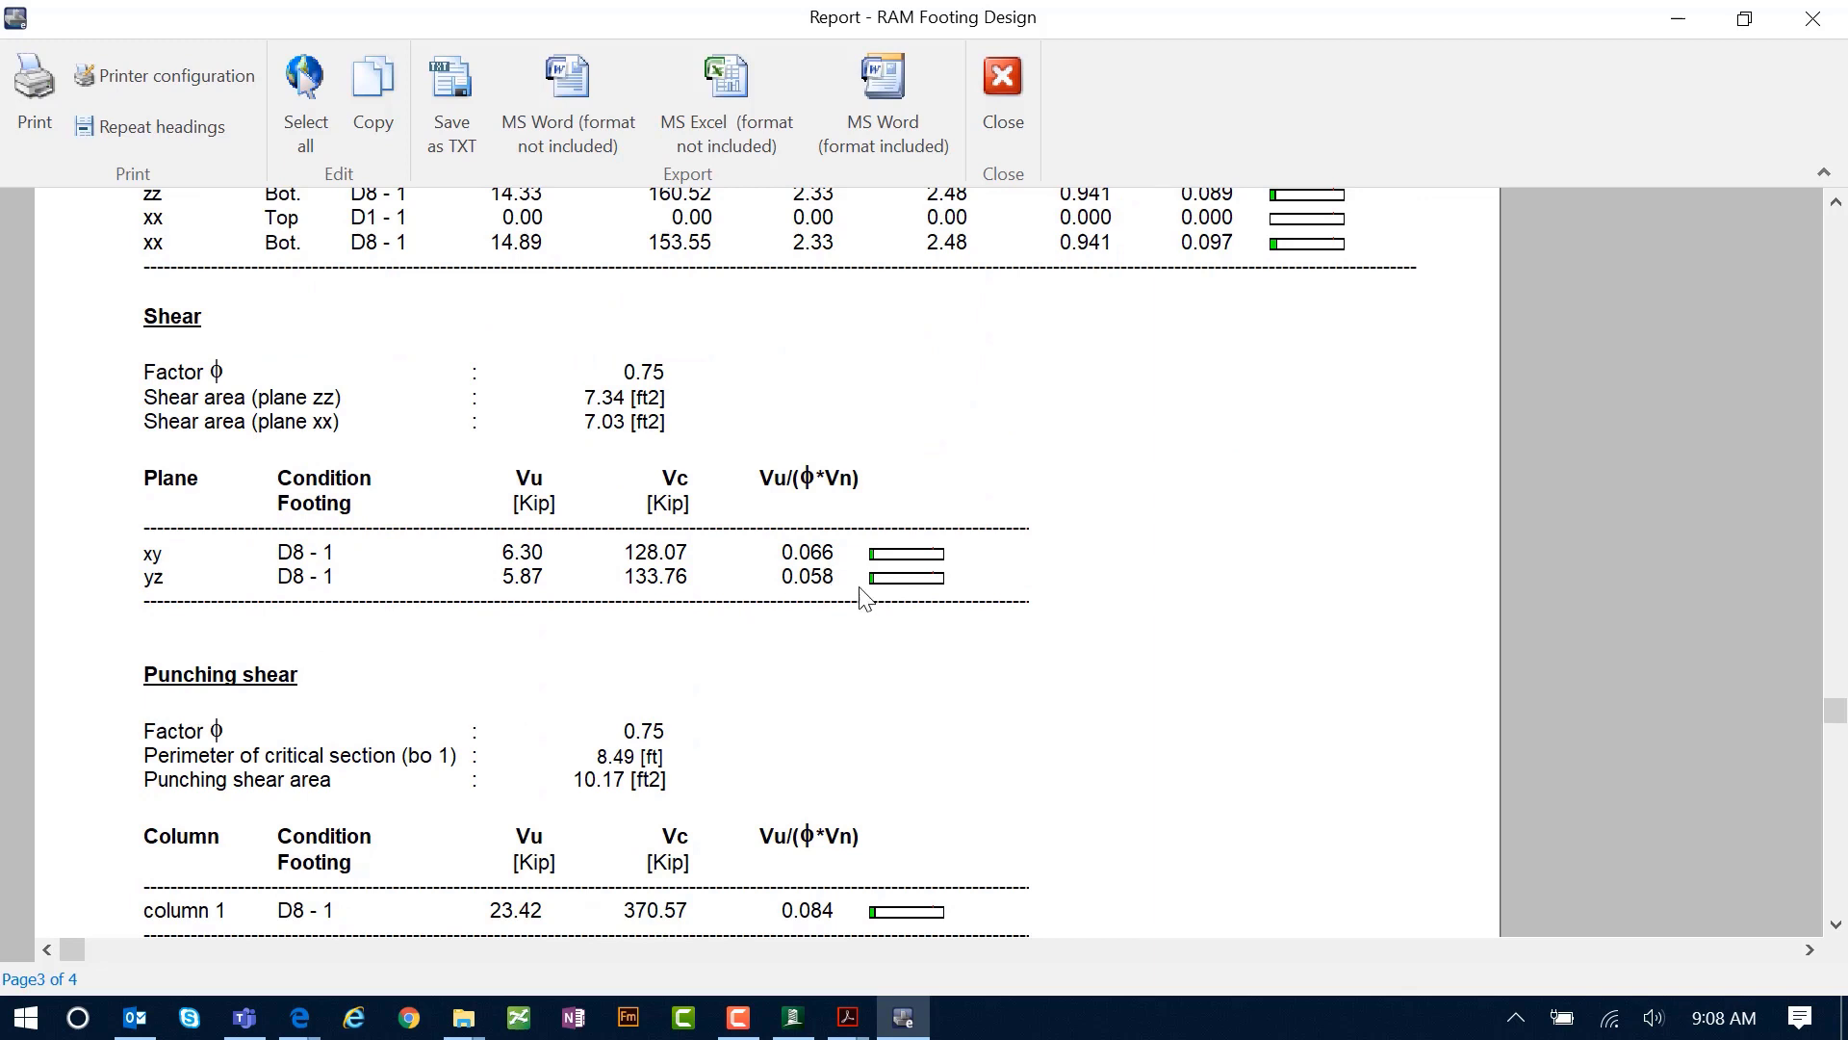
mouse_move(916, 723)
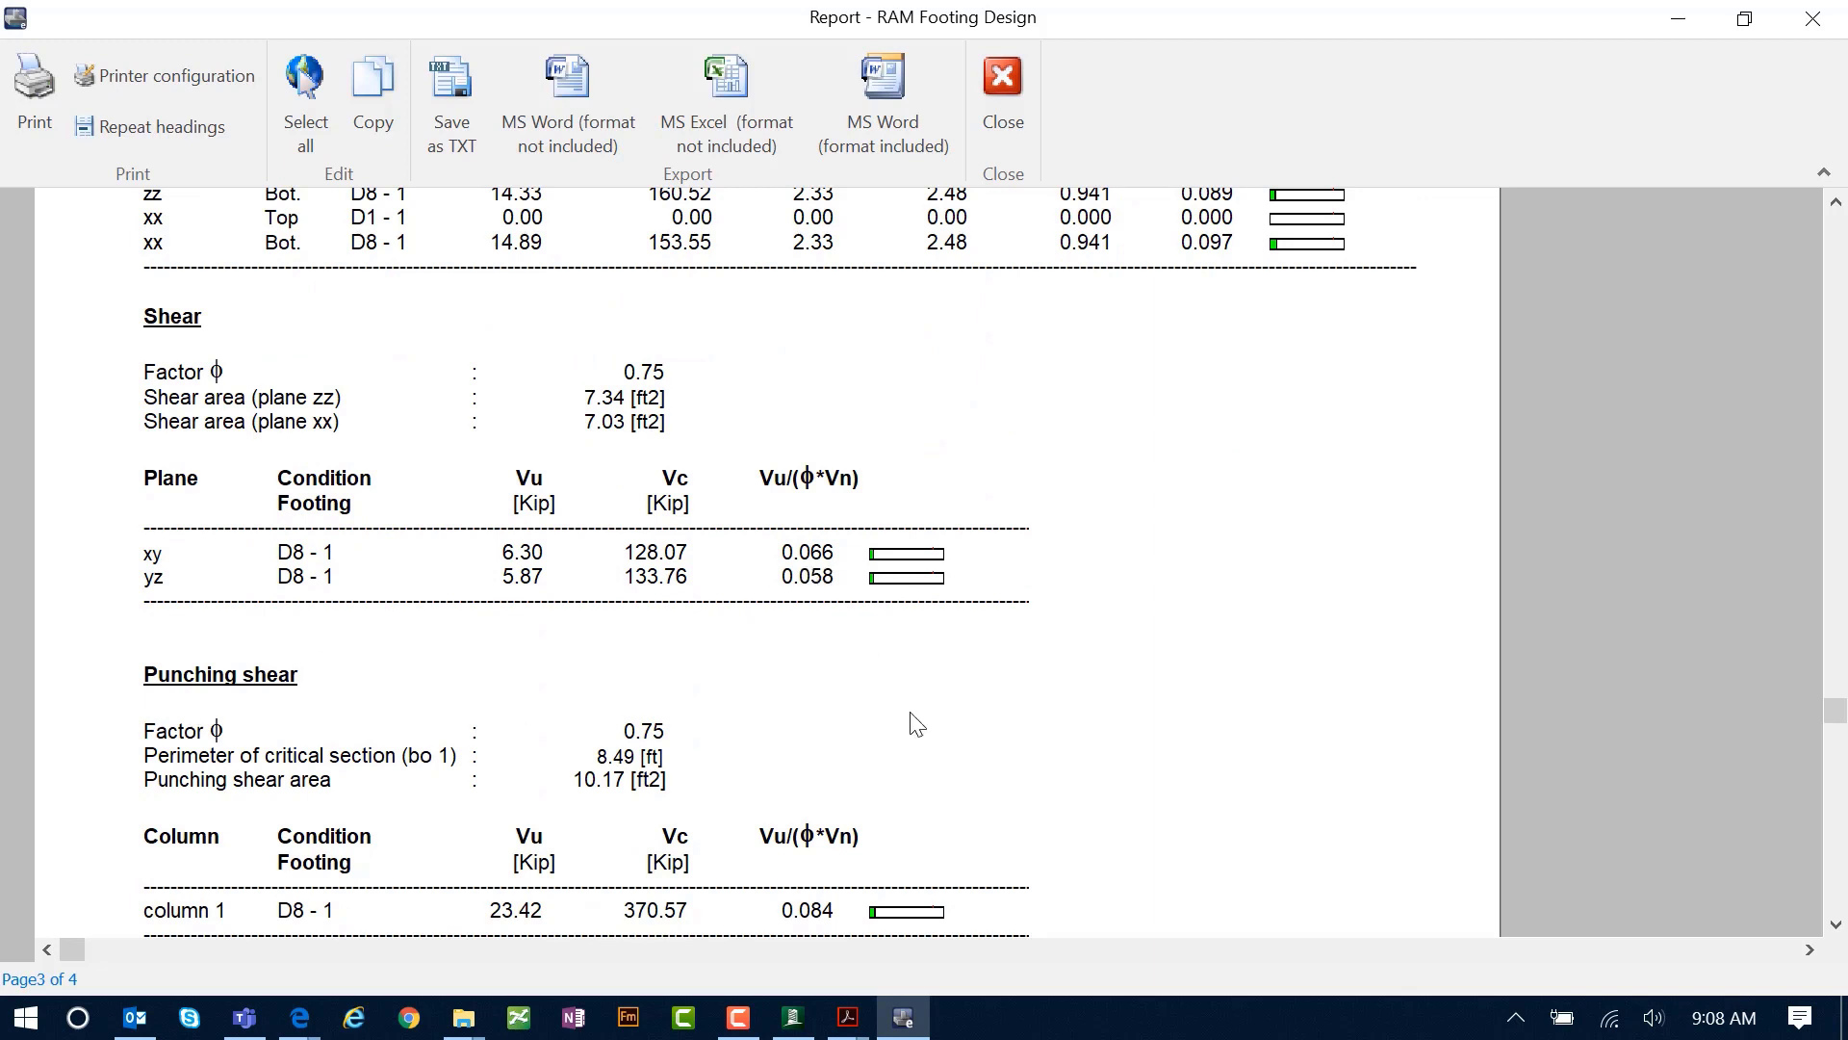
mouse_move(1116, 656)
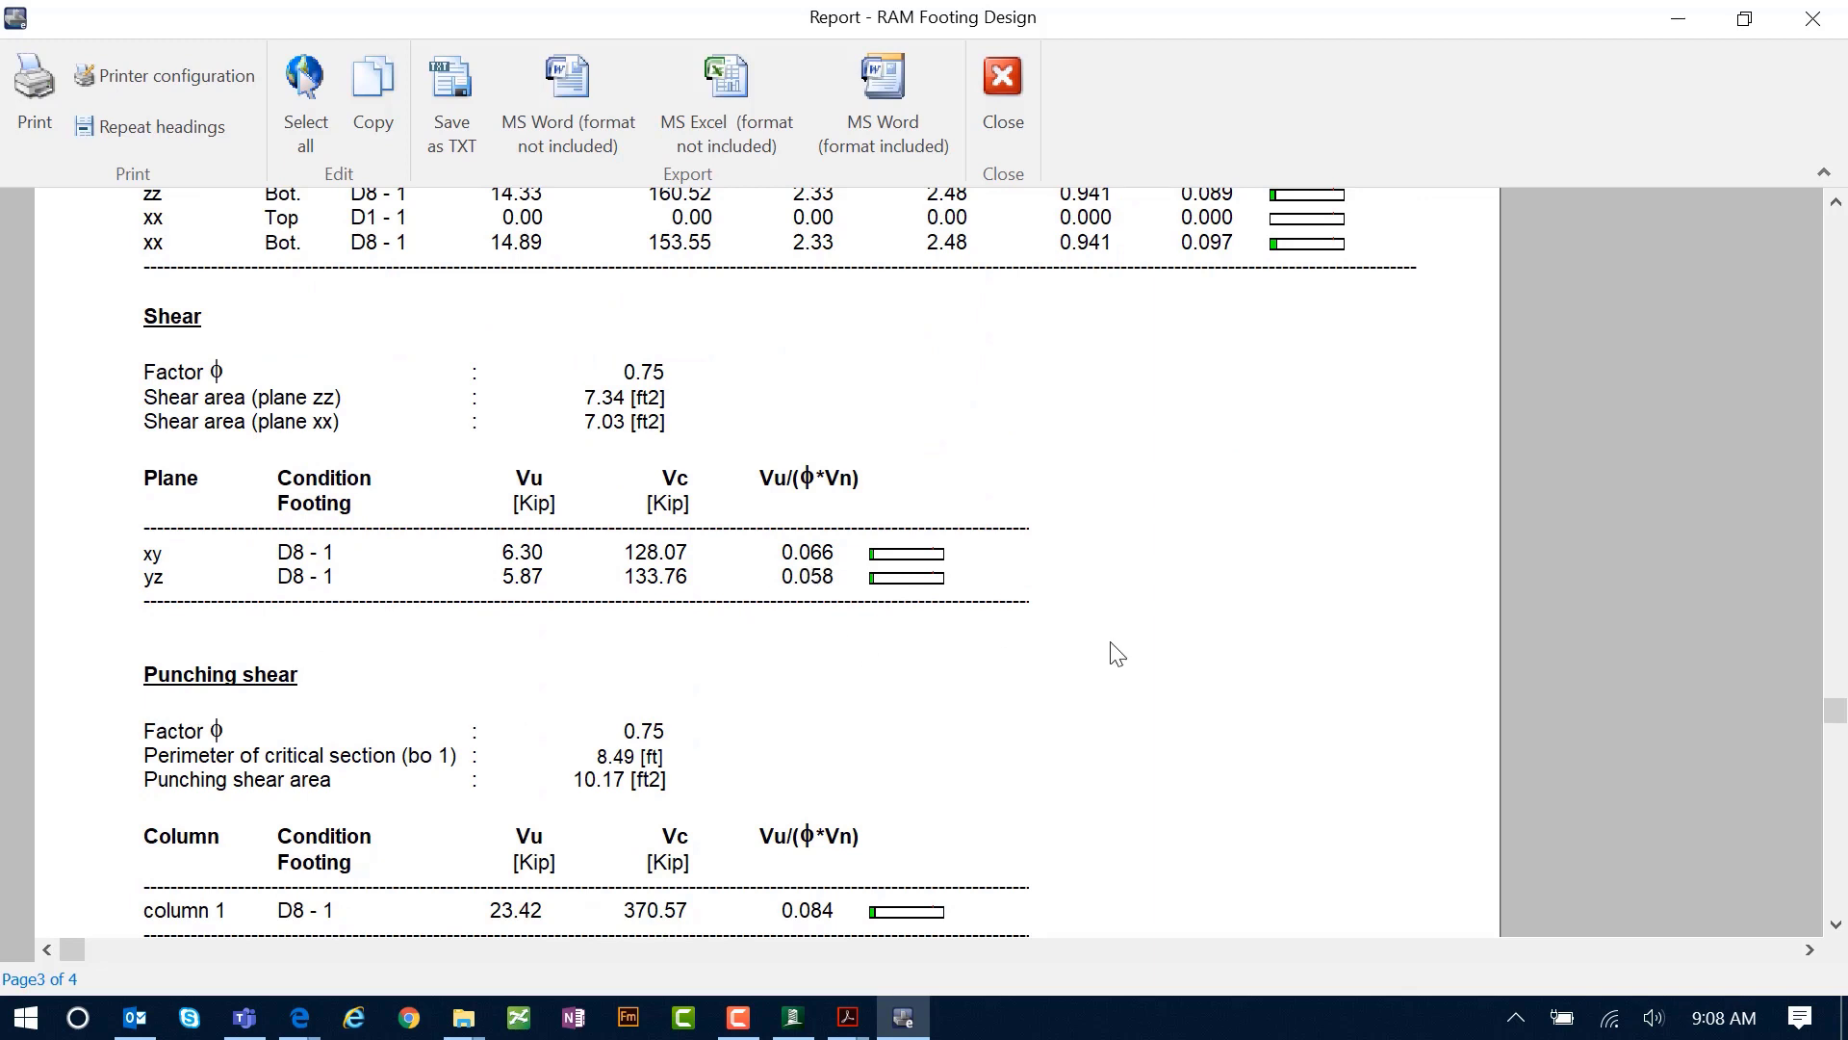
mouse_move(963, 248)
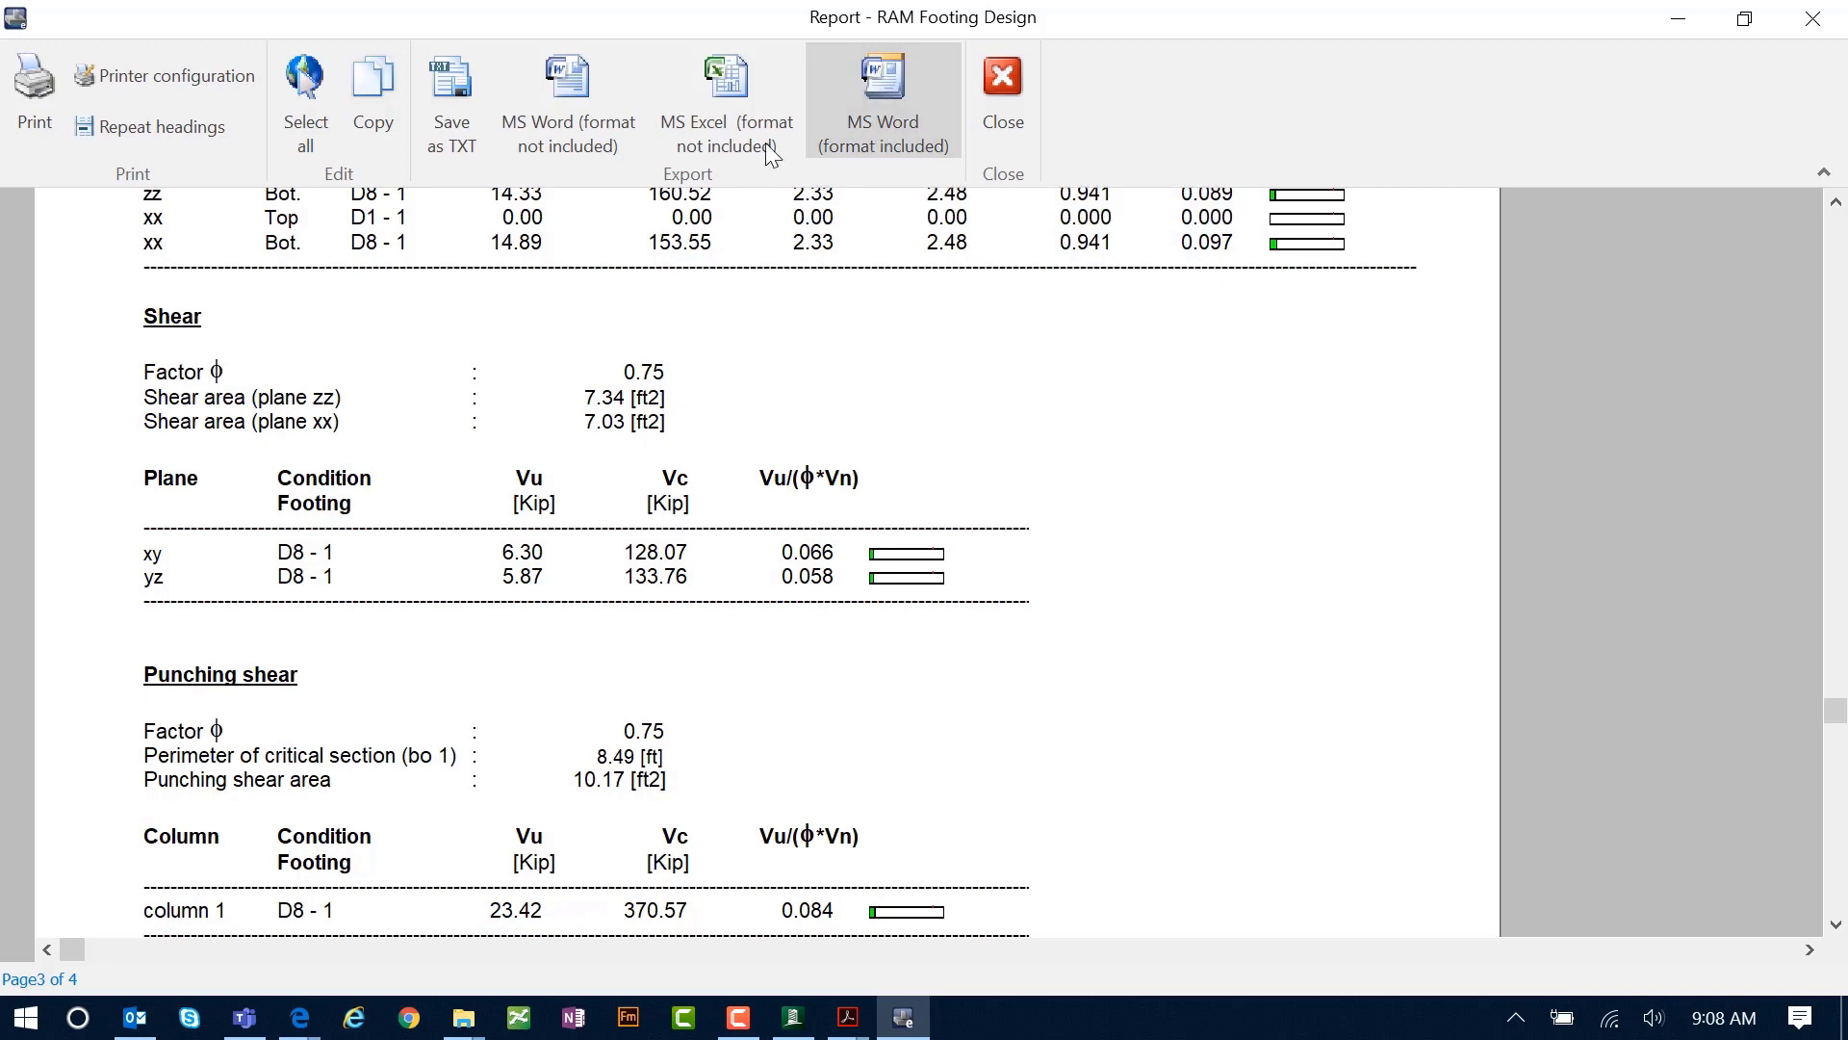
mouse_move(726, 100)
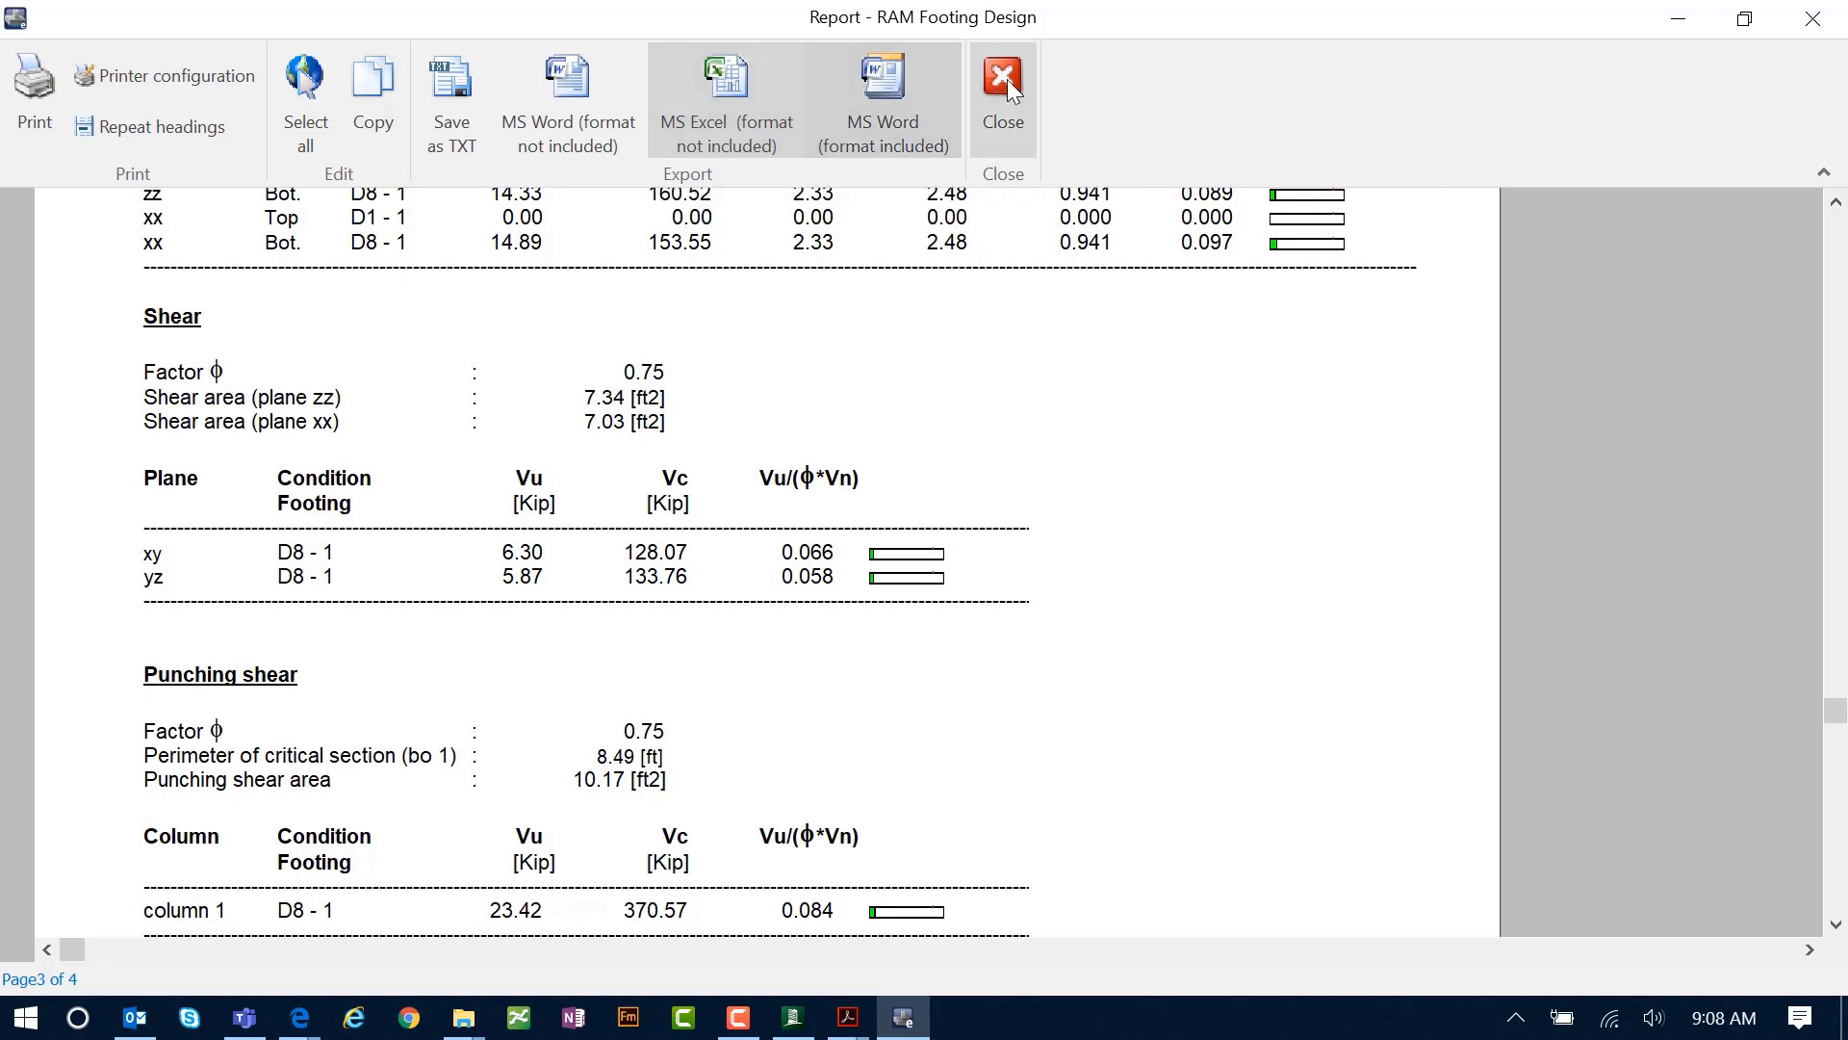
Step: Close the report and set group 1's eight bottom longitudinal bars to #5
click(1001, 94)
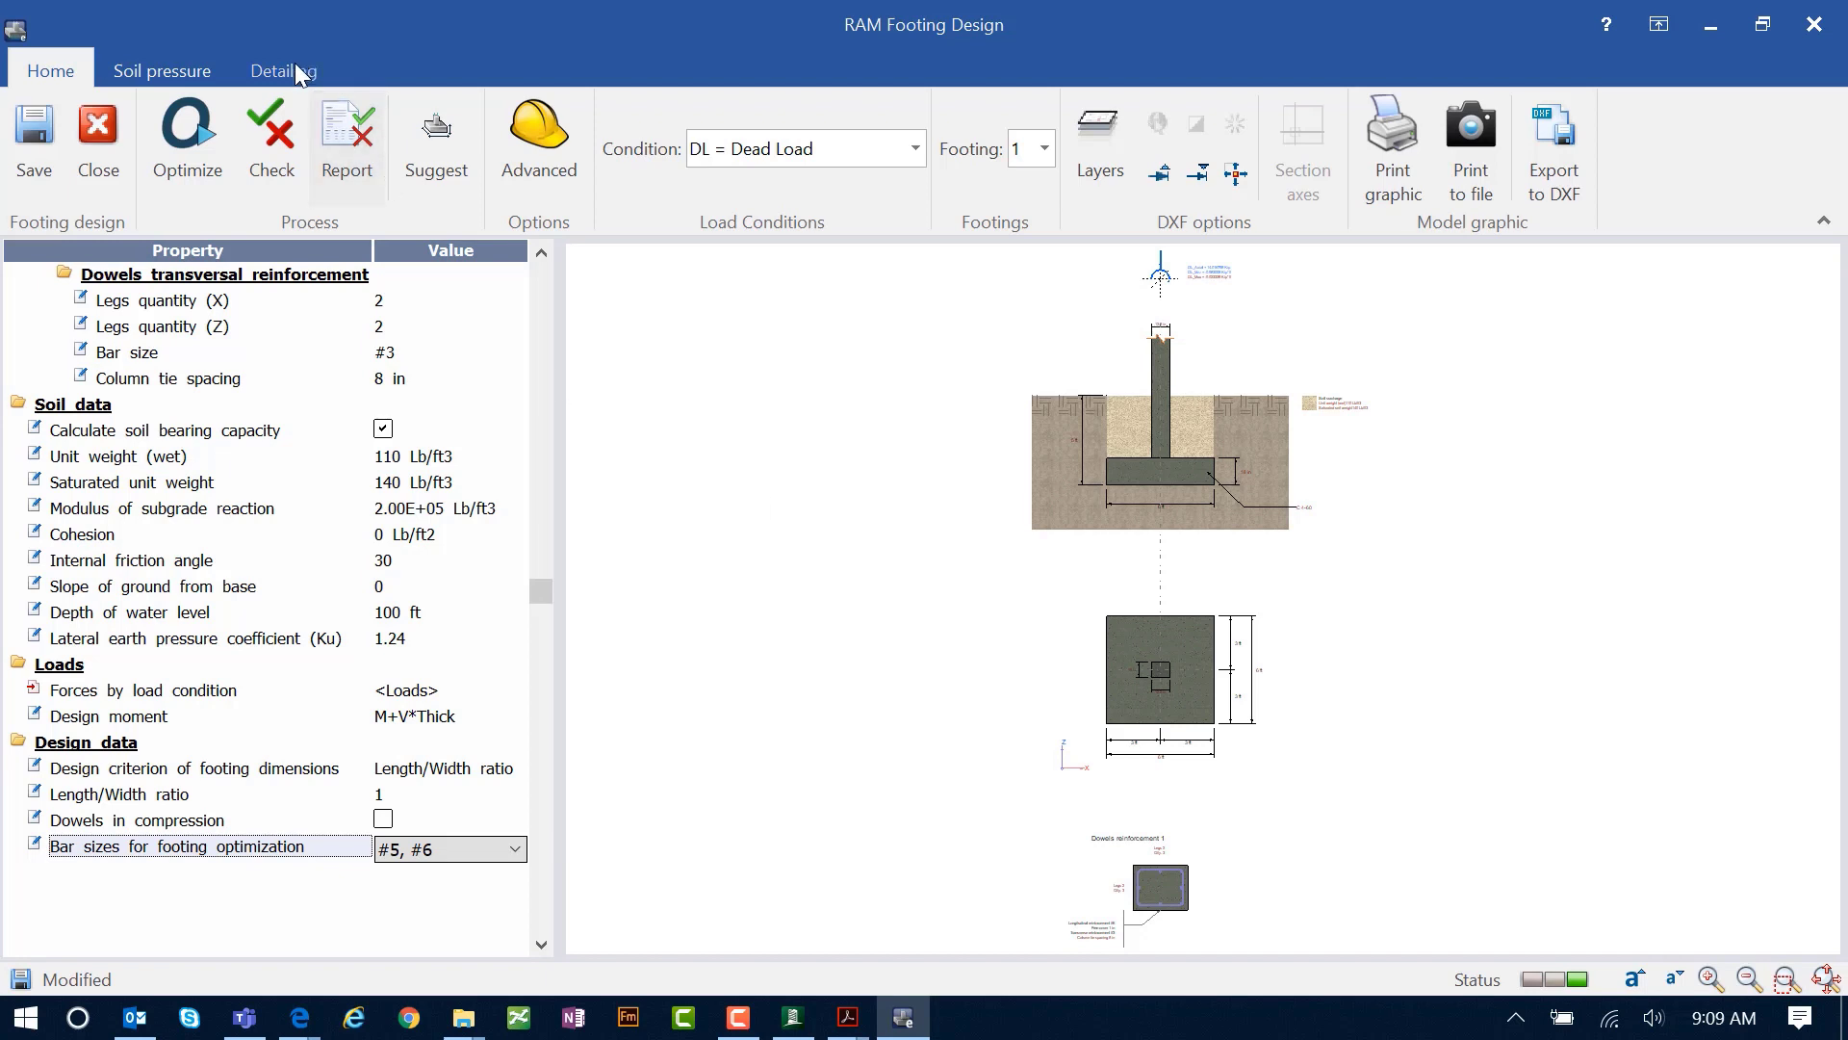
click(282, 70)
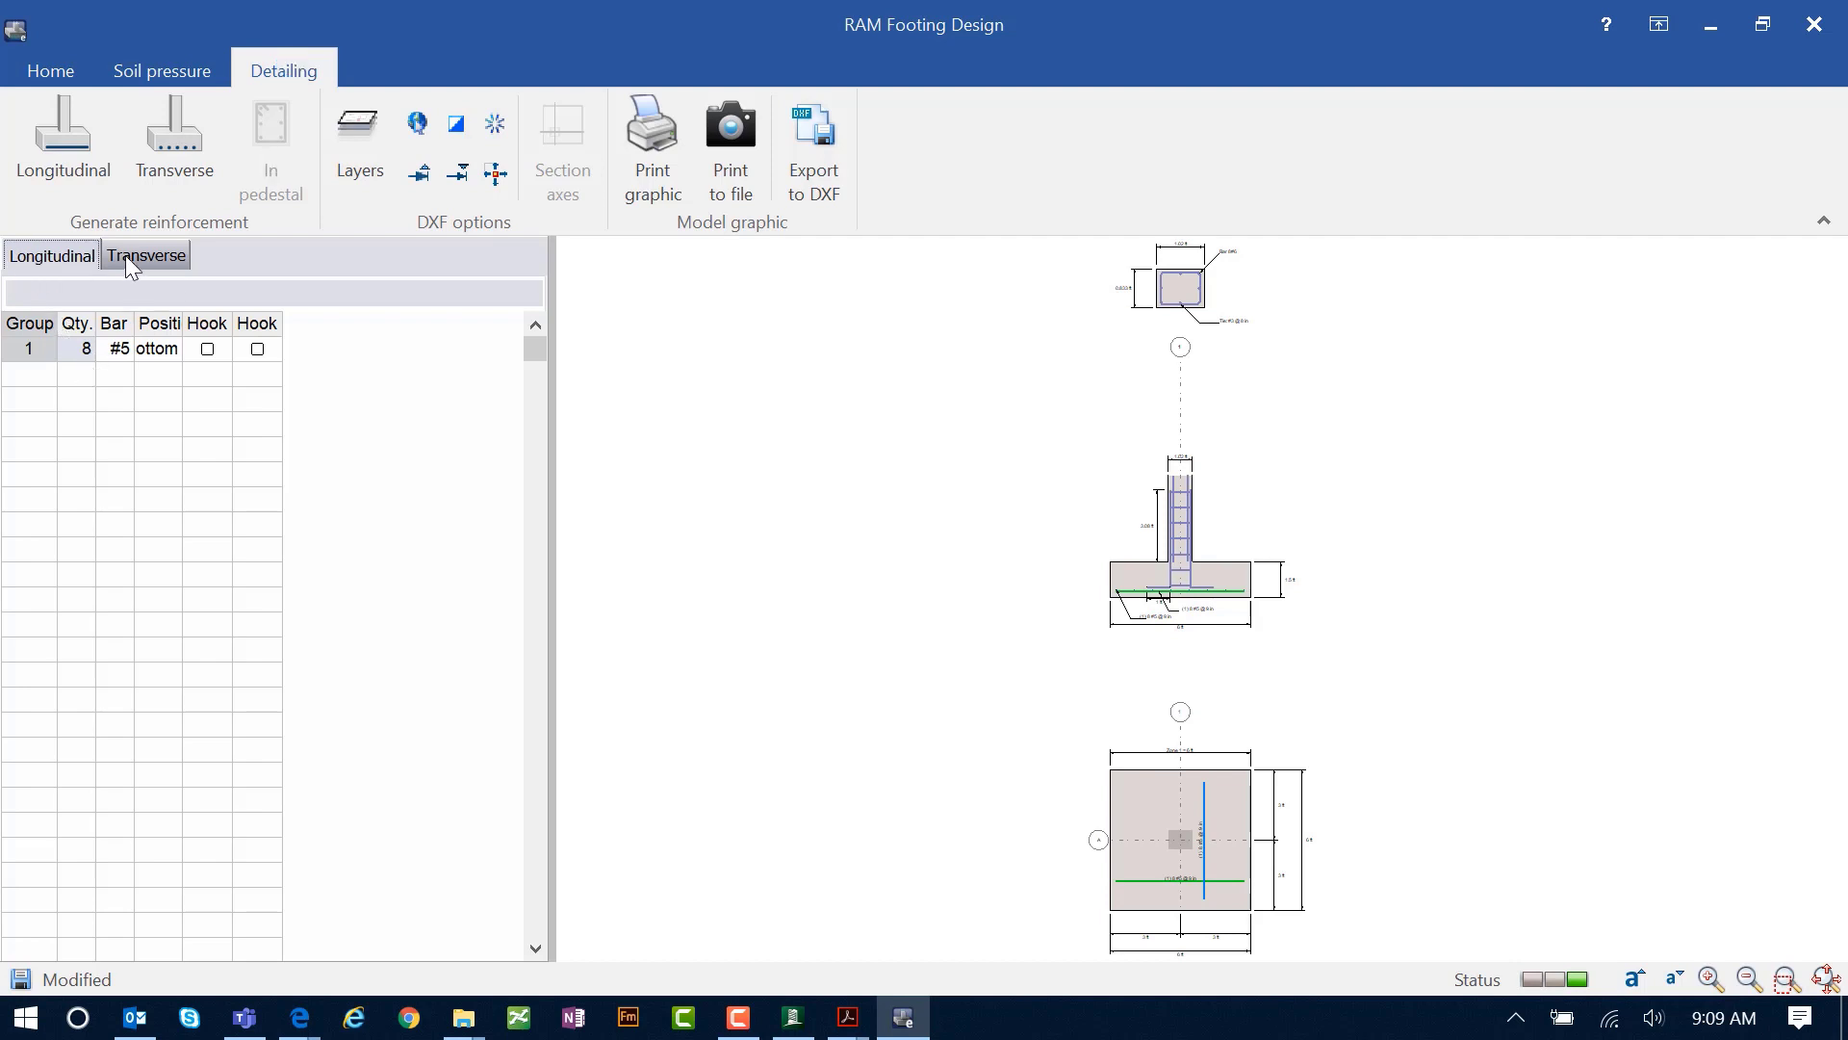
click(144, 256)
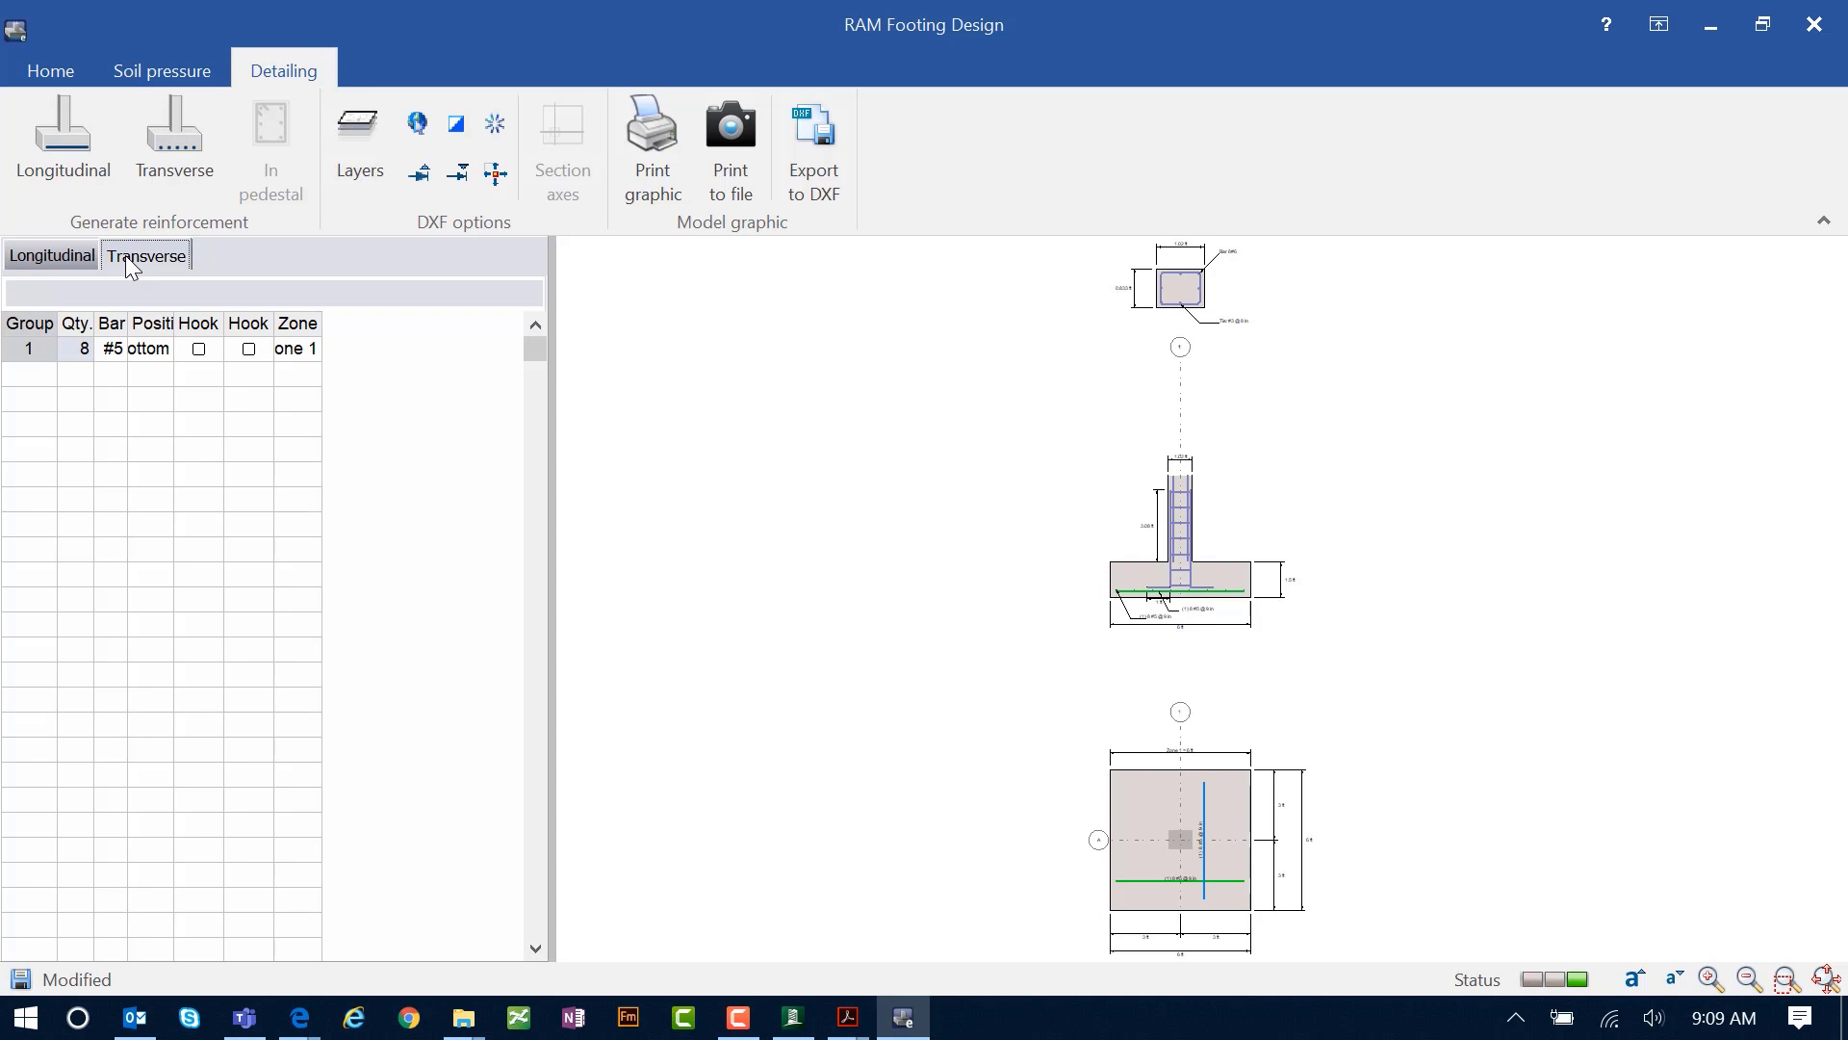
mouse_move(1223, 304)
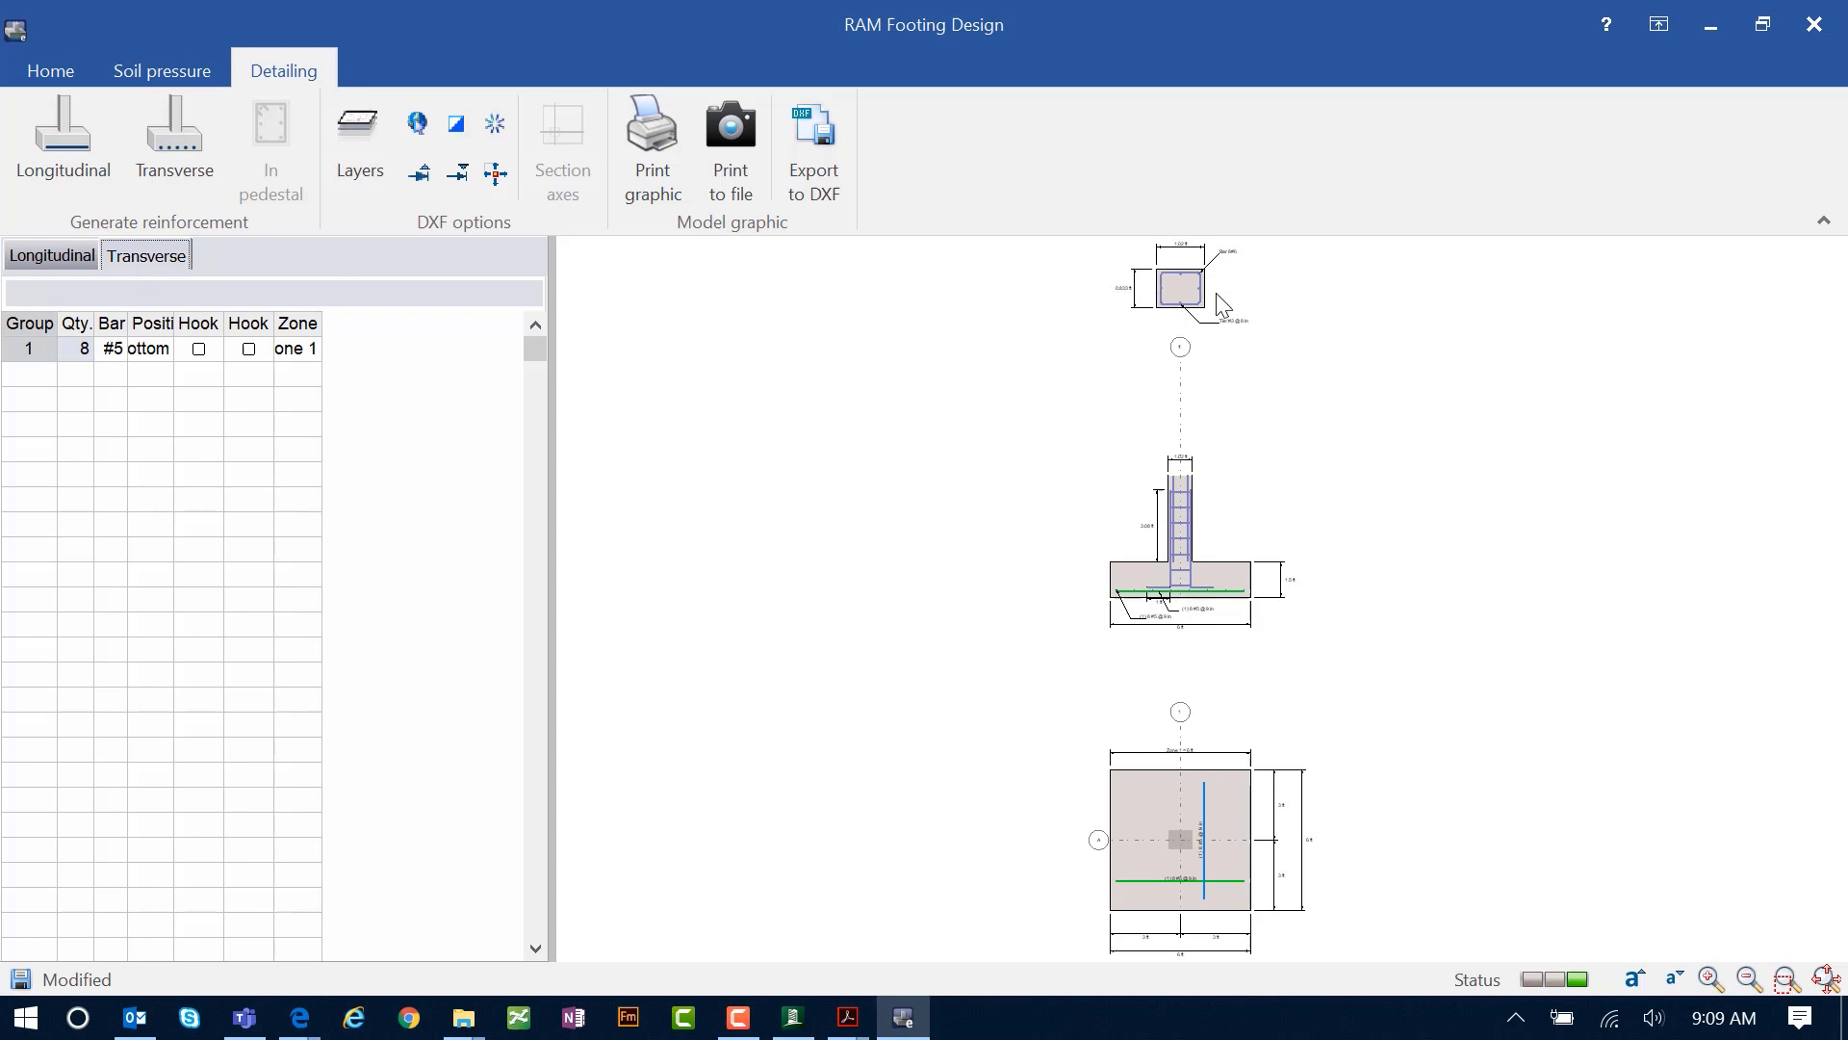
mouse_move(1211, 295)
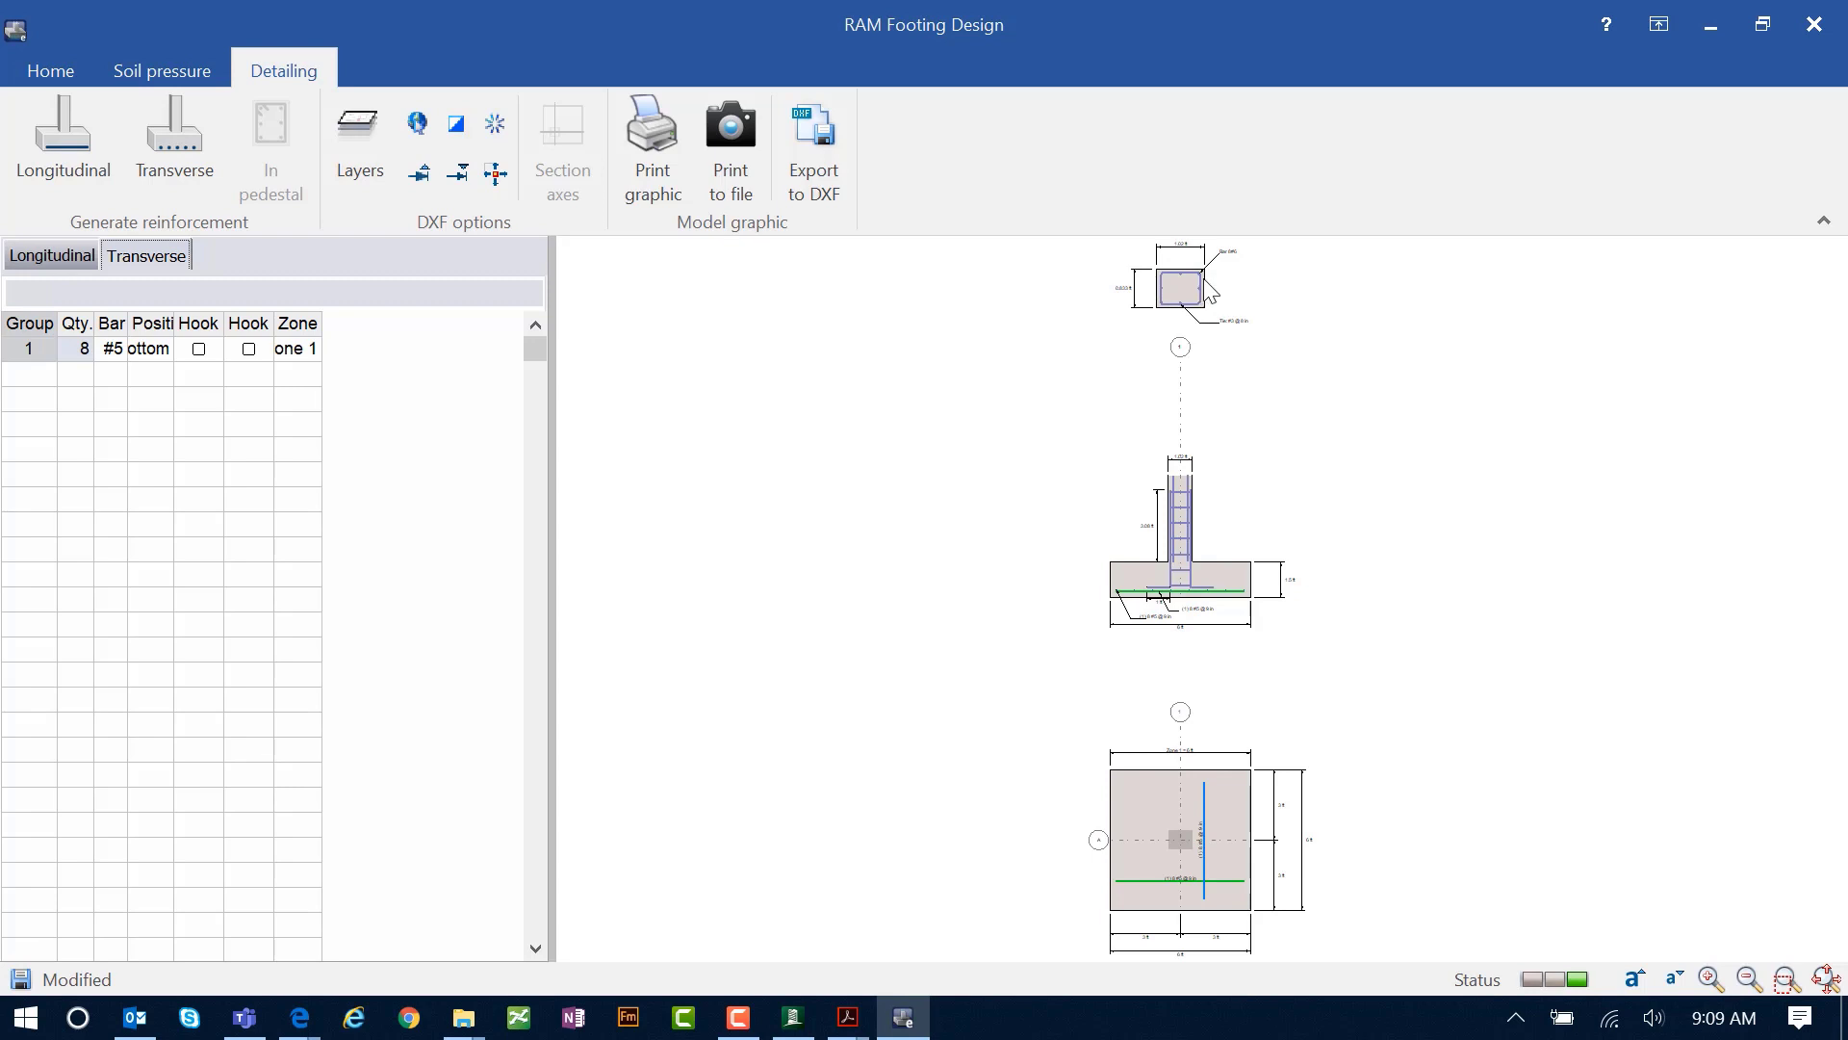
mouse_move(1233, 604)
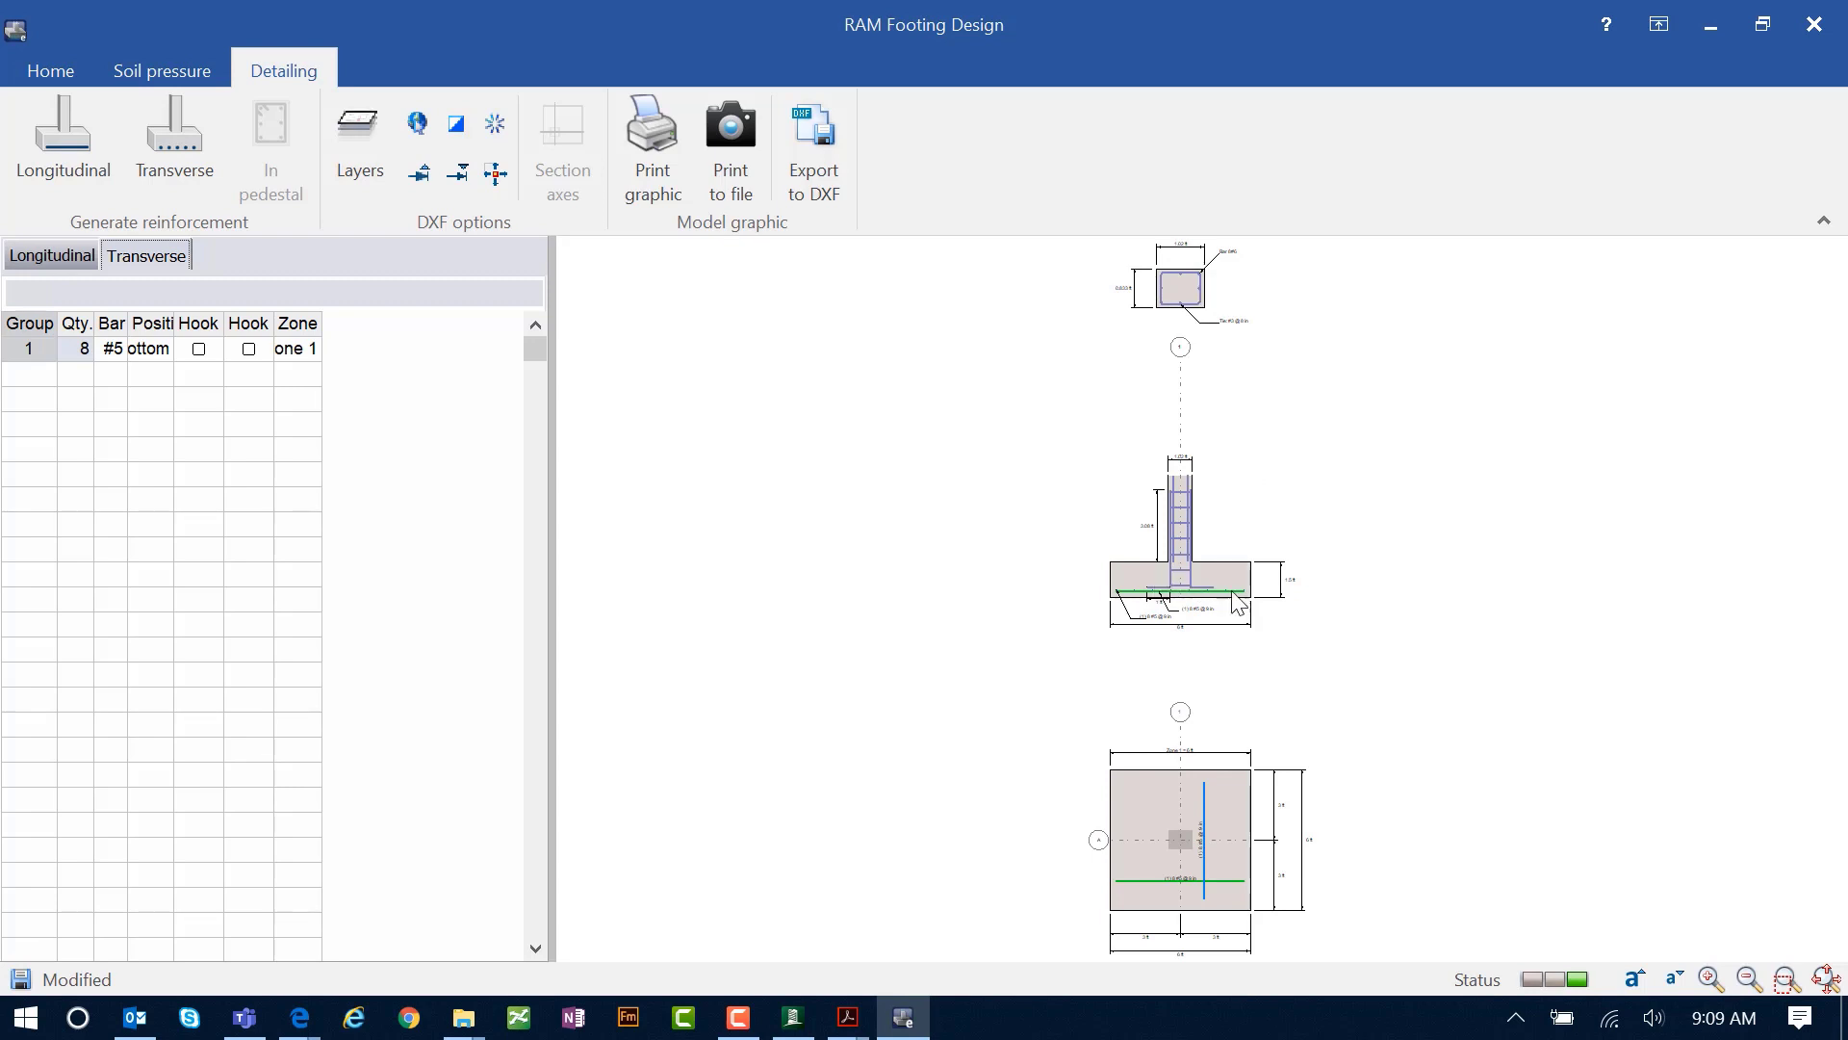
mouse_move(1218, 589)
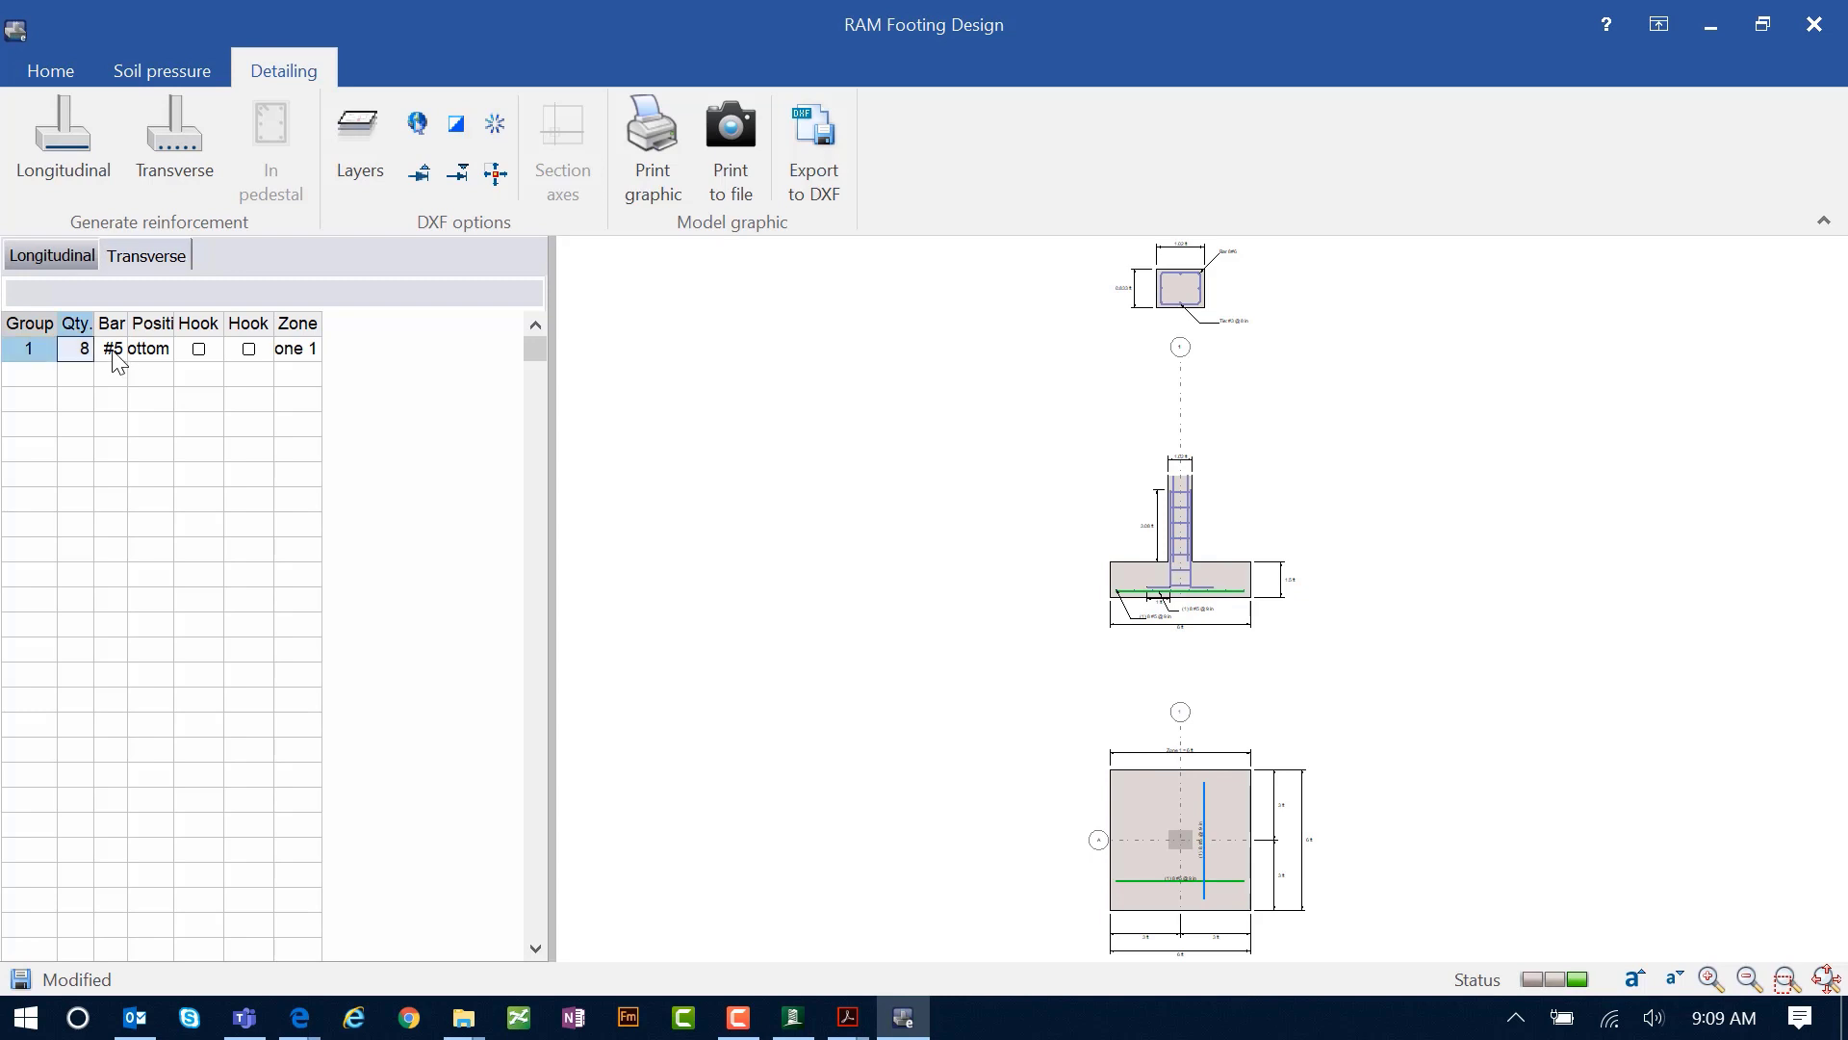
click(116, 347)
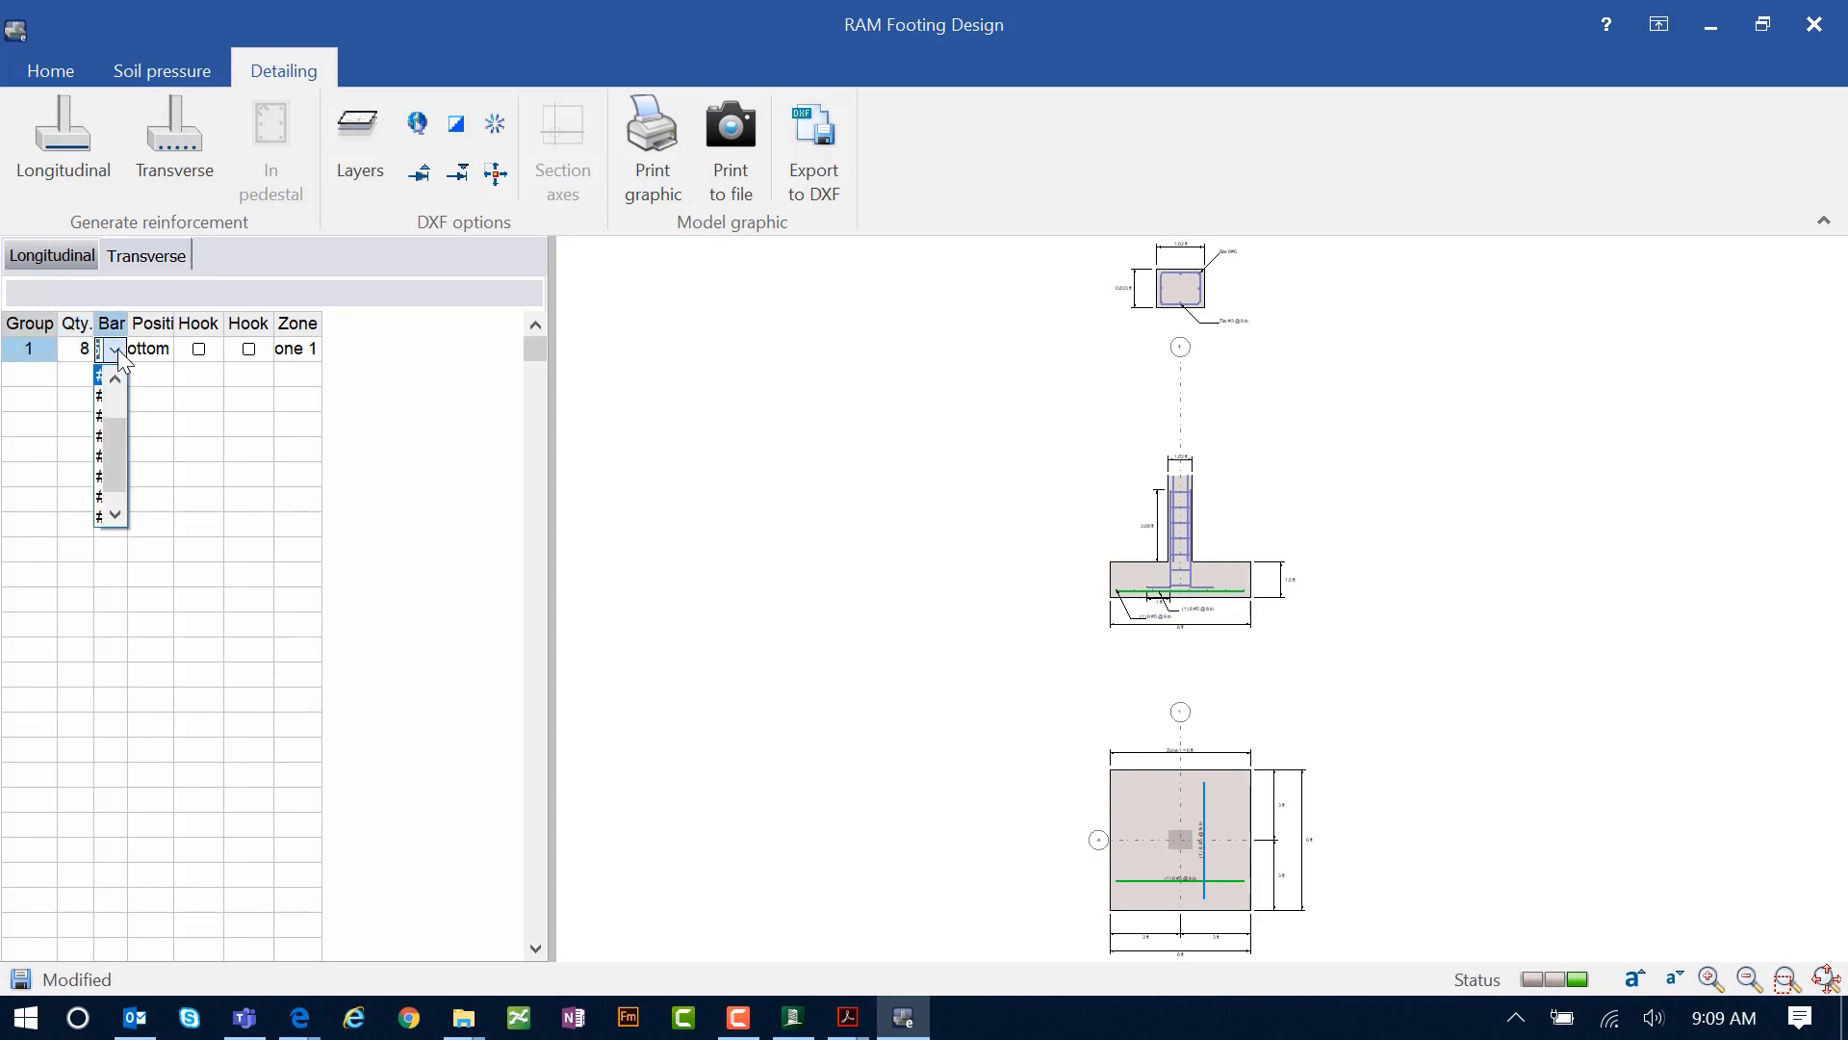
mouse_move(678, 481)
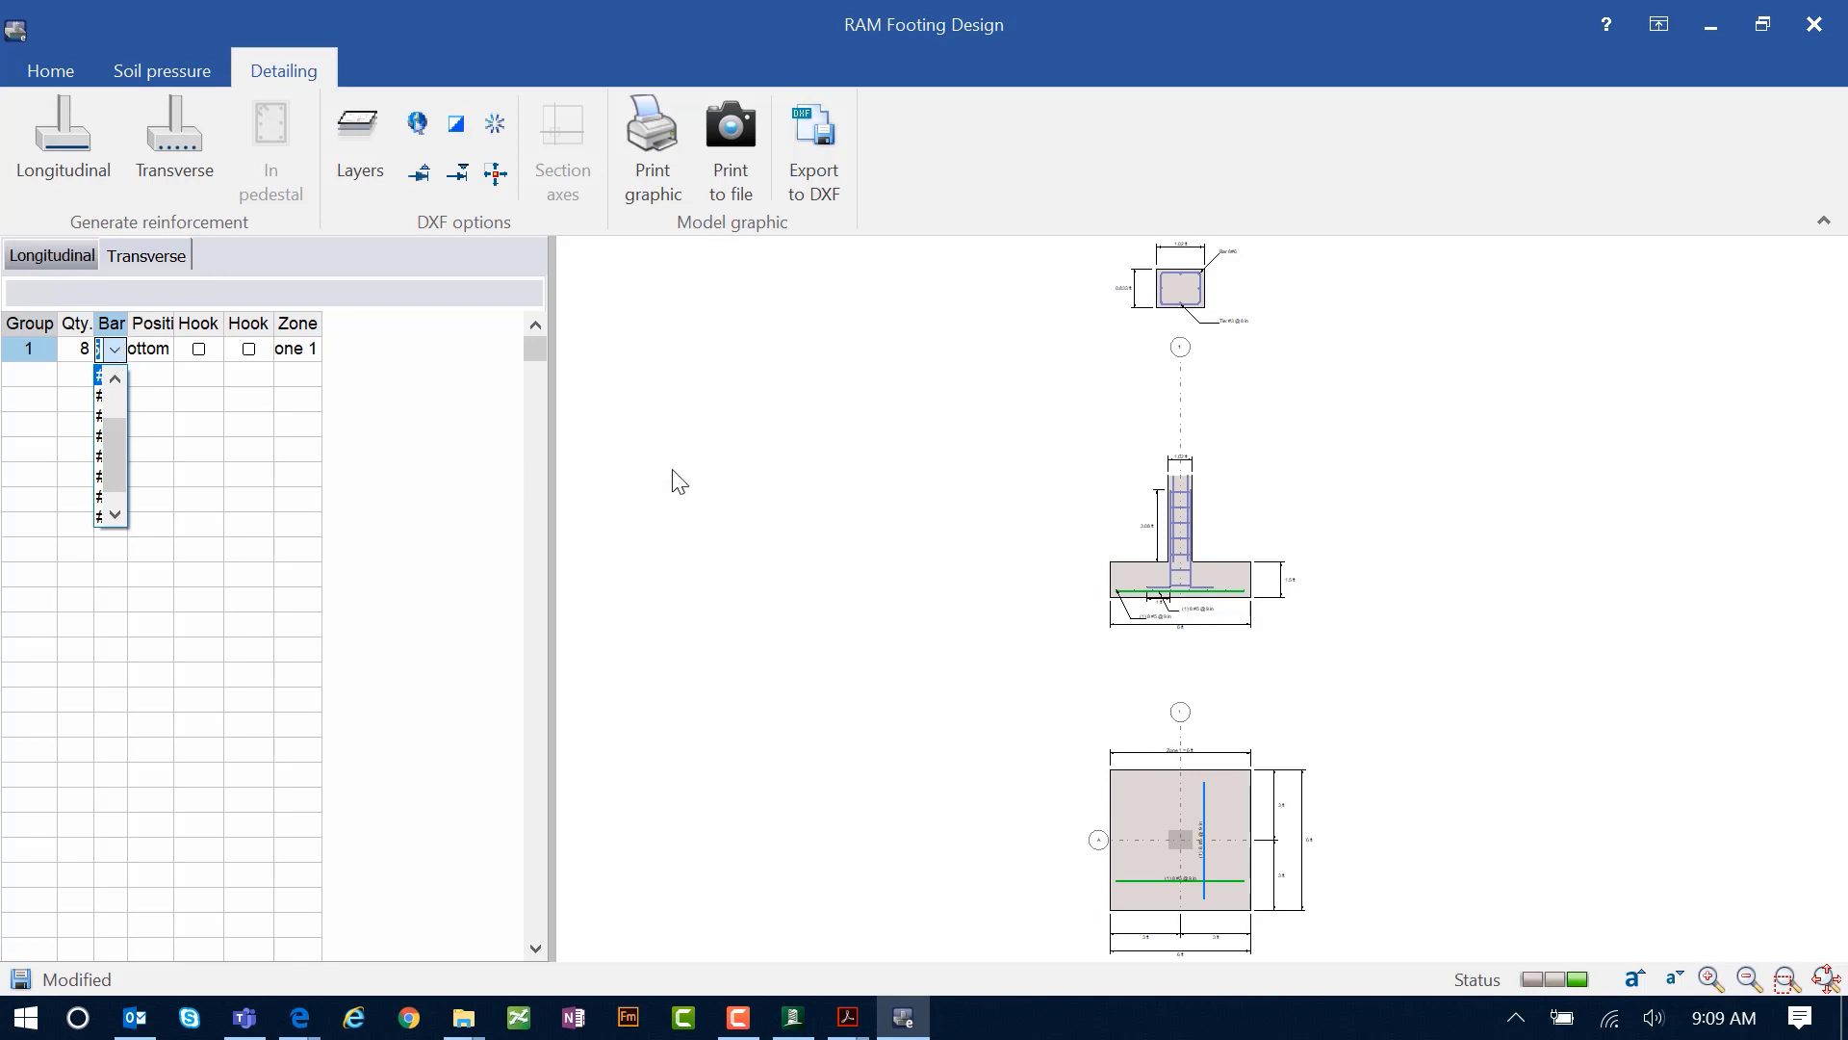
click(108, 379)
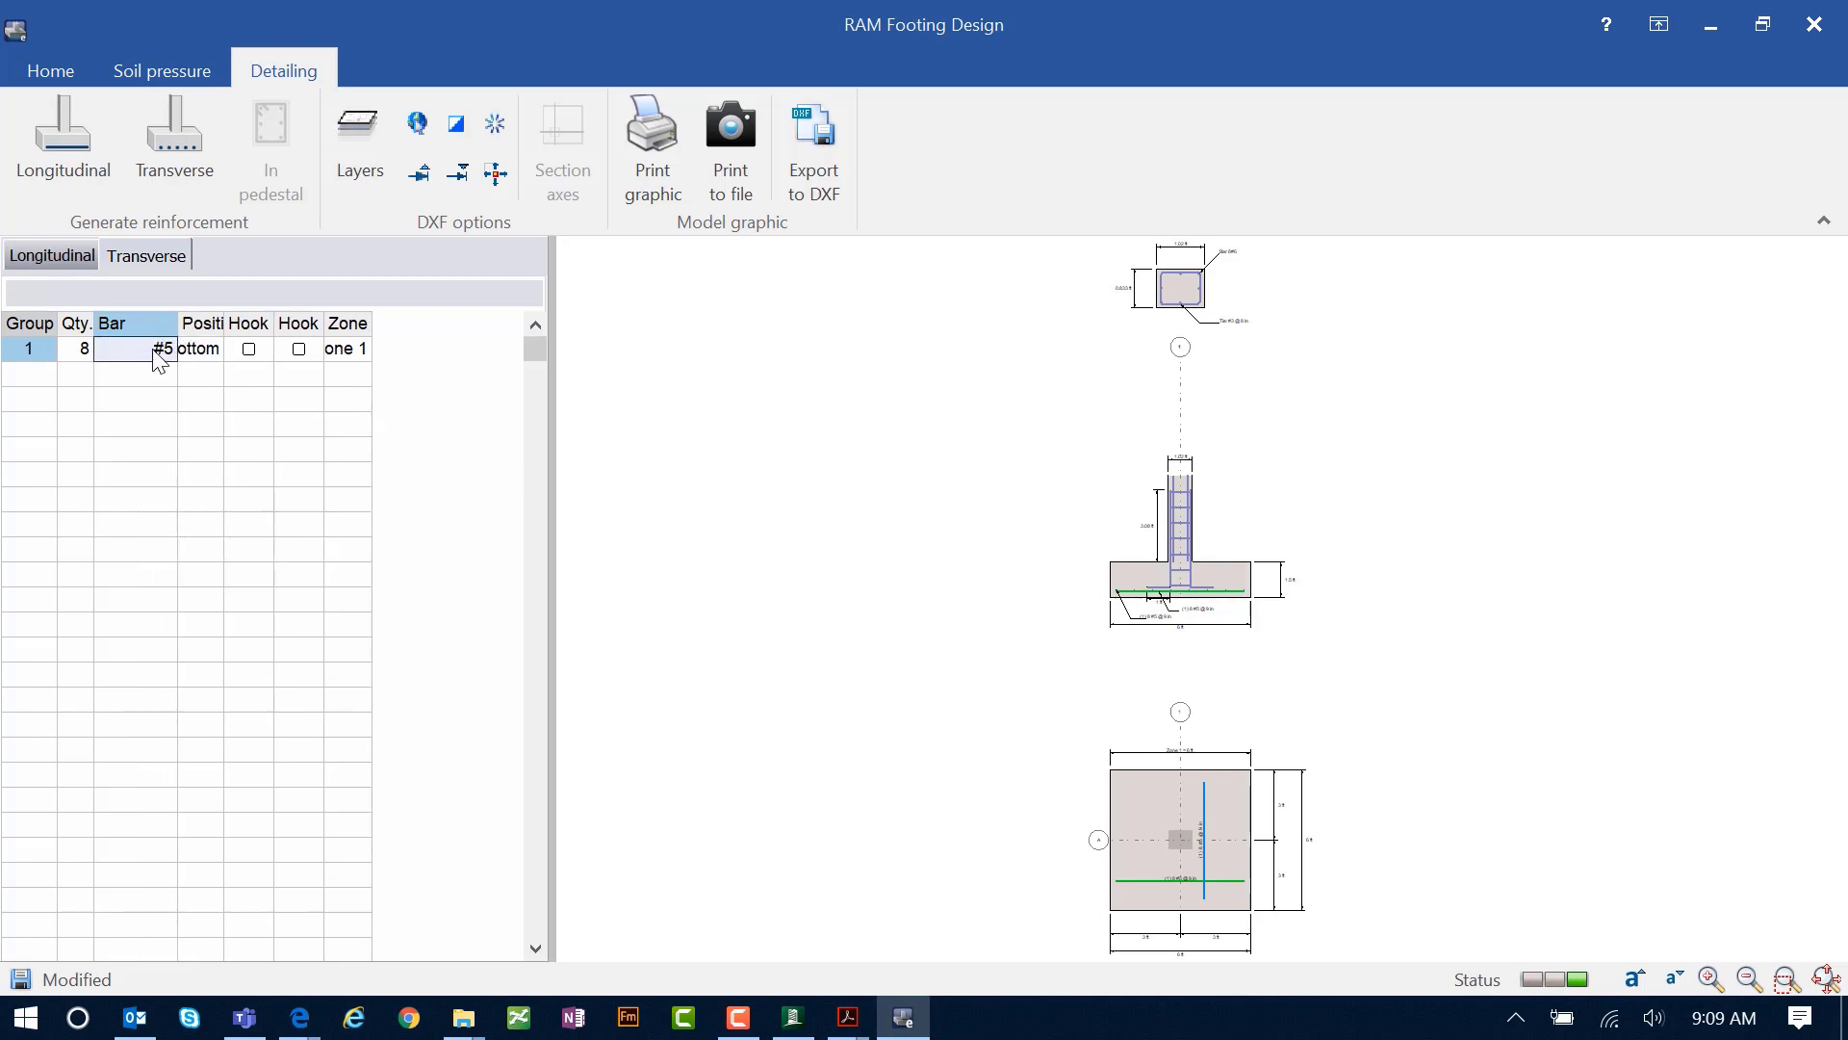
click(163, 349)
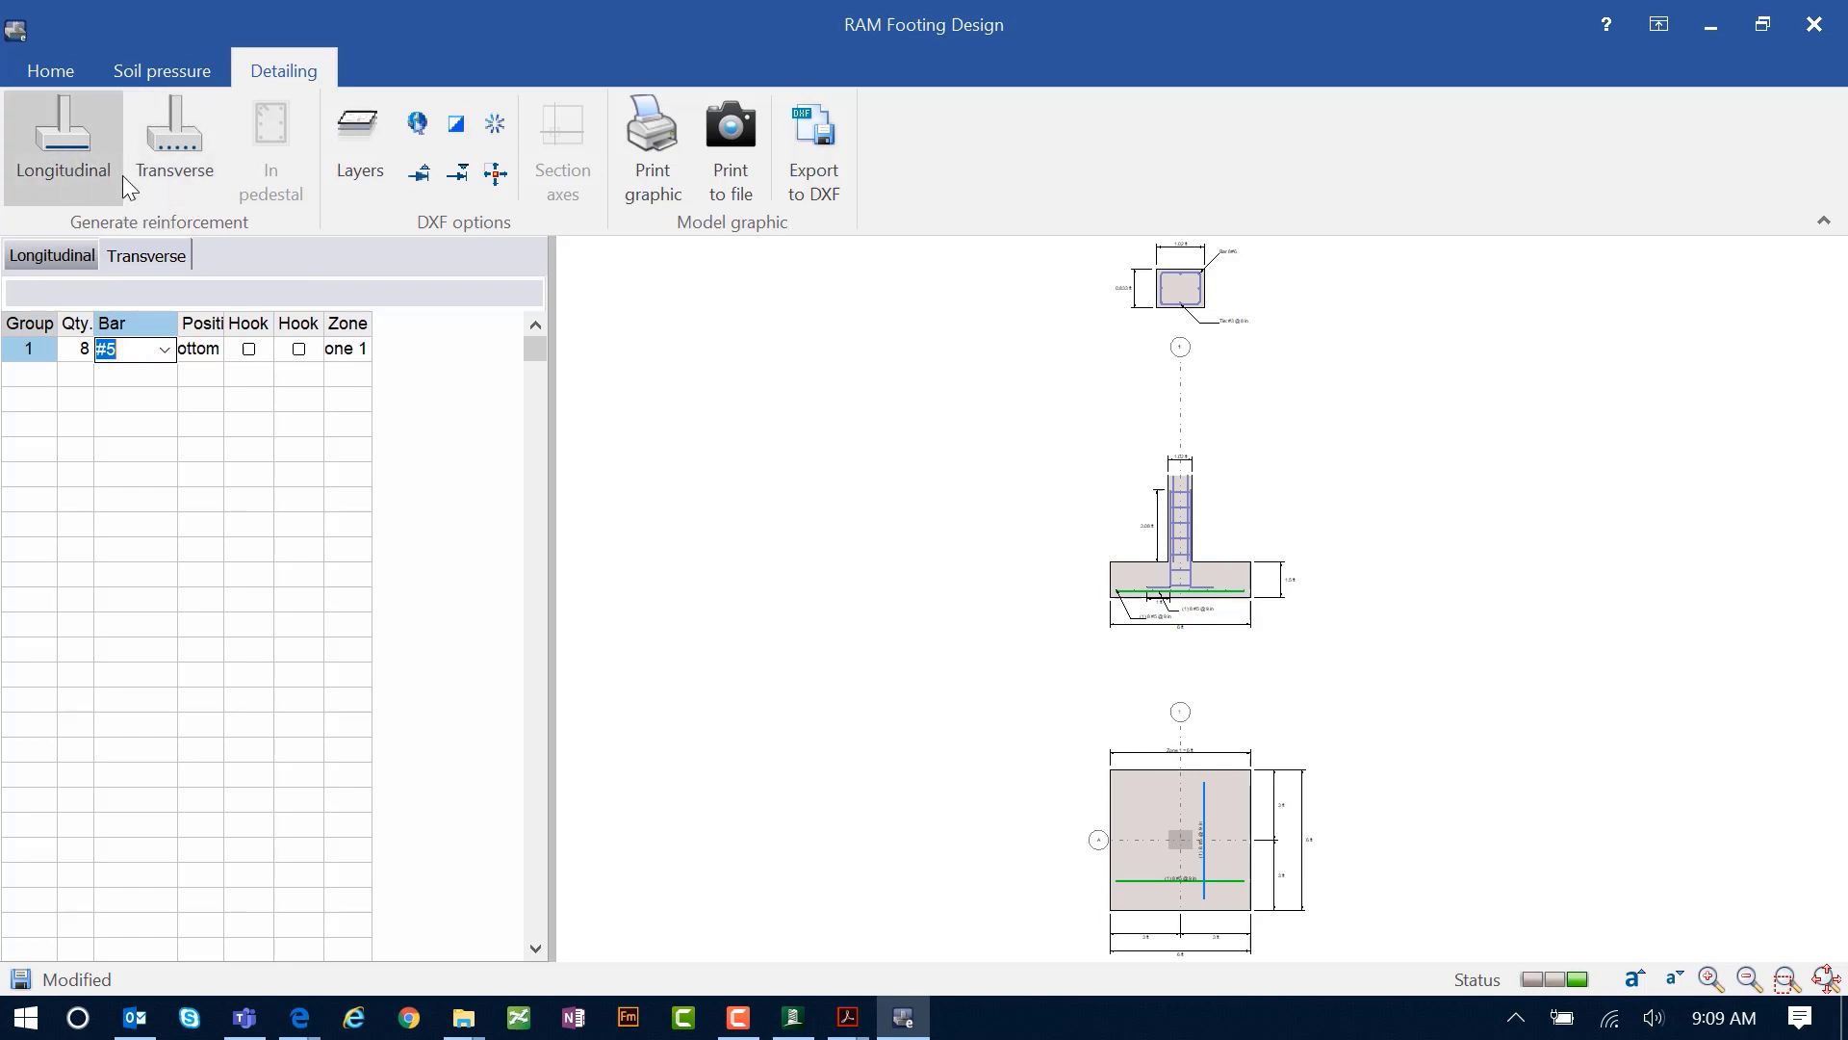
Step: Return to the Home view showing footing properties, soil data, loads and design data
click(49, 71)
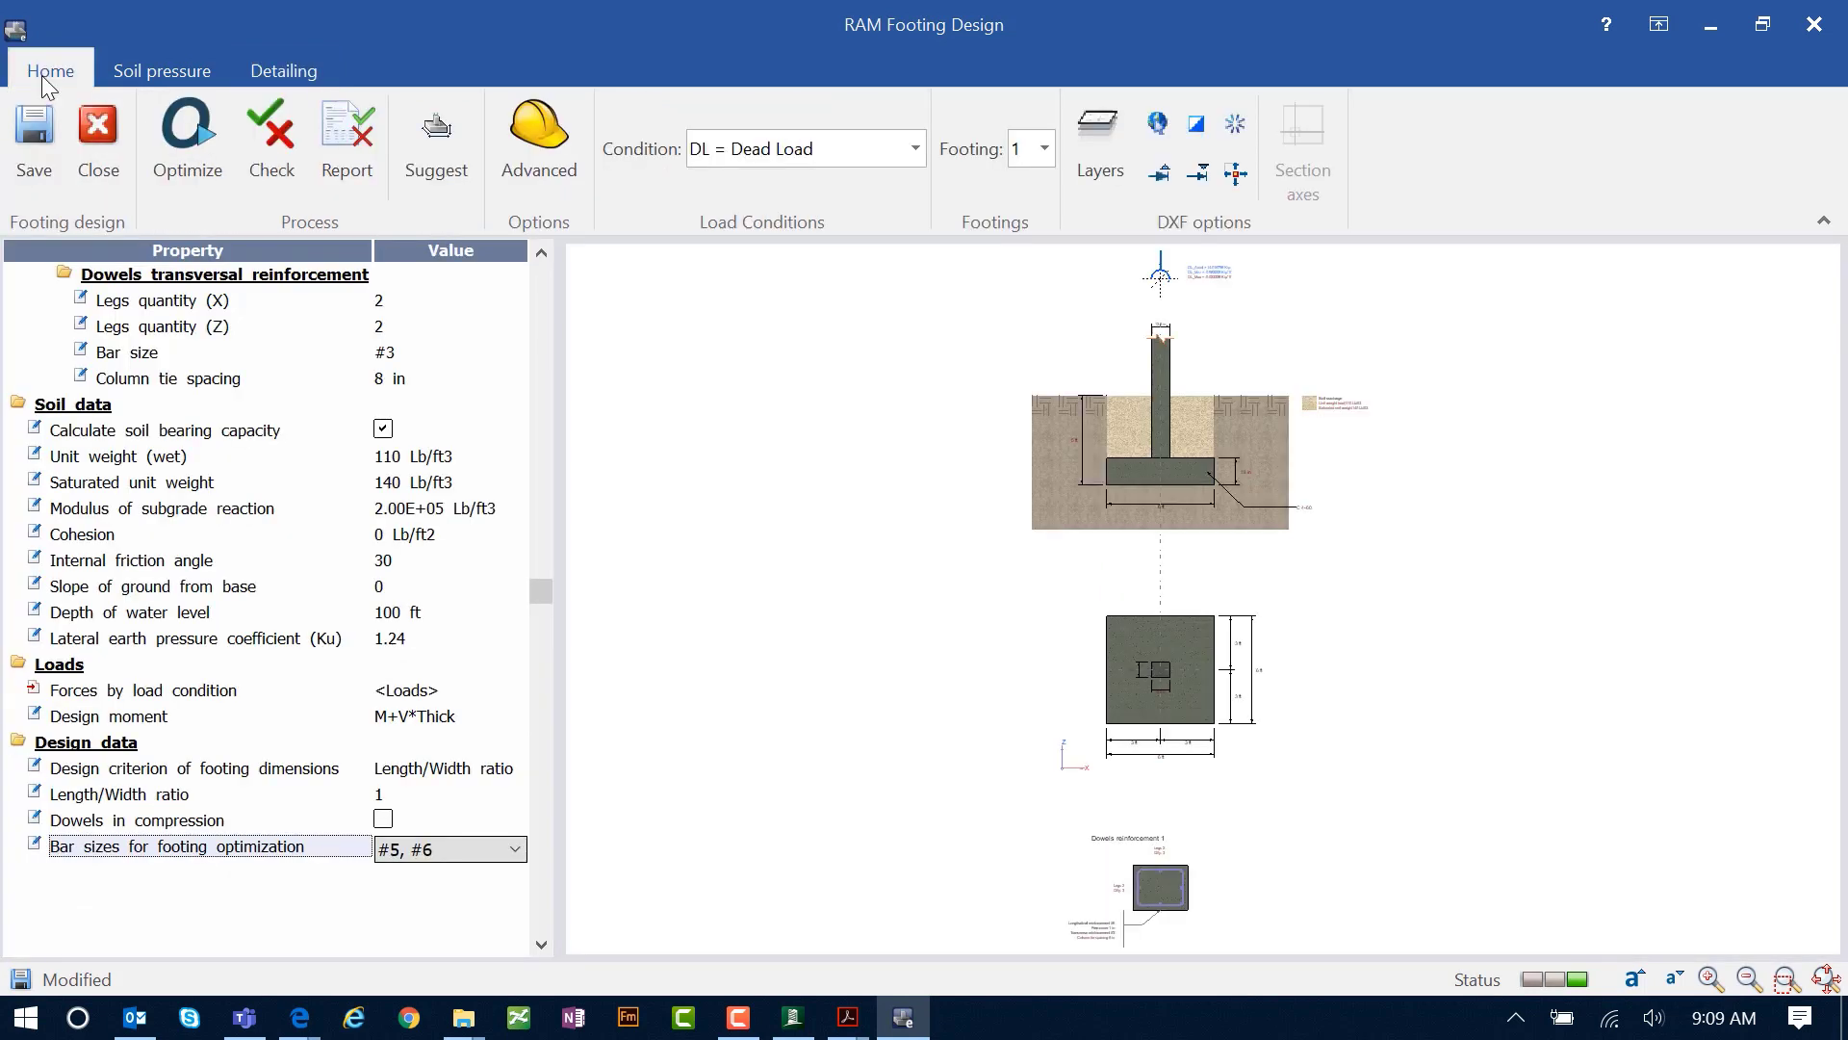
click(271, 135)
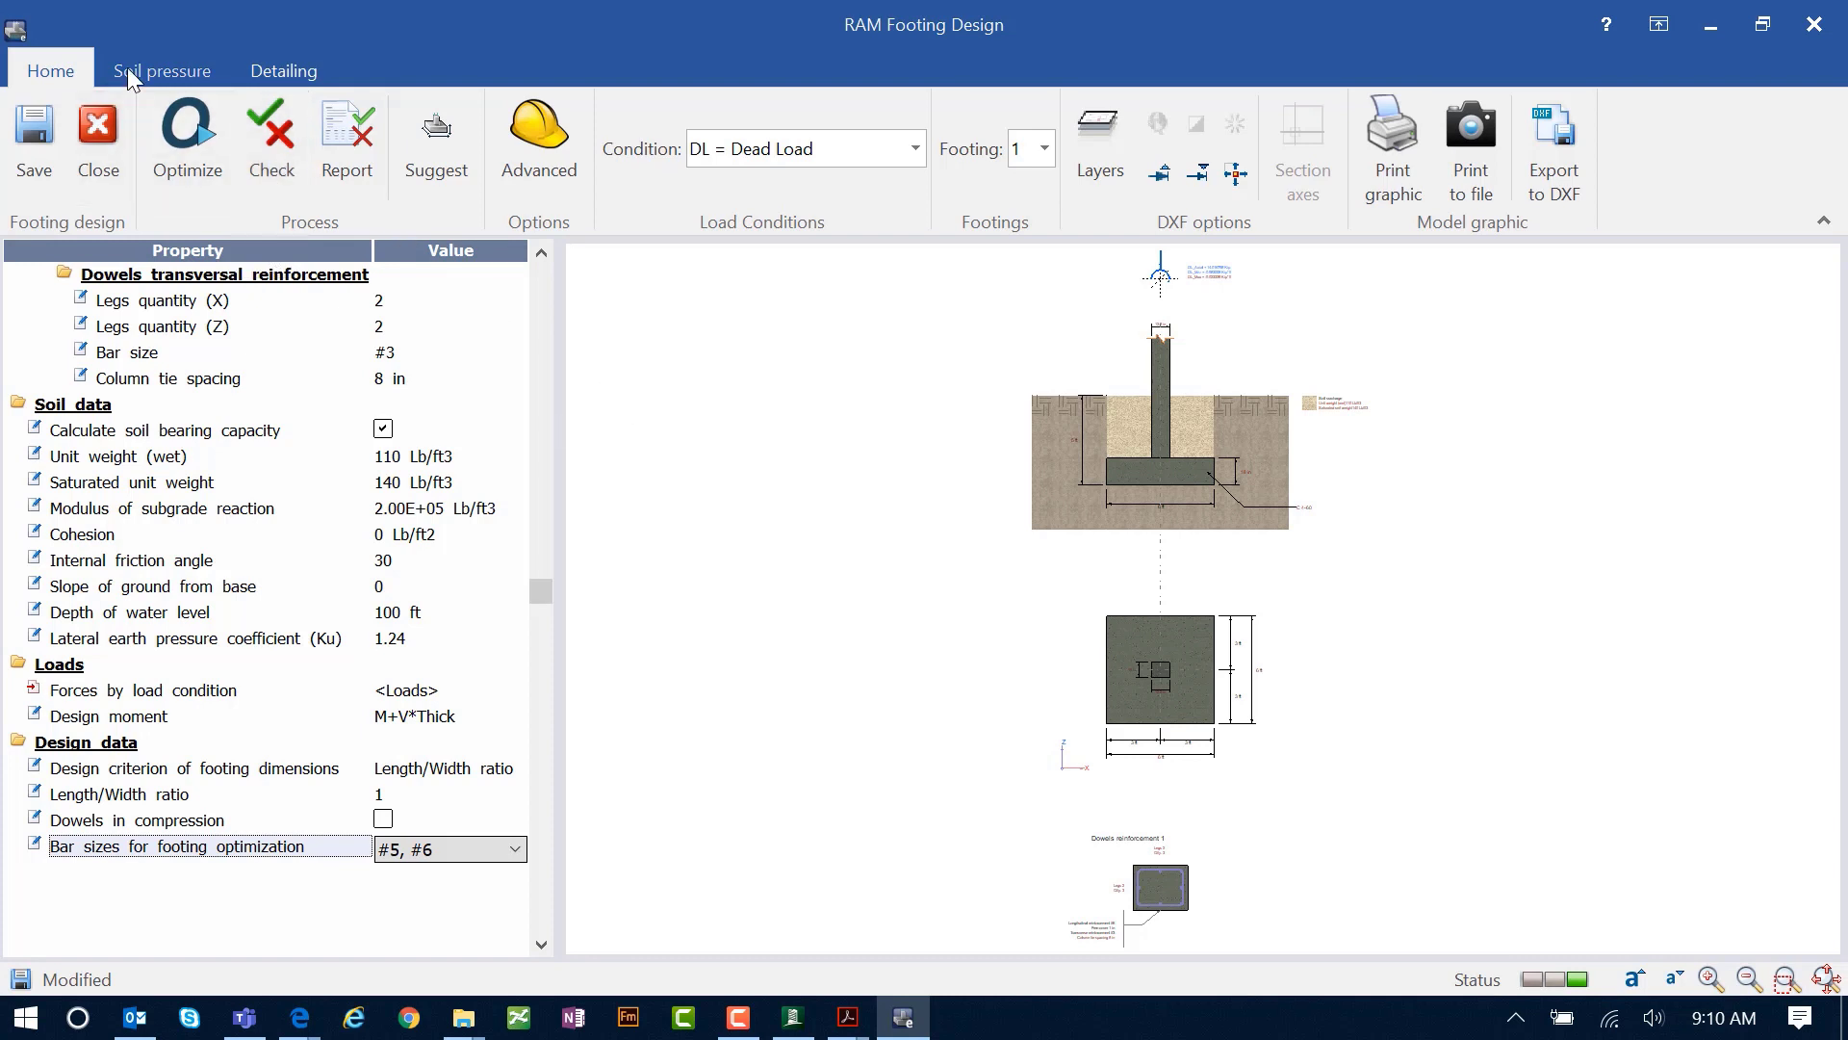
Step: Display the contact soil pressure contour, shear and moment diagrams for combination D1=1.4DL
click(161, 70)
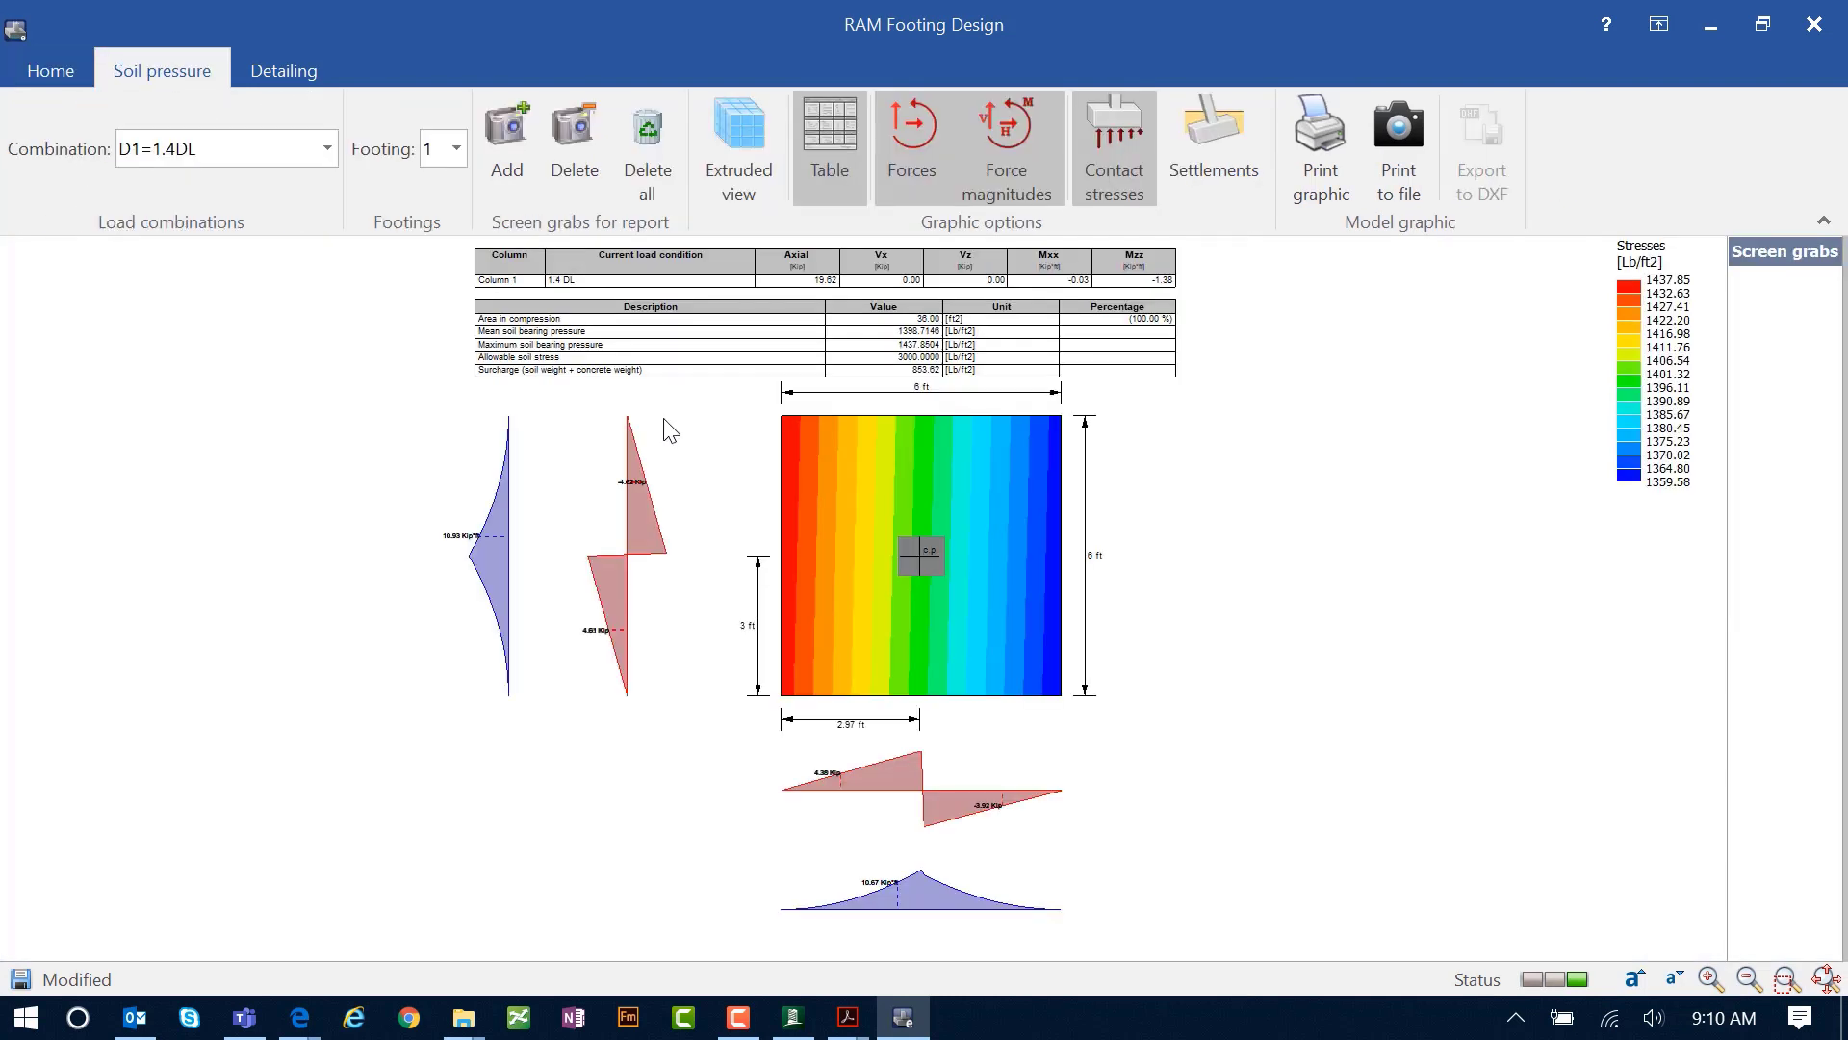
mouse_move(873, 518)
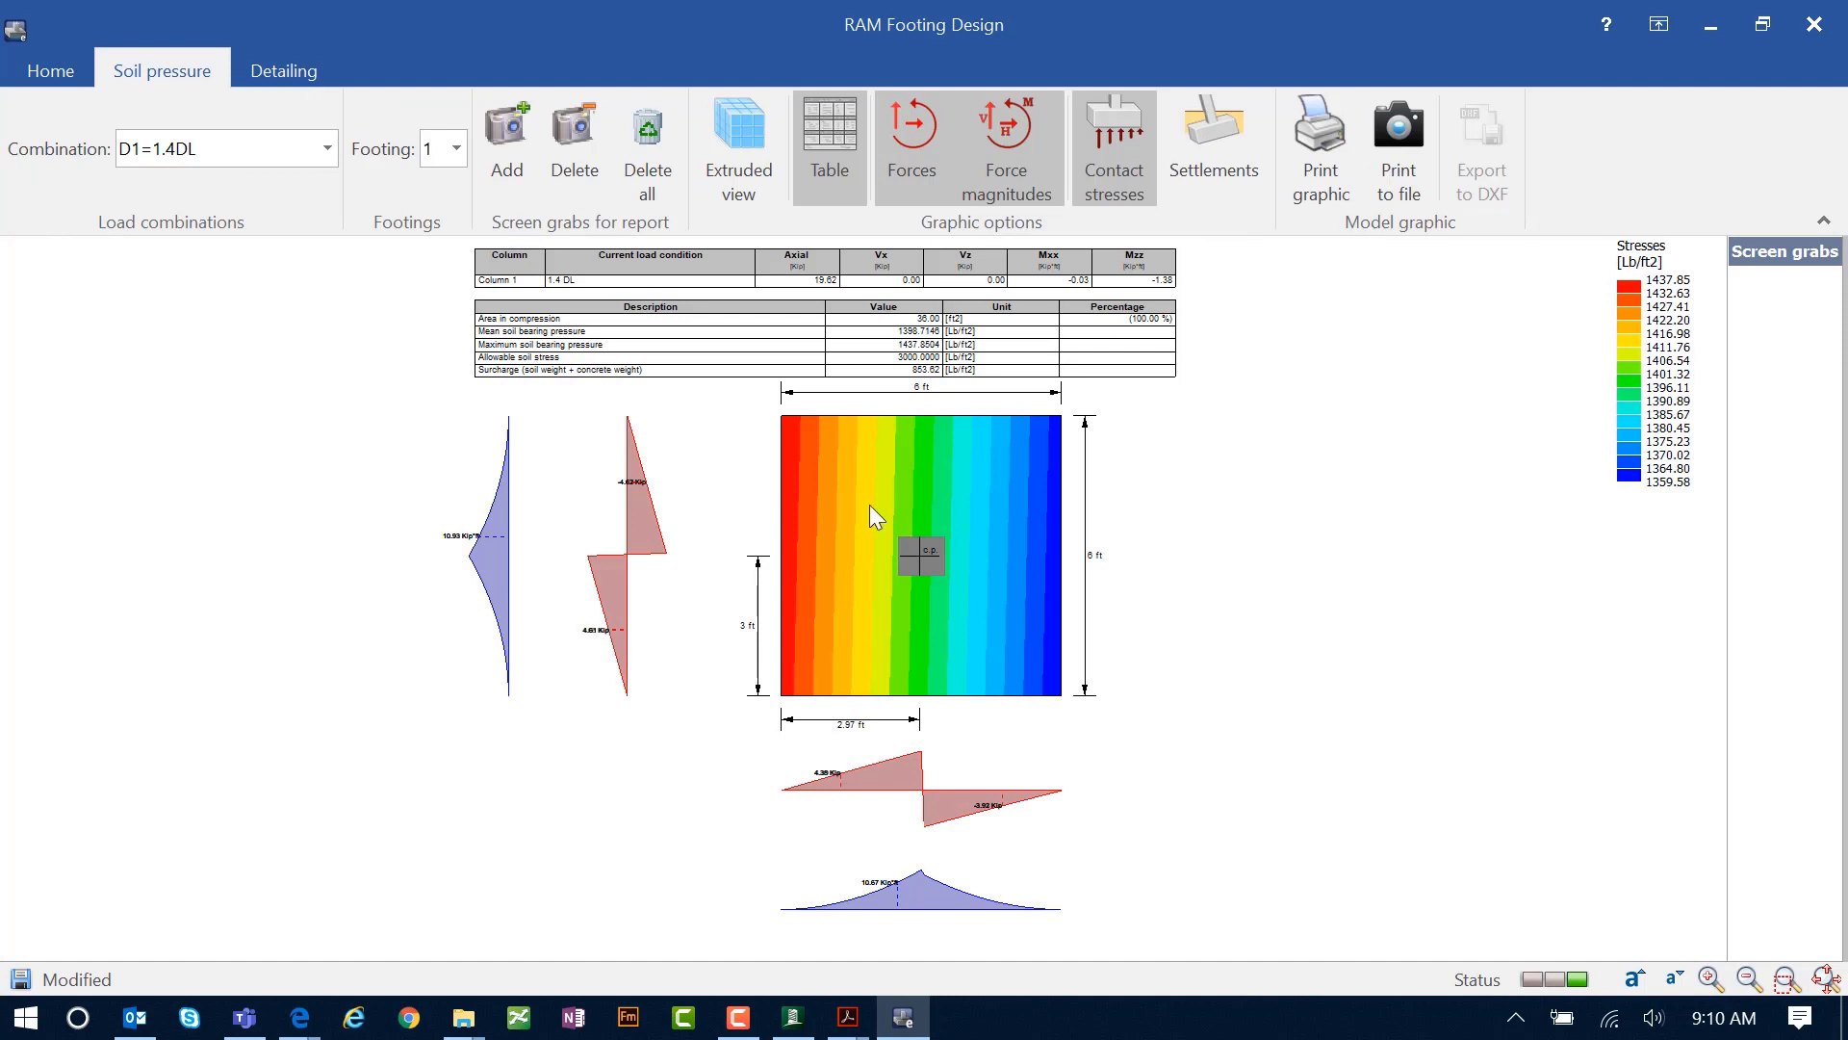
mouse_move(988, 573)
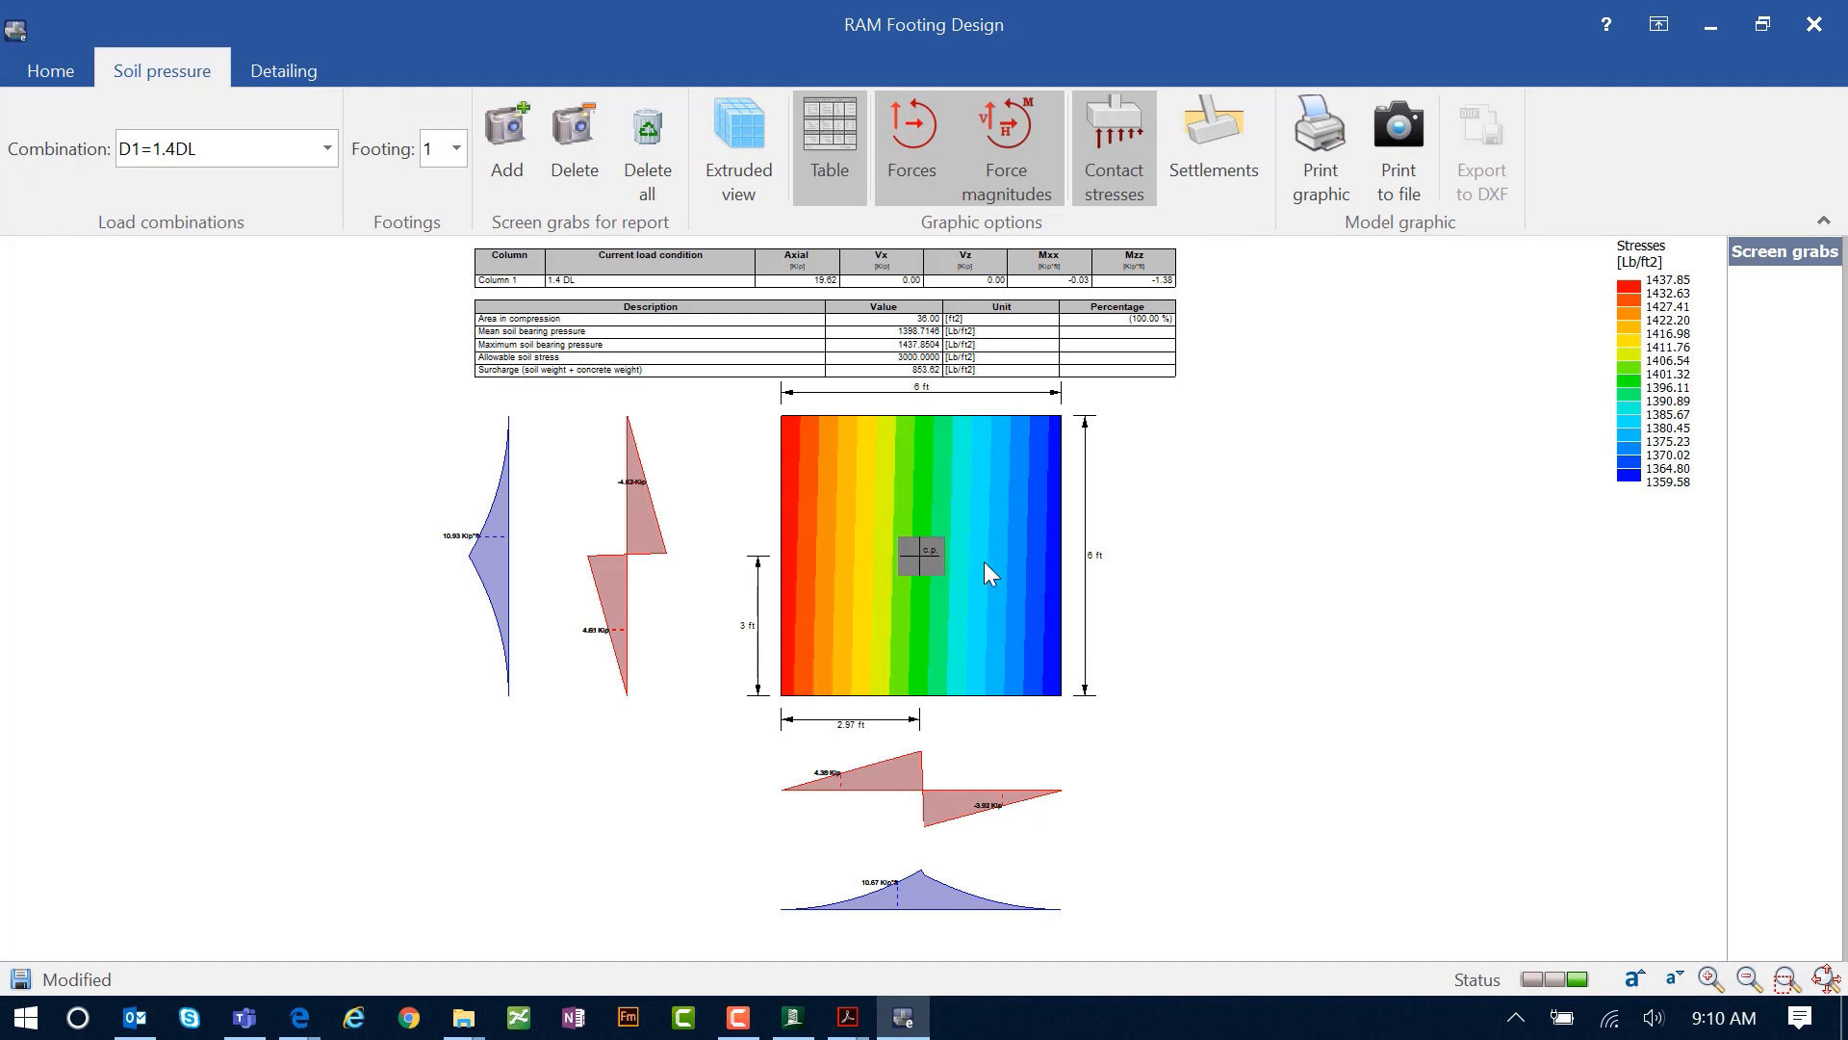
mouse_move(353, 210)
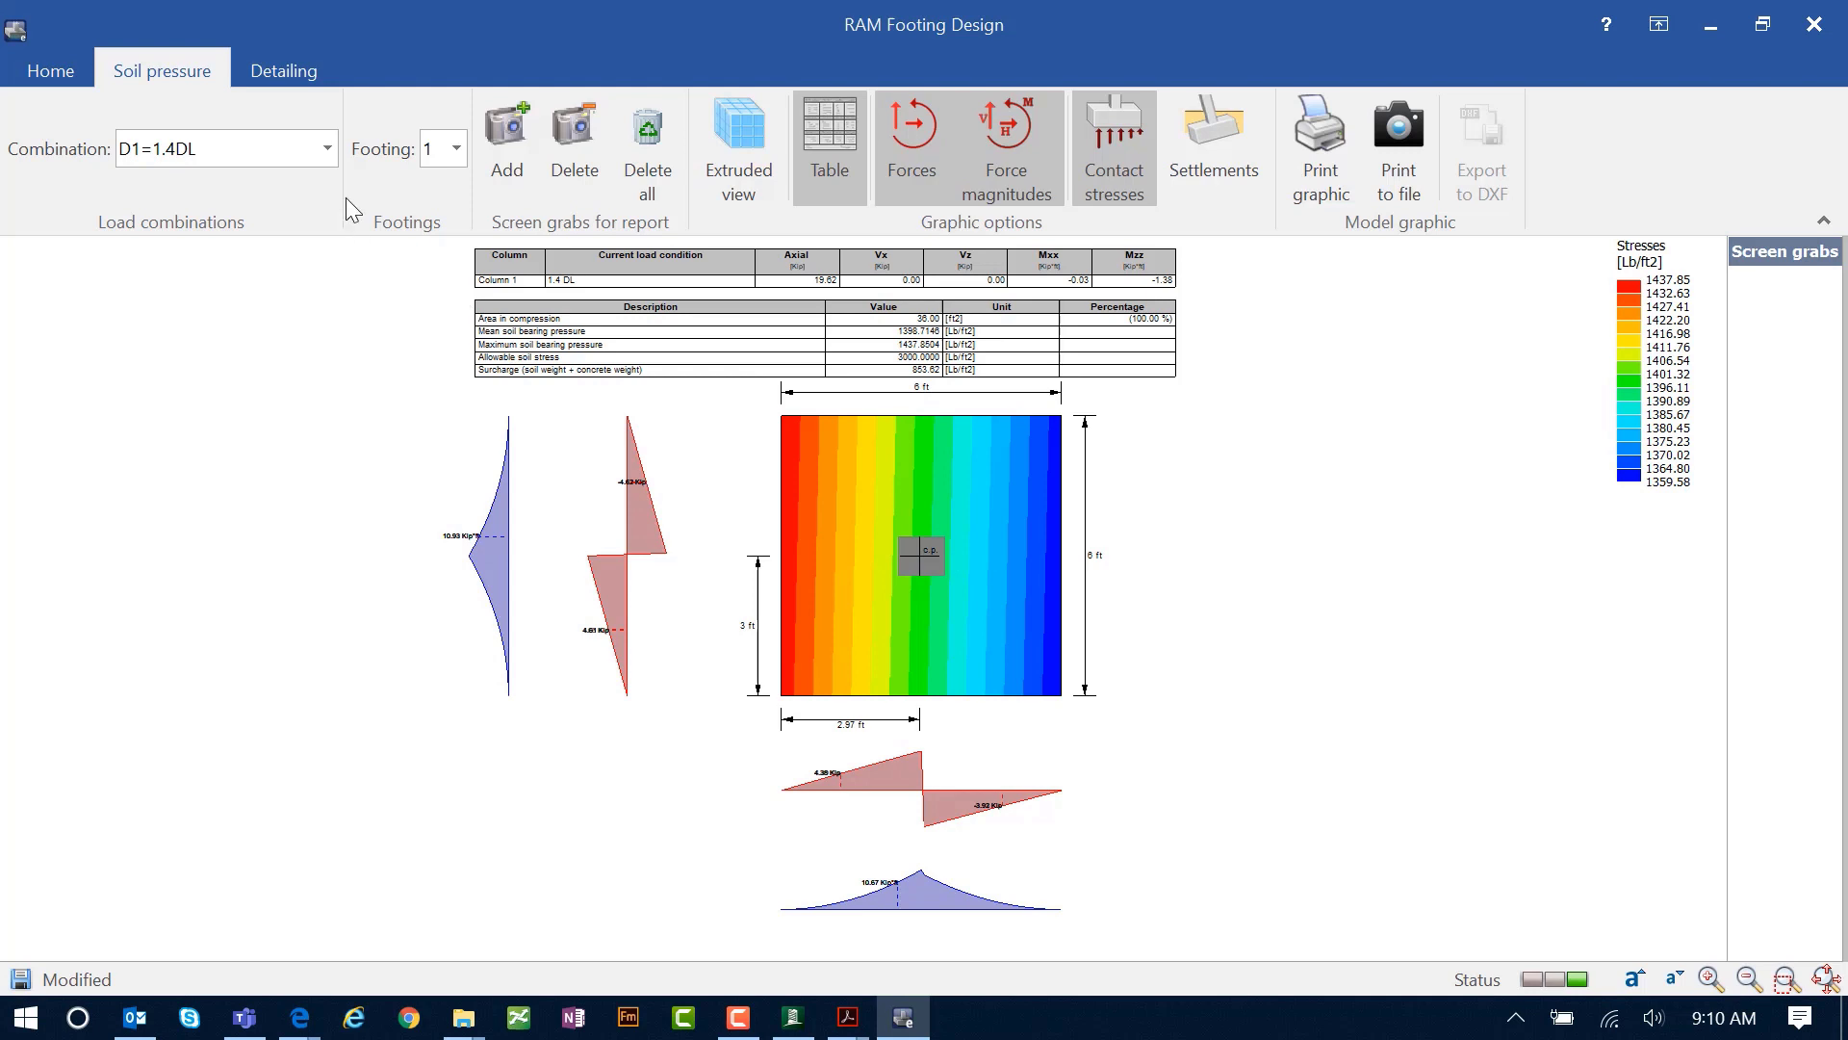
click(326, 147)
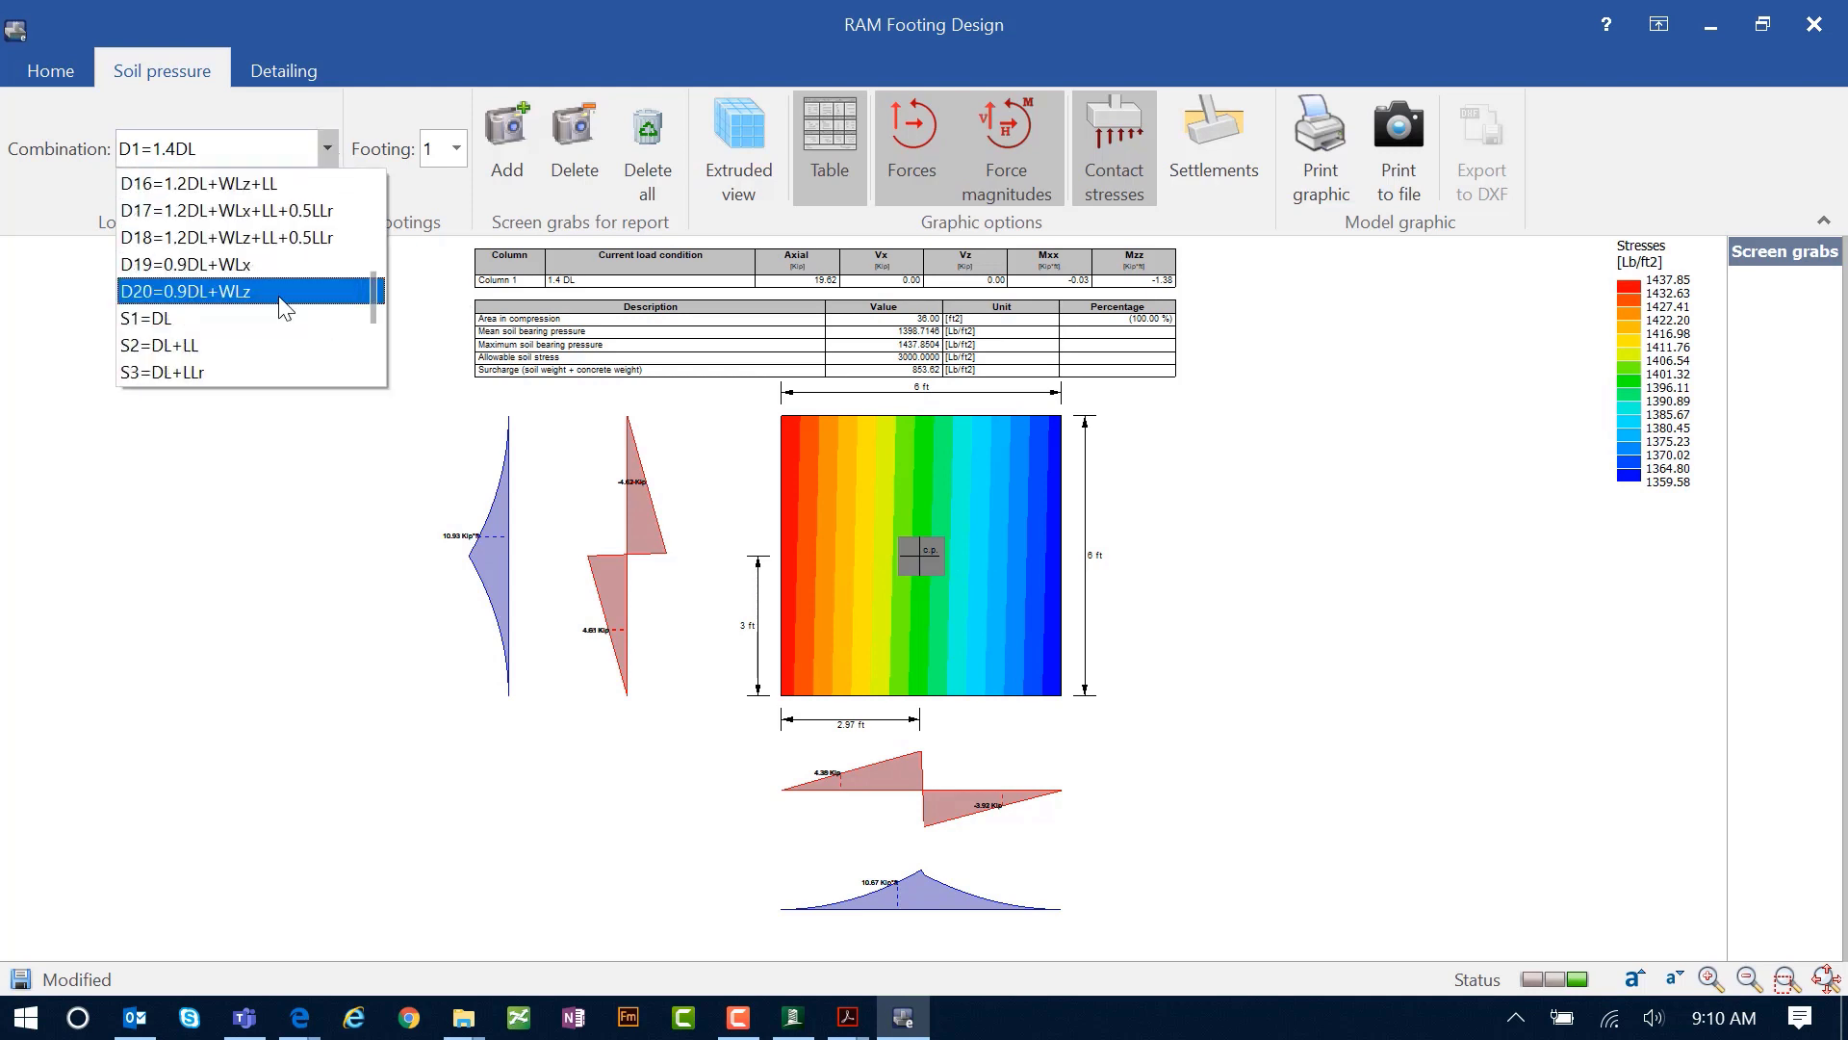
click(319, 424)
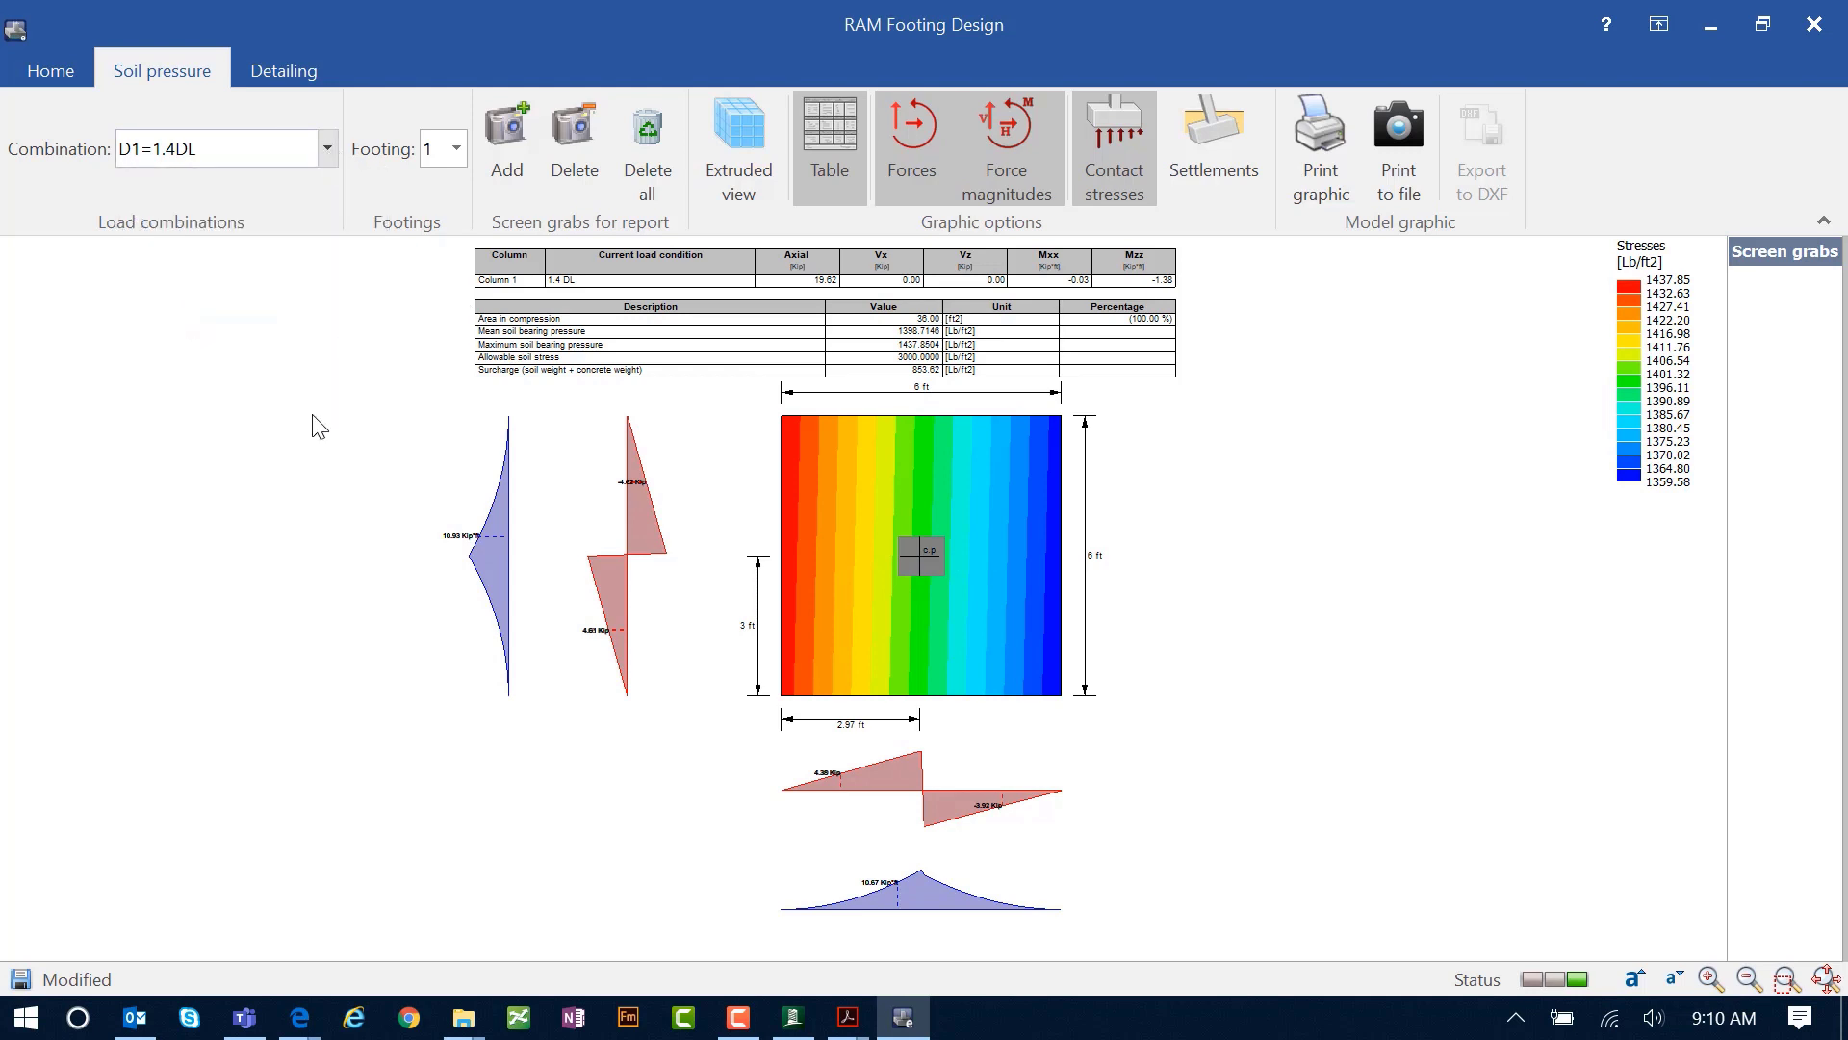
mouse_move(998, 126)
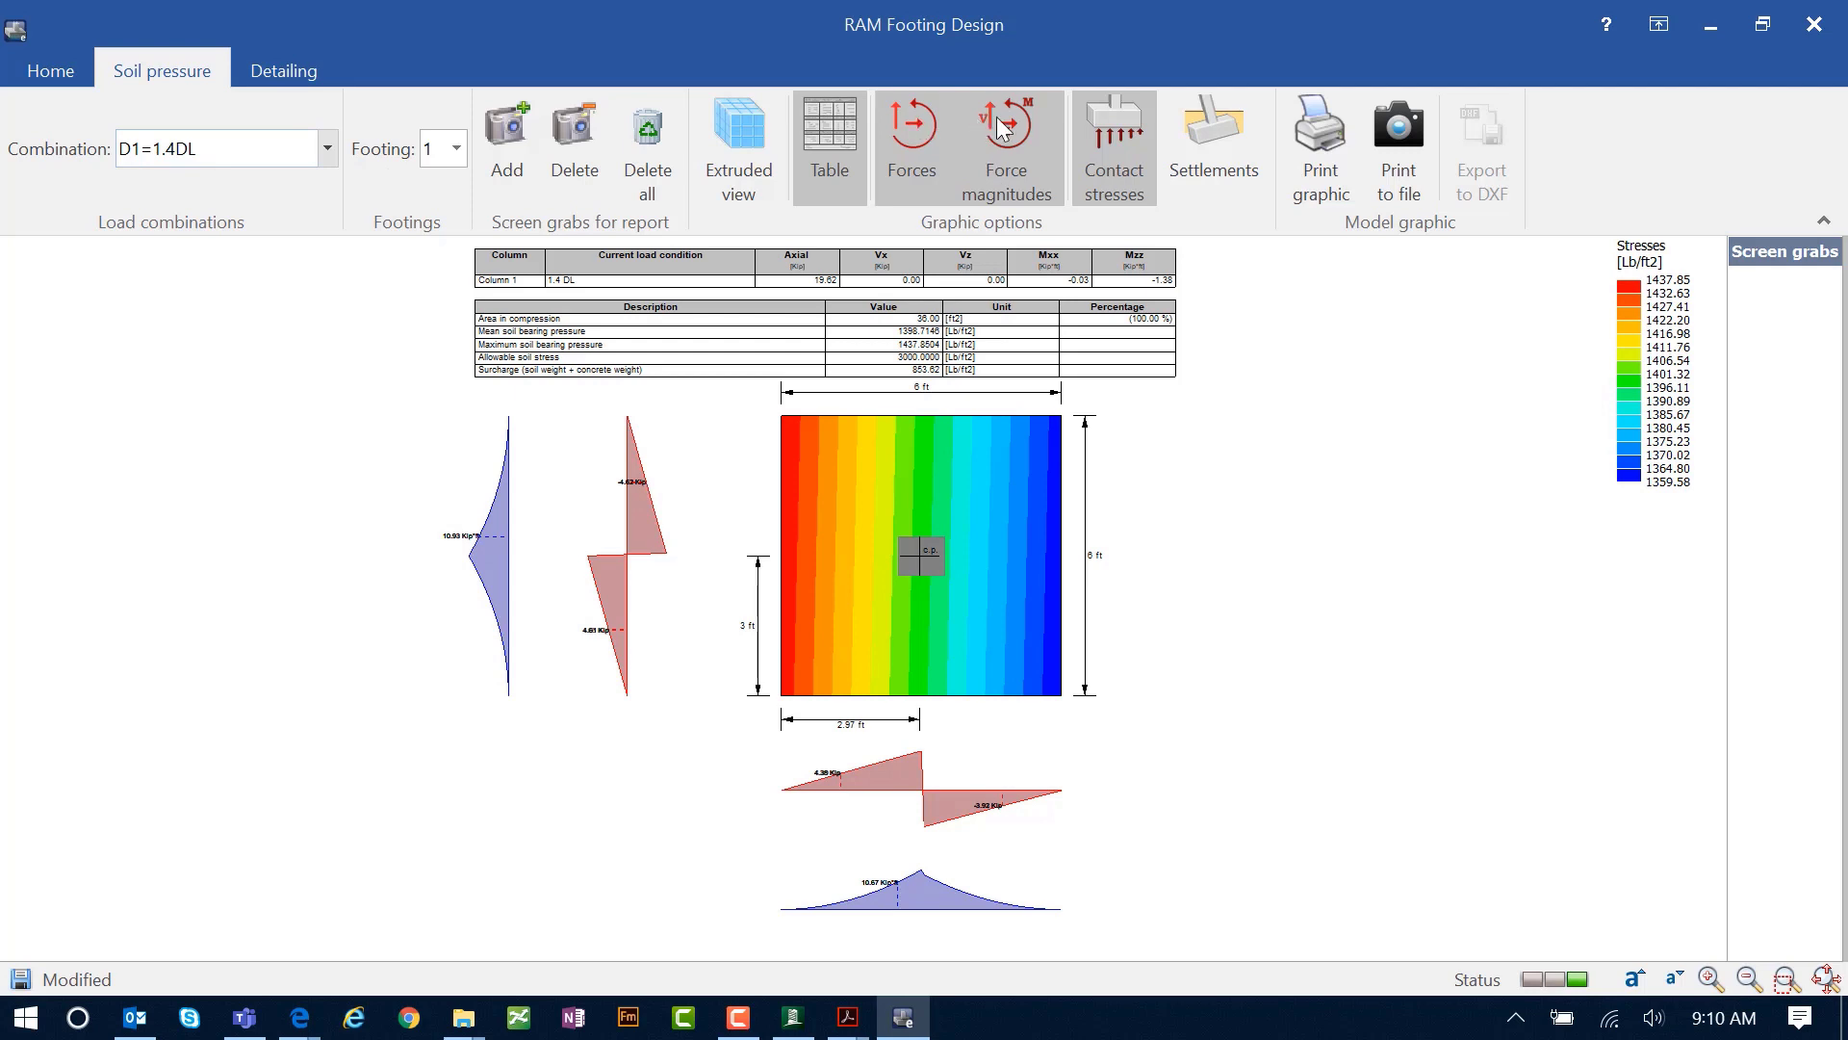
mouse_move(913, 146)
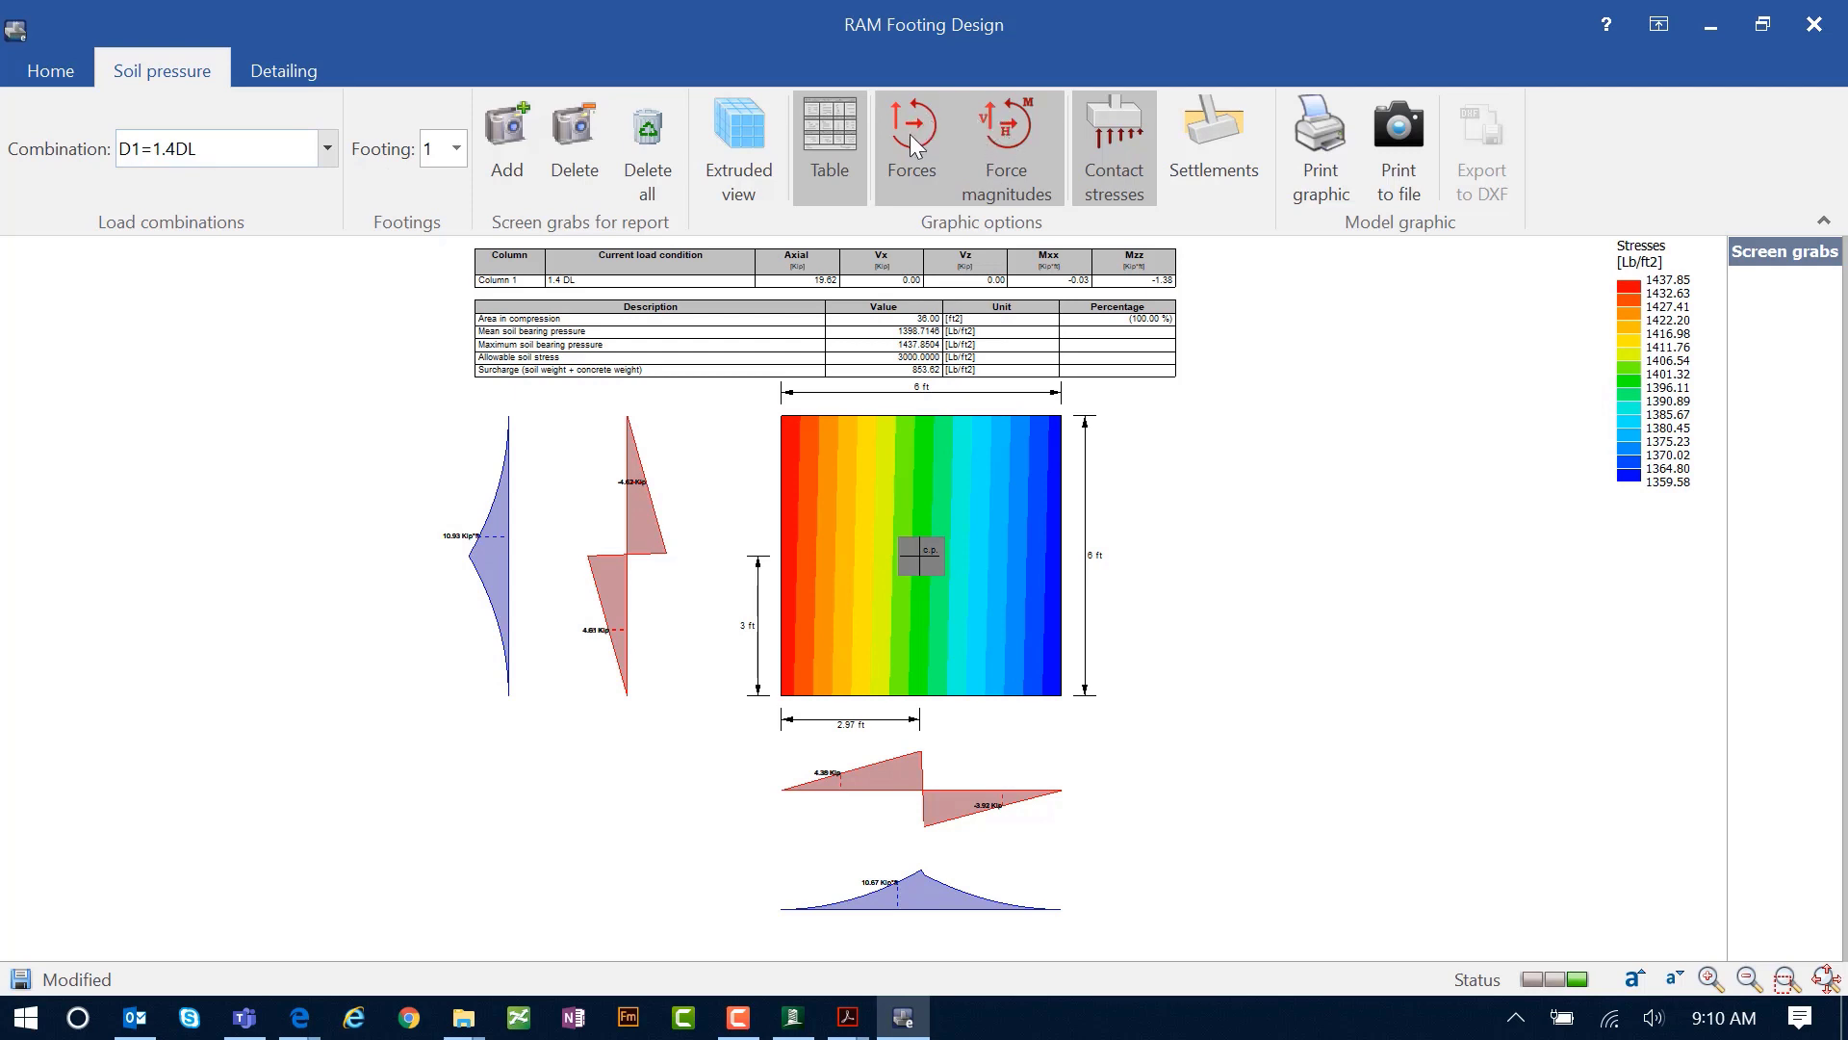
mouse_move(600, 847)
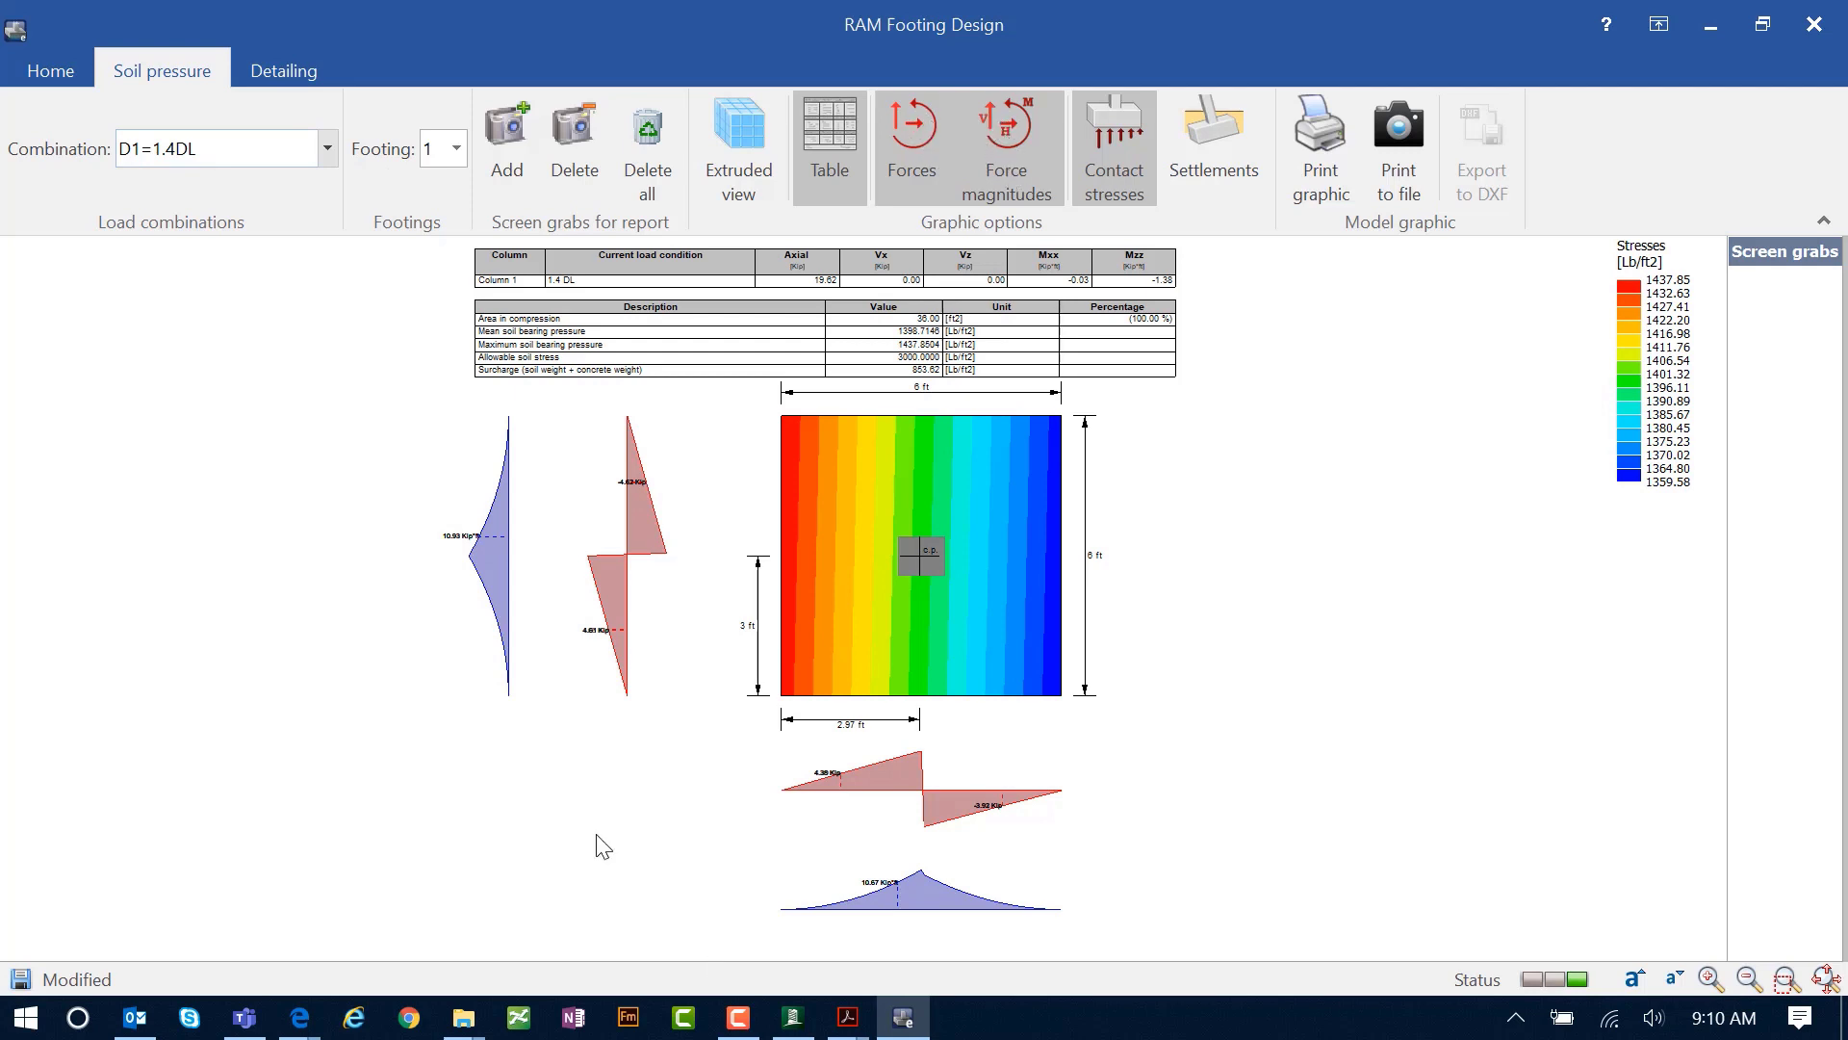
mouse_move(1132, 176)
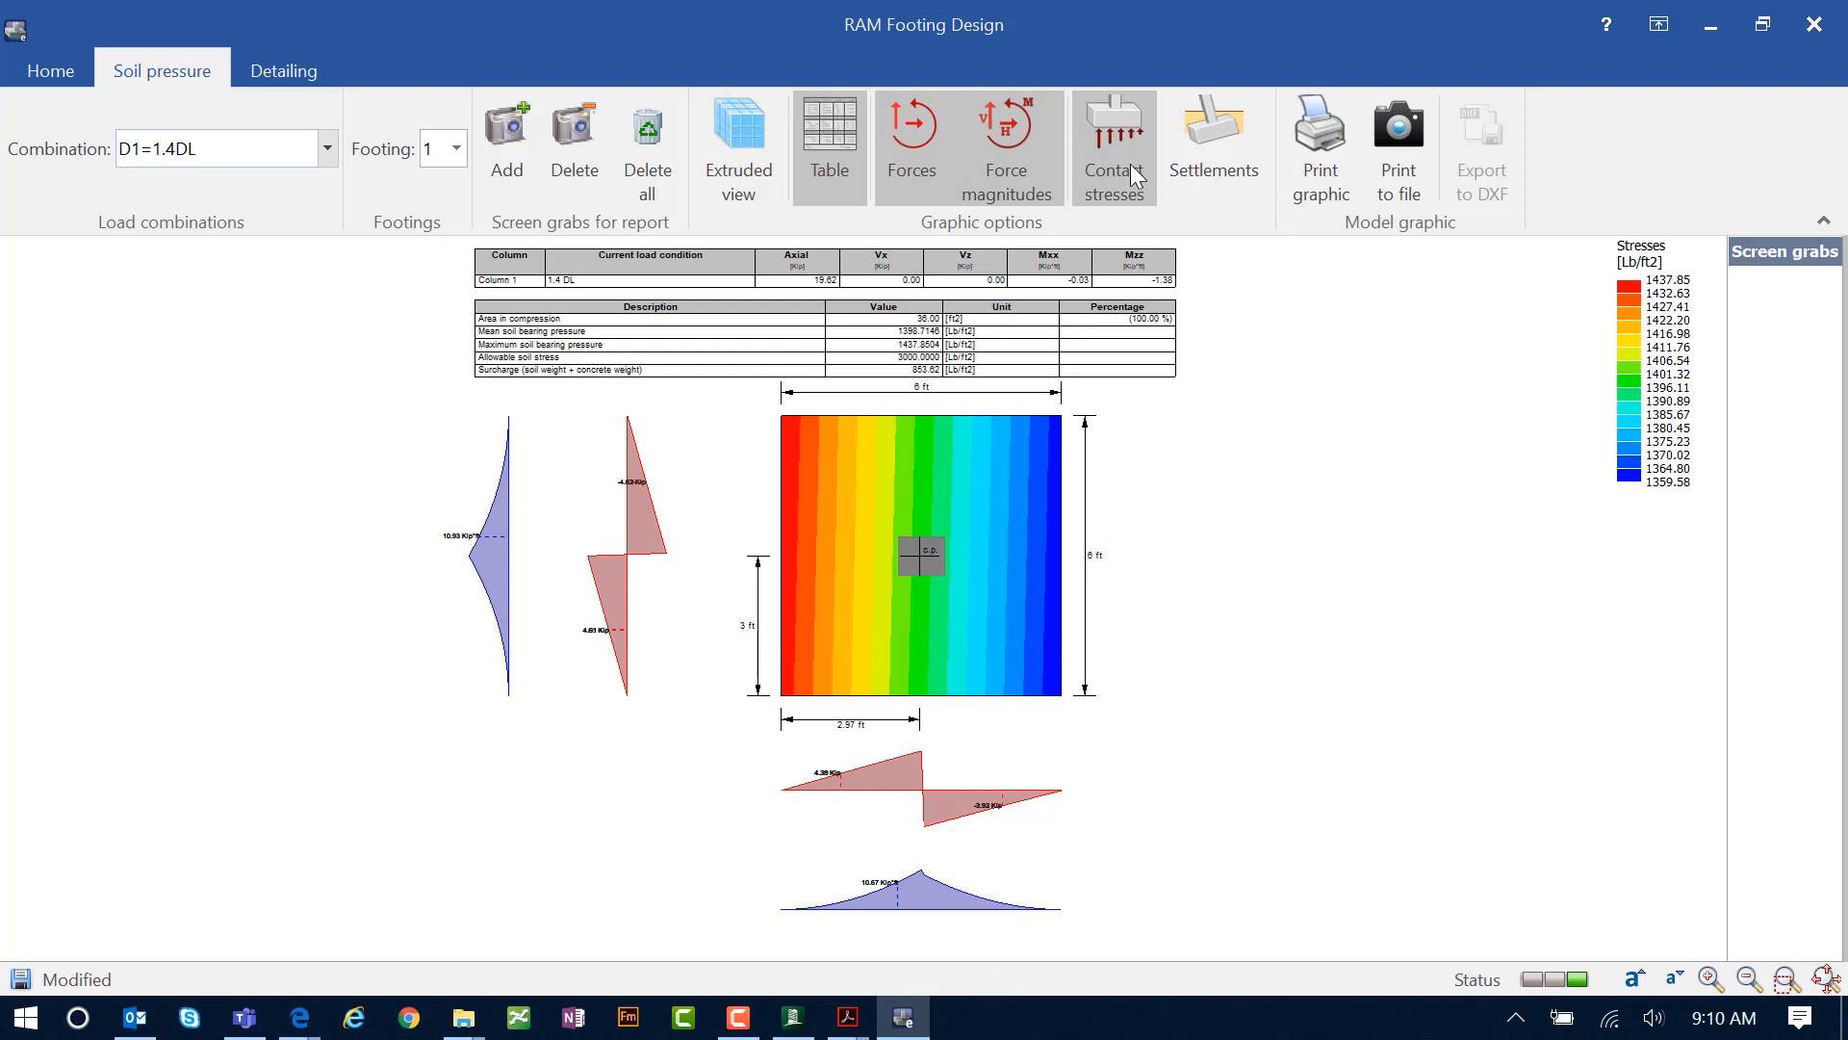
mouse_move(1208, 165)
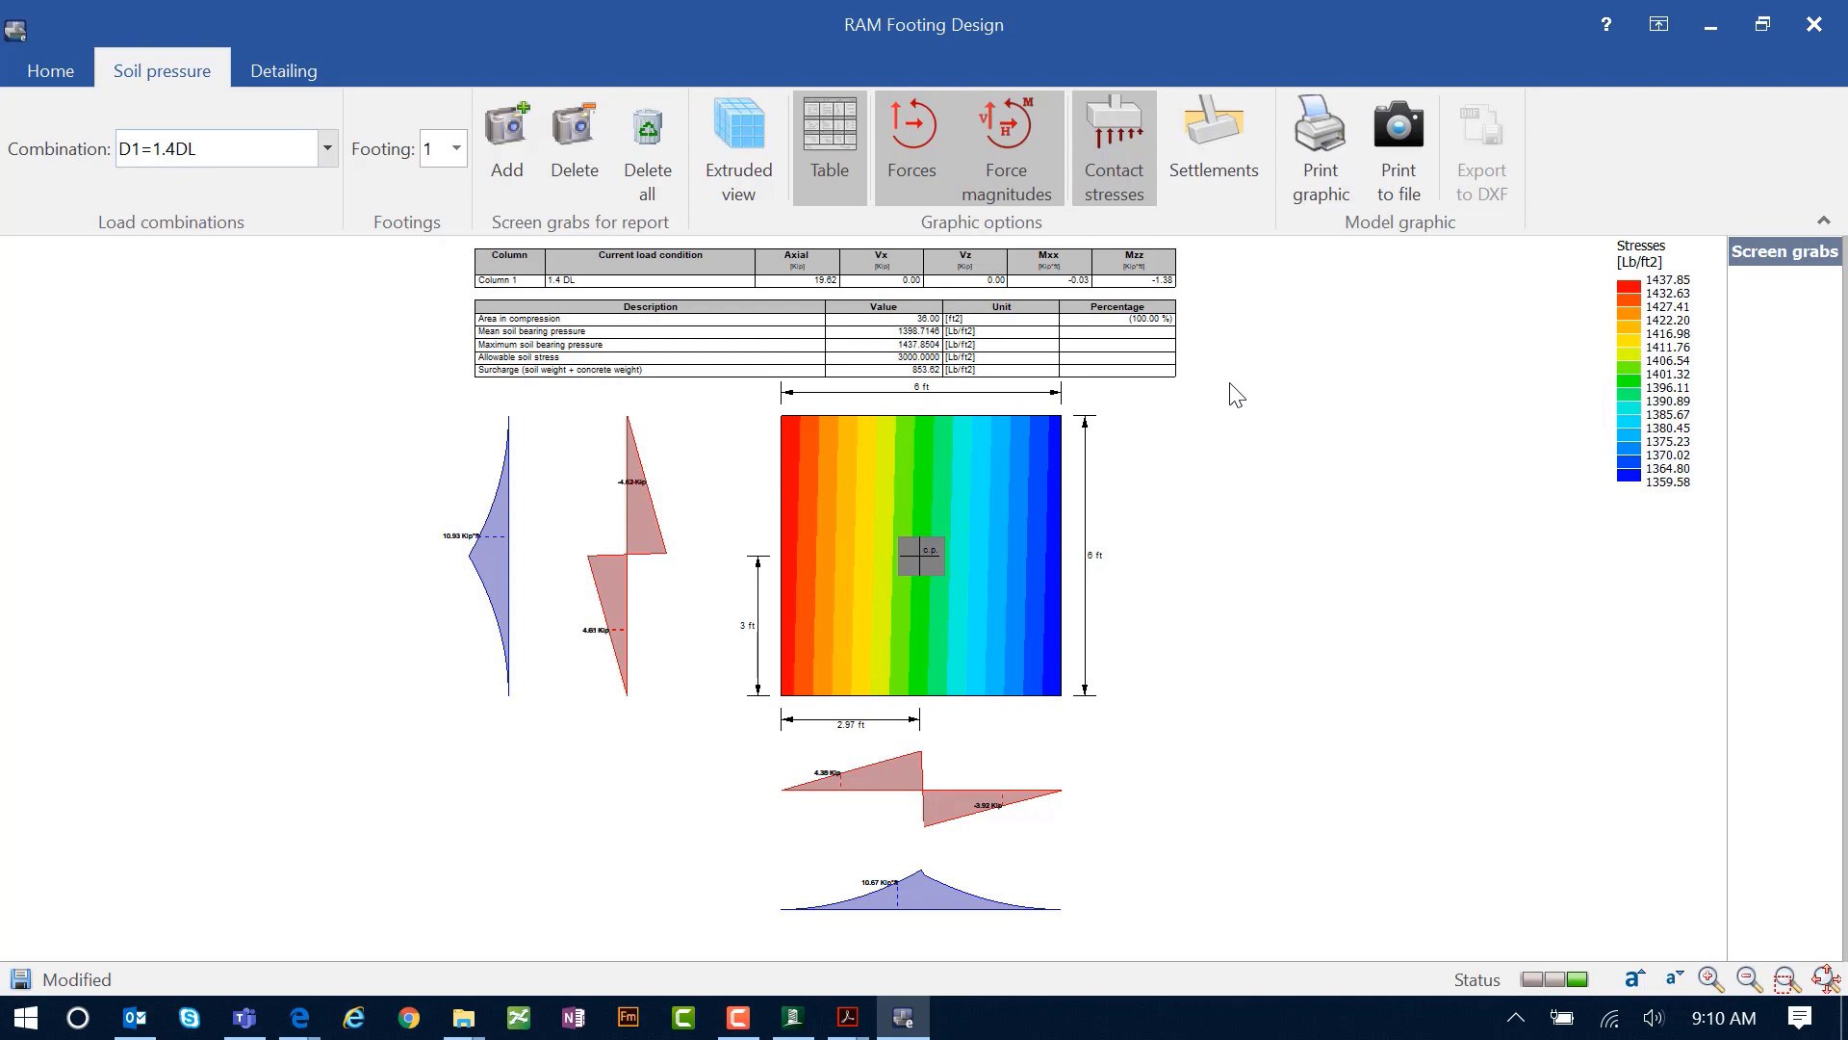
Step: Generate suggested footing dimensions, accepting the long run time and loss of current reinforcement
click(49, 71)
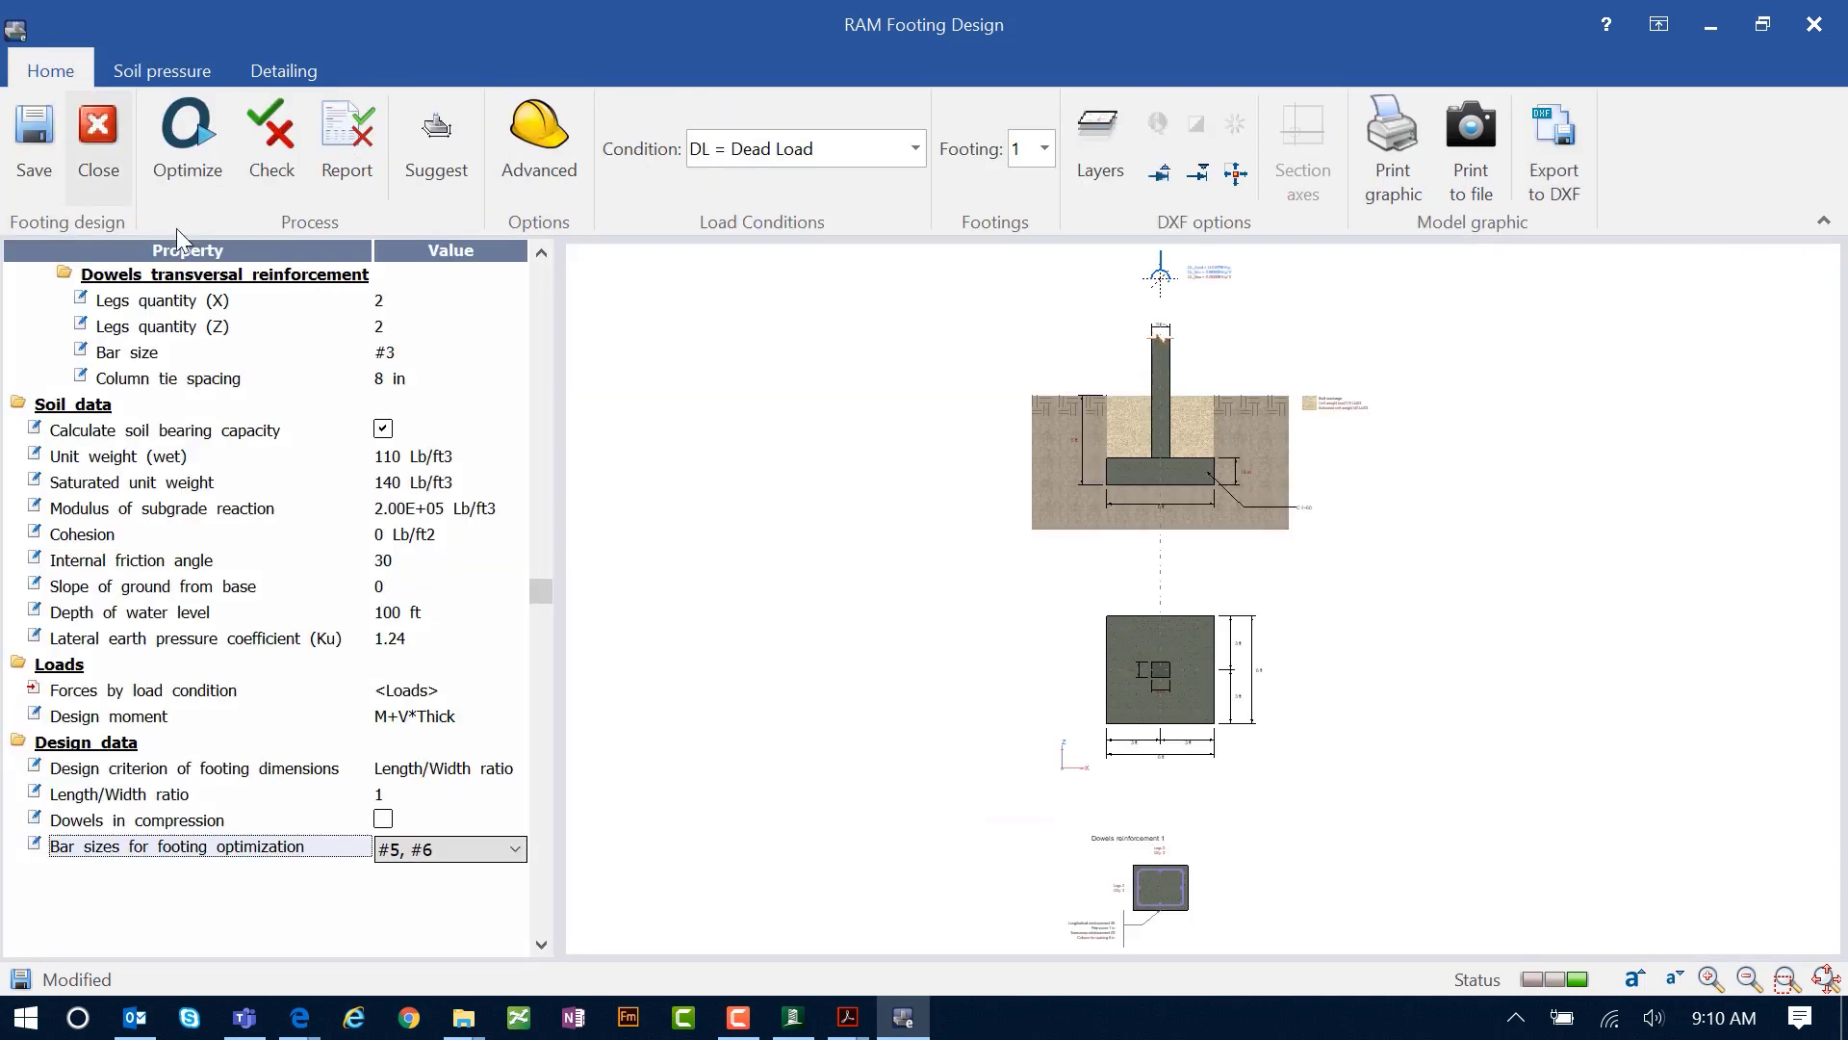
mouse_move(749, 446)
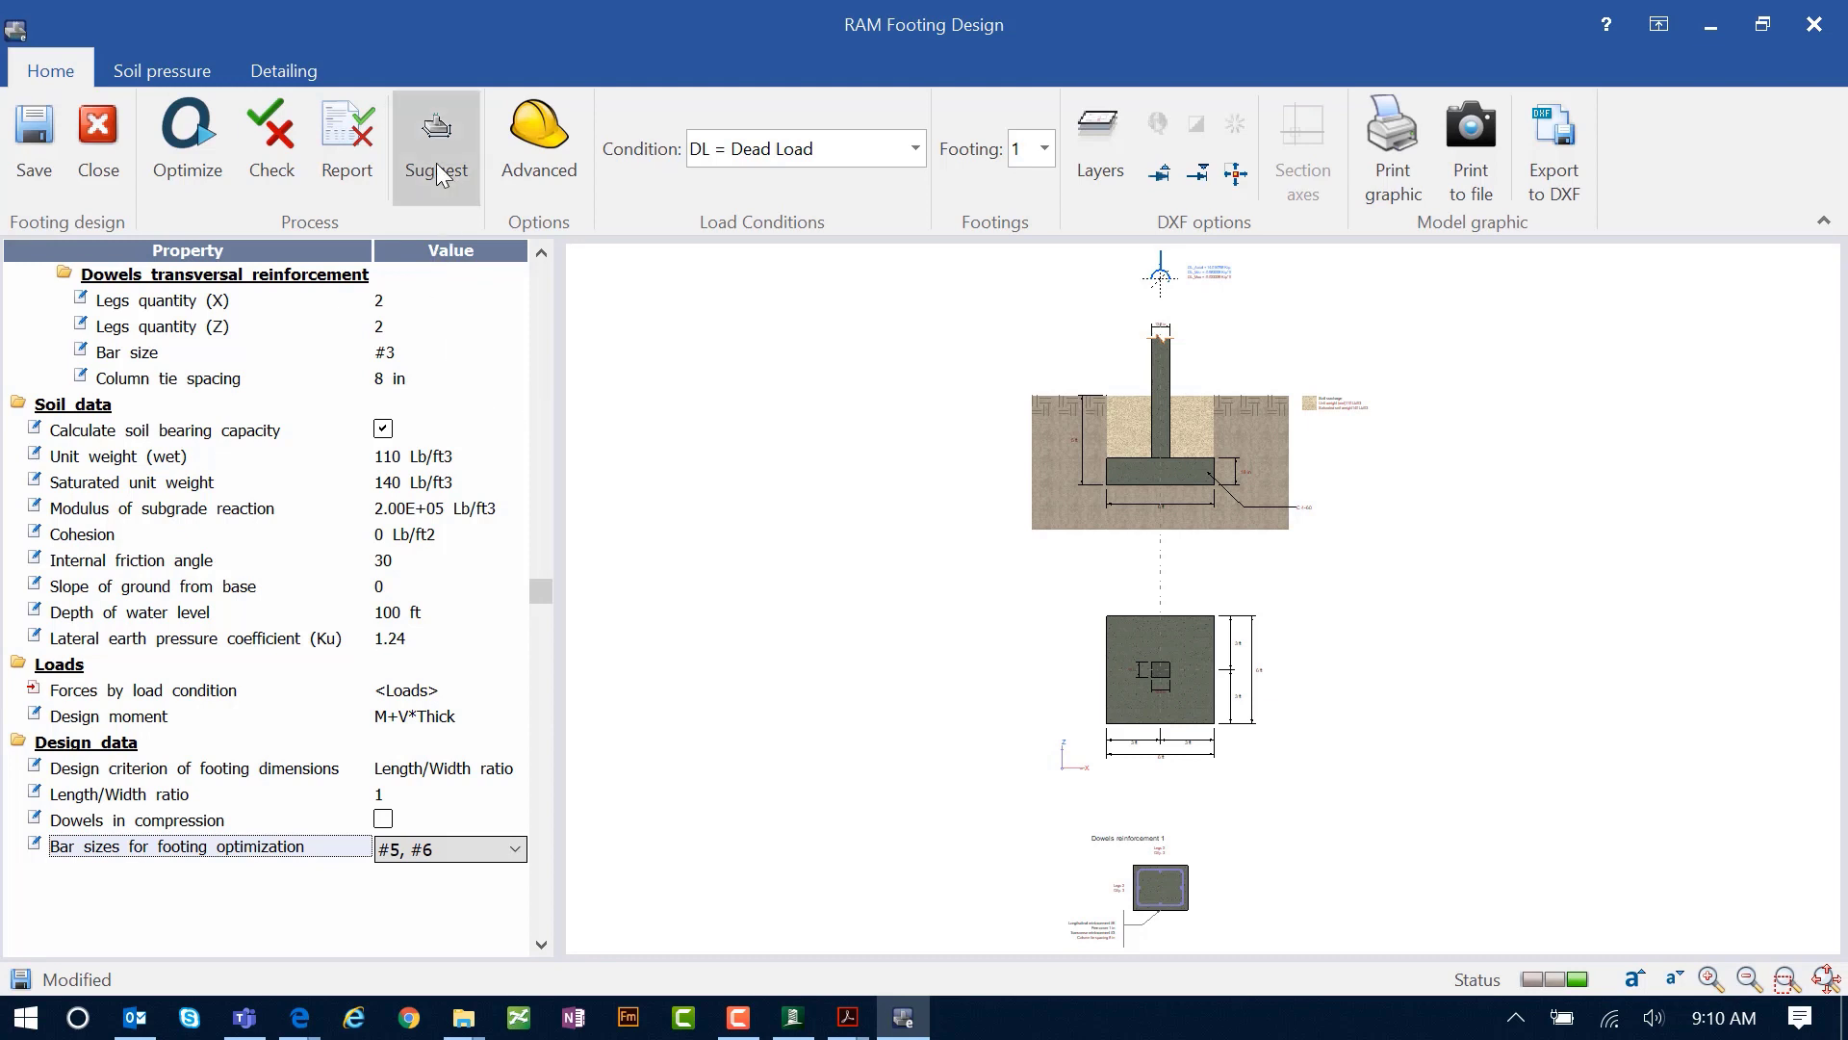
mouse_move(436, 136)
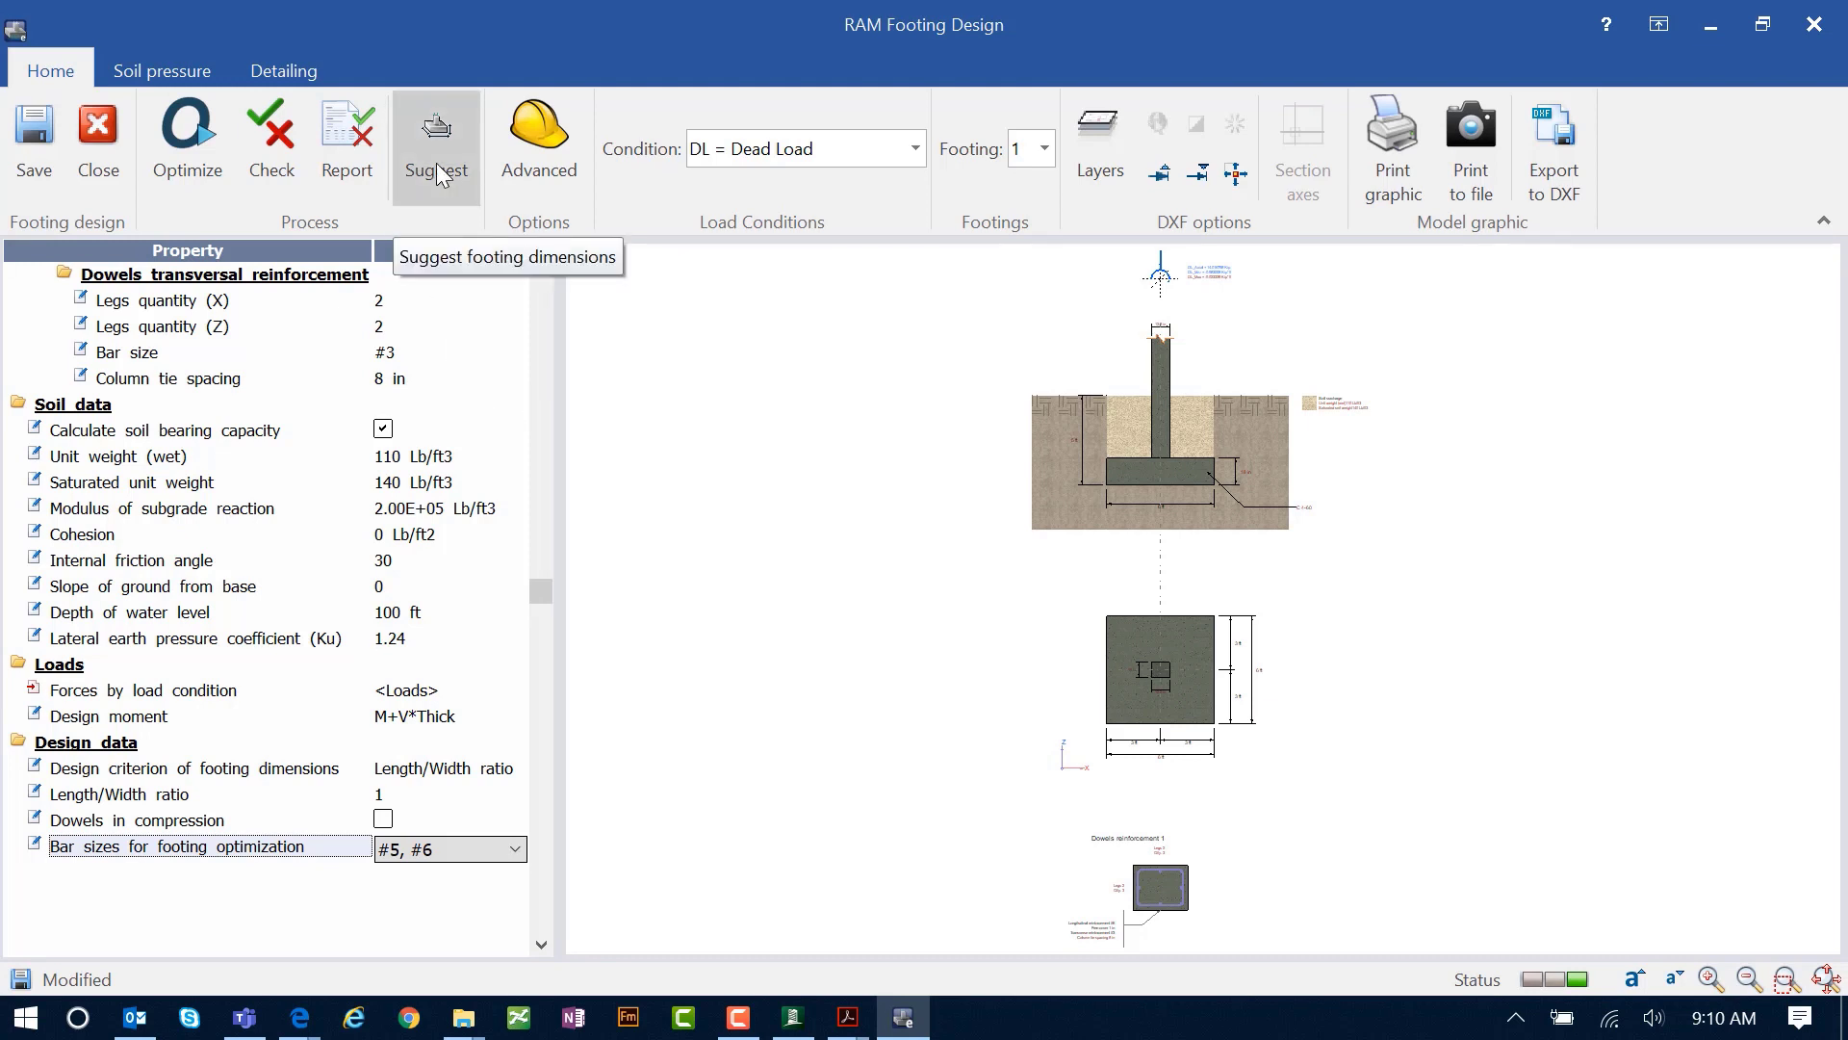
click(435, 136)
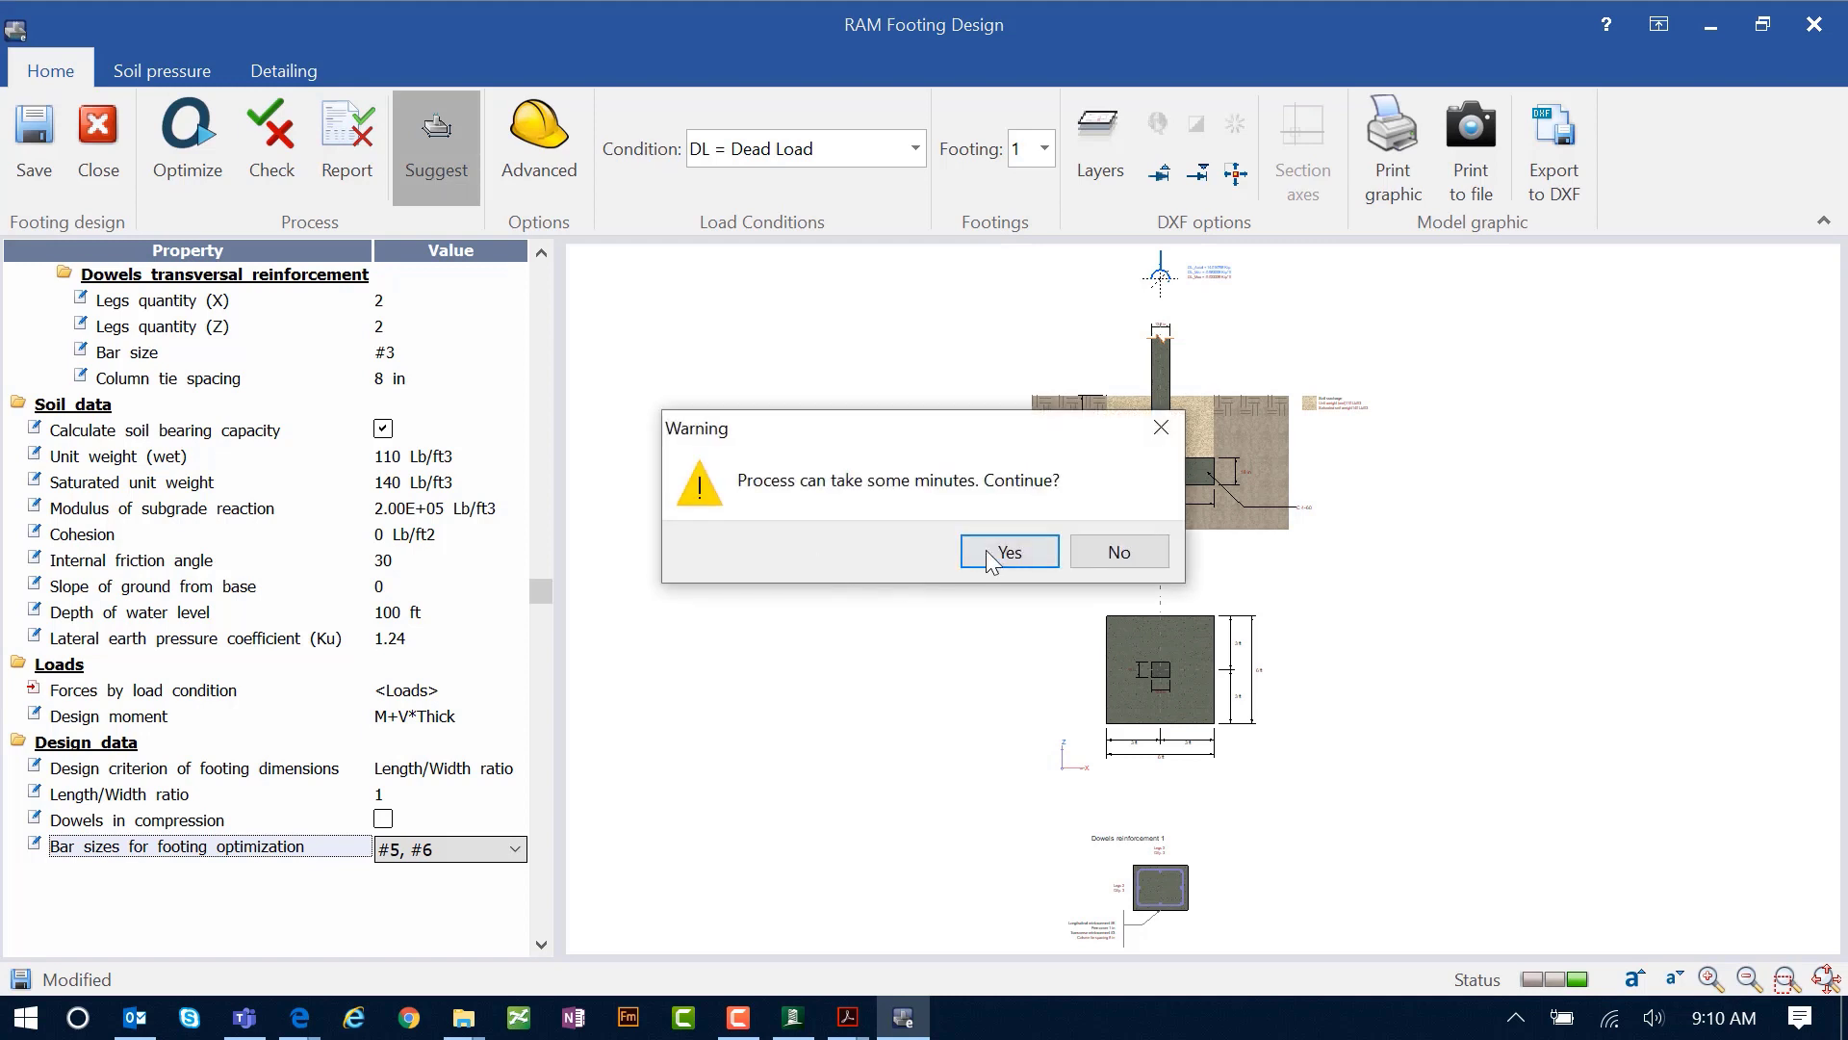
click(1007, 552)
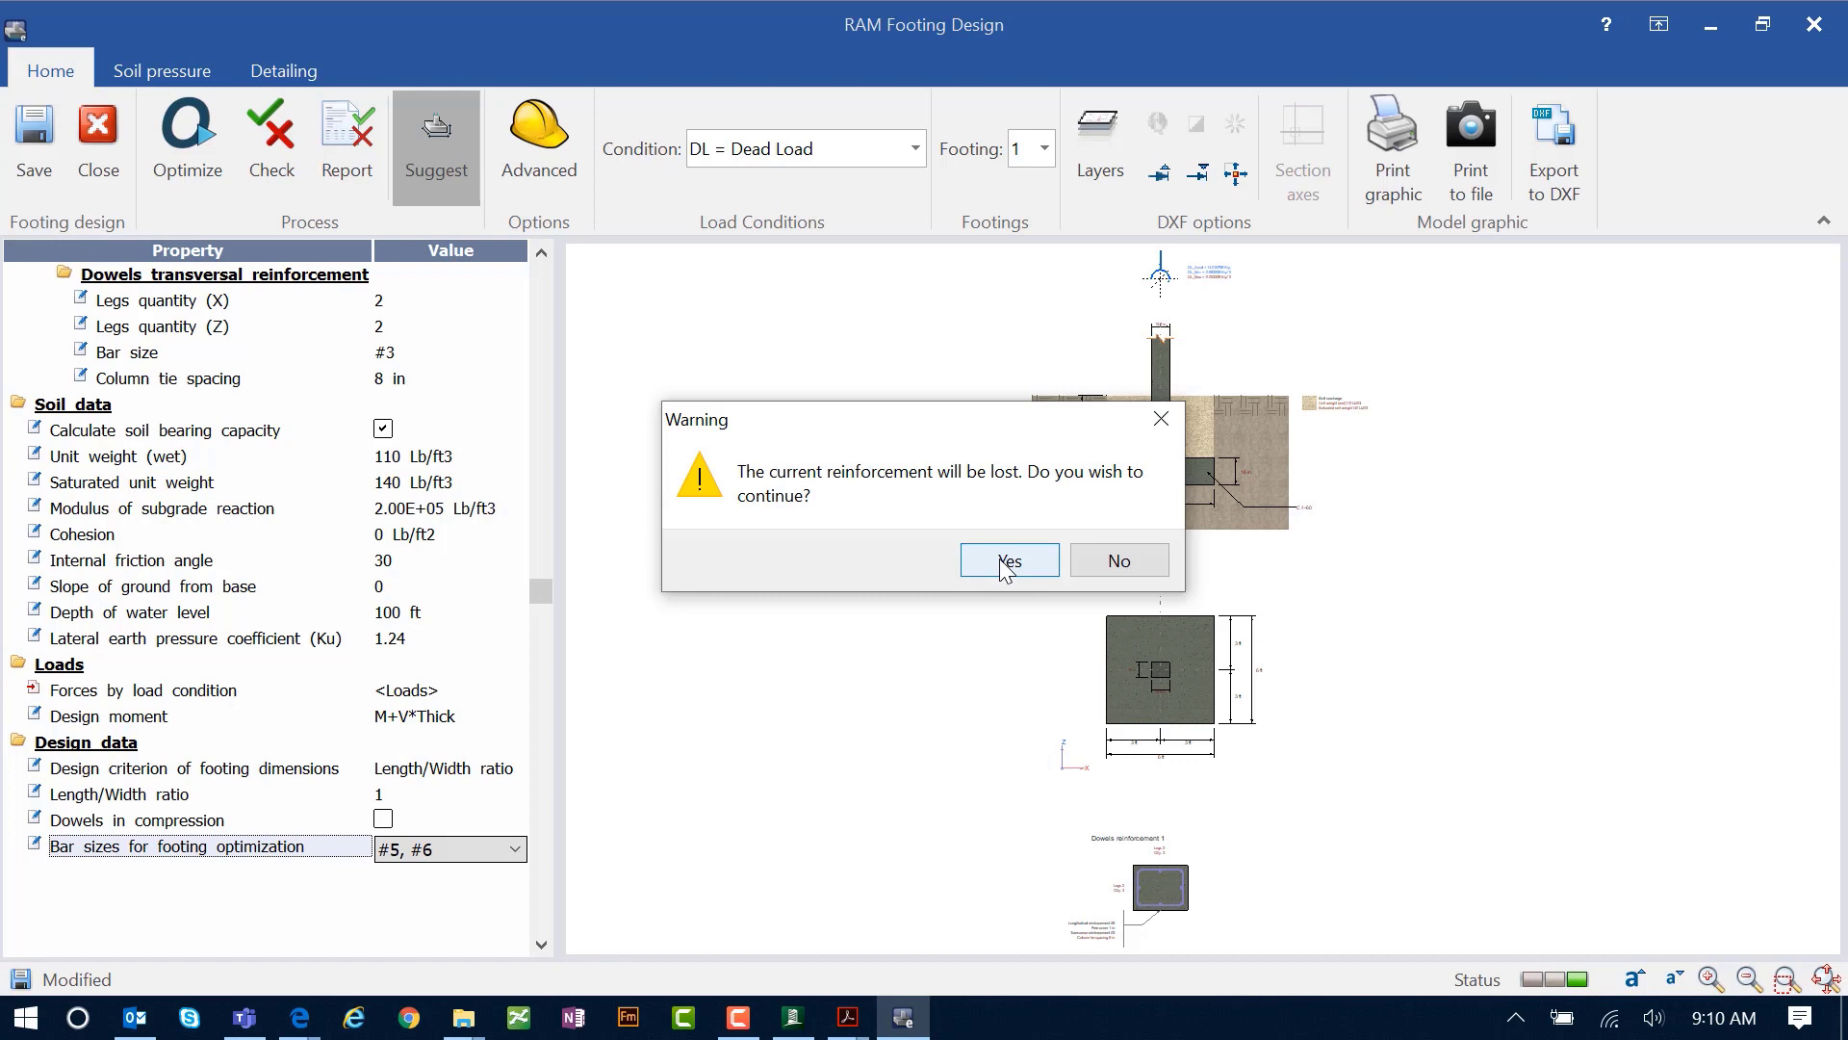
click(1008, 560)
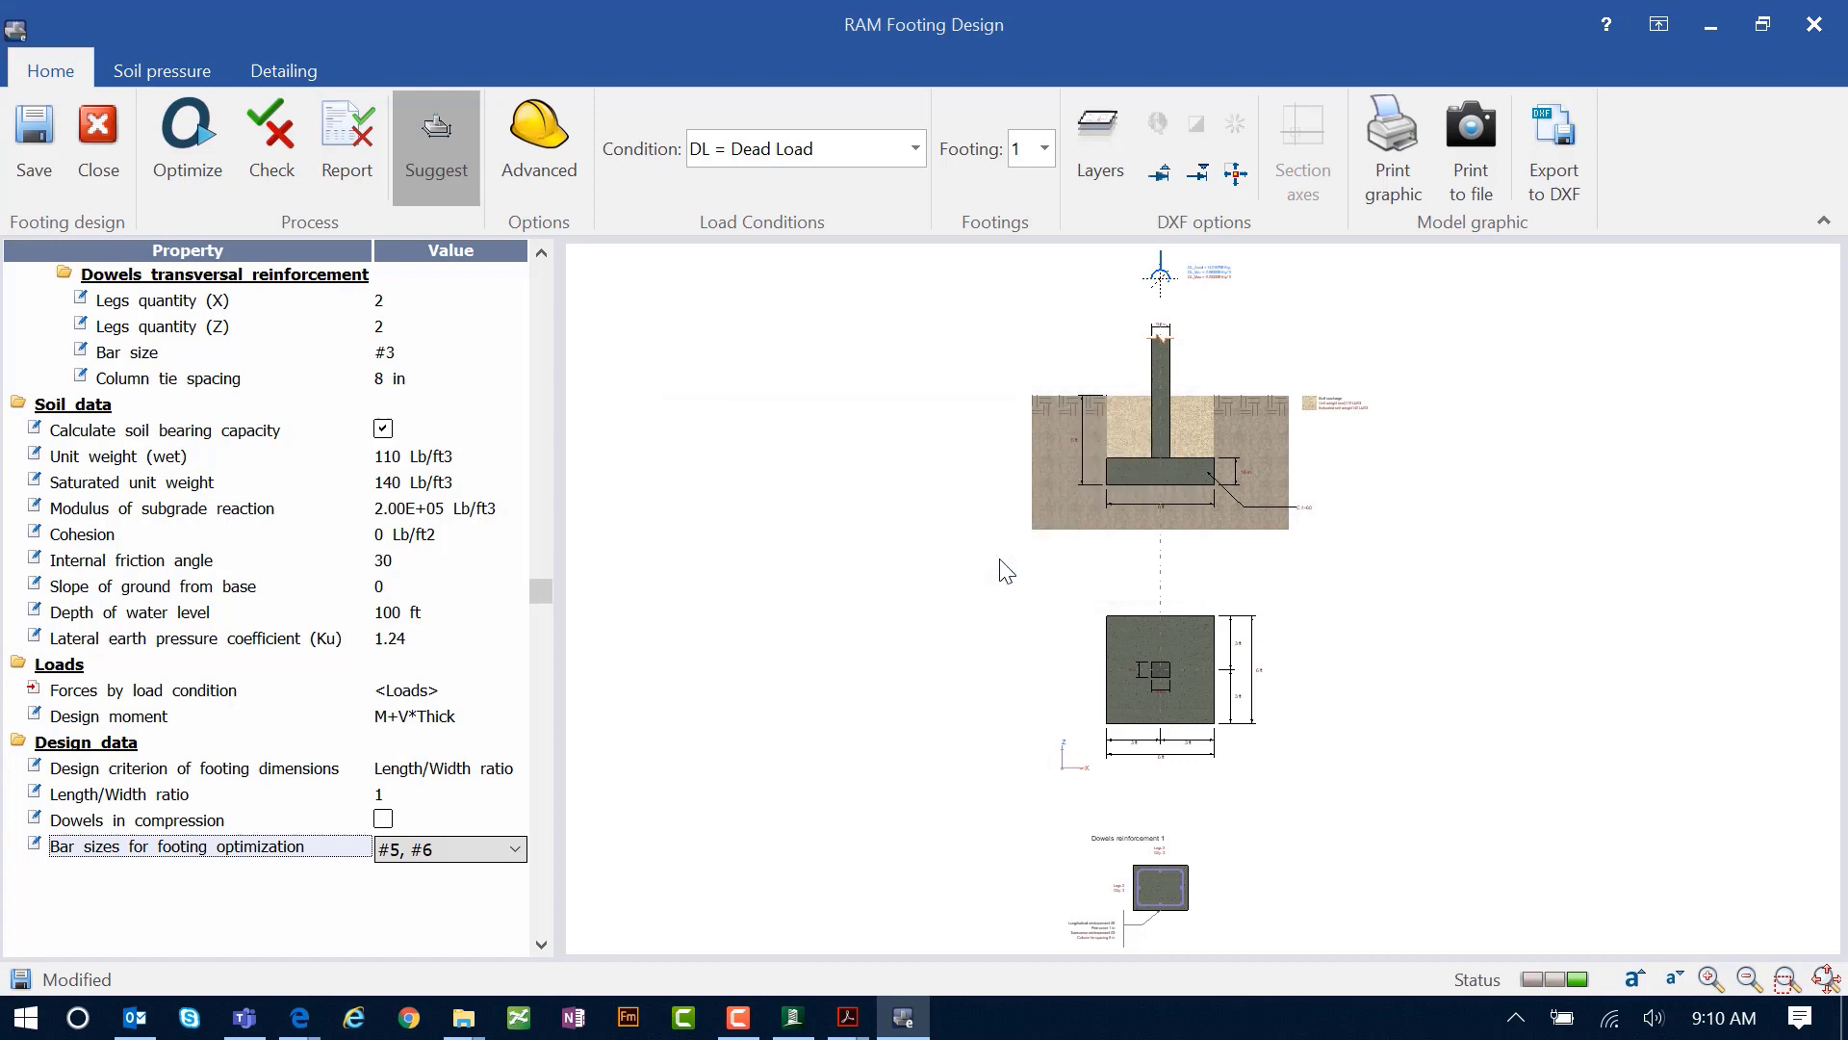
click(435, 137)
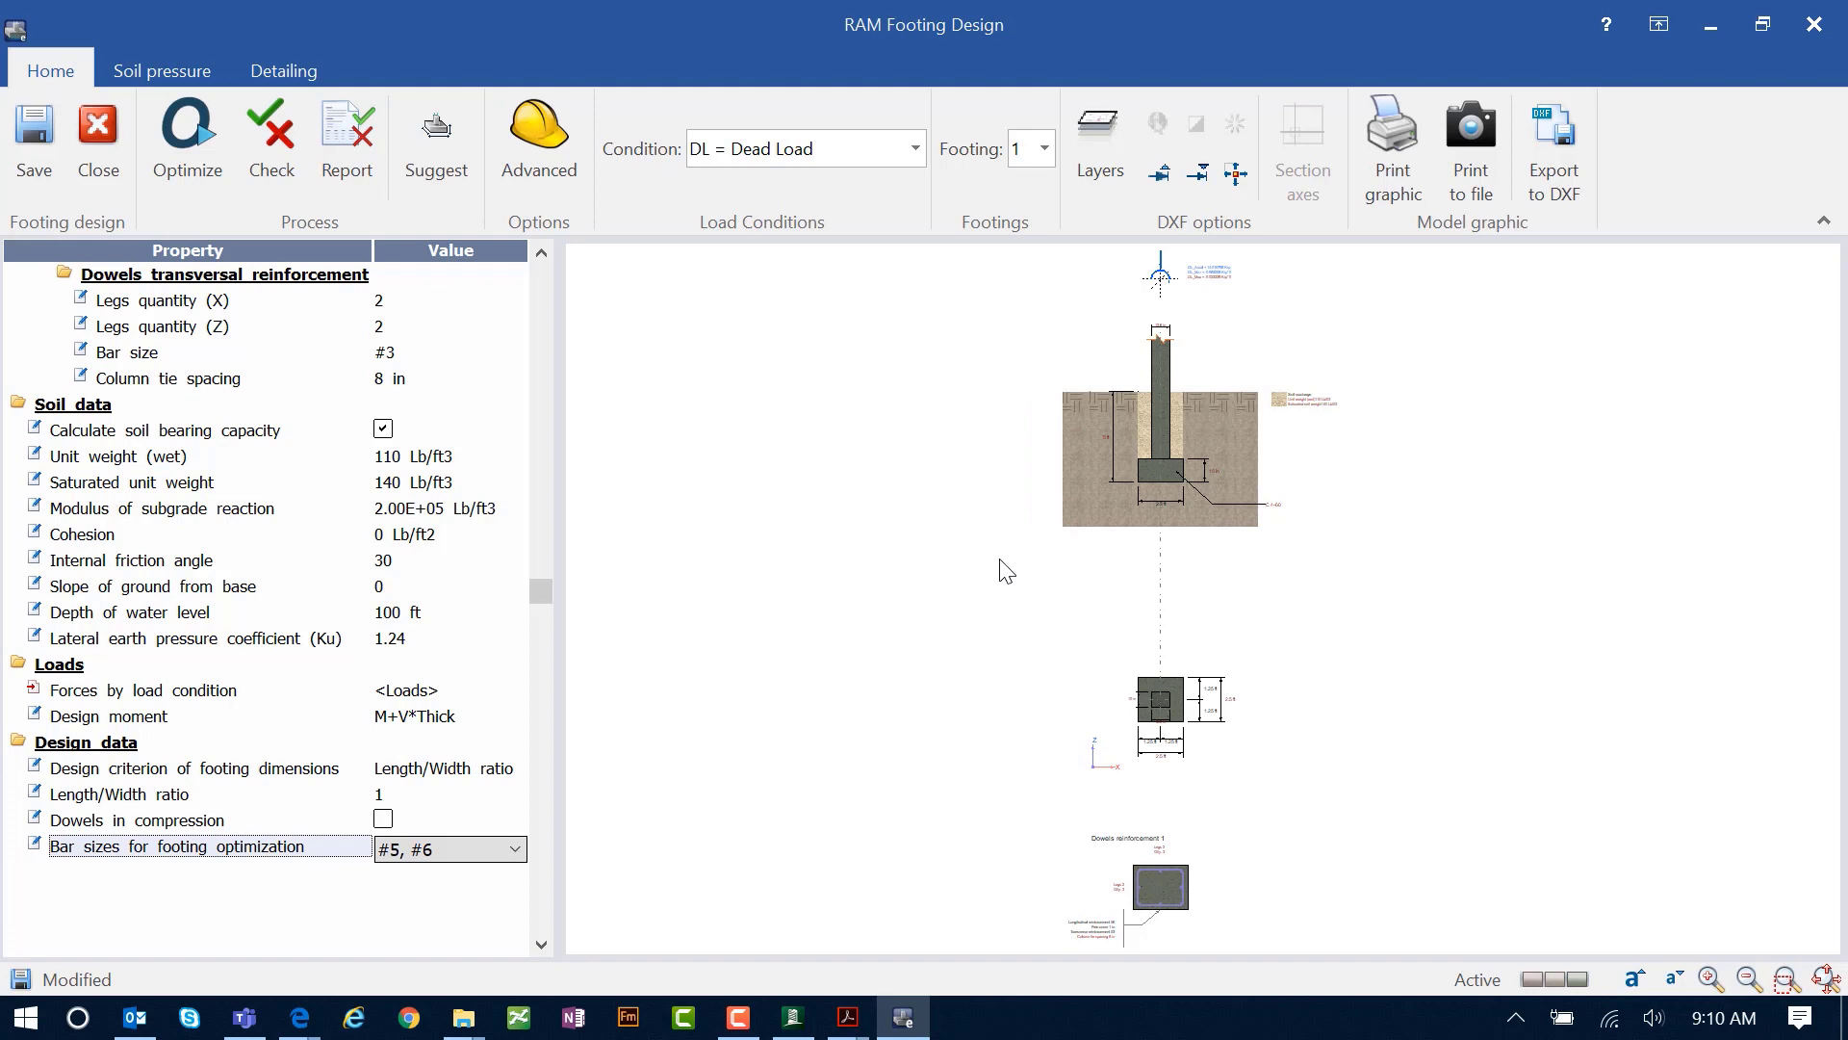
mouse_move(1261, 841)
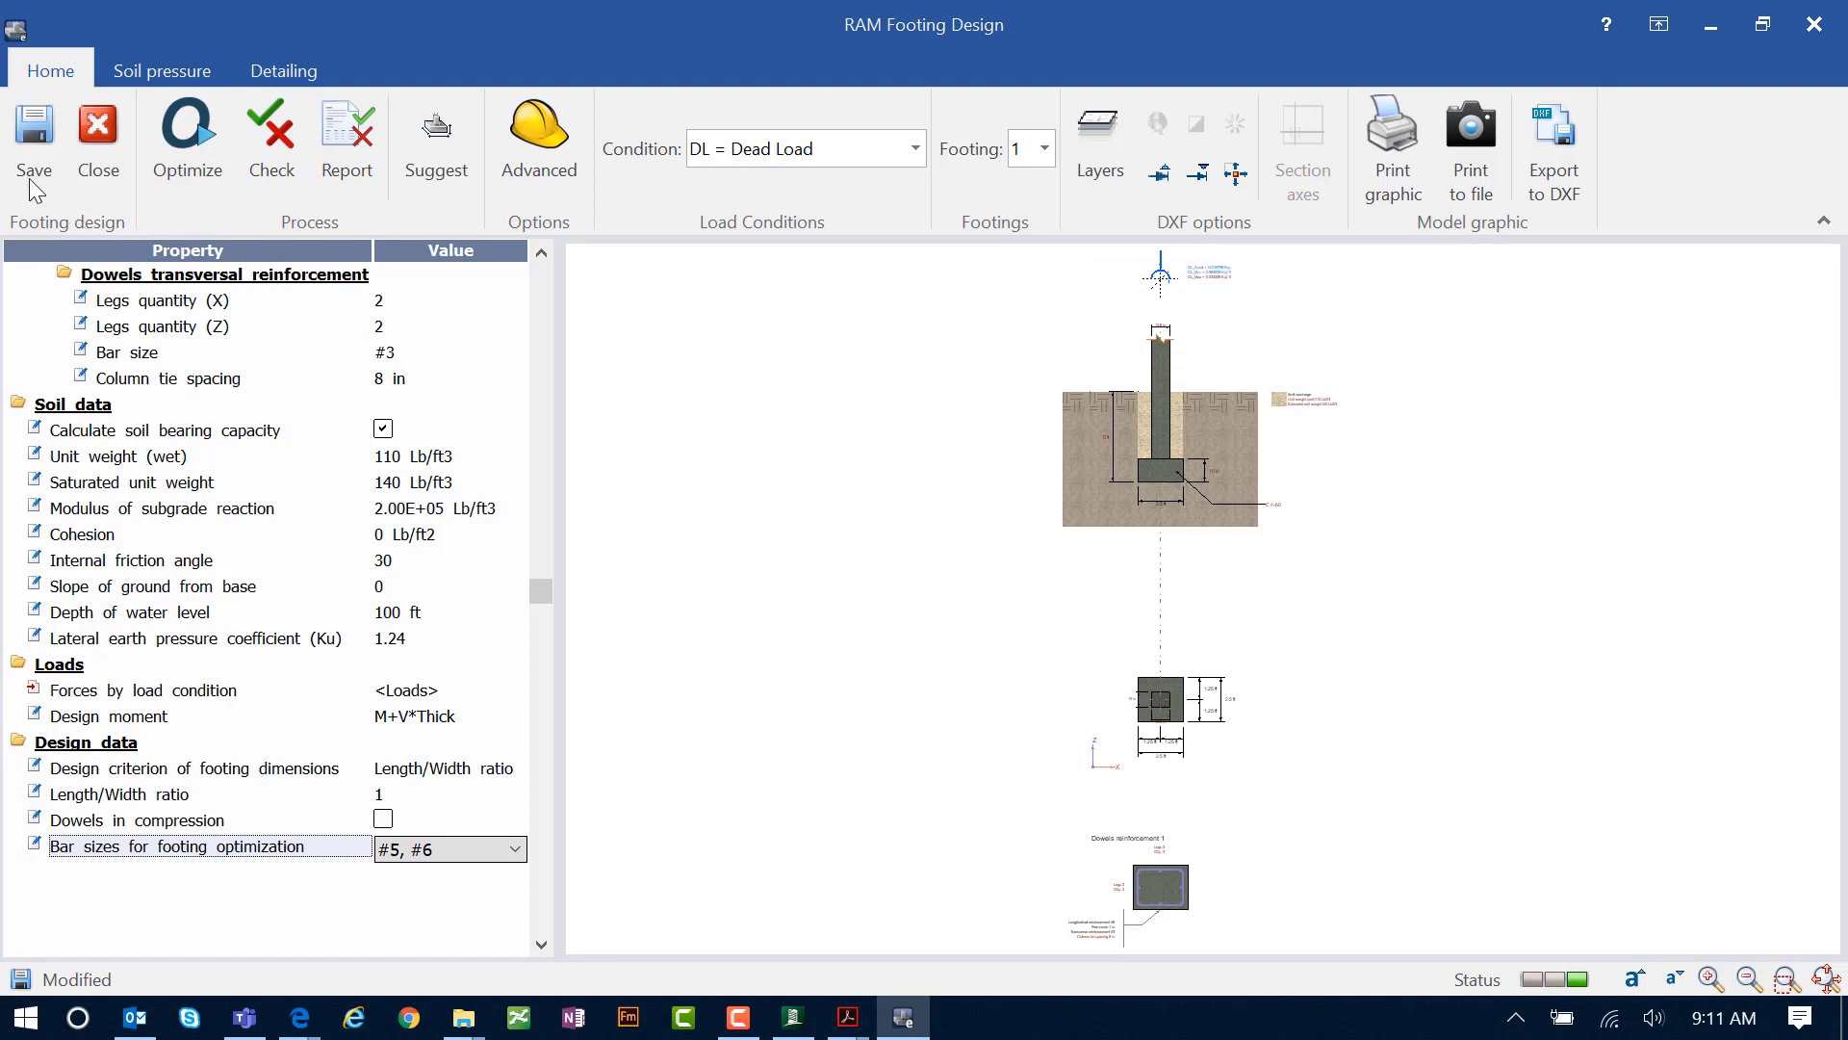
Step: Save the footing design so it is assigned to node 1 in the RAM Elements model
click(33, 130)
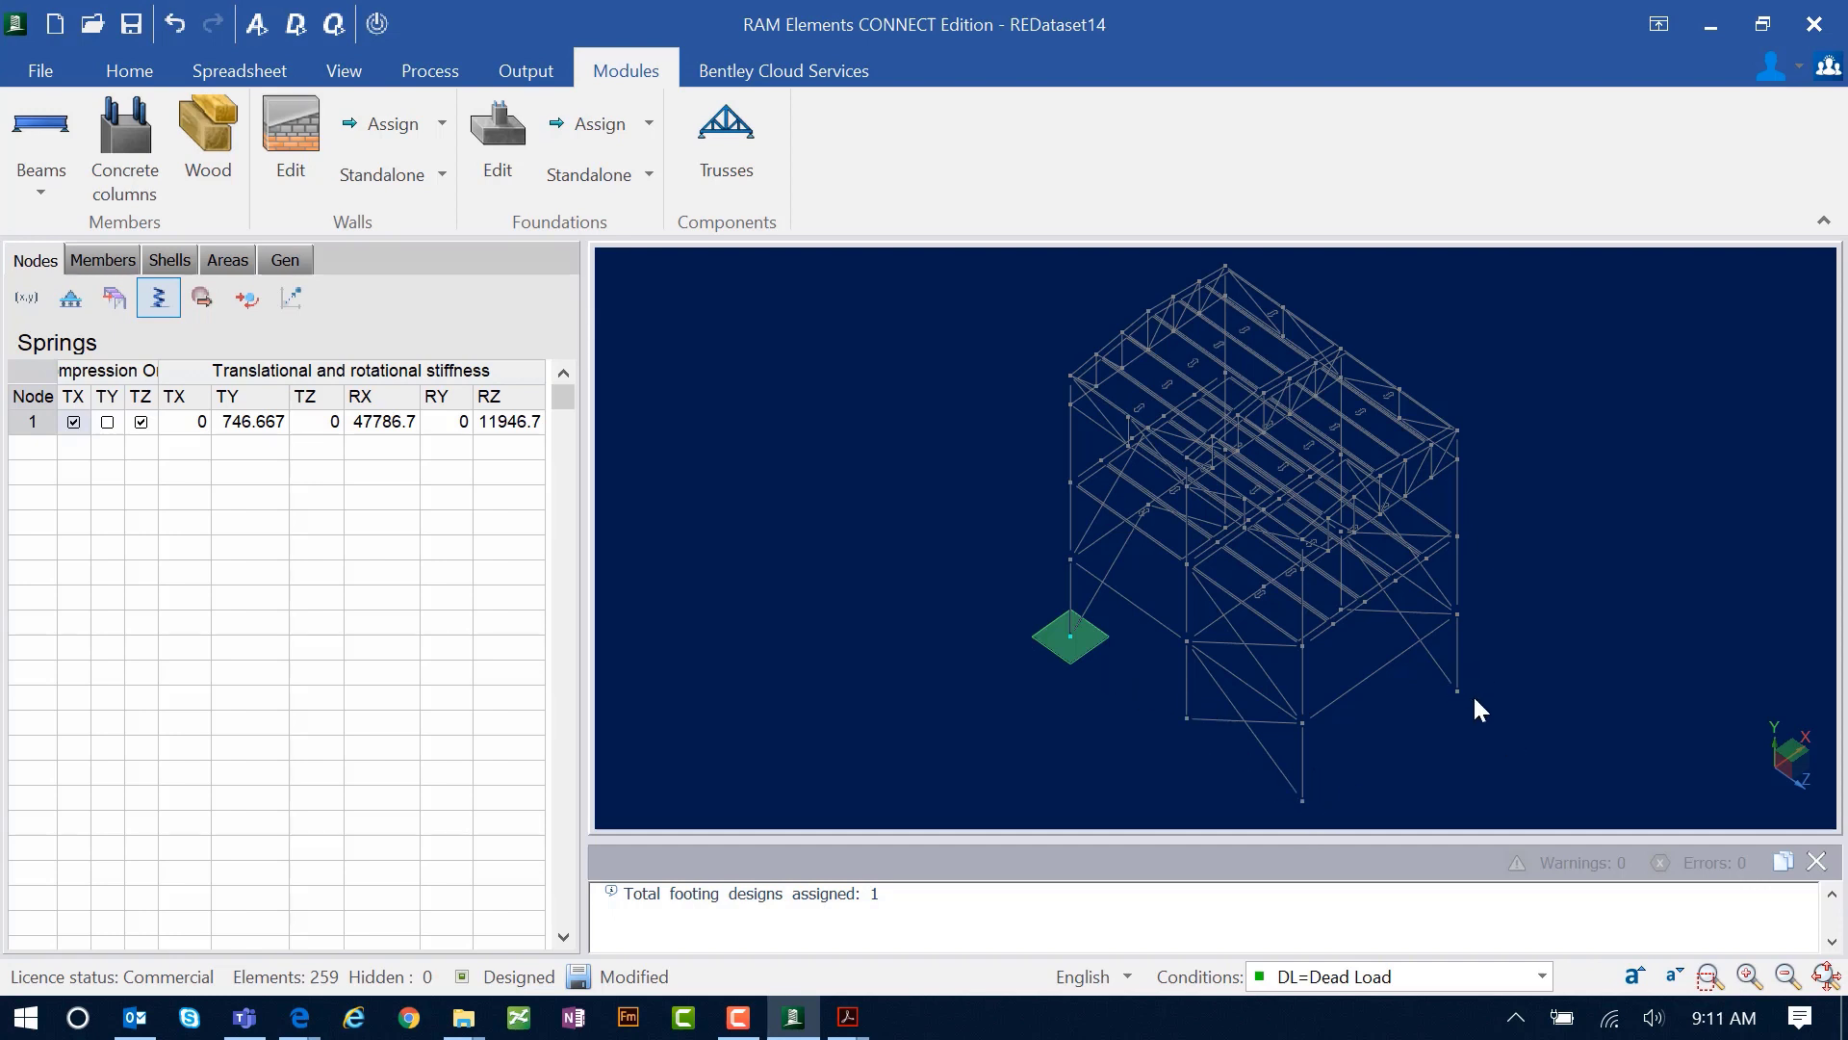
mouse_move(1198, 519)
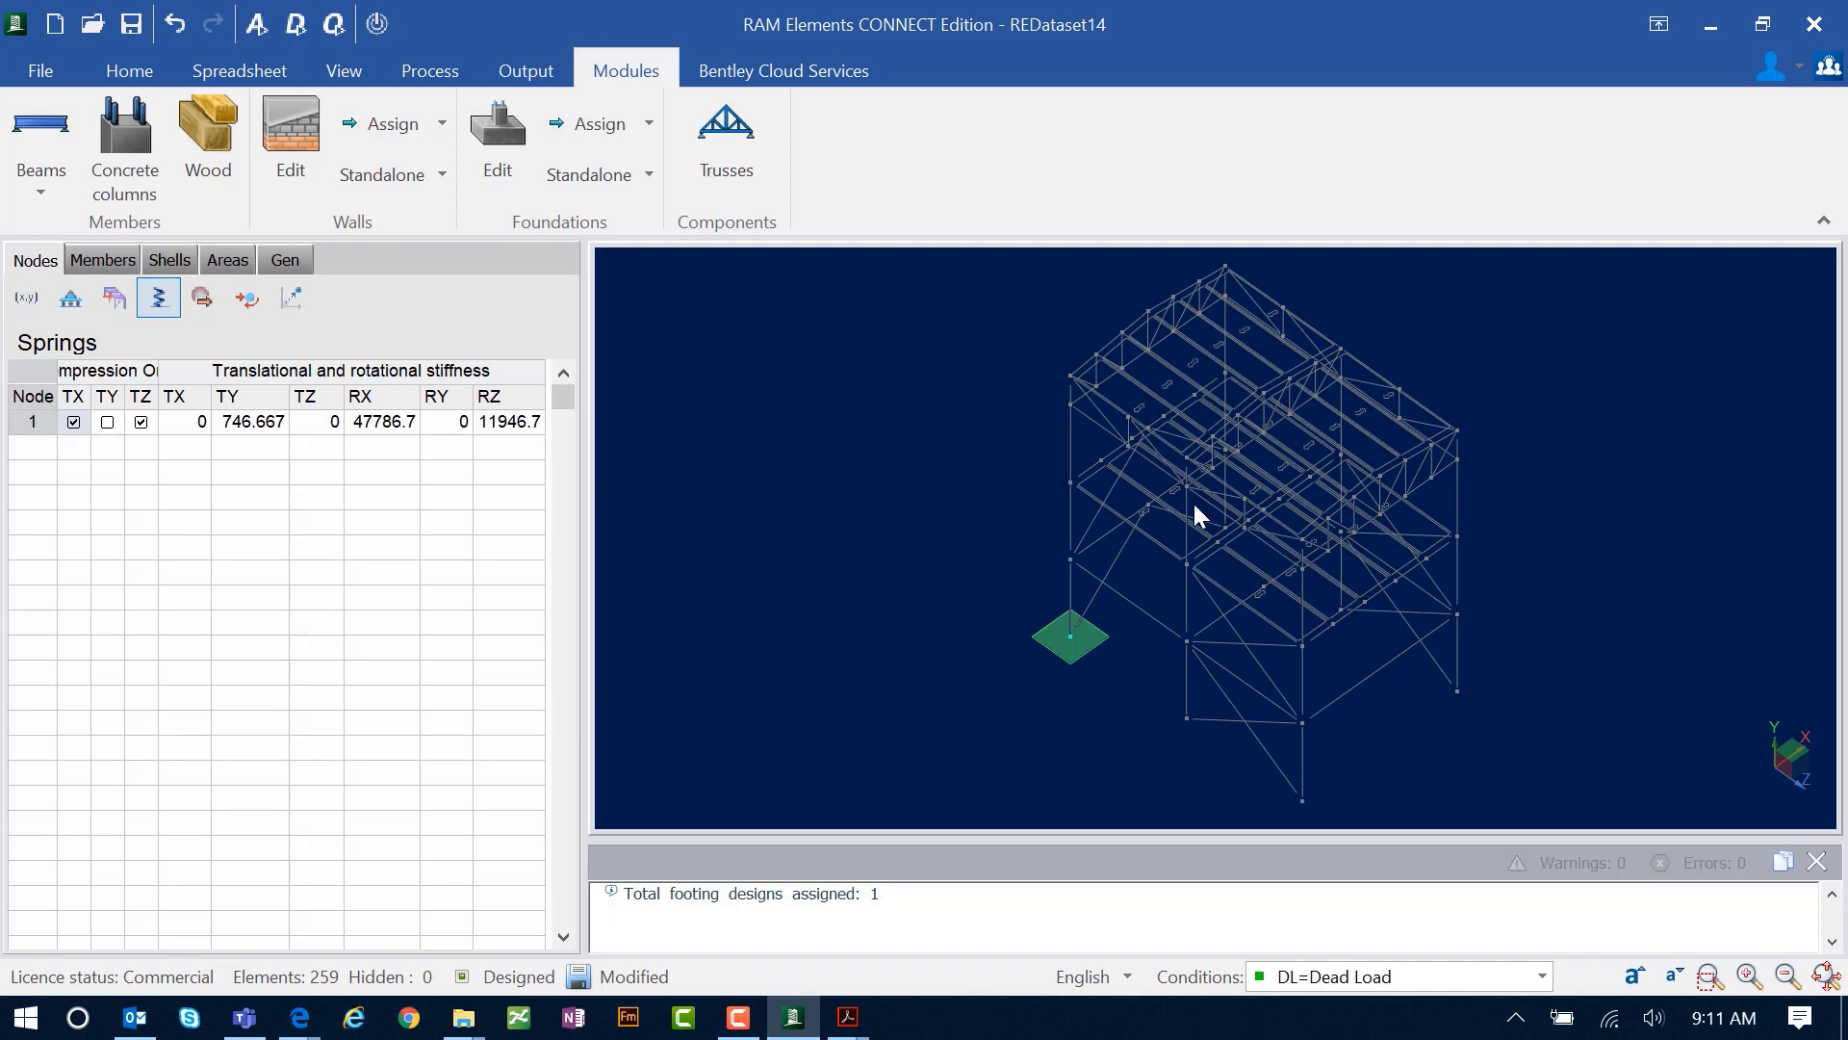
mouse_move(967, 548)
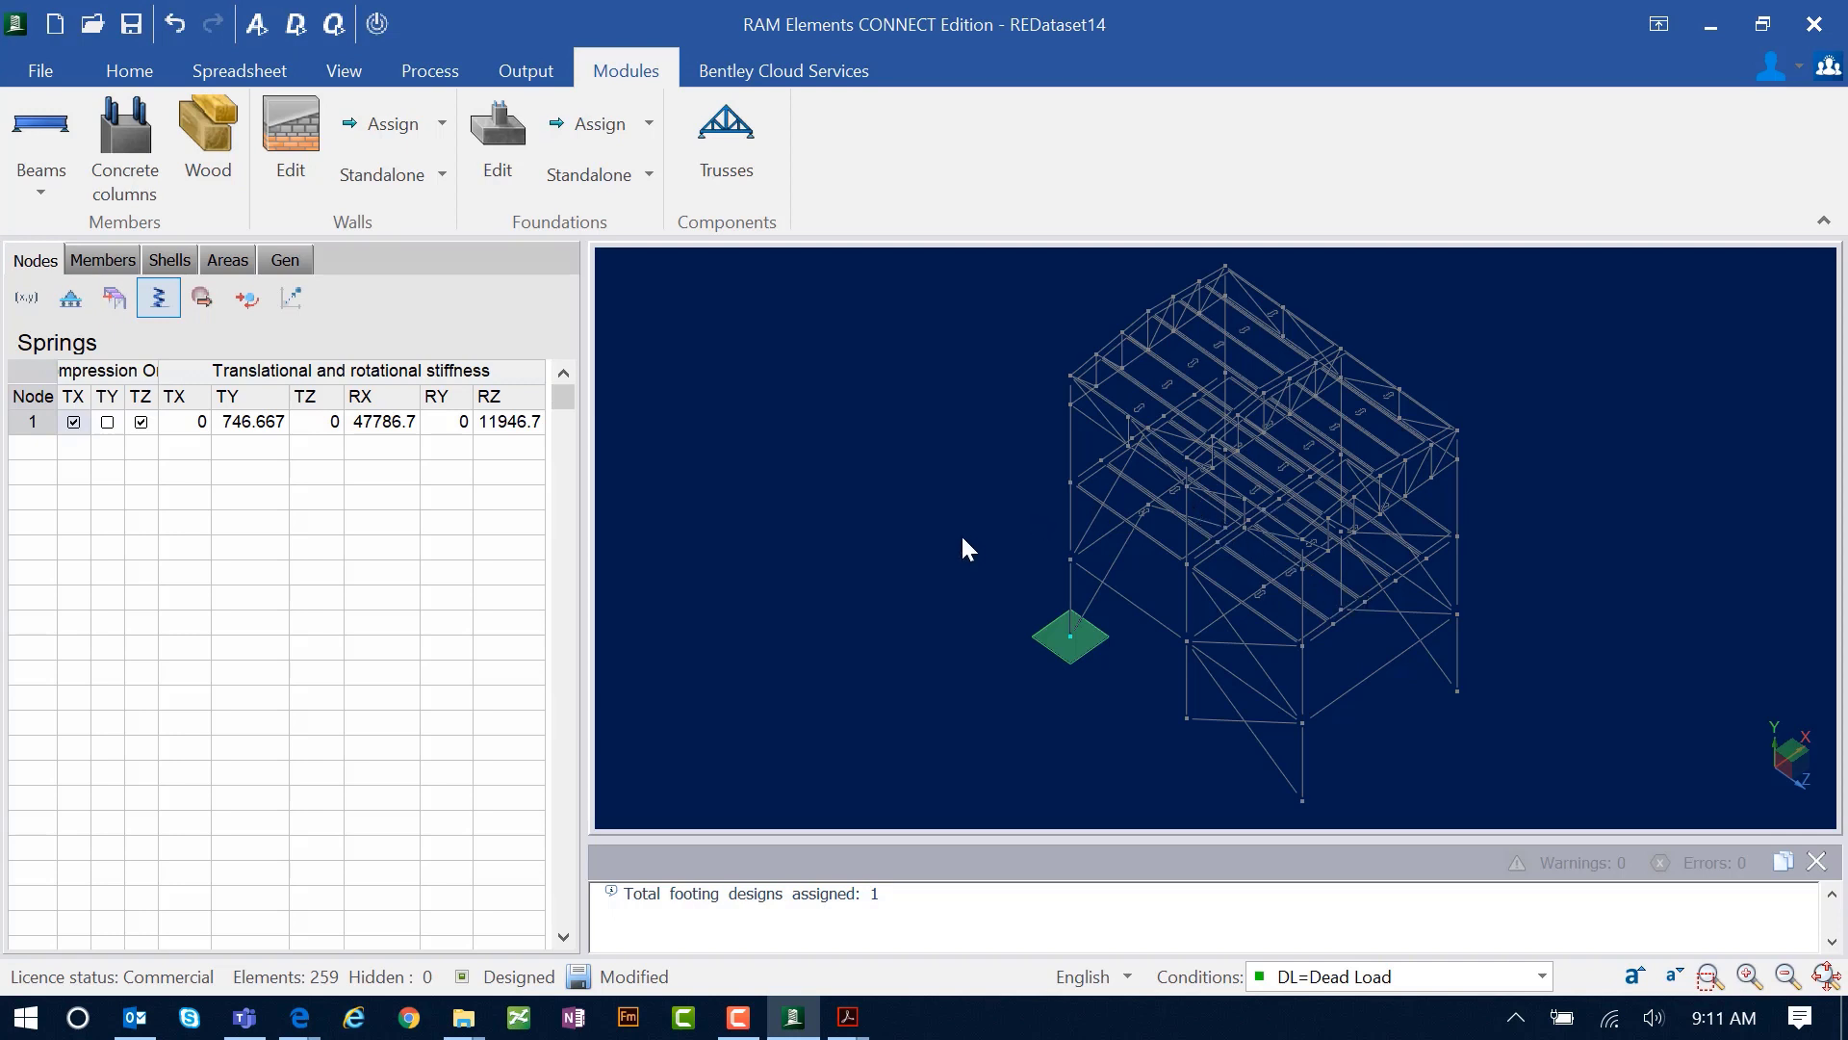